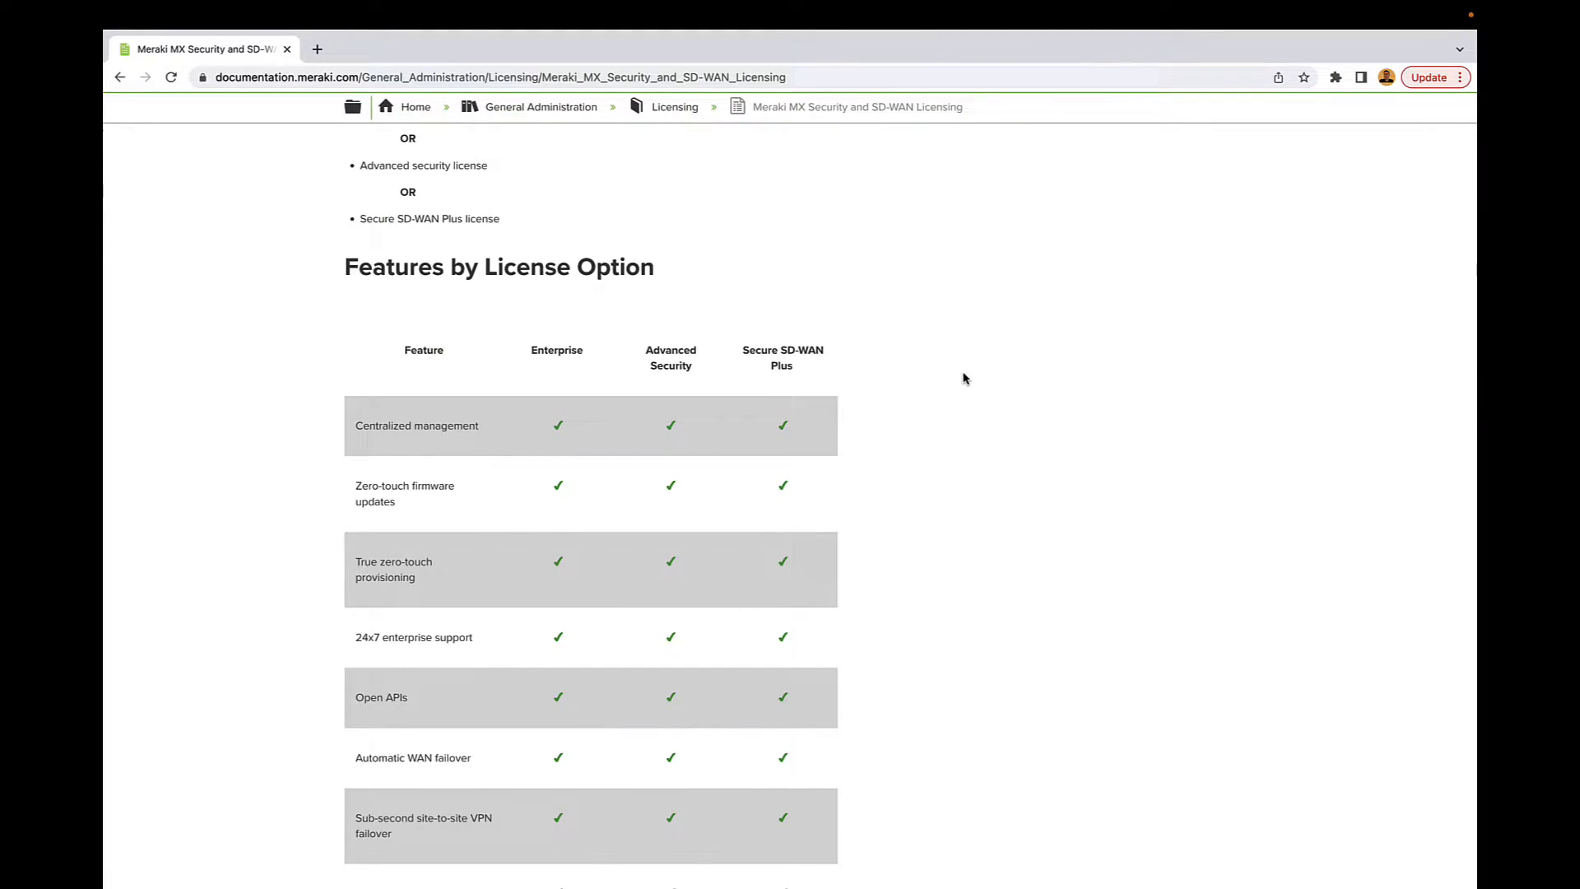
{"action": "mouse_move", "coordinate": [850, 301]}
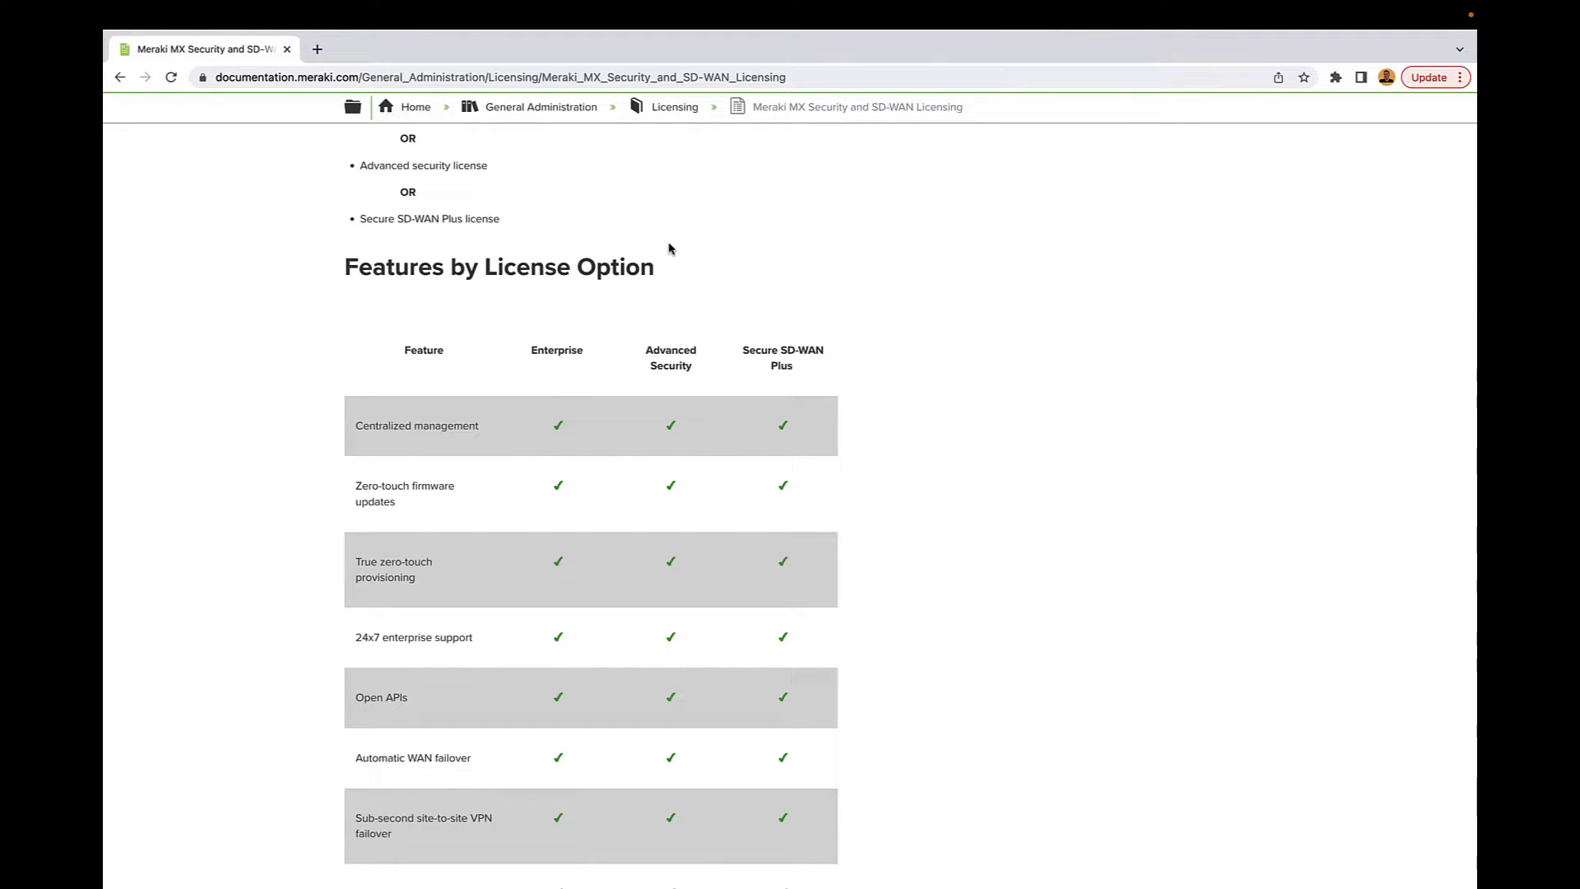
{"action": "mouse_move", "coordinate": [676, 224]}
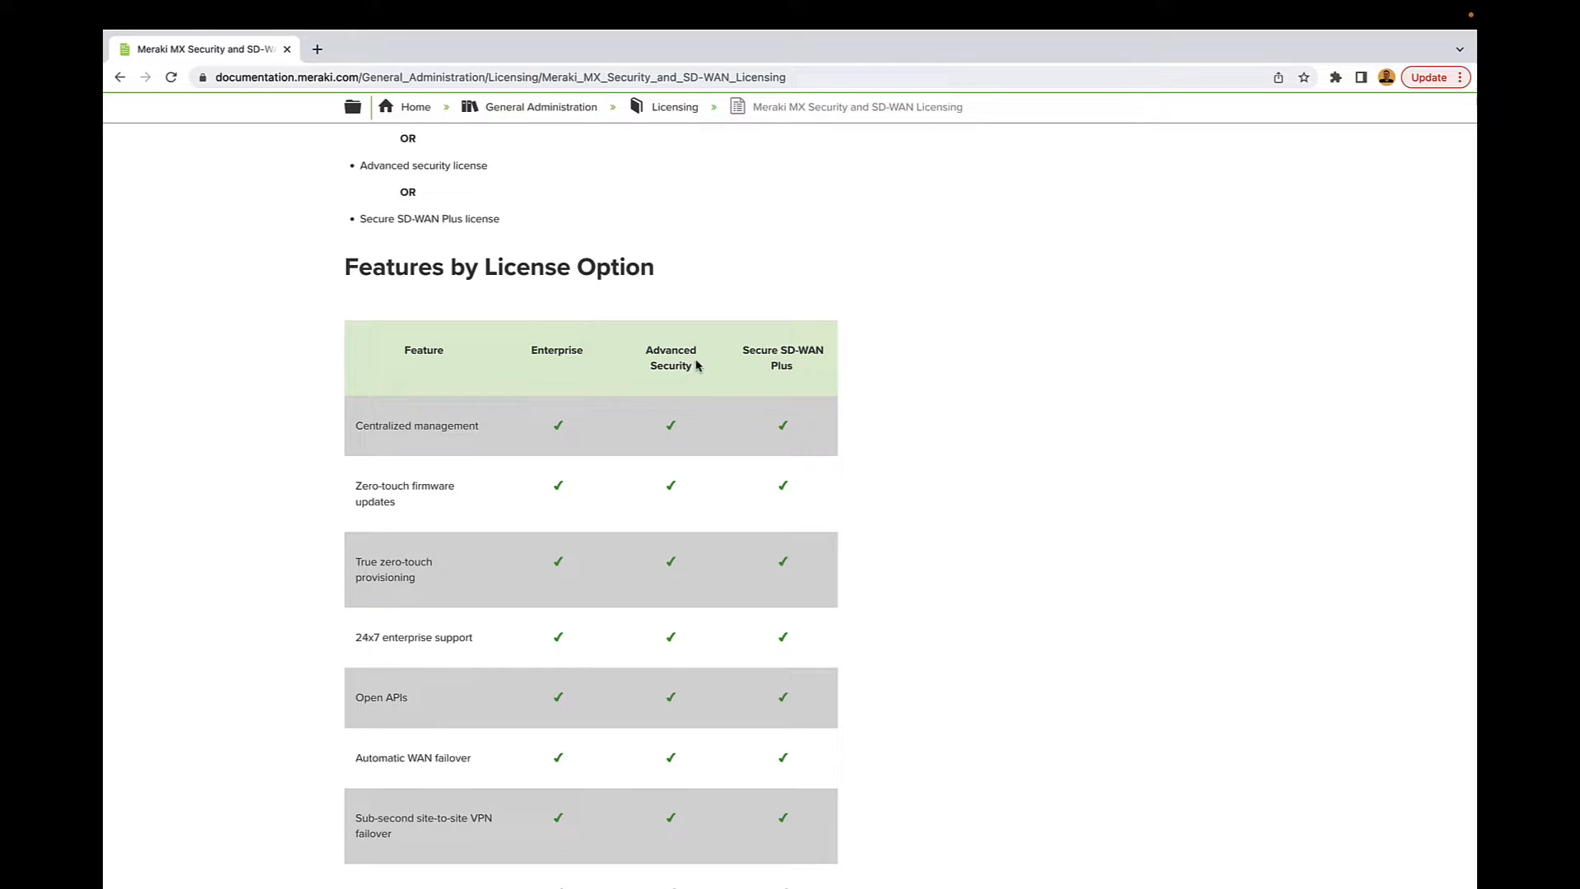
{"action": "mouse_move", "coordinate": [807, 366]}
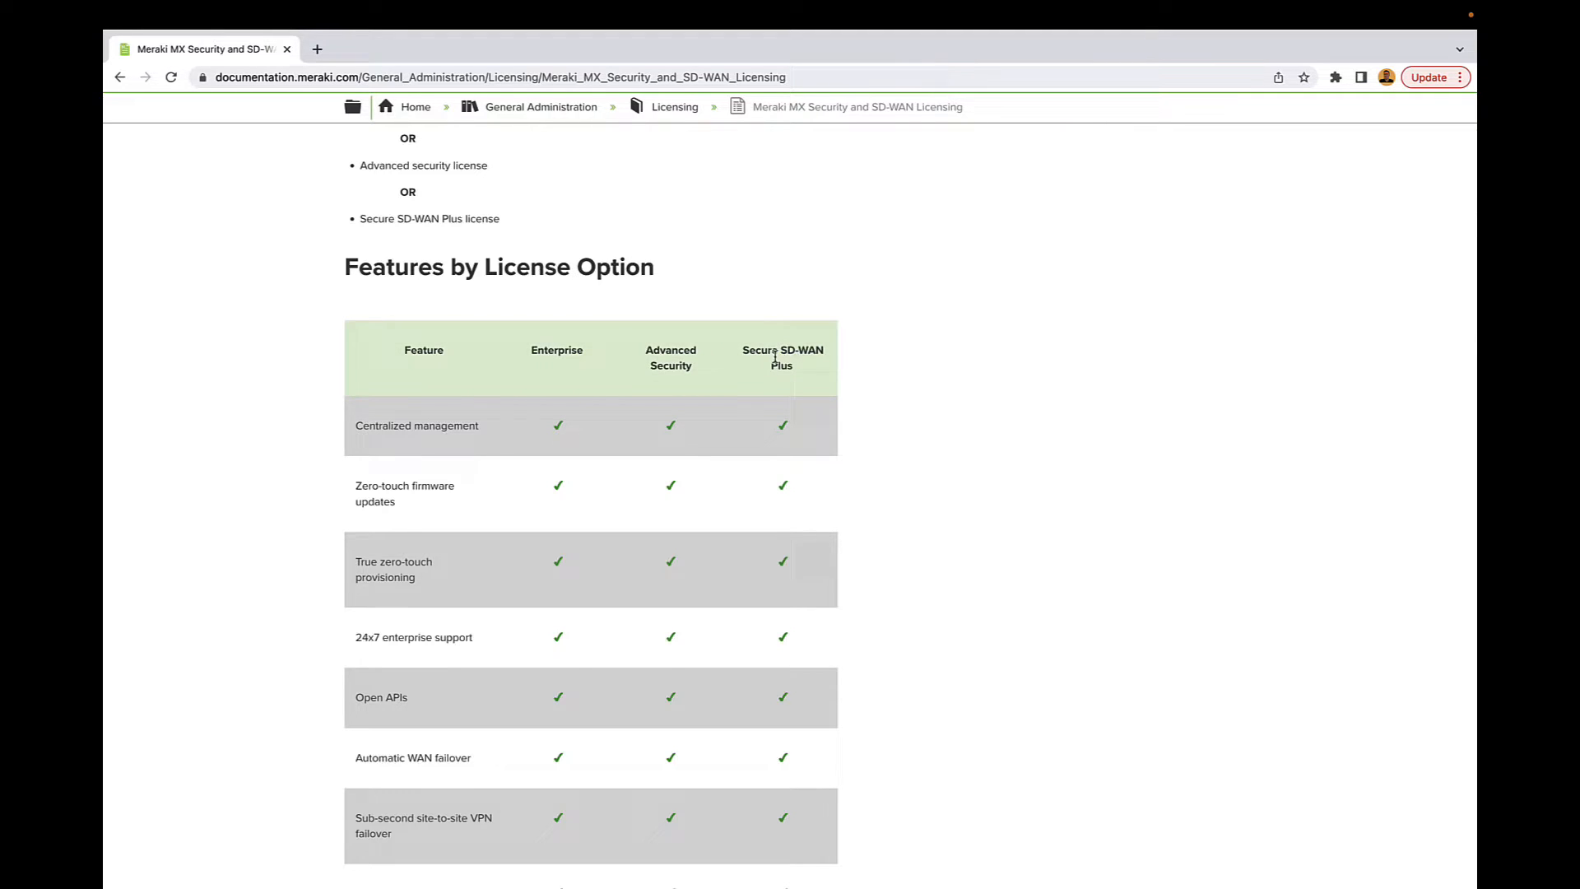
{"action": "mouse_move", "coordinate": [800, 346]}
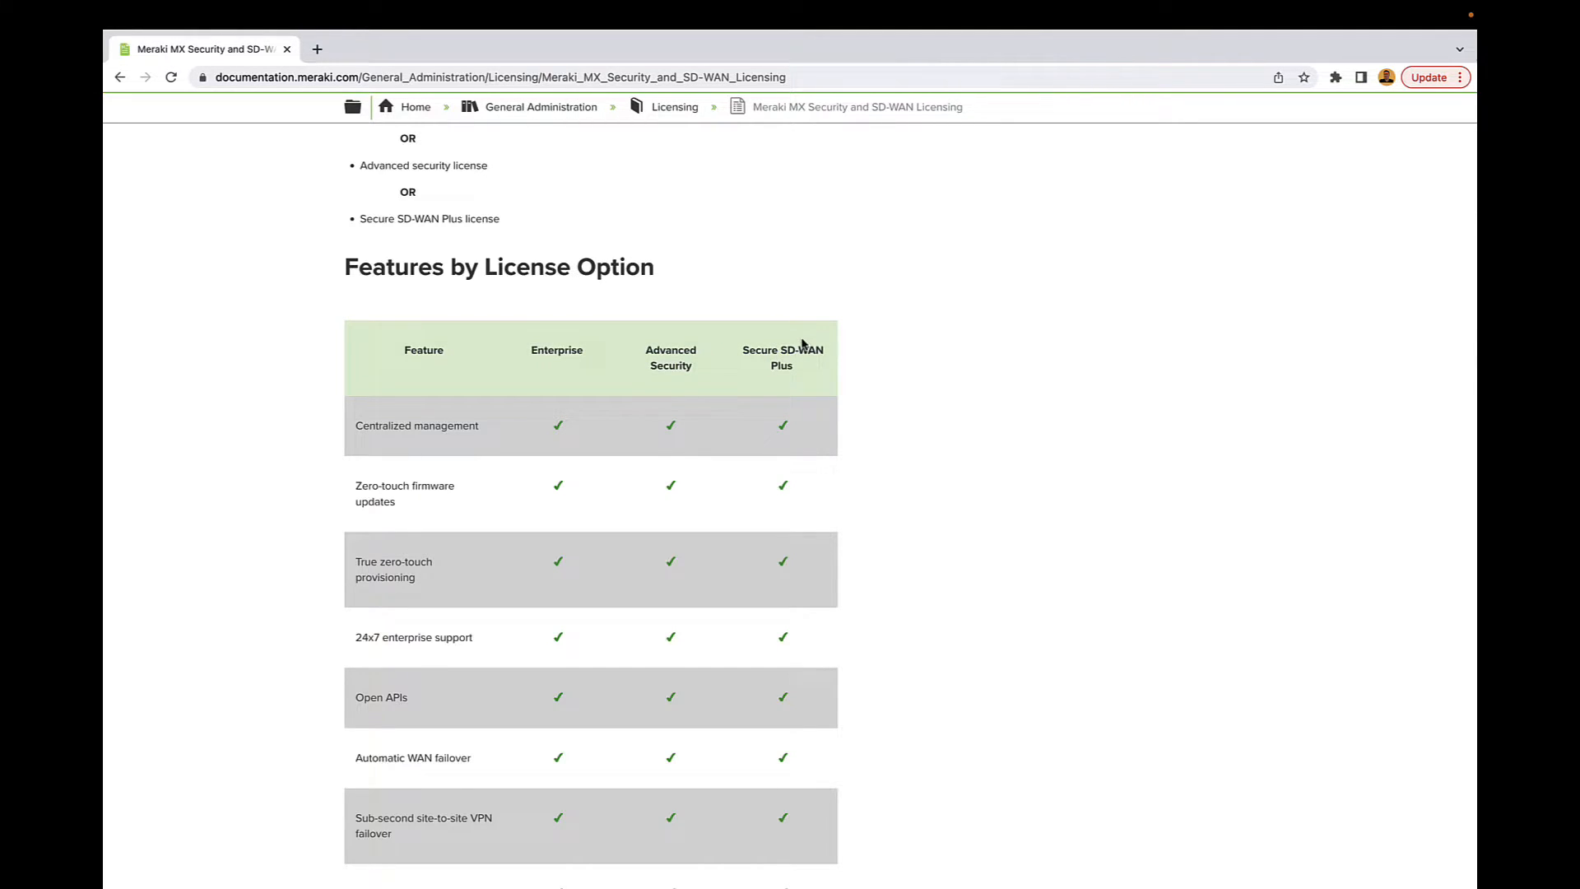
{"action": "mouse_move", "coordinate": [684, 350]}
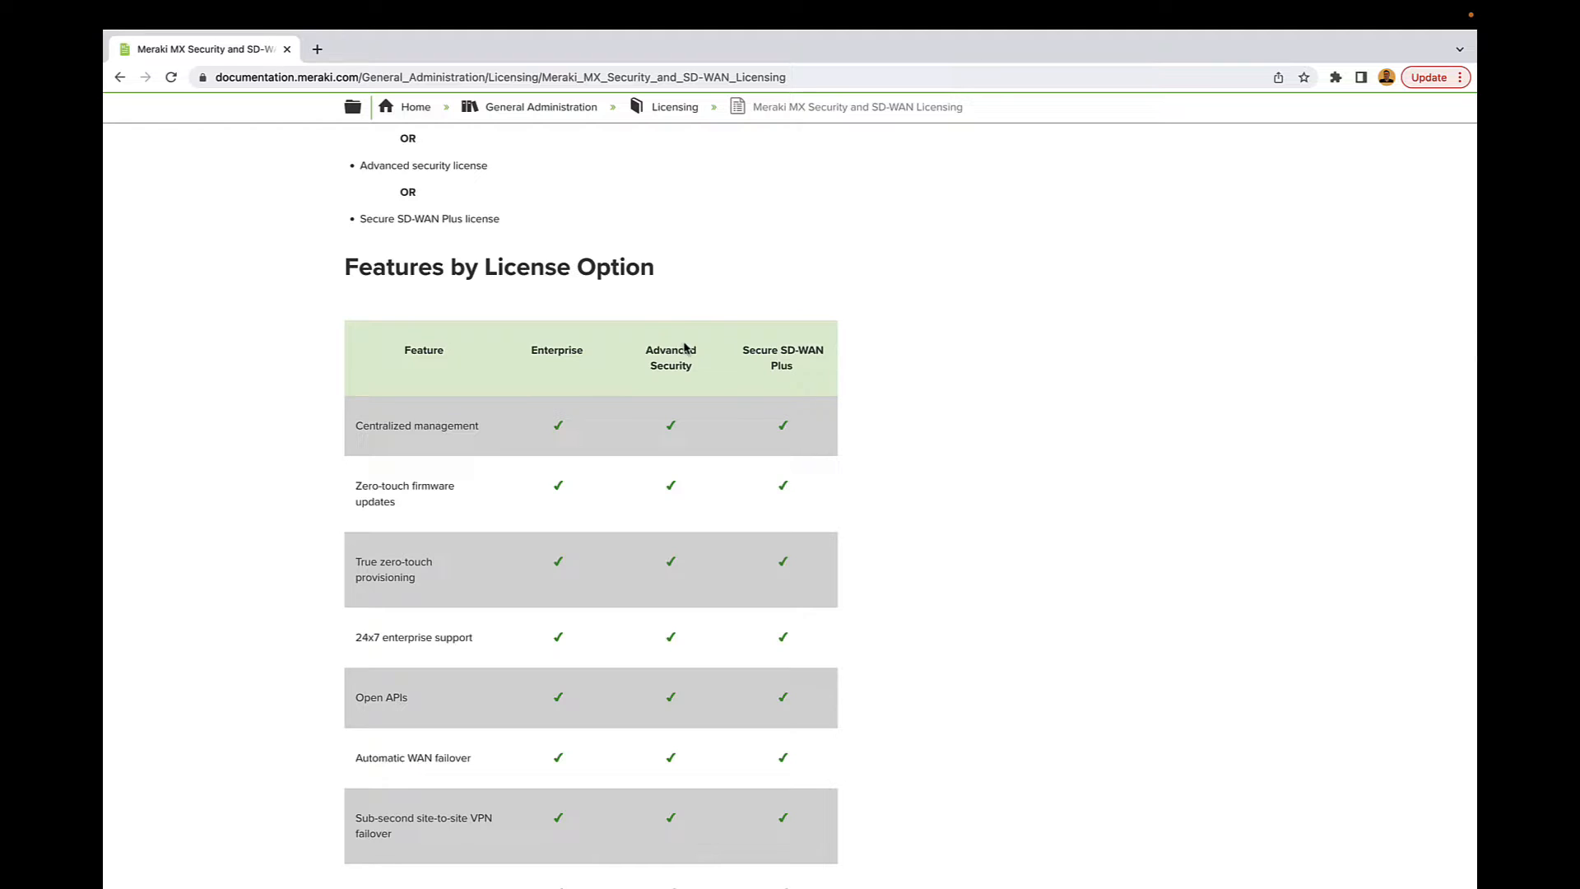
{"action": "mouse_move", "coordinate": [557, 350]}
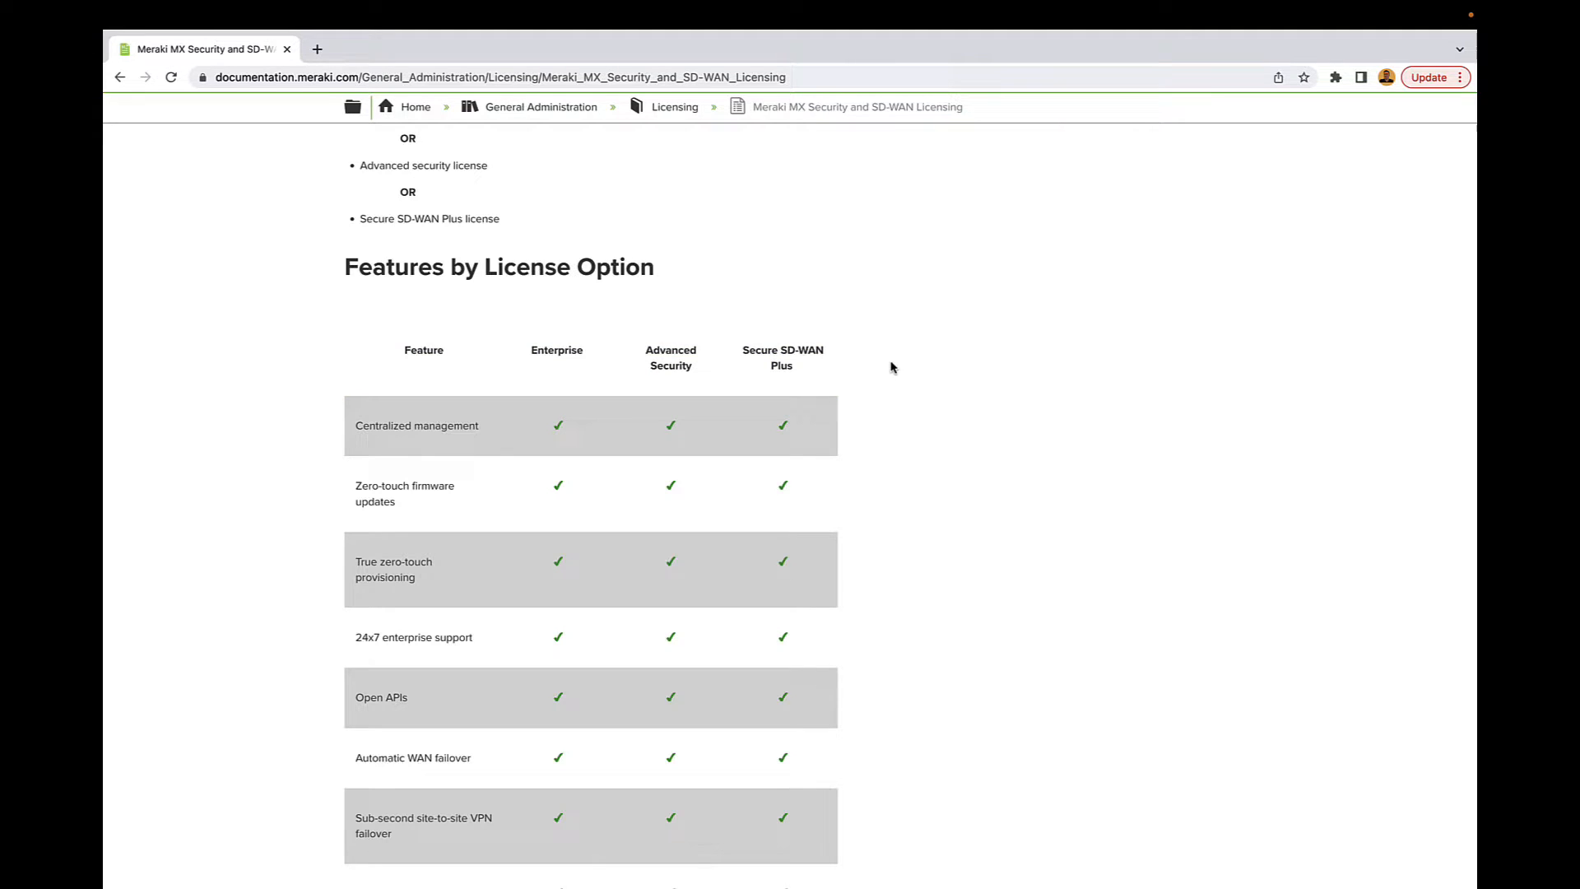
{"action": "mouse_move", "coordinate": [863, 437]}
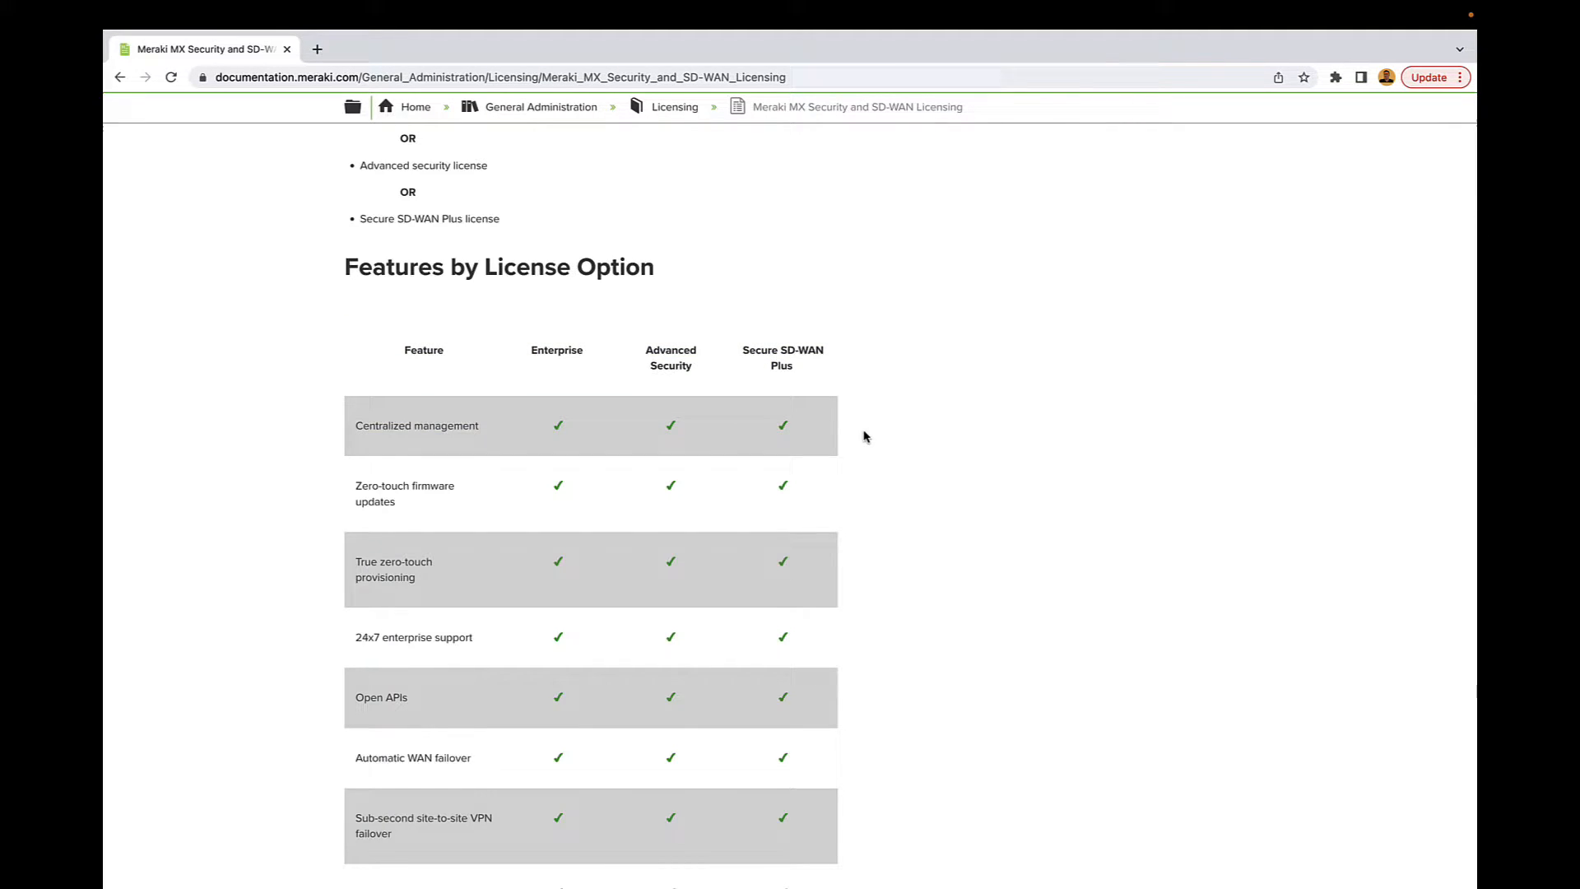
- Scroll past the Advanced Security rows to the final SD-WAN Plus rows, Smart breakout and SD-Internet
{"action": "scroll", "scroll_direction": "down", "scroll_amount": 3}
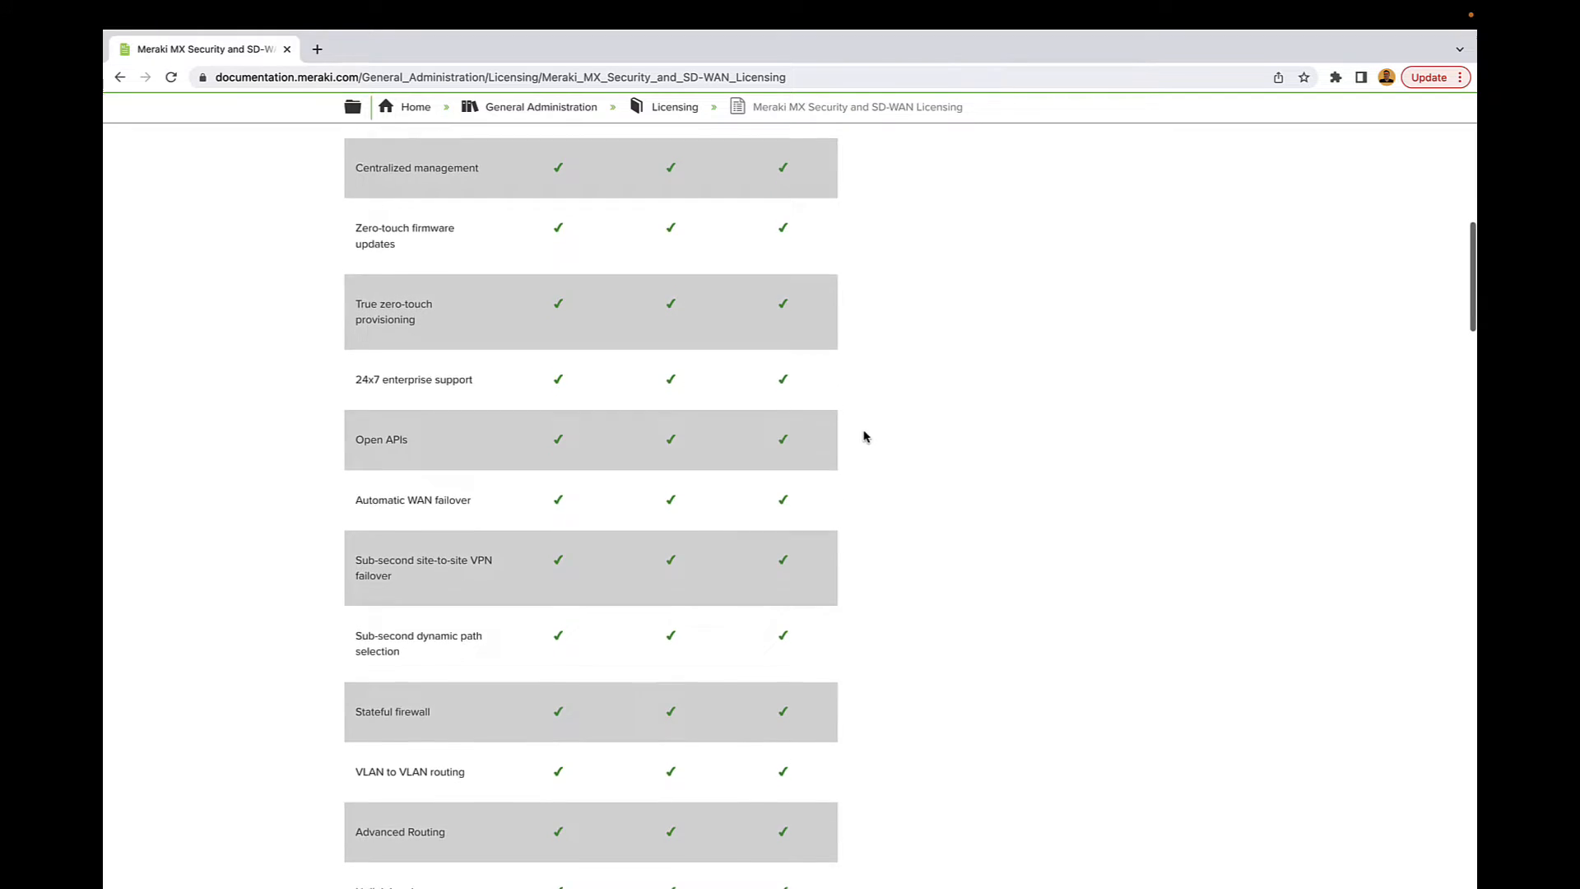
{"action": "scroll", "scroll_direction": "down", "scroll_amount": 3}
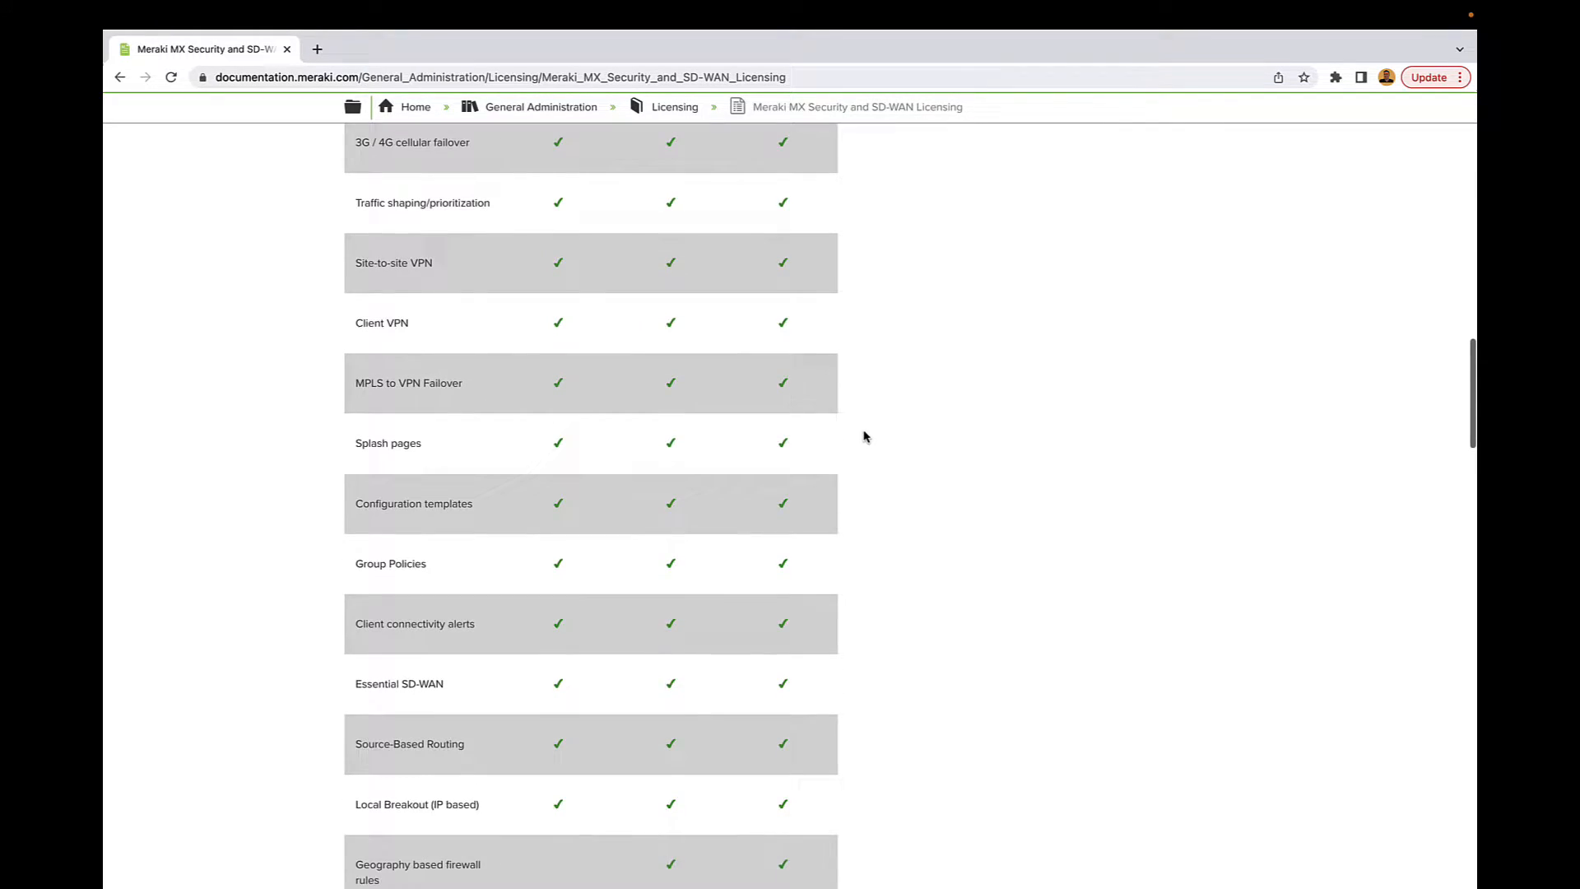
{"action": "scroll", "scroll_direction": "down", "scroll_amount": 3}
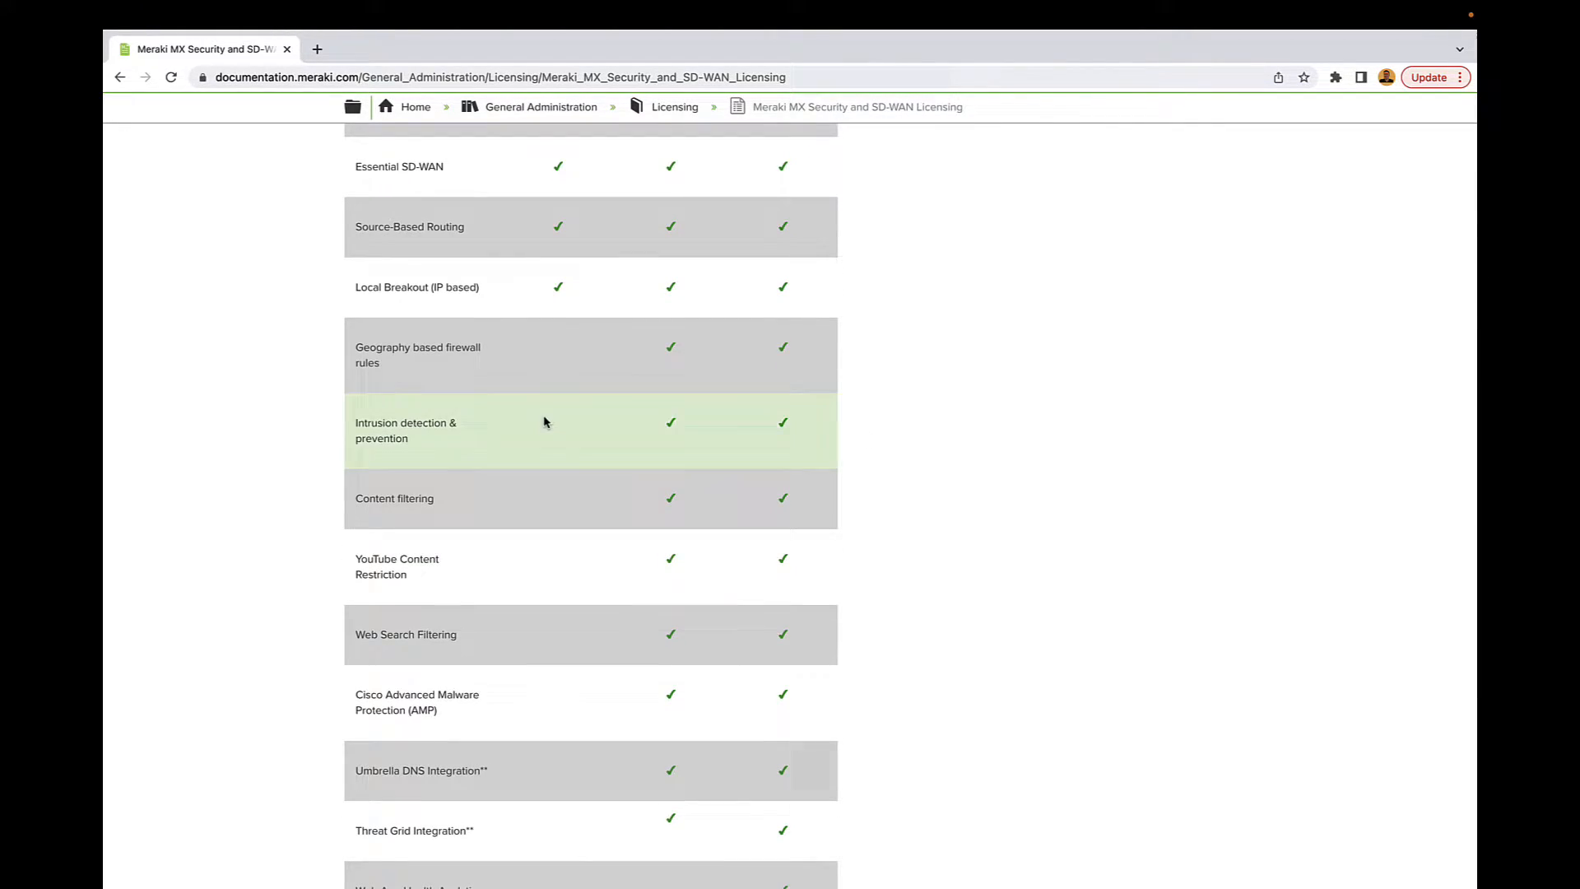
{"action": "scroll", "scroll_direction": "down", "scroll_amount": 3}
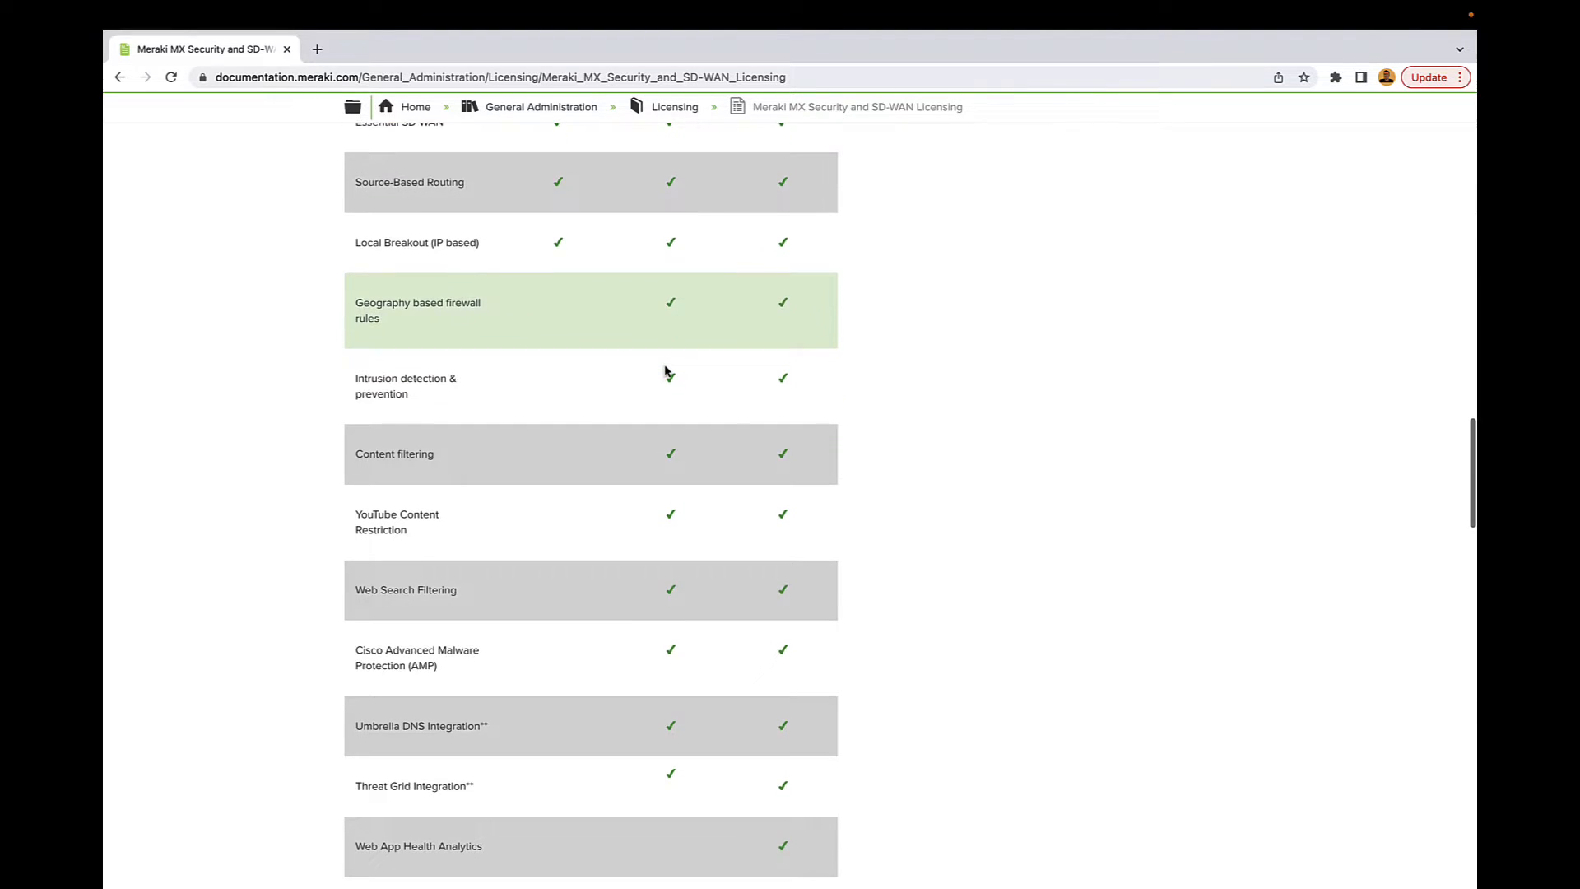
{"action": "scroll", "scroll_direction": "down", "scroll_amount": 3}
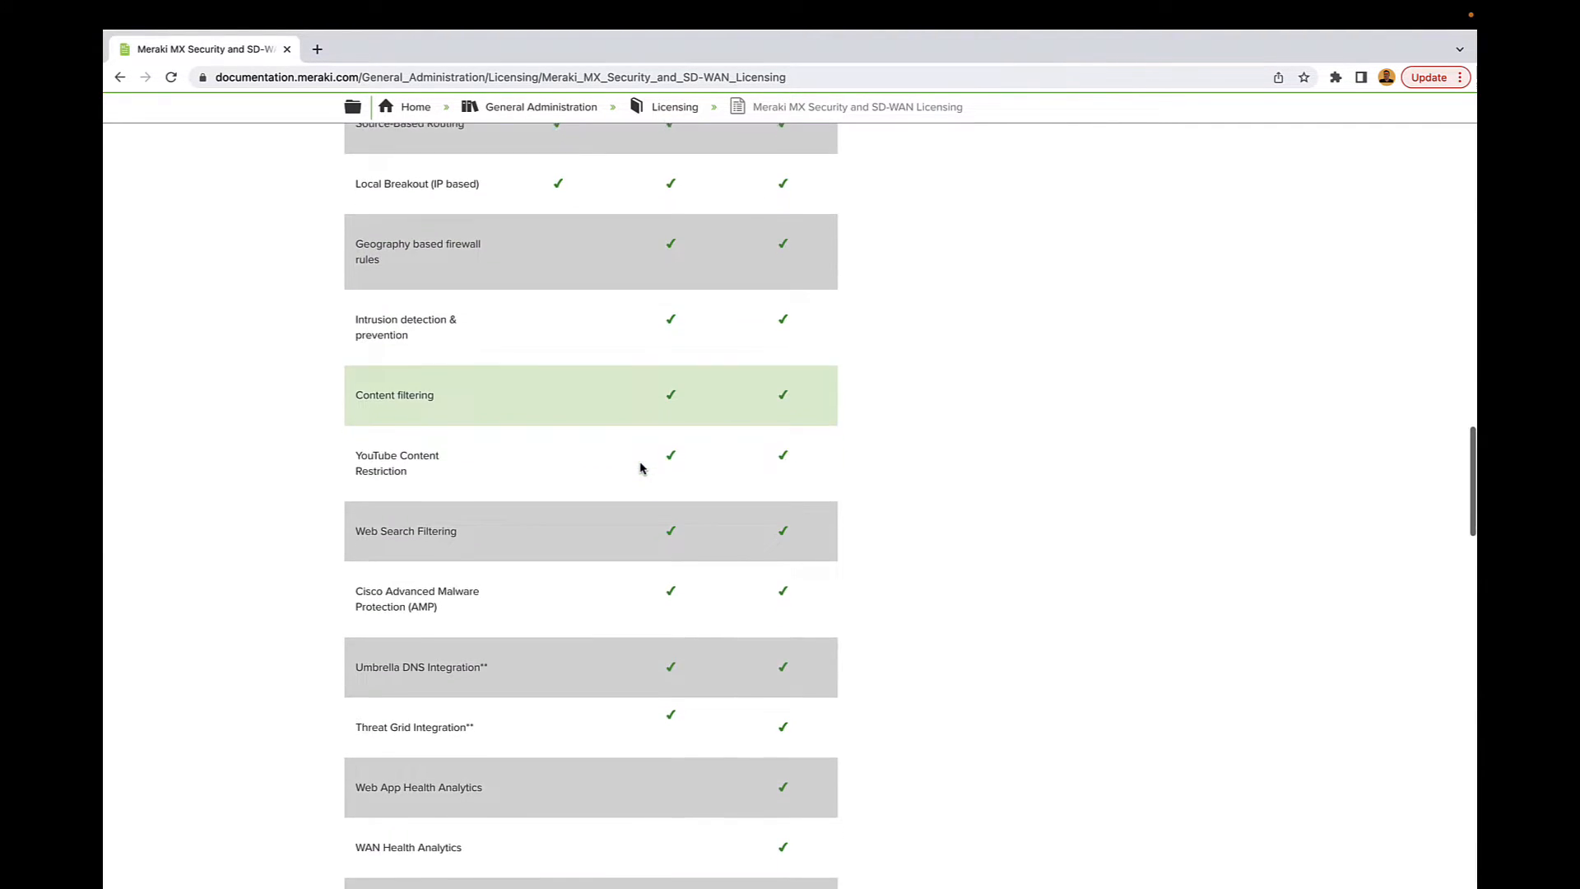
{"action": "scroll", "scroll_direction": "down", "scroll_amount": 3}
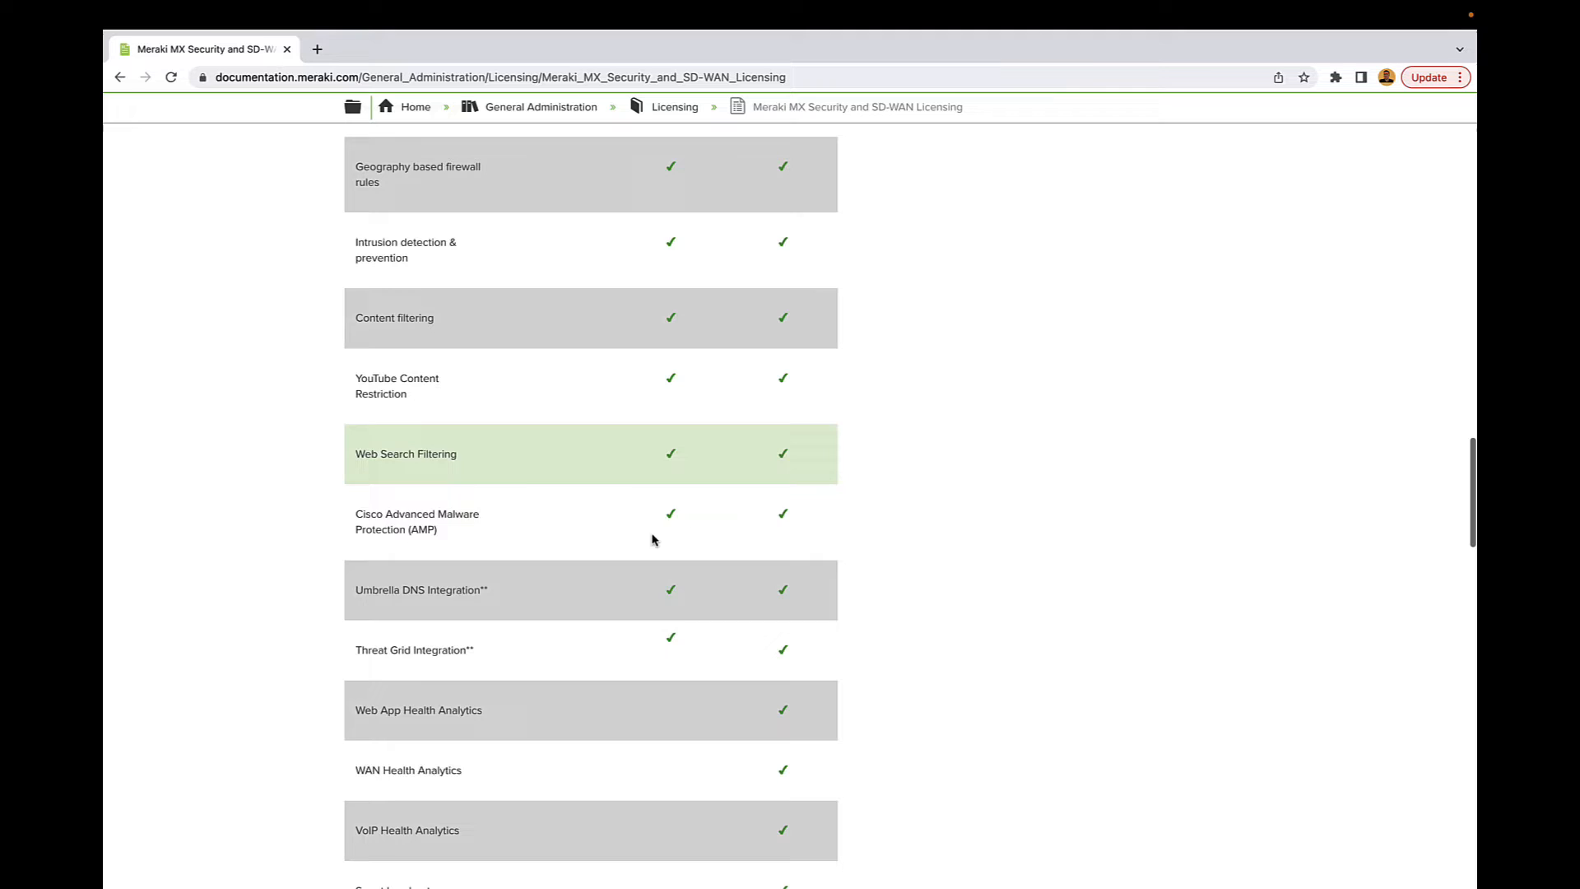
{"action": "scroll", "scroll_direction": "down", "scroll_amount": 3}
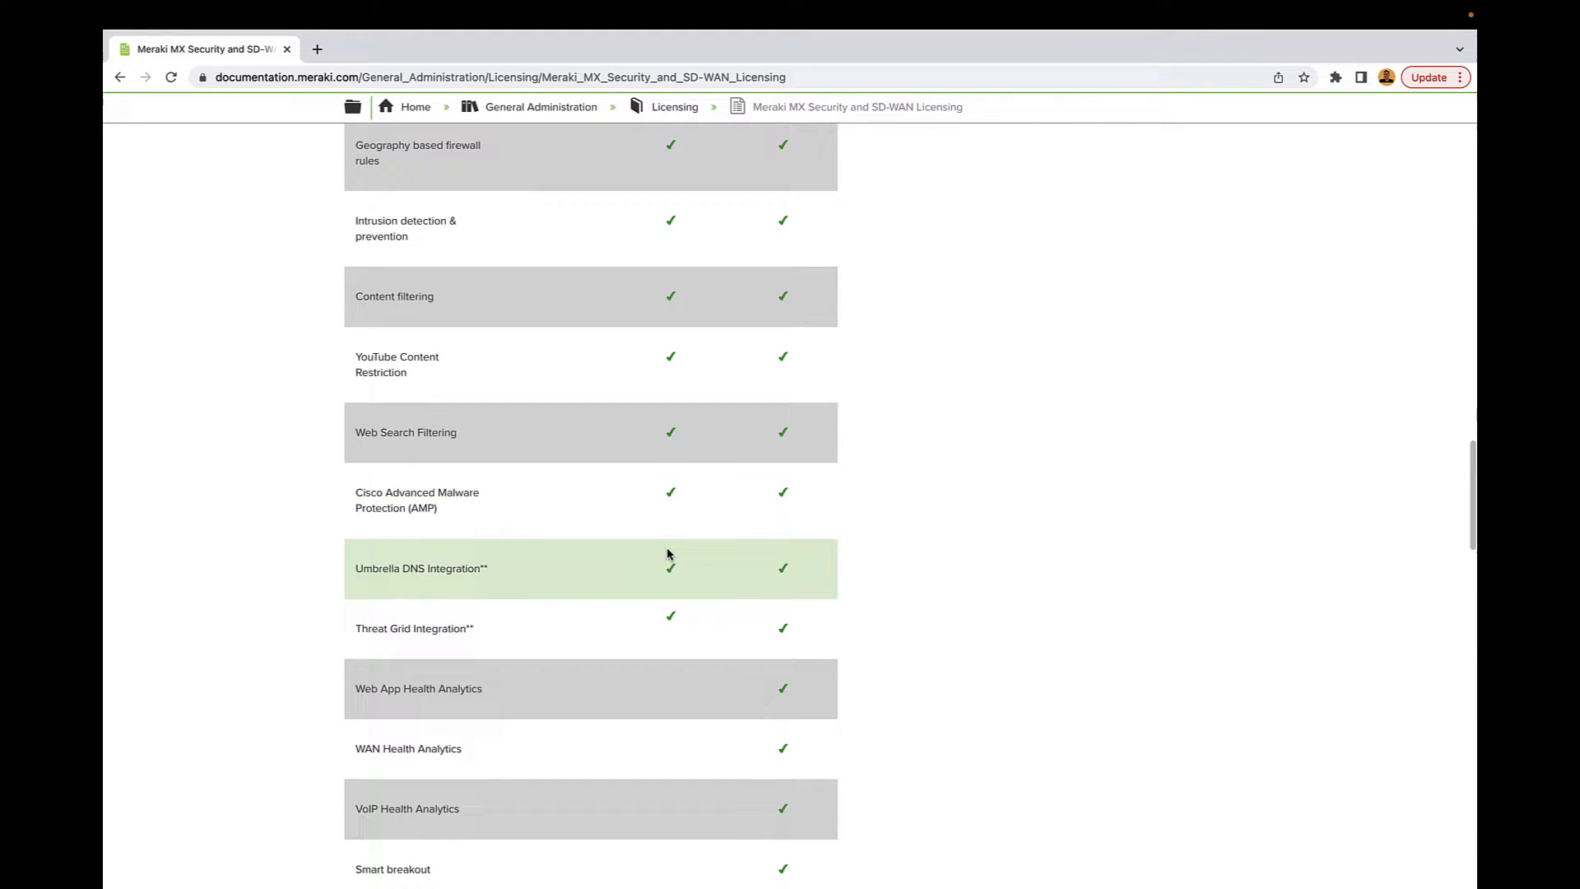
{"action": "scroll", "scroll_direction": "down", "scroll_amount": 3}
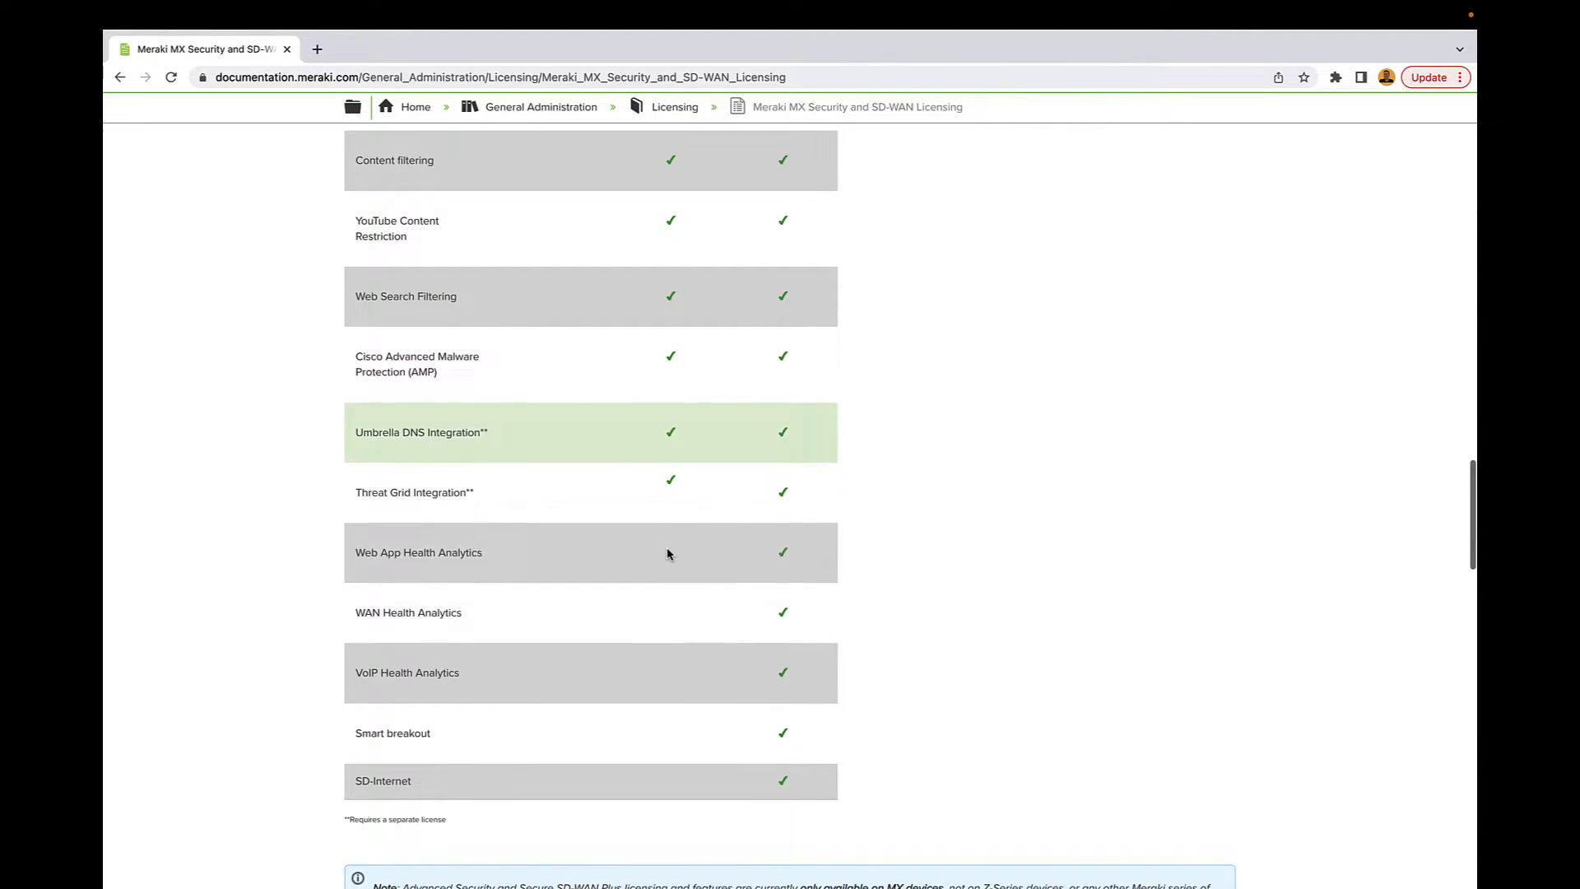
{"action": "scroll", "scroll_direction": "down", "scroll_amount": 3}
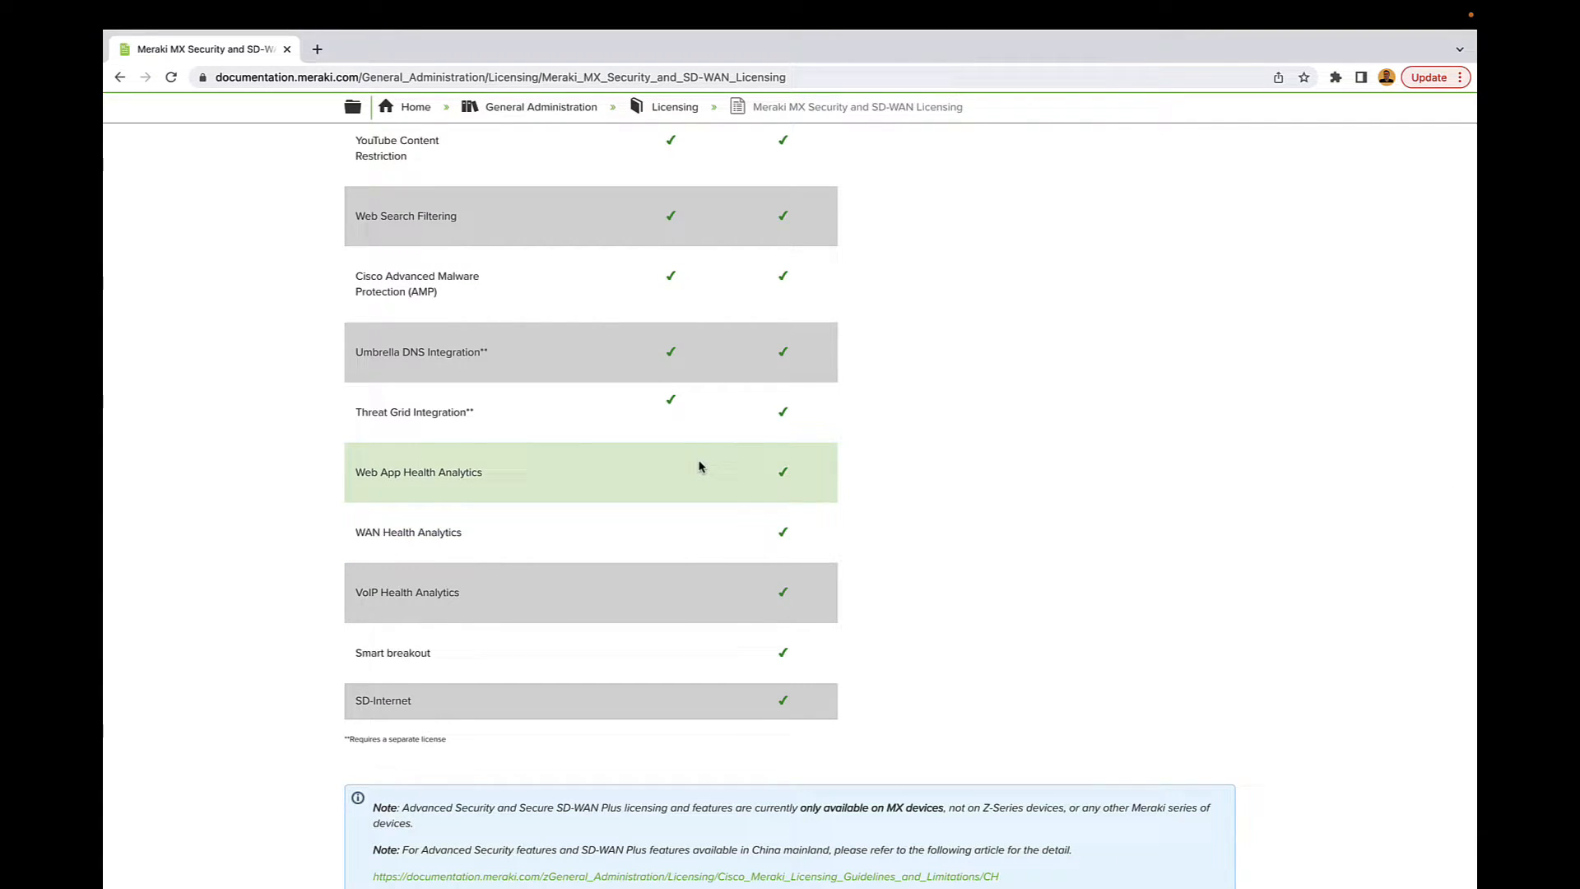
{"action": "mouse_move", "coordinate": [681, 490]}
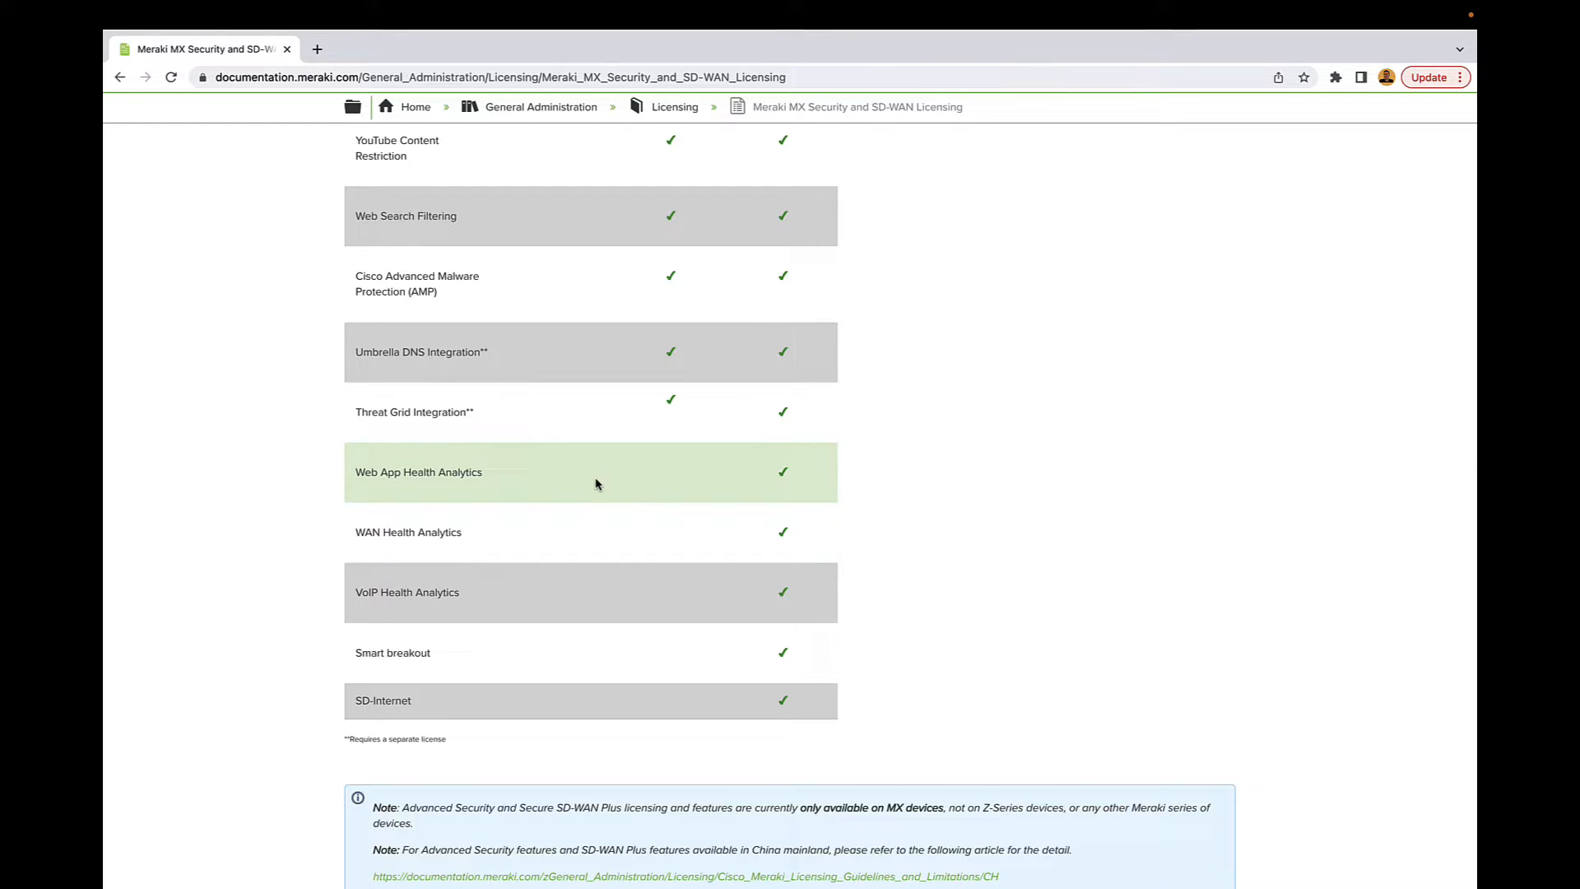
{"action": "mouse_move", "coordinate": [520, 612]}
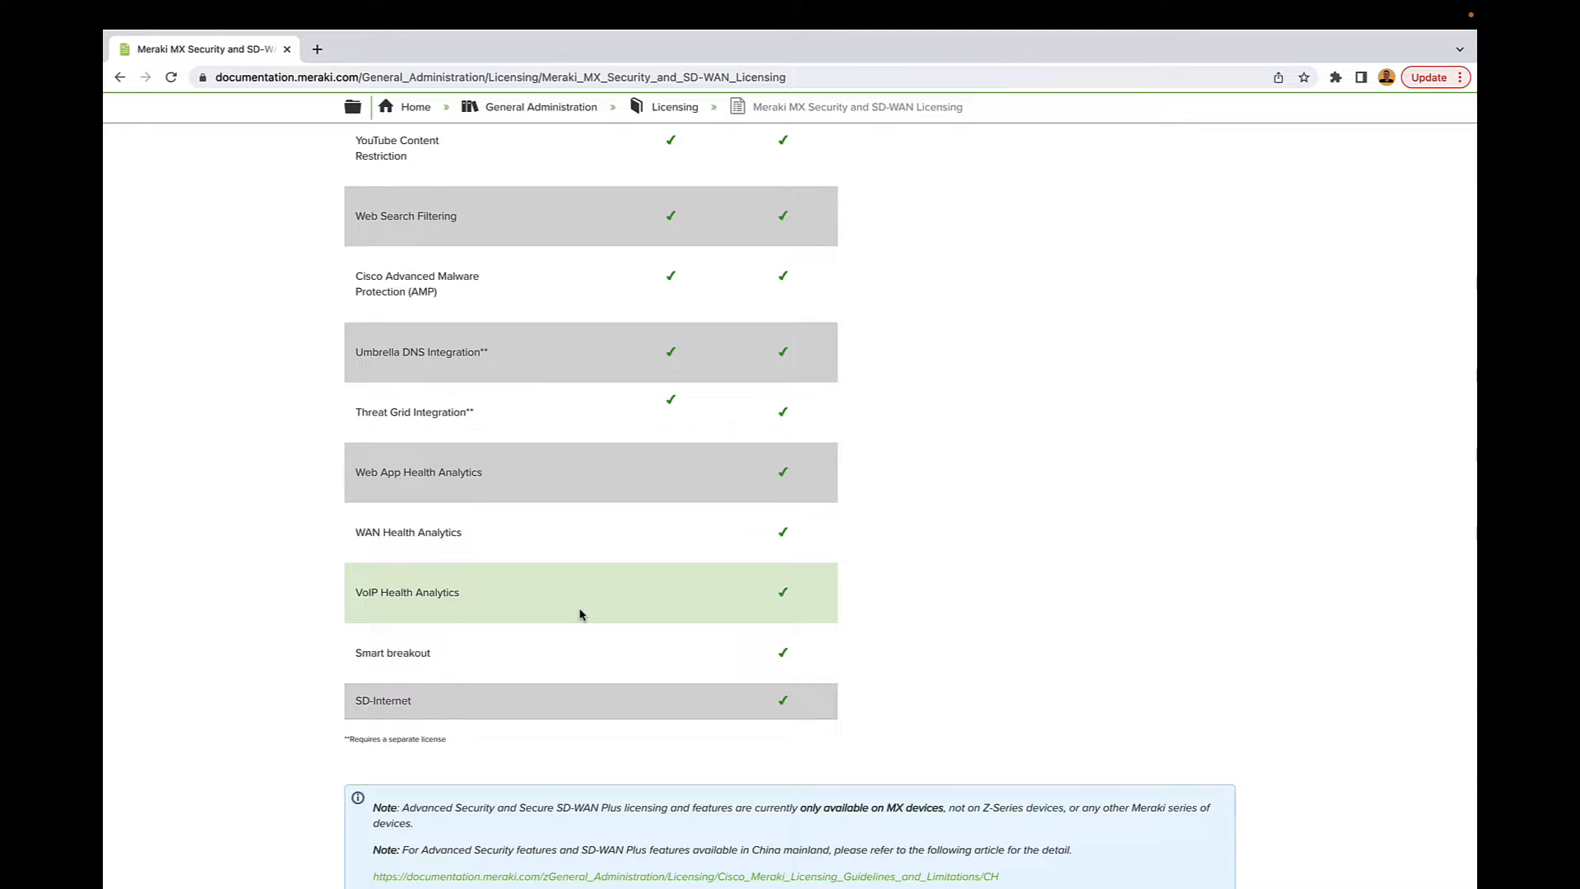
{"action": "scroll", "scroll_direction": "down", "scroll_amount": 3}
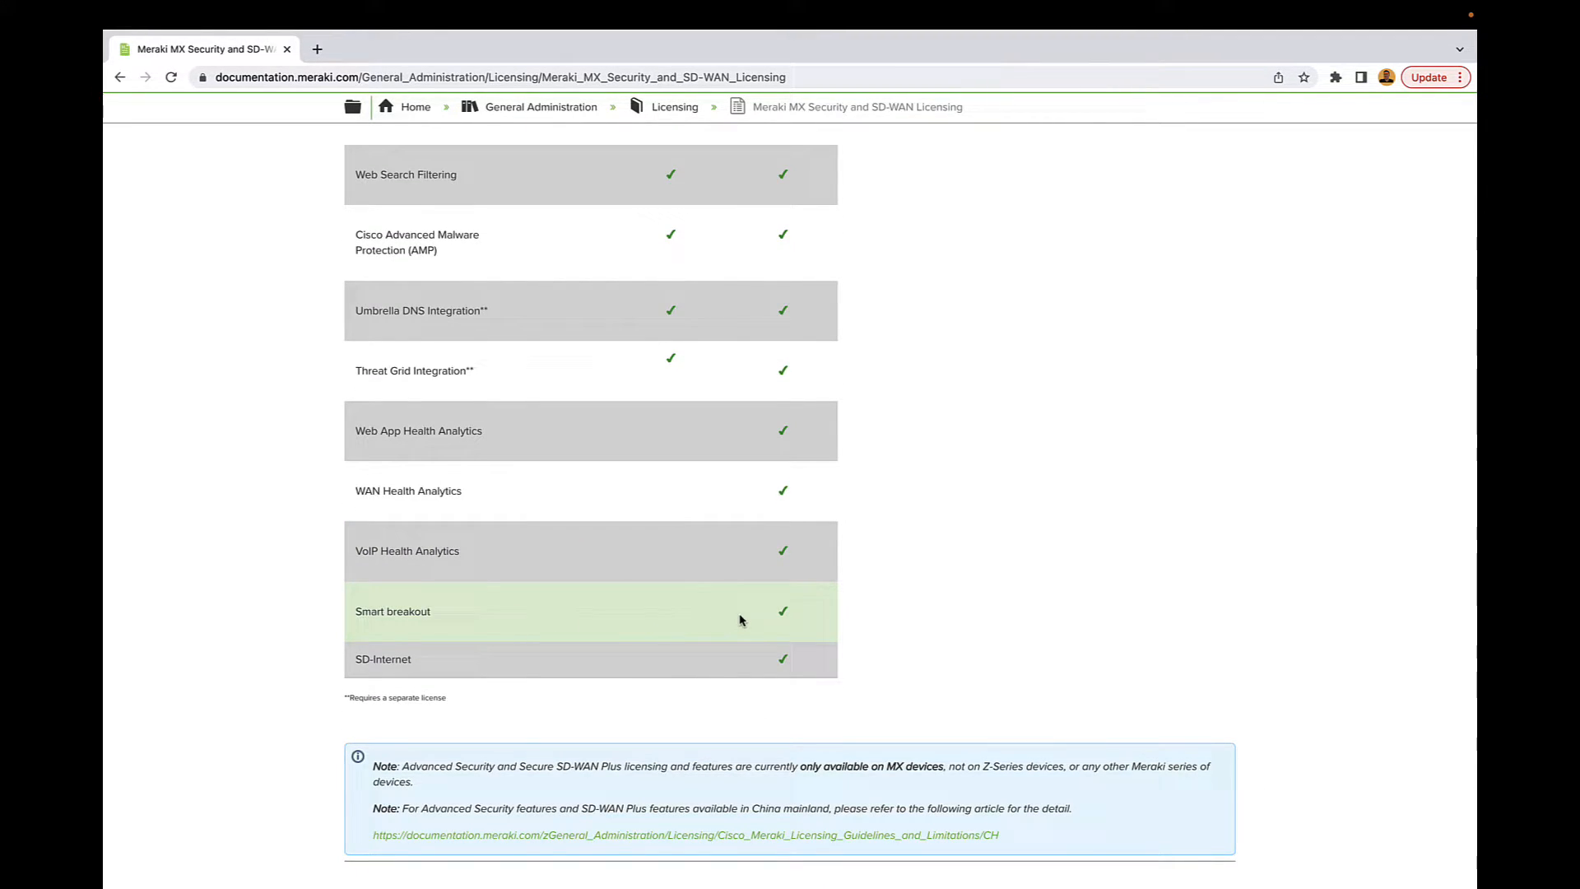
{"action": "mouse_move", "coordinate": [796, 607]}
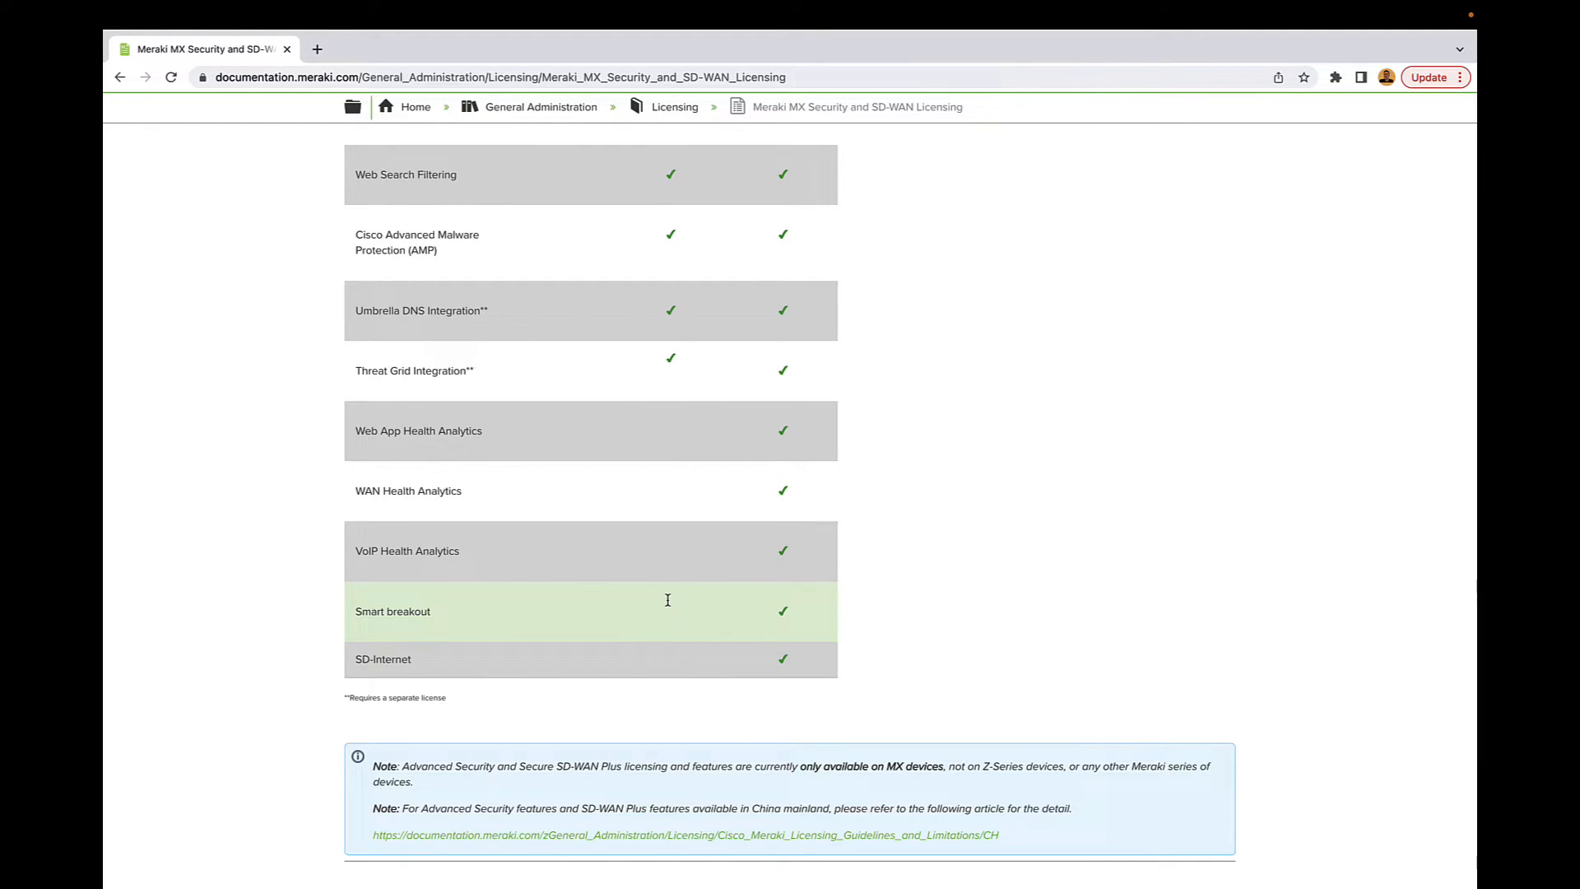
{"action": "mouse_move", "coordinate": [733, 618]}
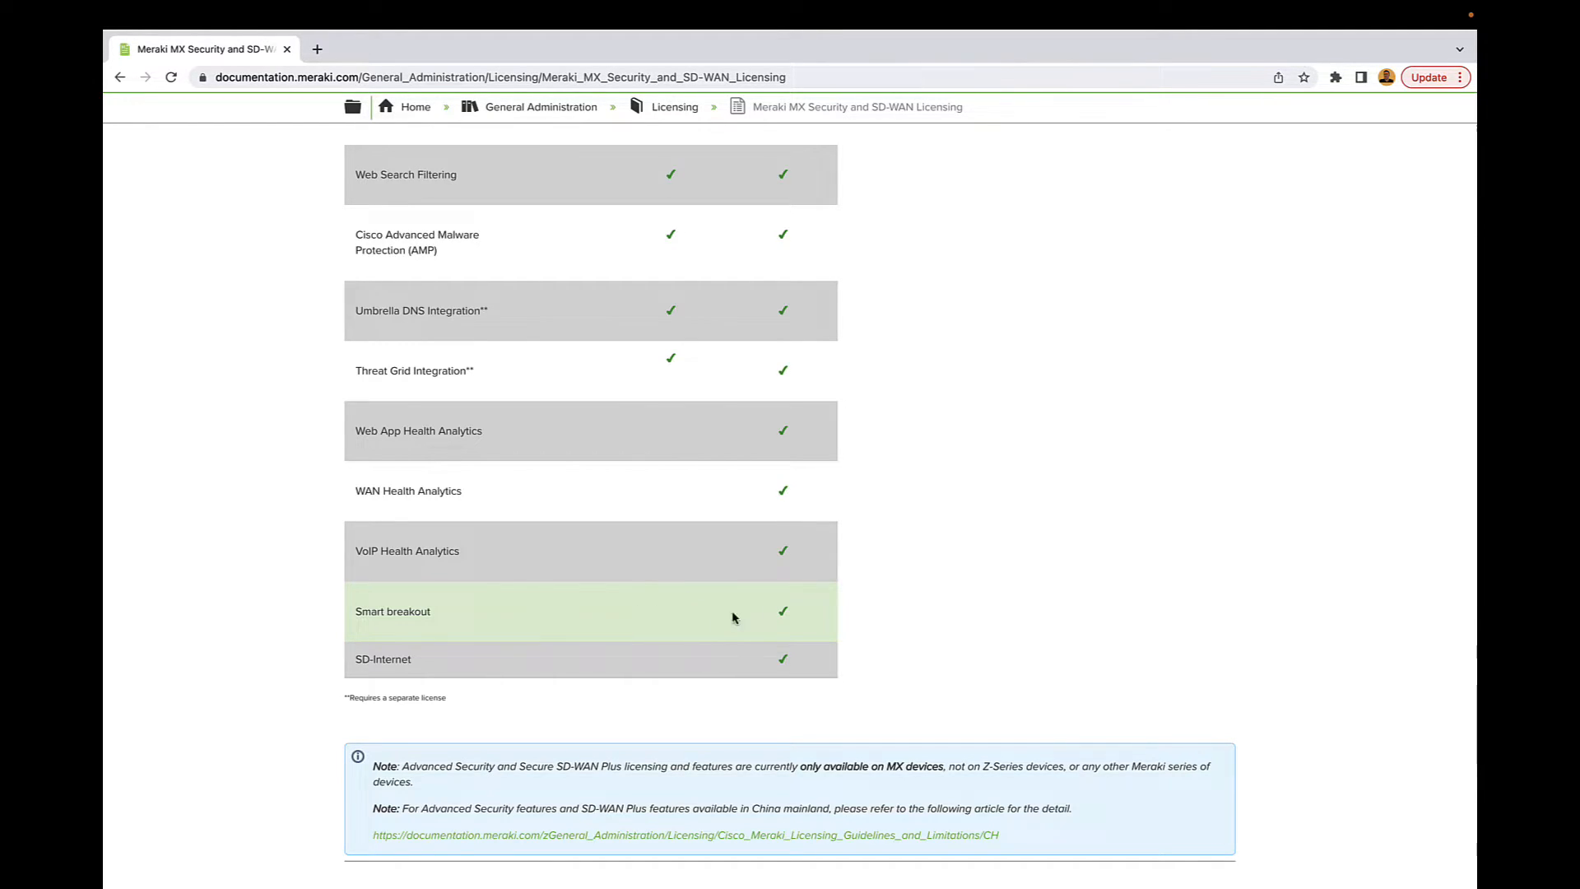
{"action": "mouse_move", "coordinate": [708, 620]}
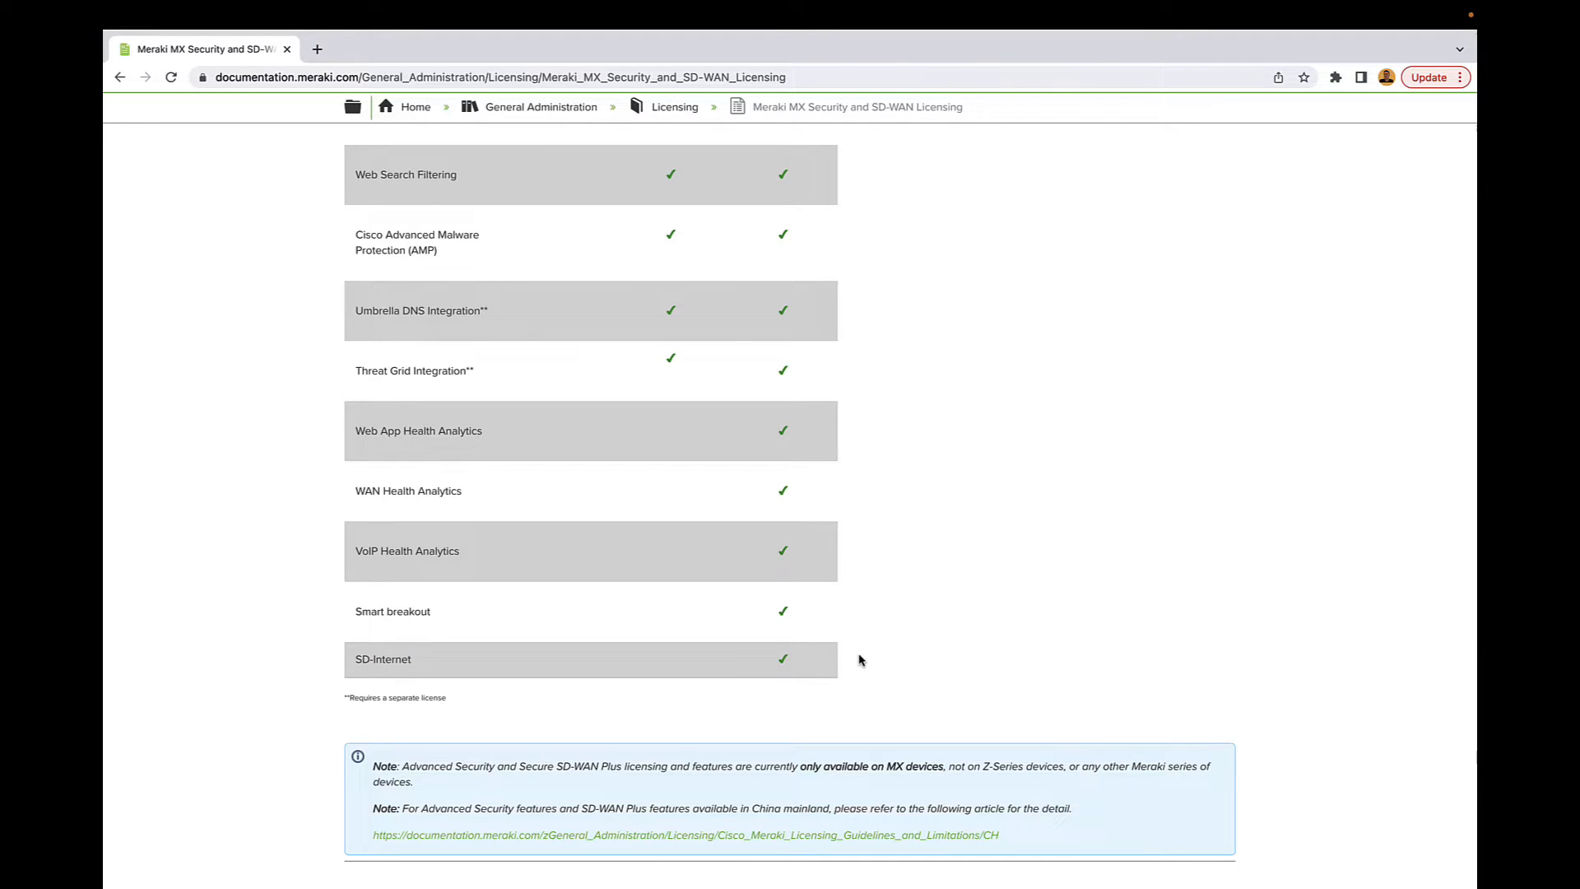
{"action": "mouse_move", "coordinate": [848, 662]}
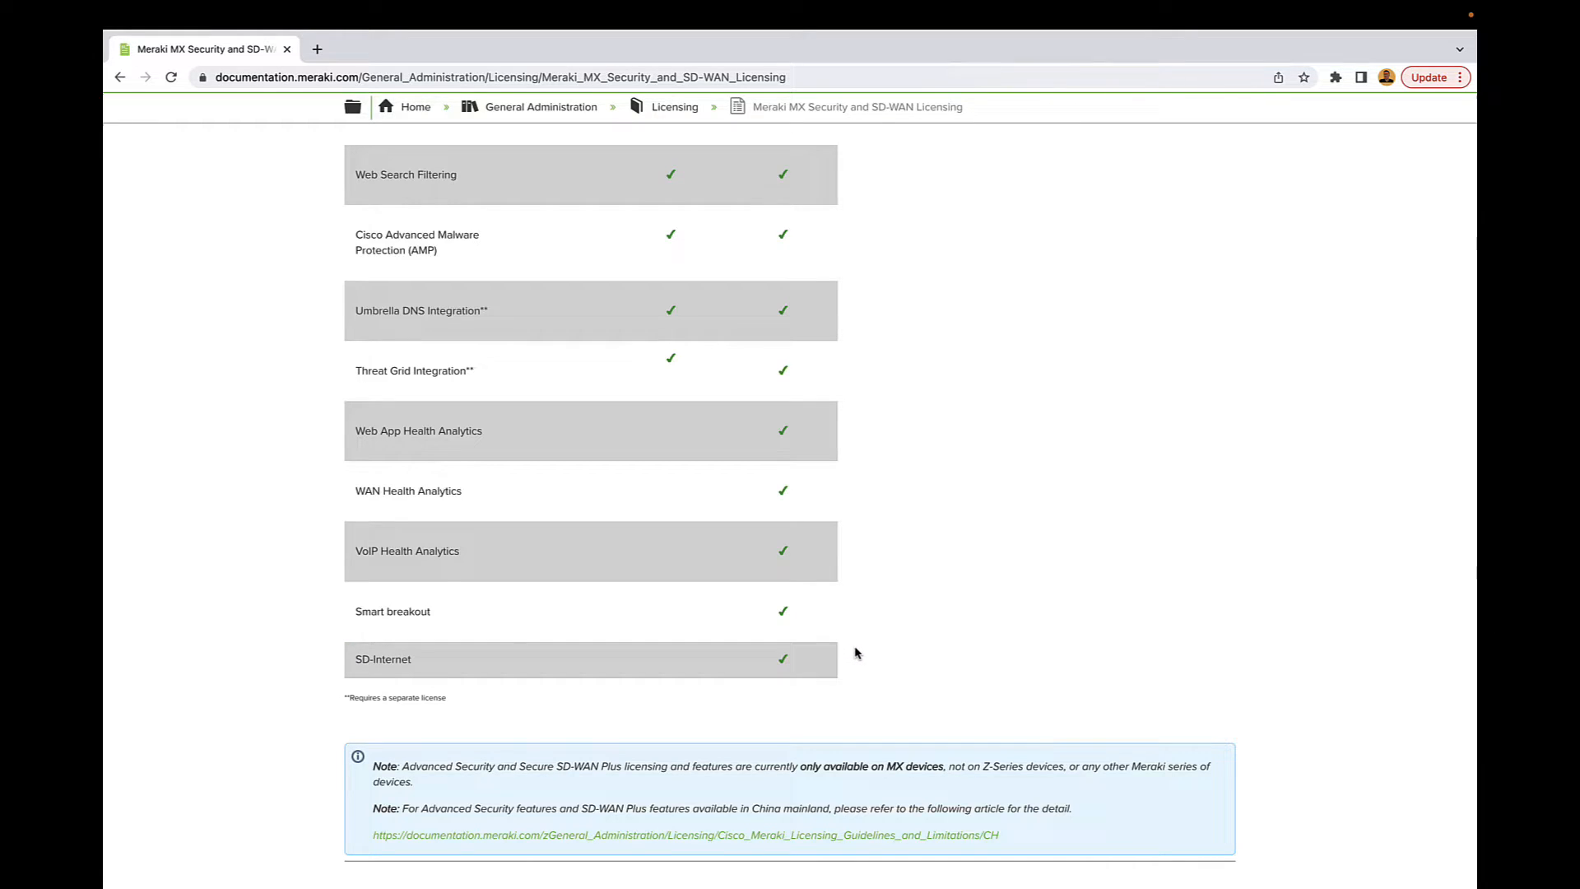
- Scroll the documentation page toward the Features by License Option heading
{"action": "scroll", "scroll_direction": "down", "scroll_amount": 3}
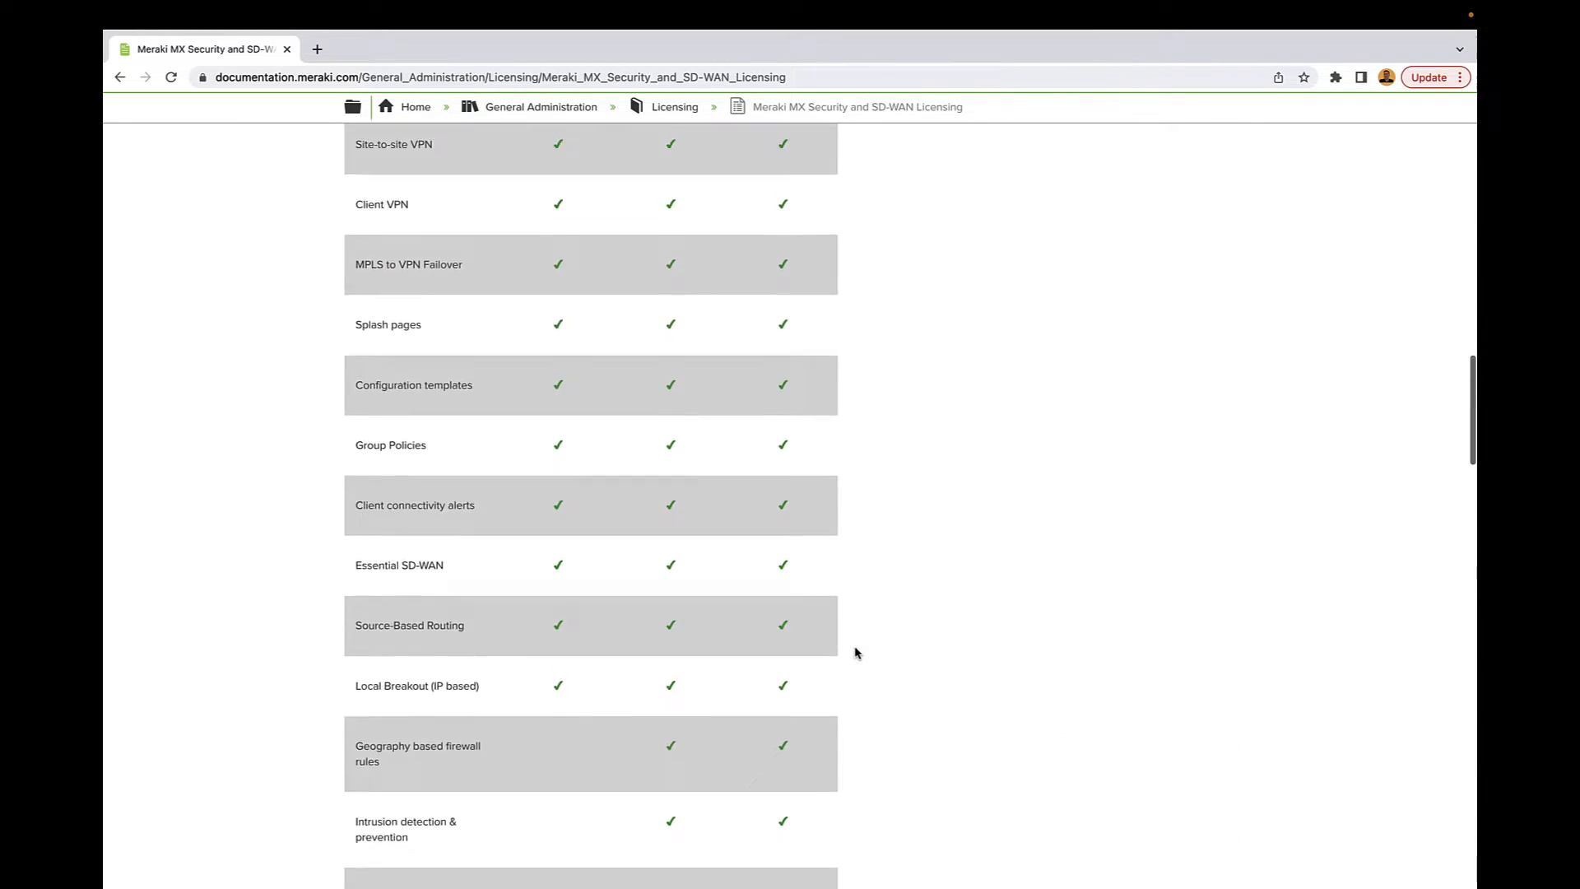
{"action": "scroll", "scroll_direction": "up", "scroll_amount": 3}
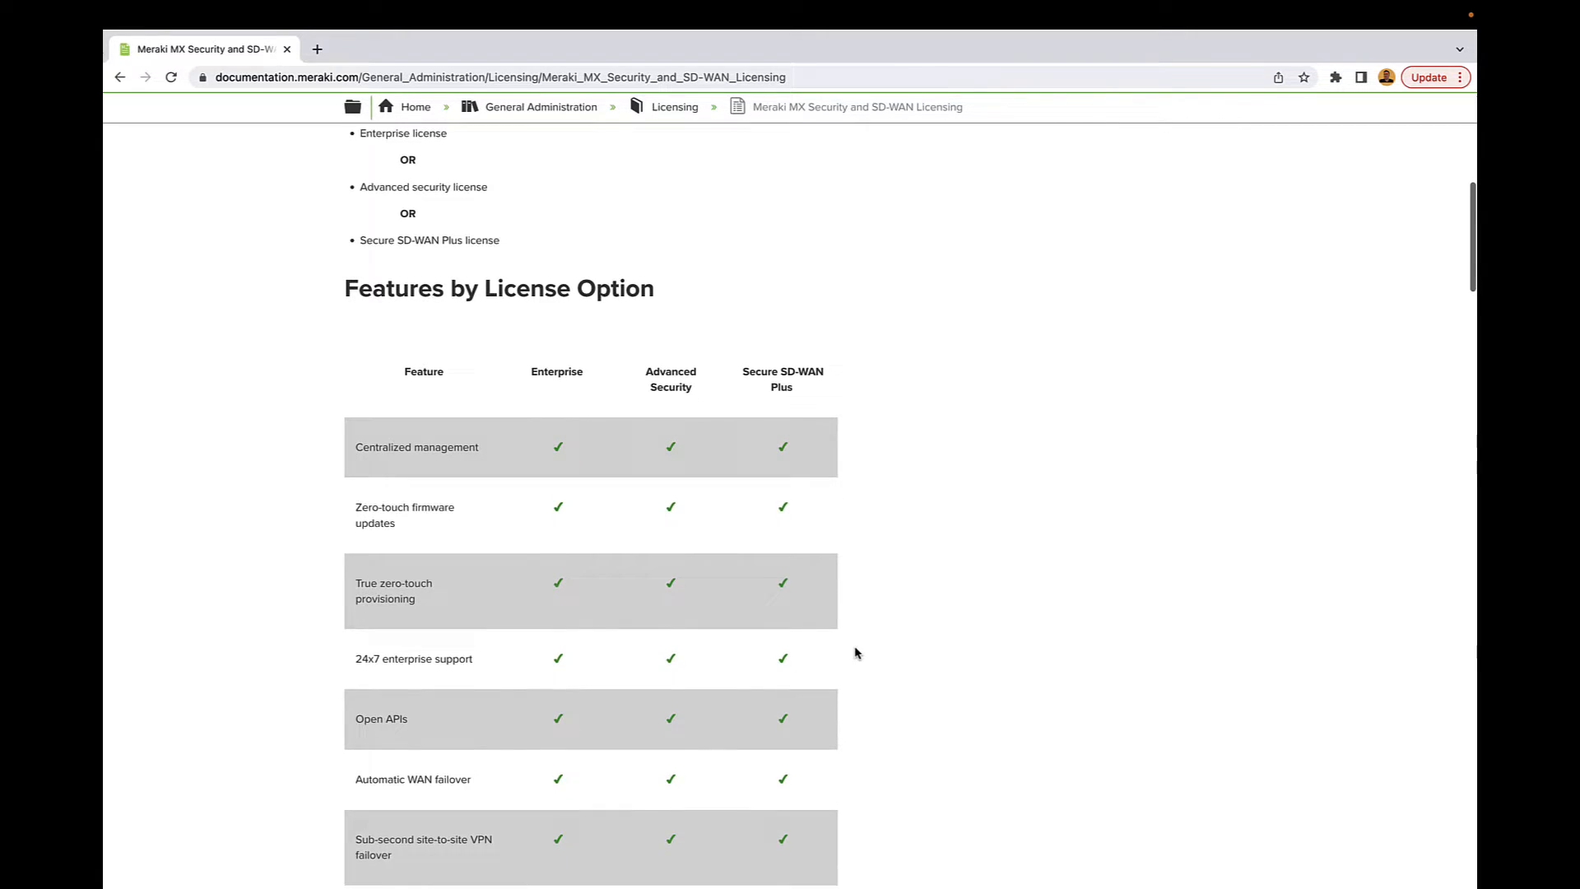
{"action": "scroll", "scroll_direction": "down", "scroll_amount": 3}
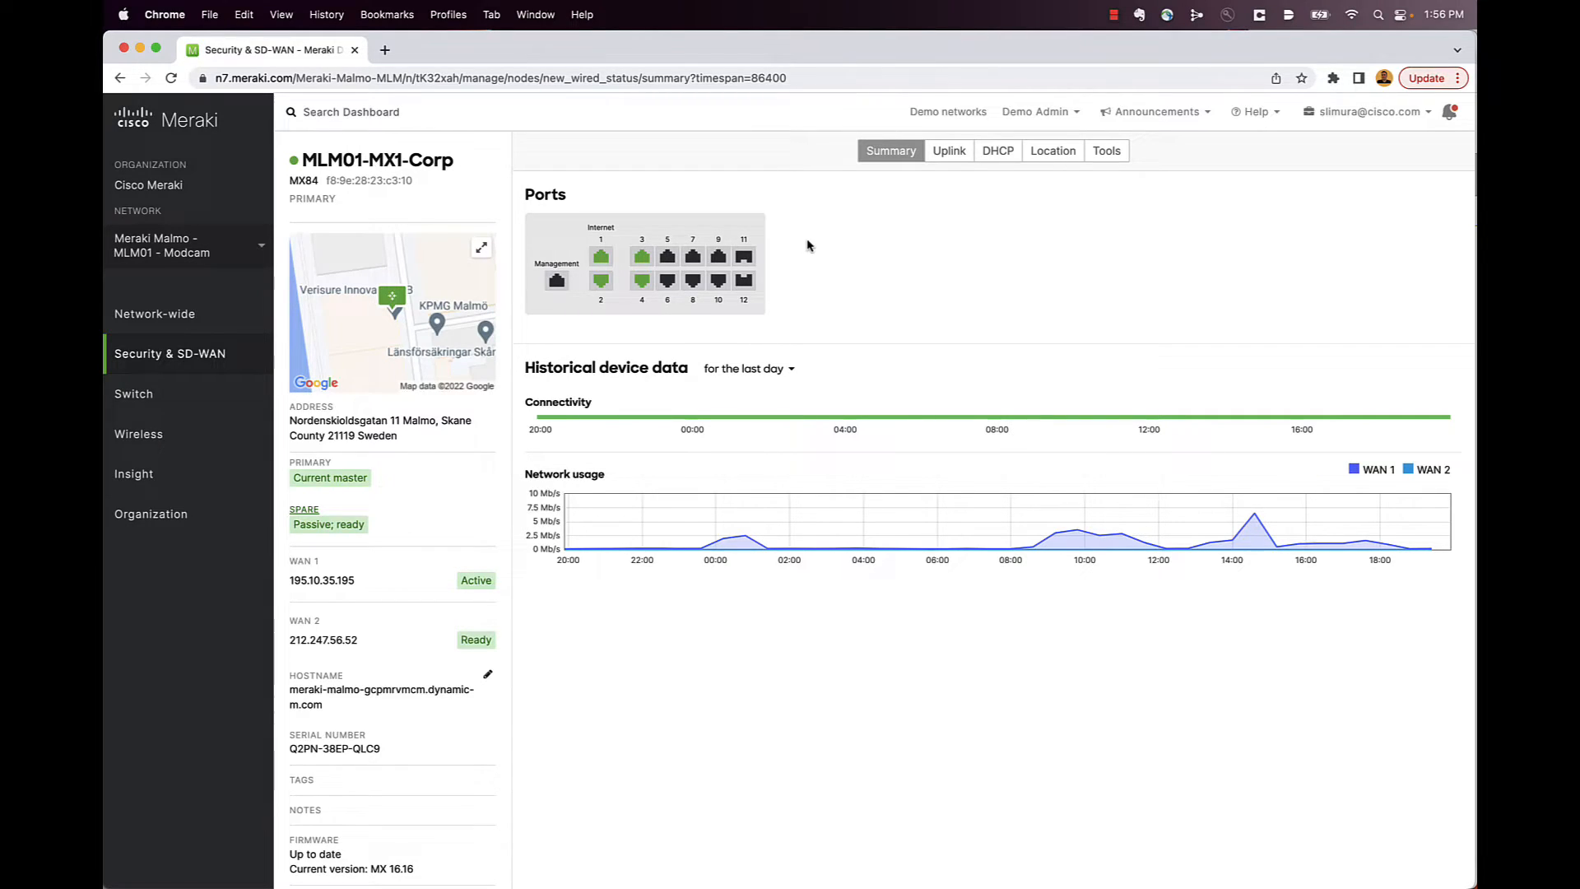
{"action": "mouse_move", "coordinate": [705, 217]}
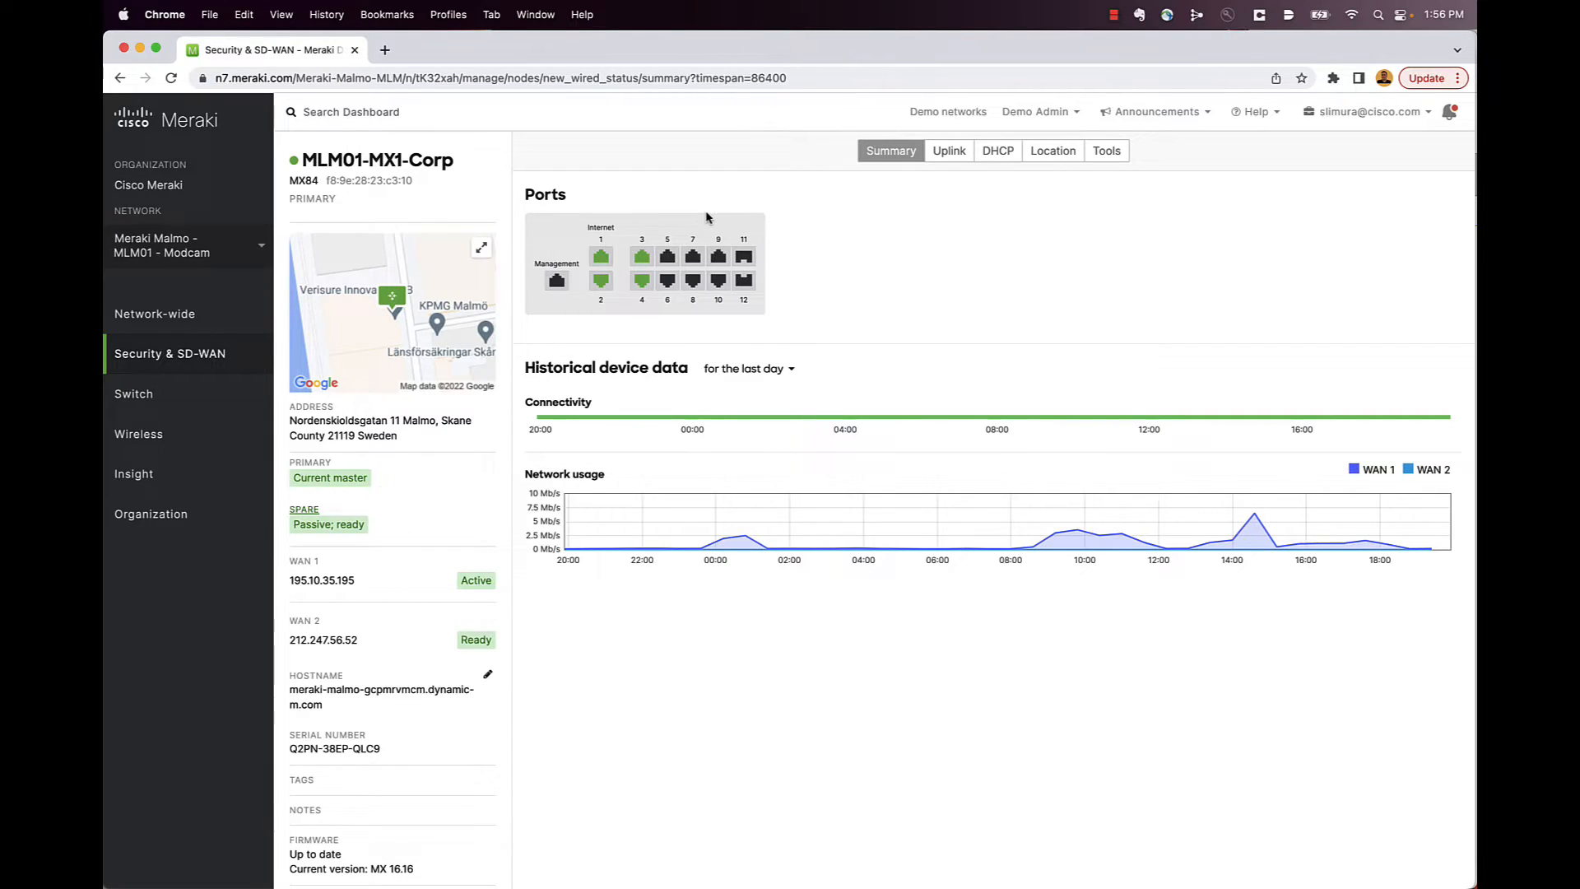
{"action": "mouse_move", "coordinate": [817, 225]}
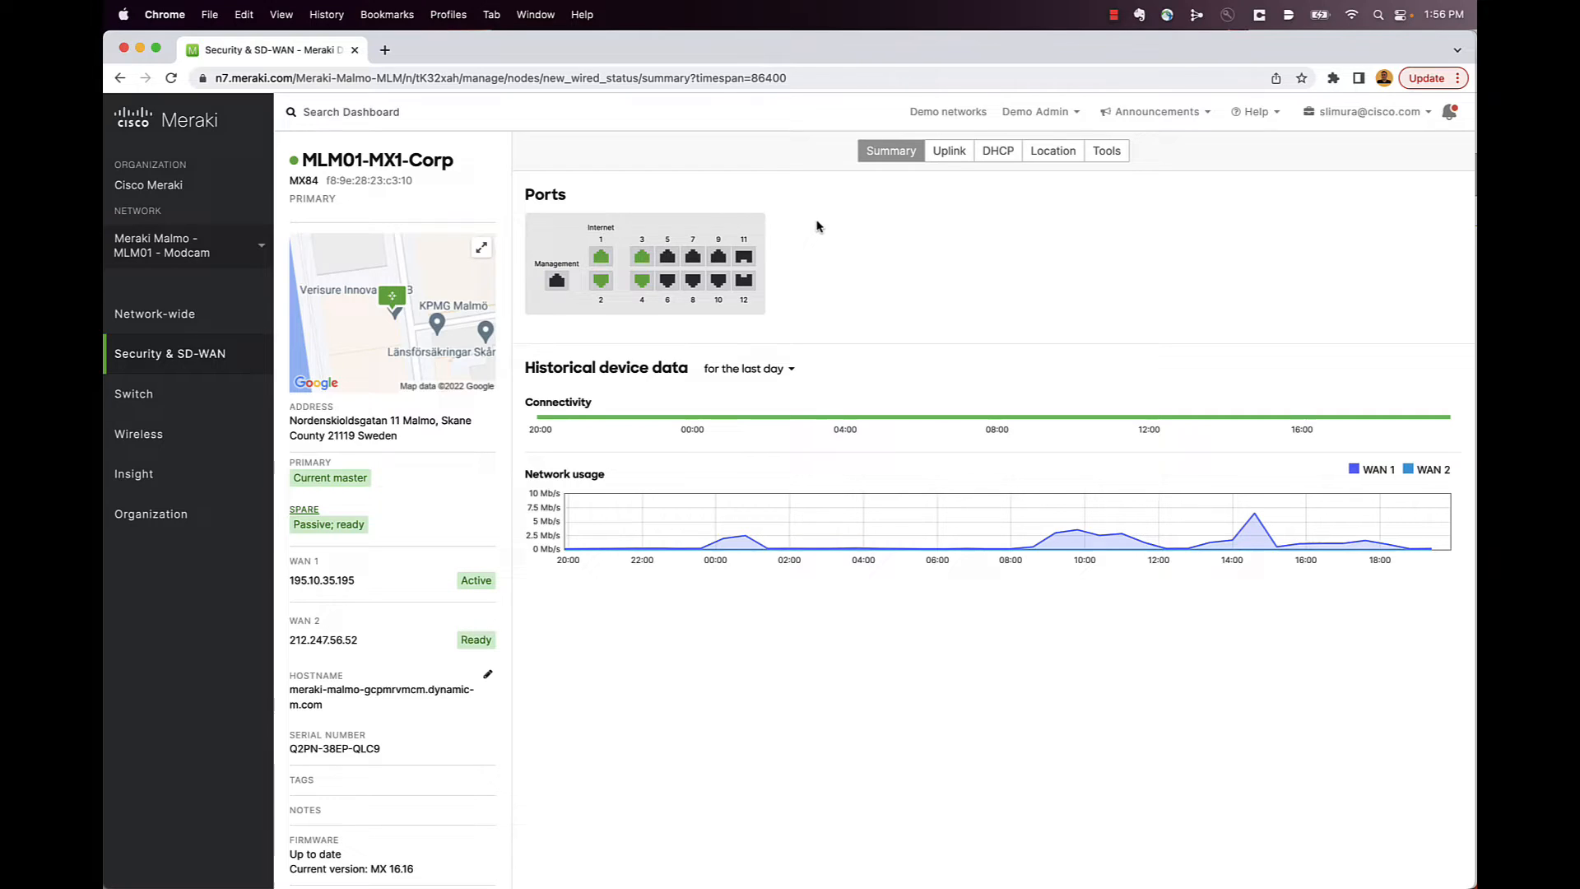
{"action": "mouse_move", "coordinate": [821, 247]}
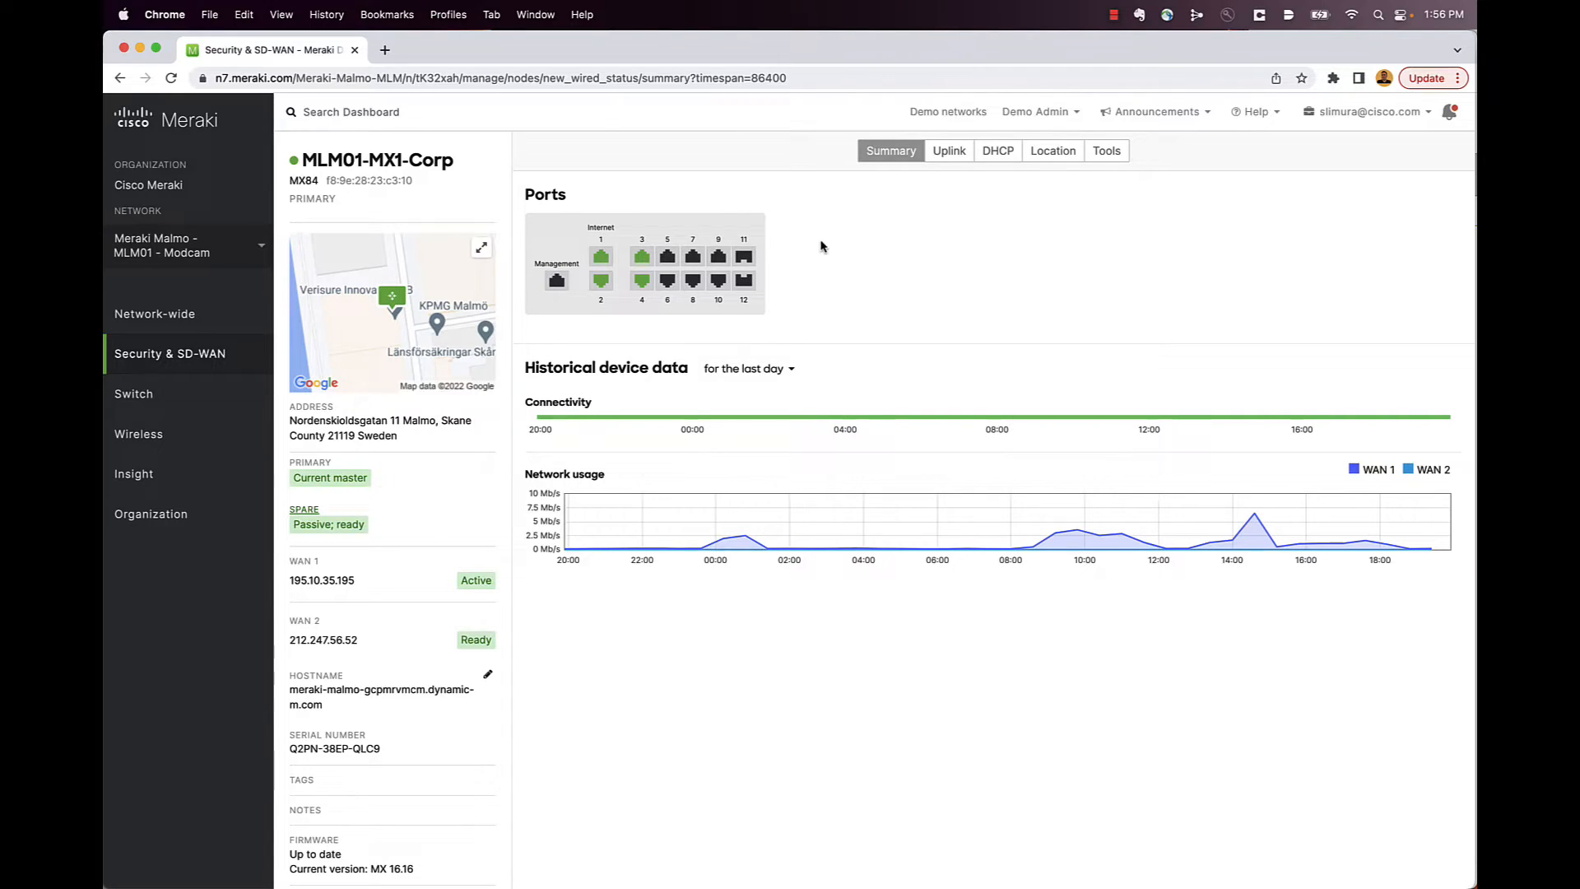
{"action": "mouse_move", "coordinate": [793, 249]}
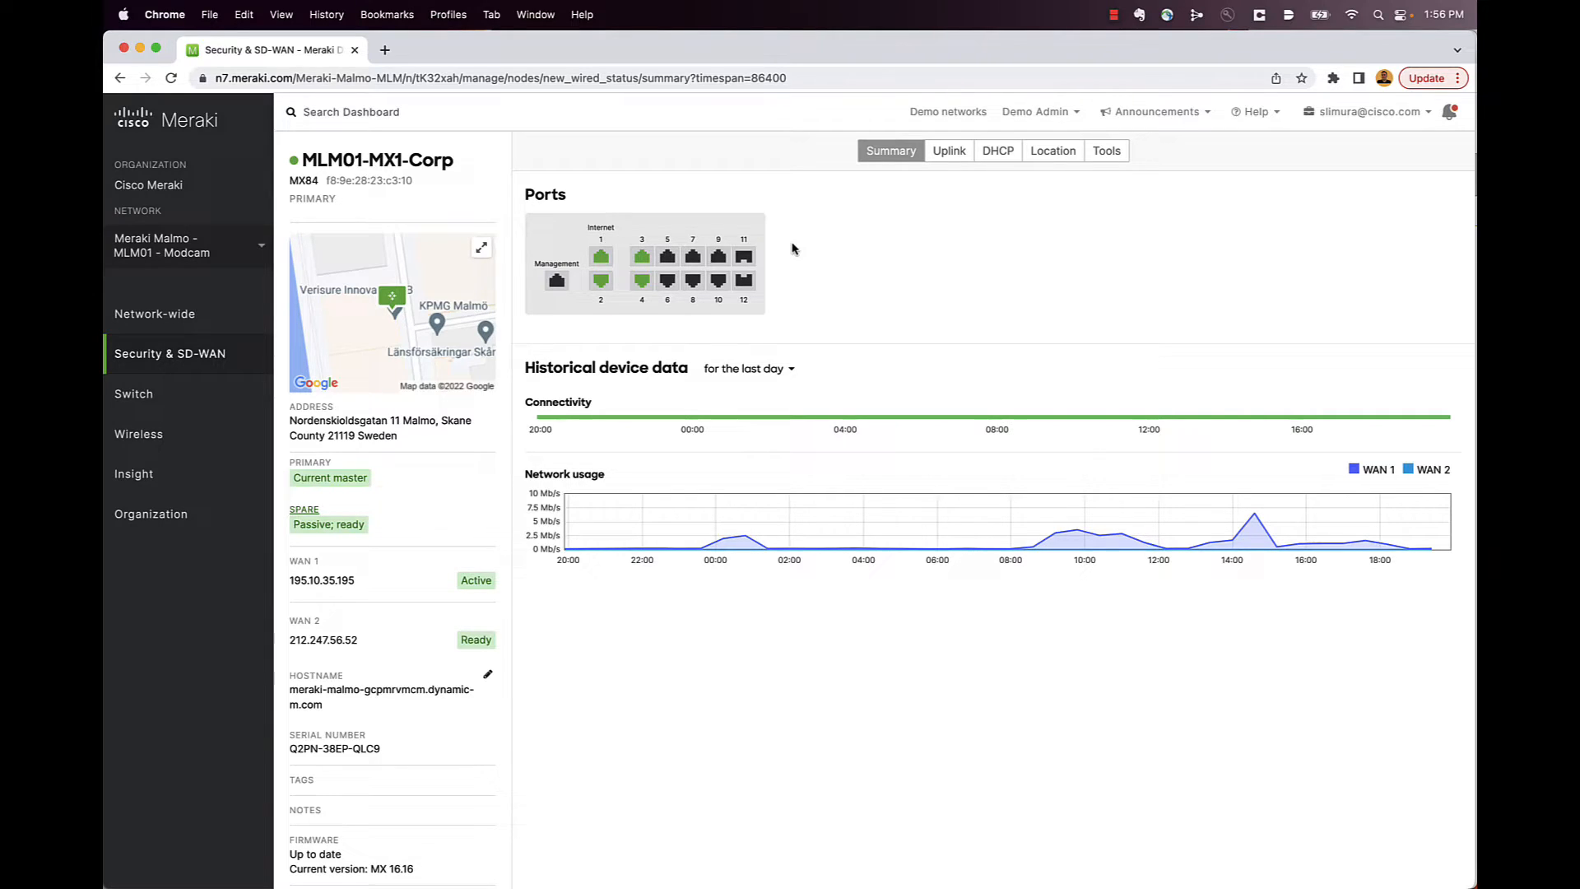
{"action": "mouse_move", "coordinate": [768, 300]}
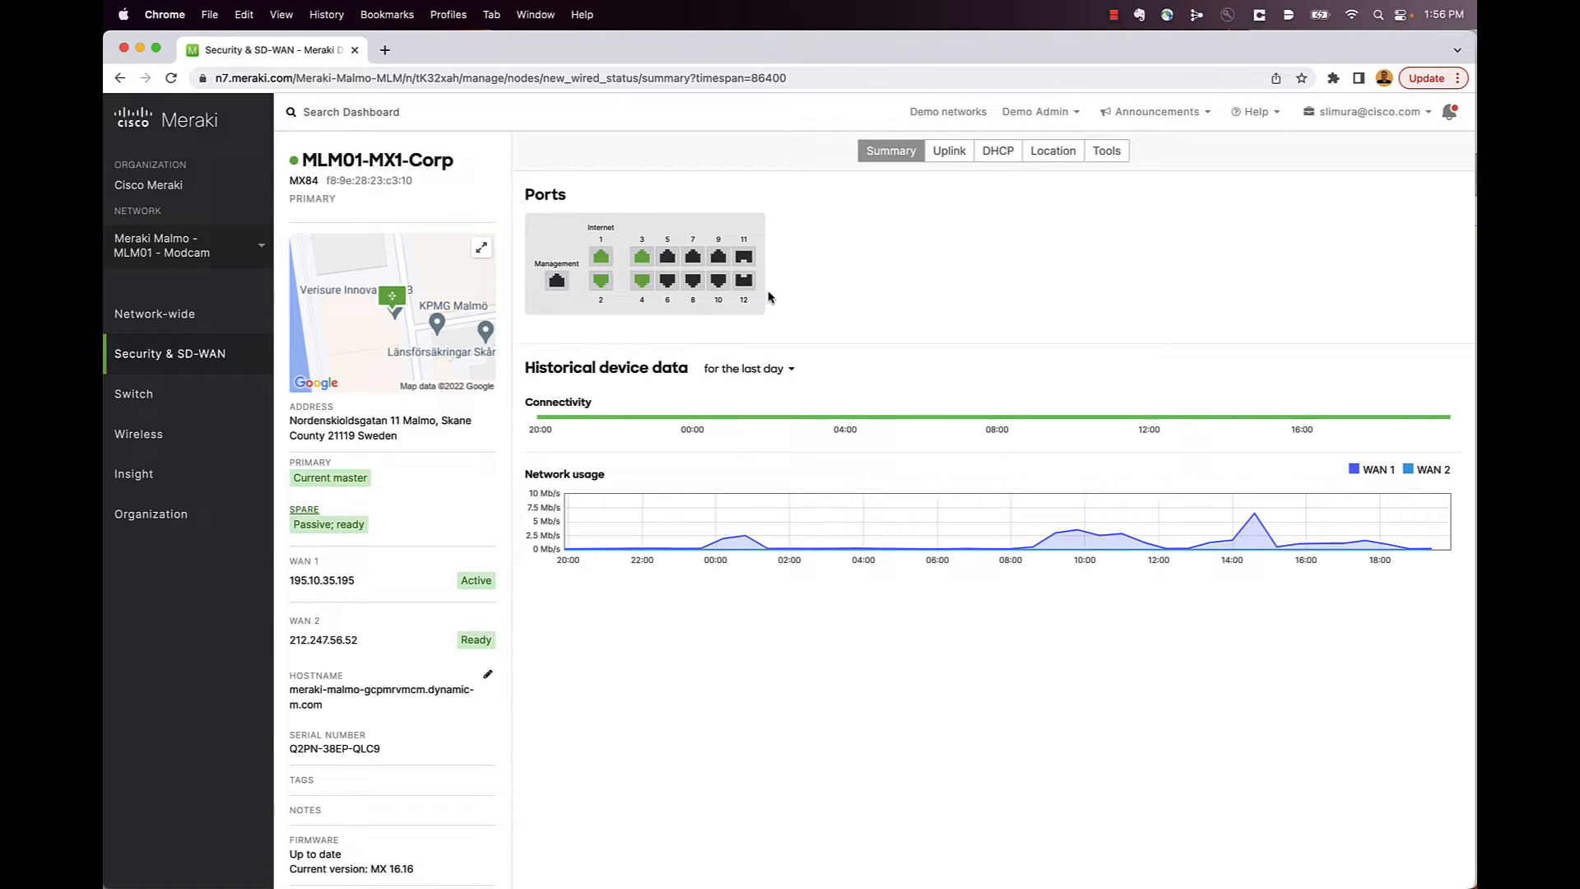
{"action": "mouse_move", "coordinate": [744, 255]}
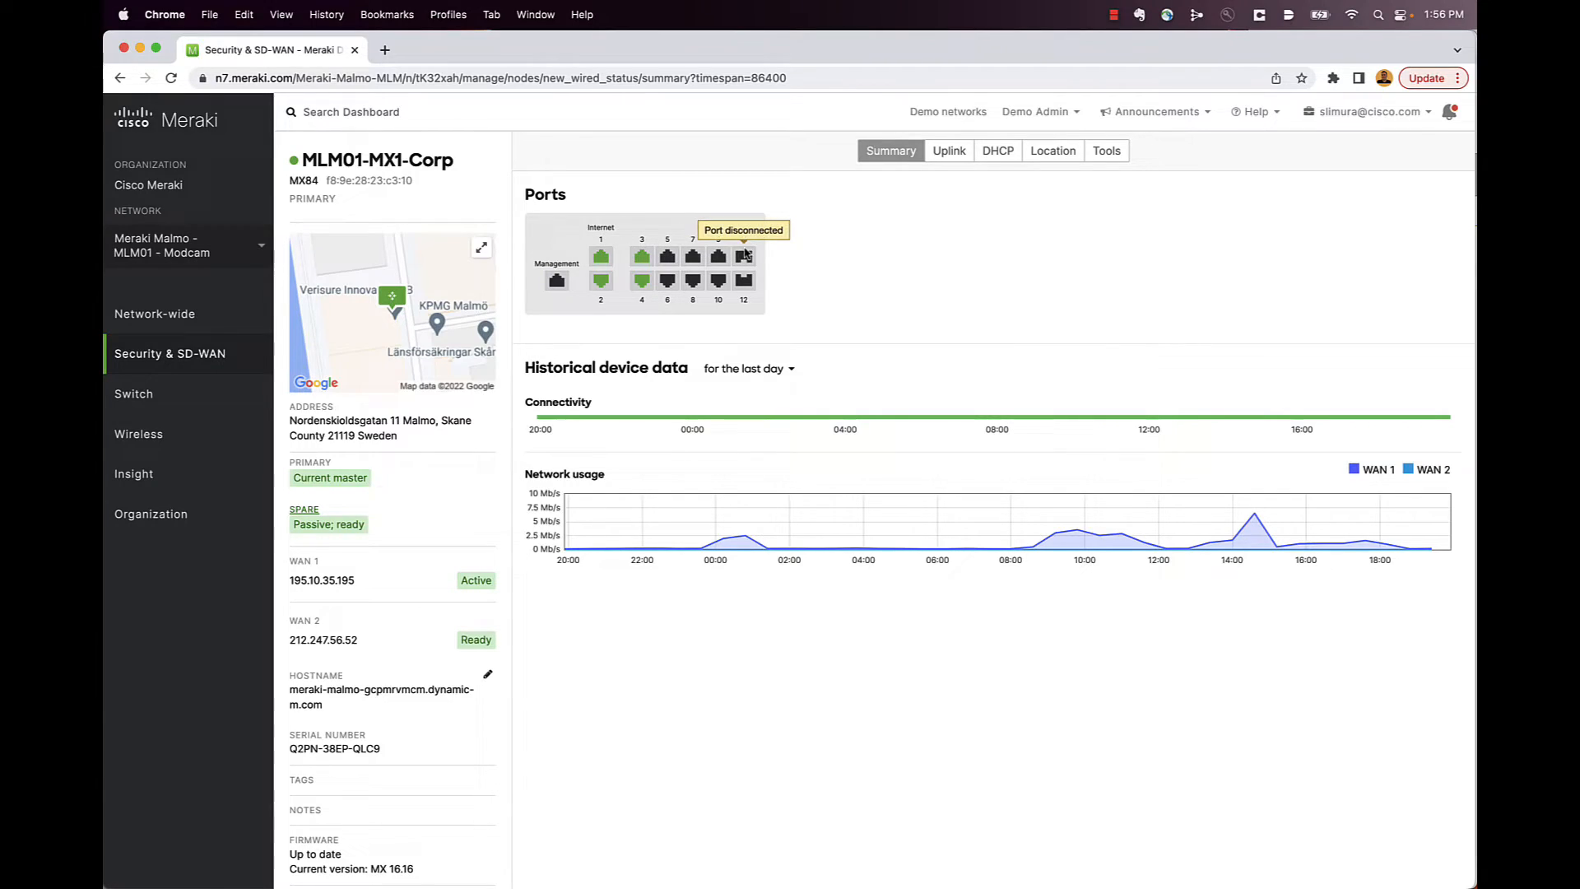
{"action": "mouse_move", "coordinate": [825, 247]}
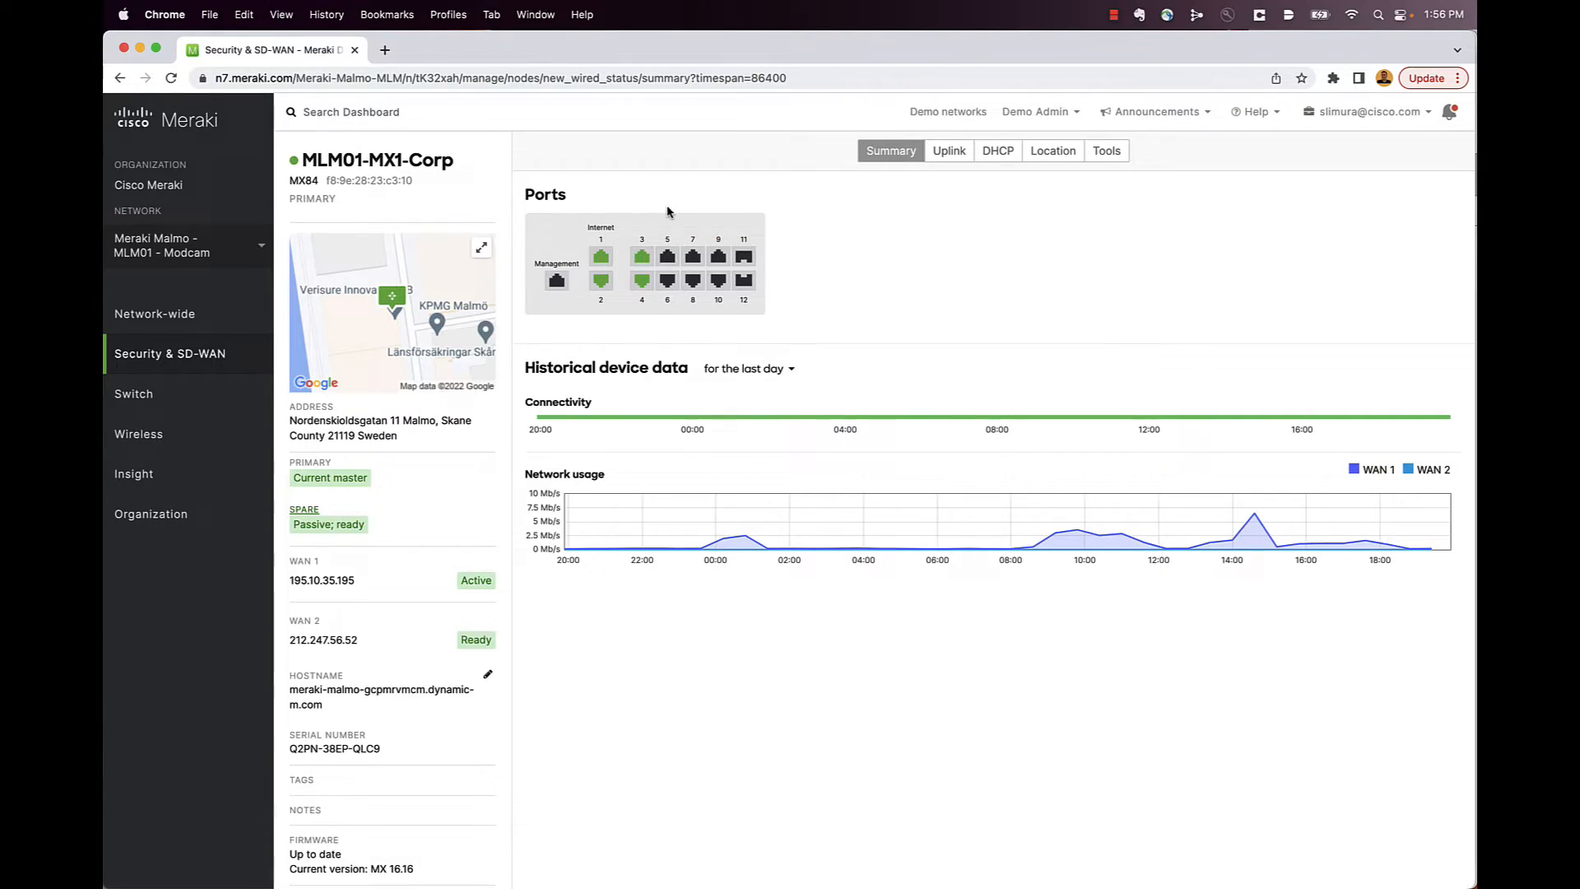
{"action": "mouse_move", "coordinate": [541, 229]}
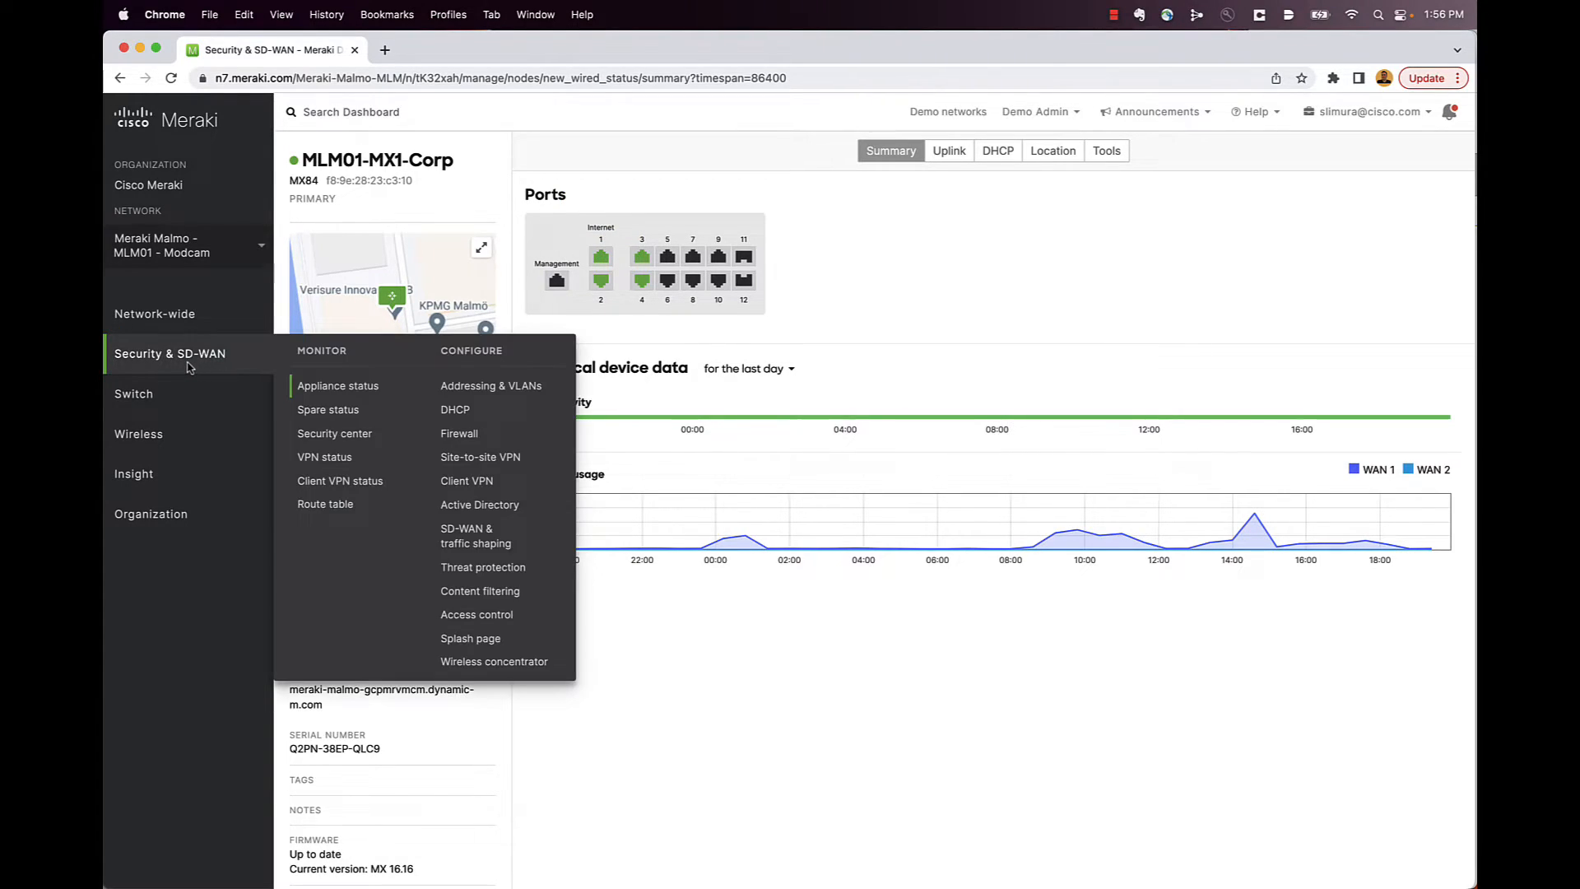
{"action": "mouse_move", "coordinate": [337, 385]}
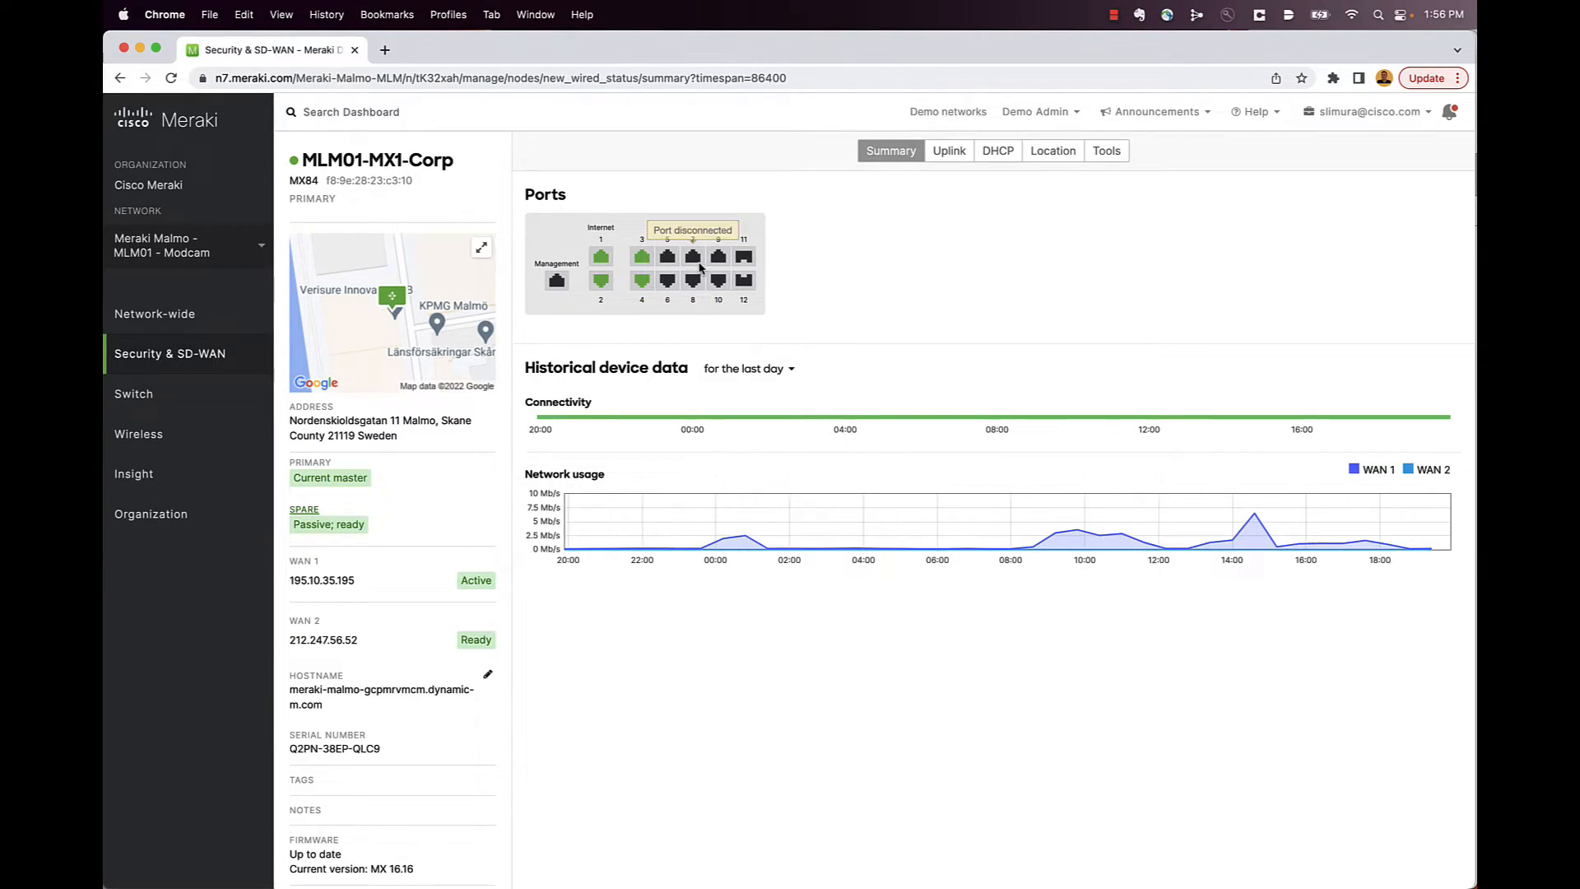
{"action": "mouse_move", "coordinate": [642, 255]}
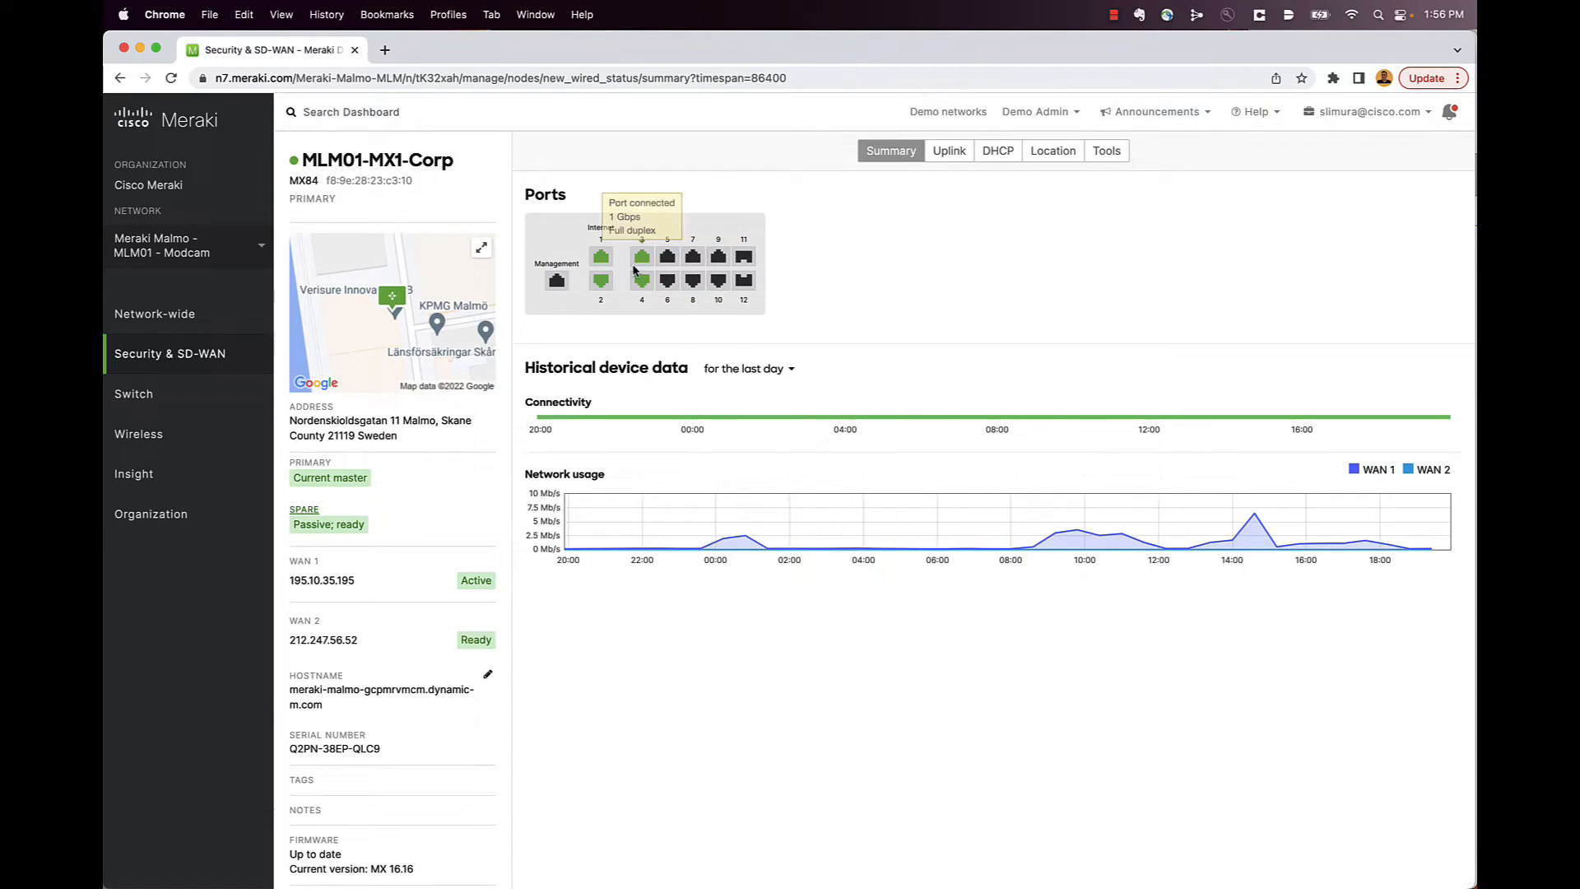
{"action": "mouse_move", "coordinate": [600, 279]}
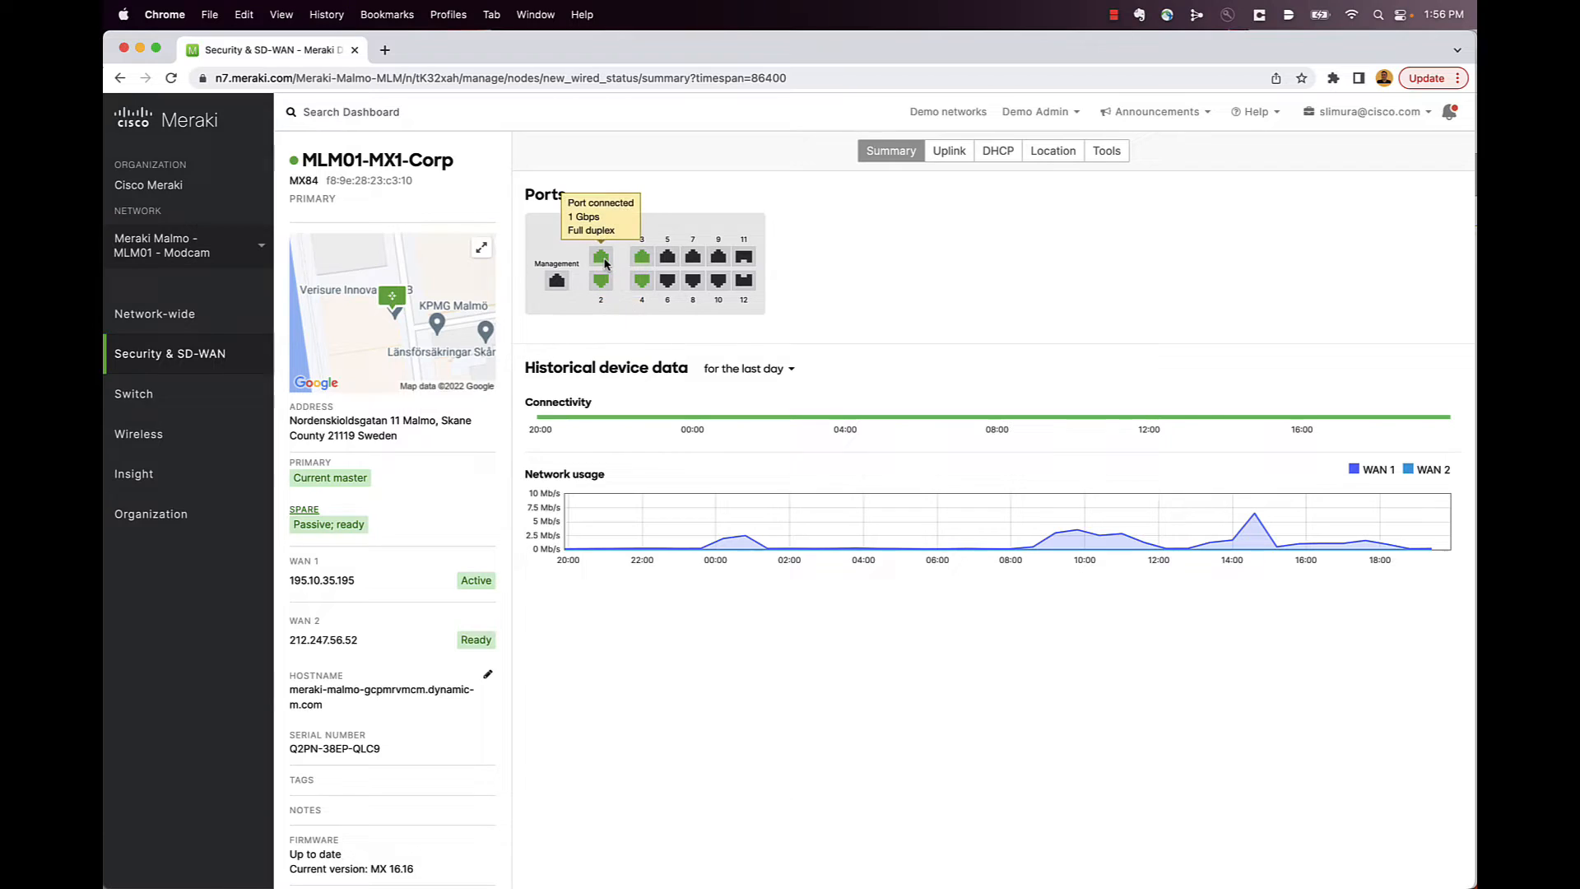
{"action": "mouse_move", "coordinate": [641, 255]}
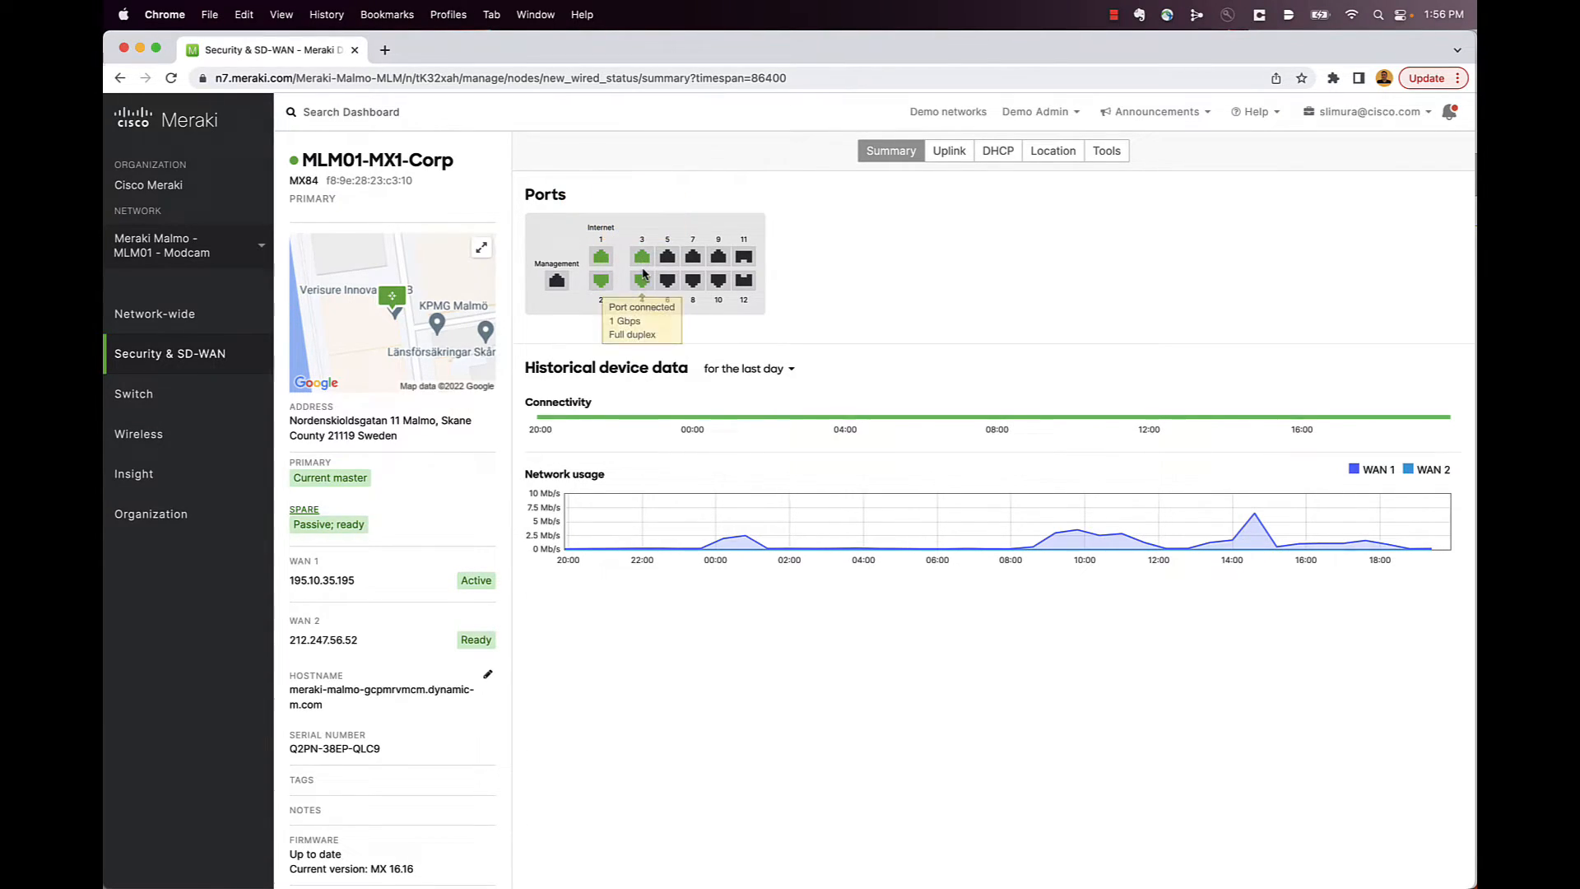
{"action": "mouse_move", "coordinate": [766, 262]}
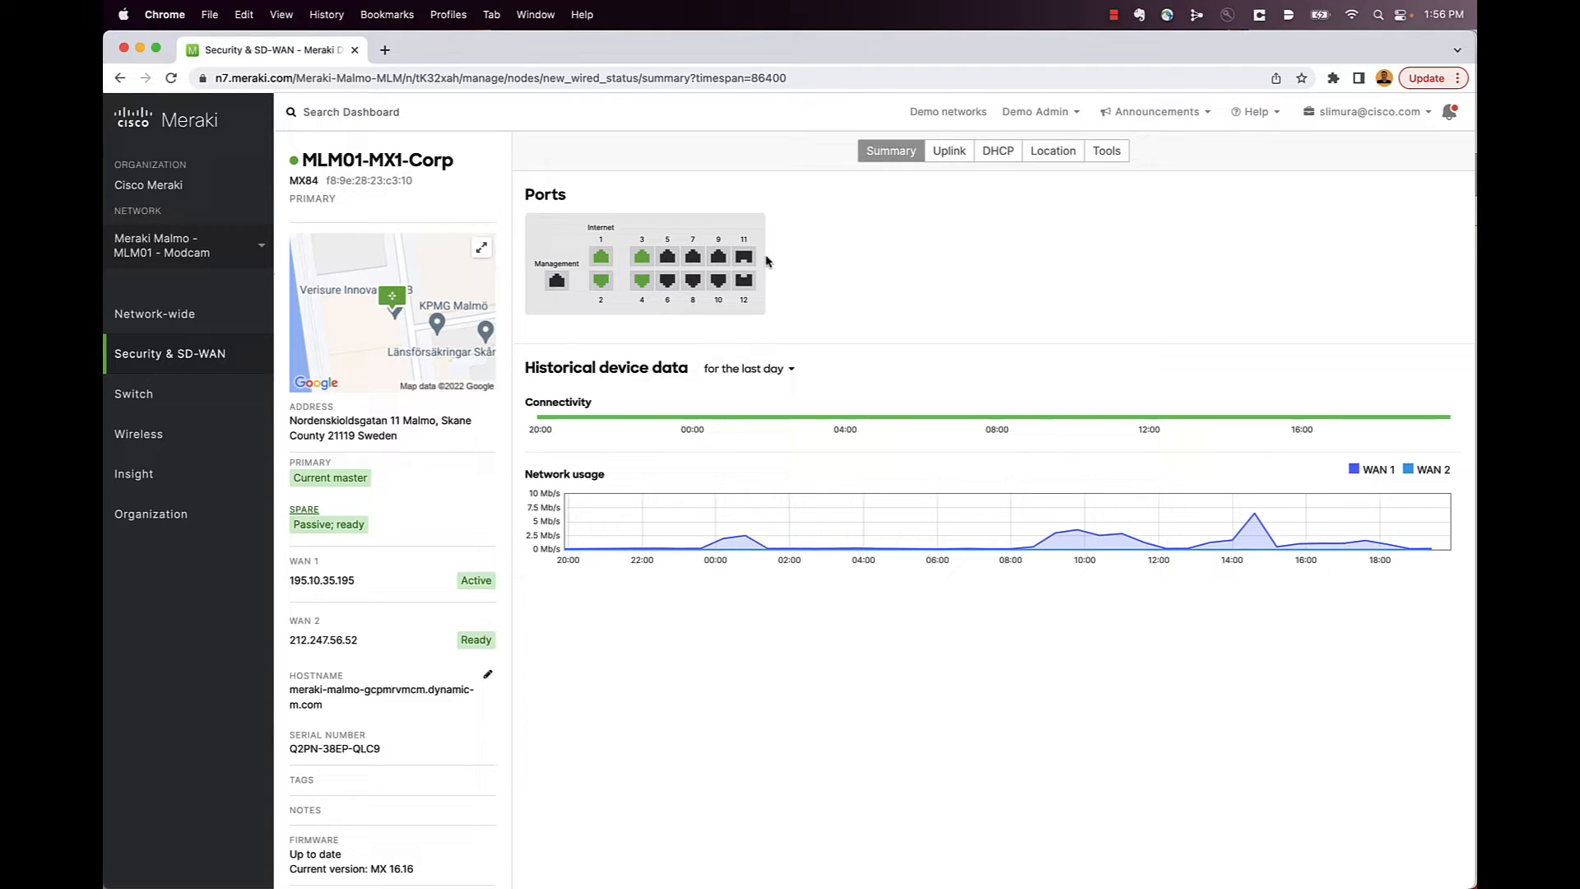
{"action": "scroll", "scroll_direction": "down", "scroll_amount": 3}
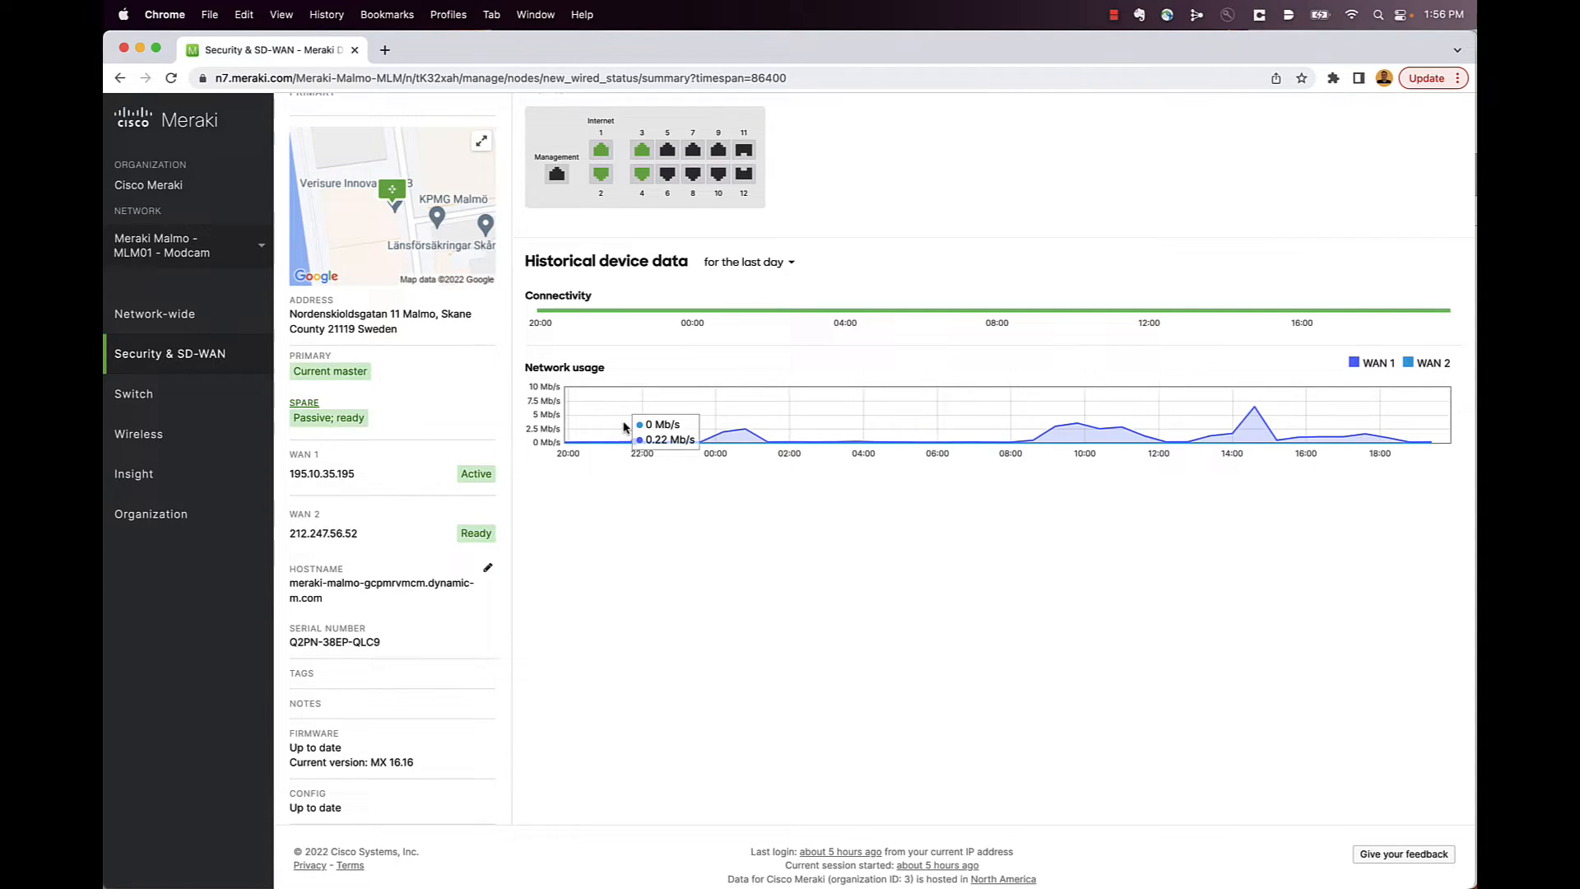
{"action": "mouse_move", "coordinate": [722, 402]}
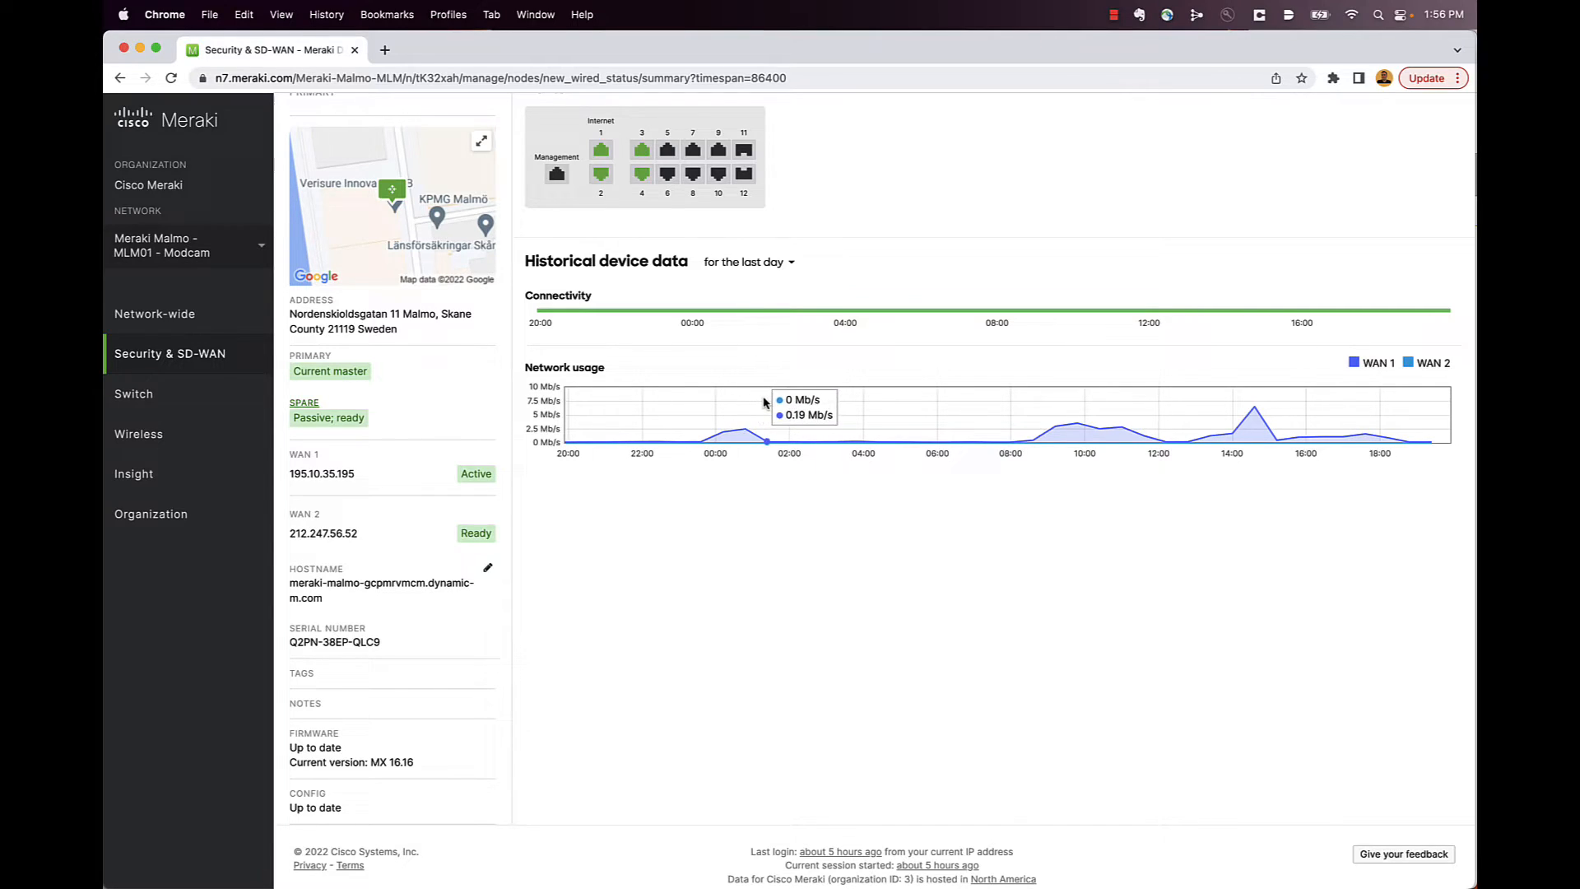
{"action": "mouse_move", "coordinate": [1037, 382]}
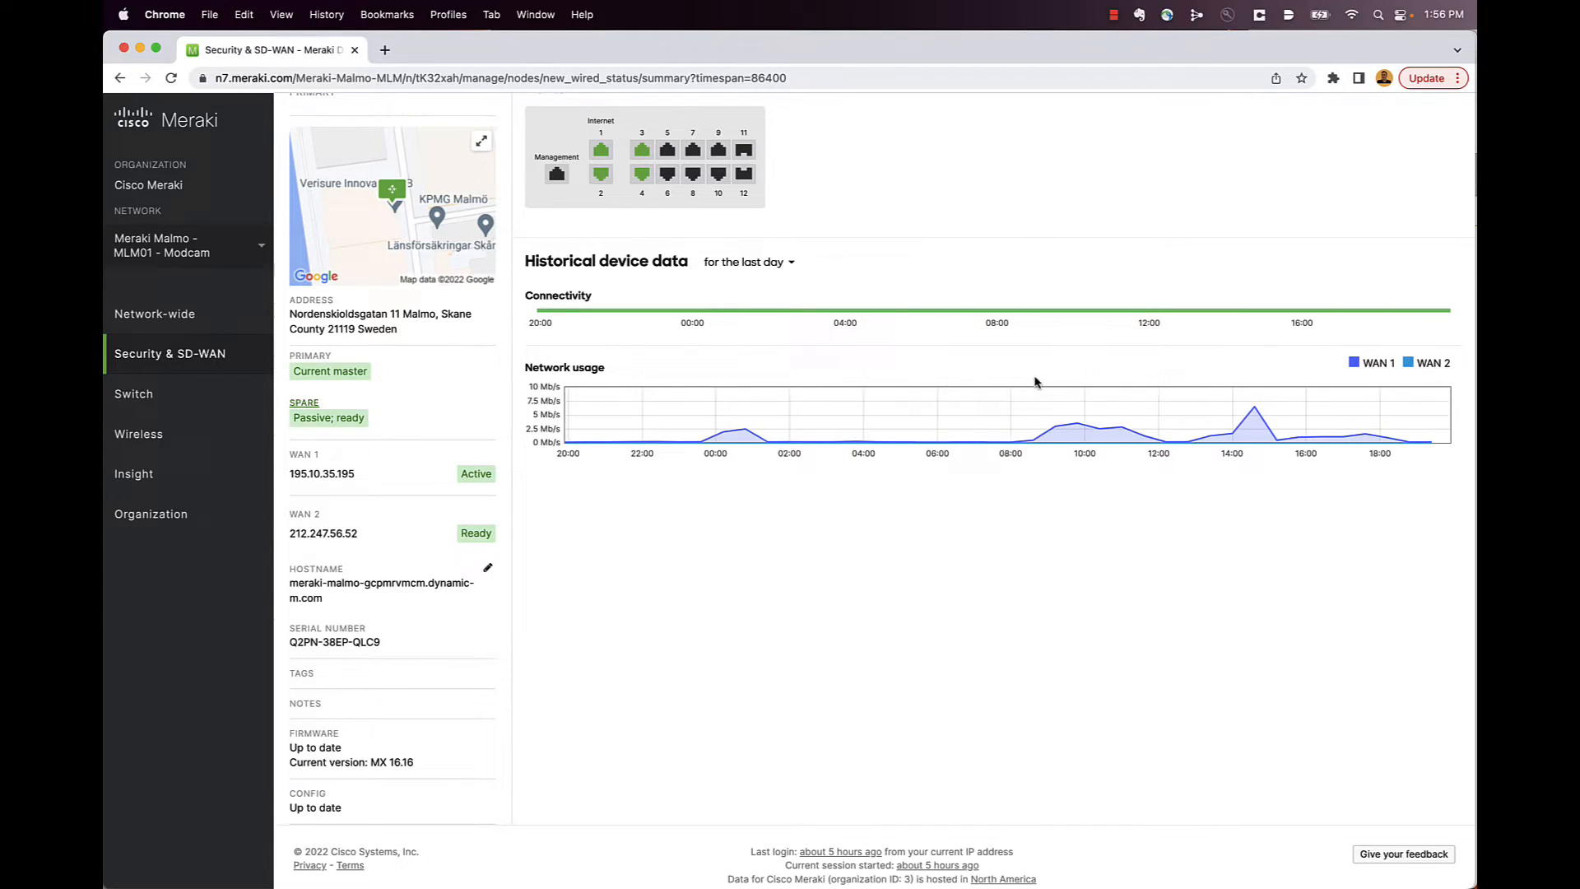
{"action": "mouse_move", "coordinate": [1275, 376]}
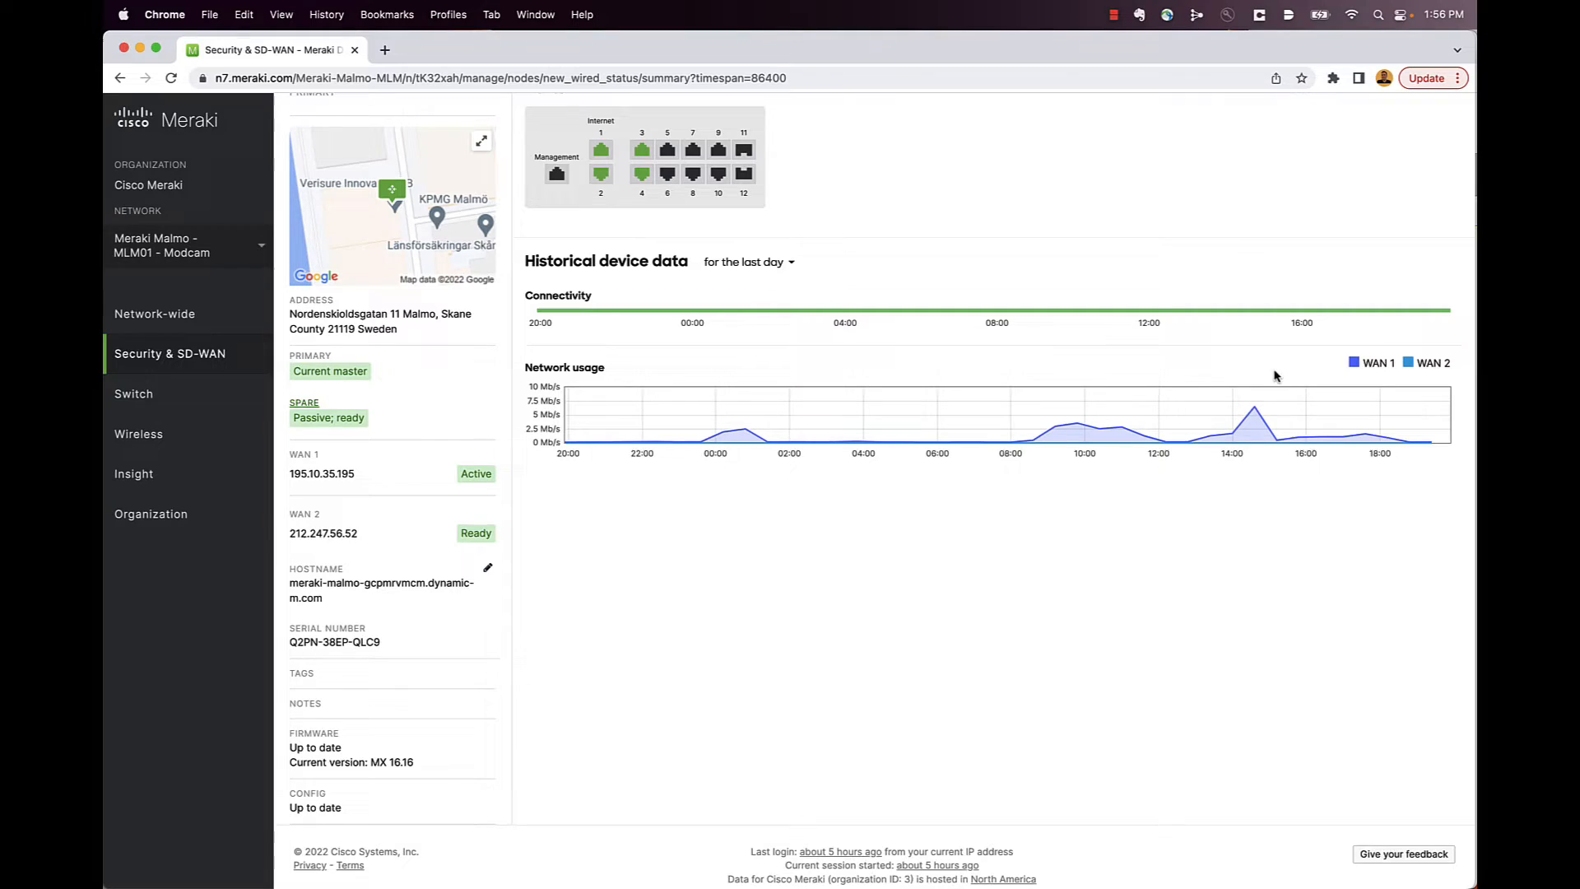
{"action": "mouse_move", "coordinate": [899, 438]}
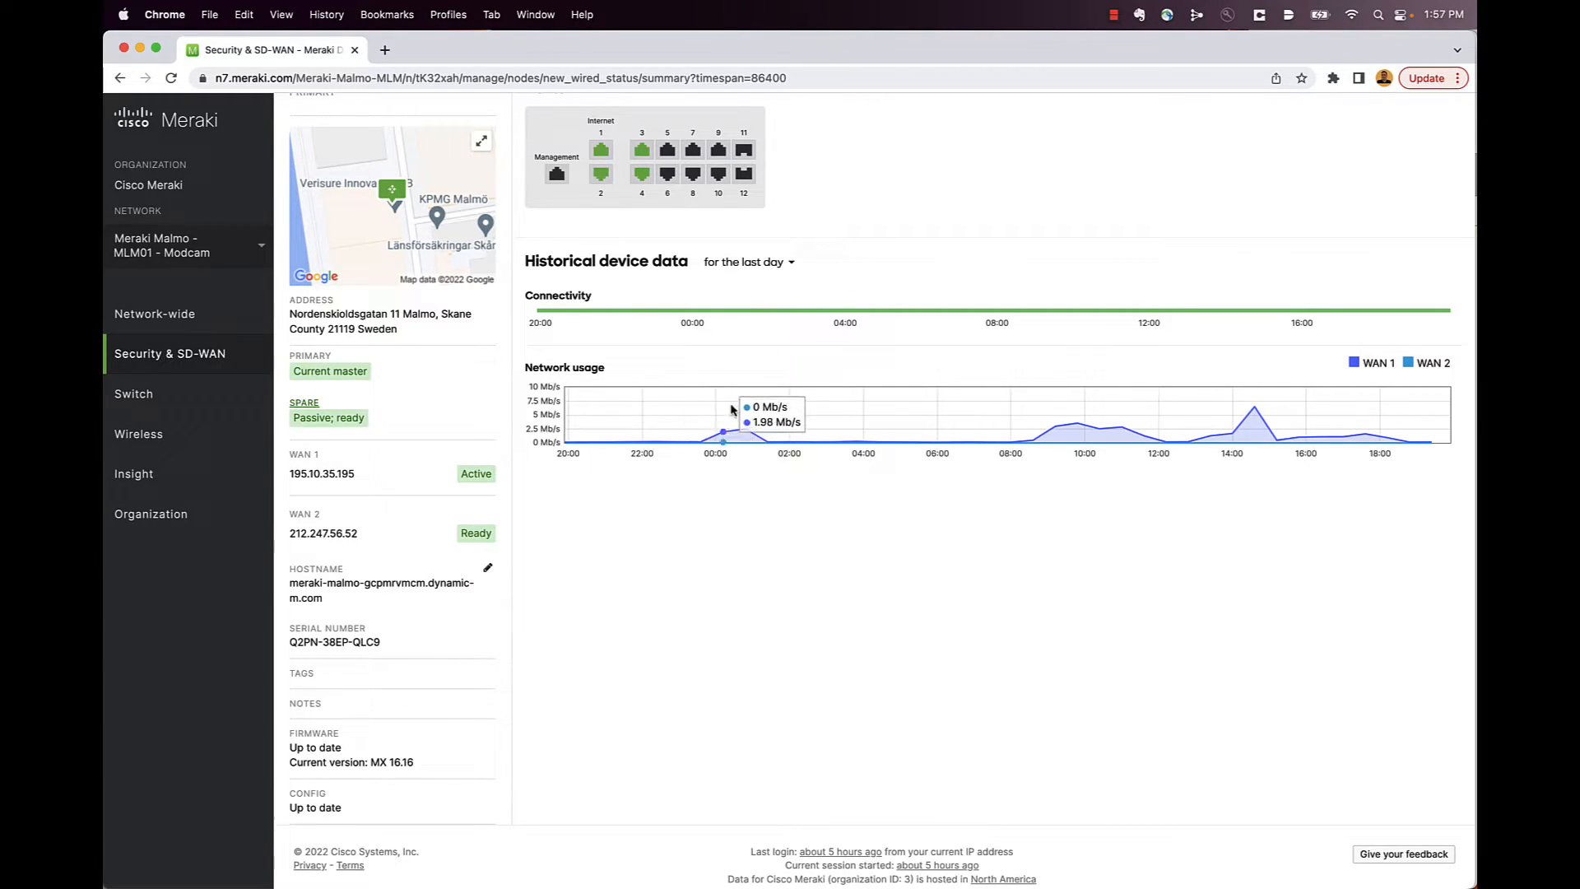
{"action": "left_click", "coordinate": [748, 261]}
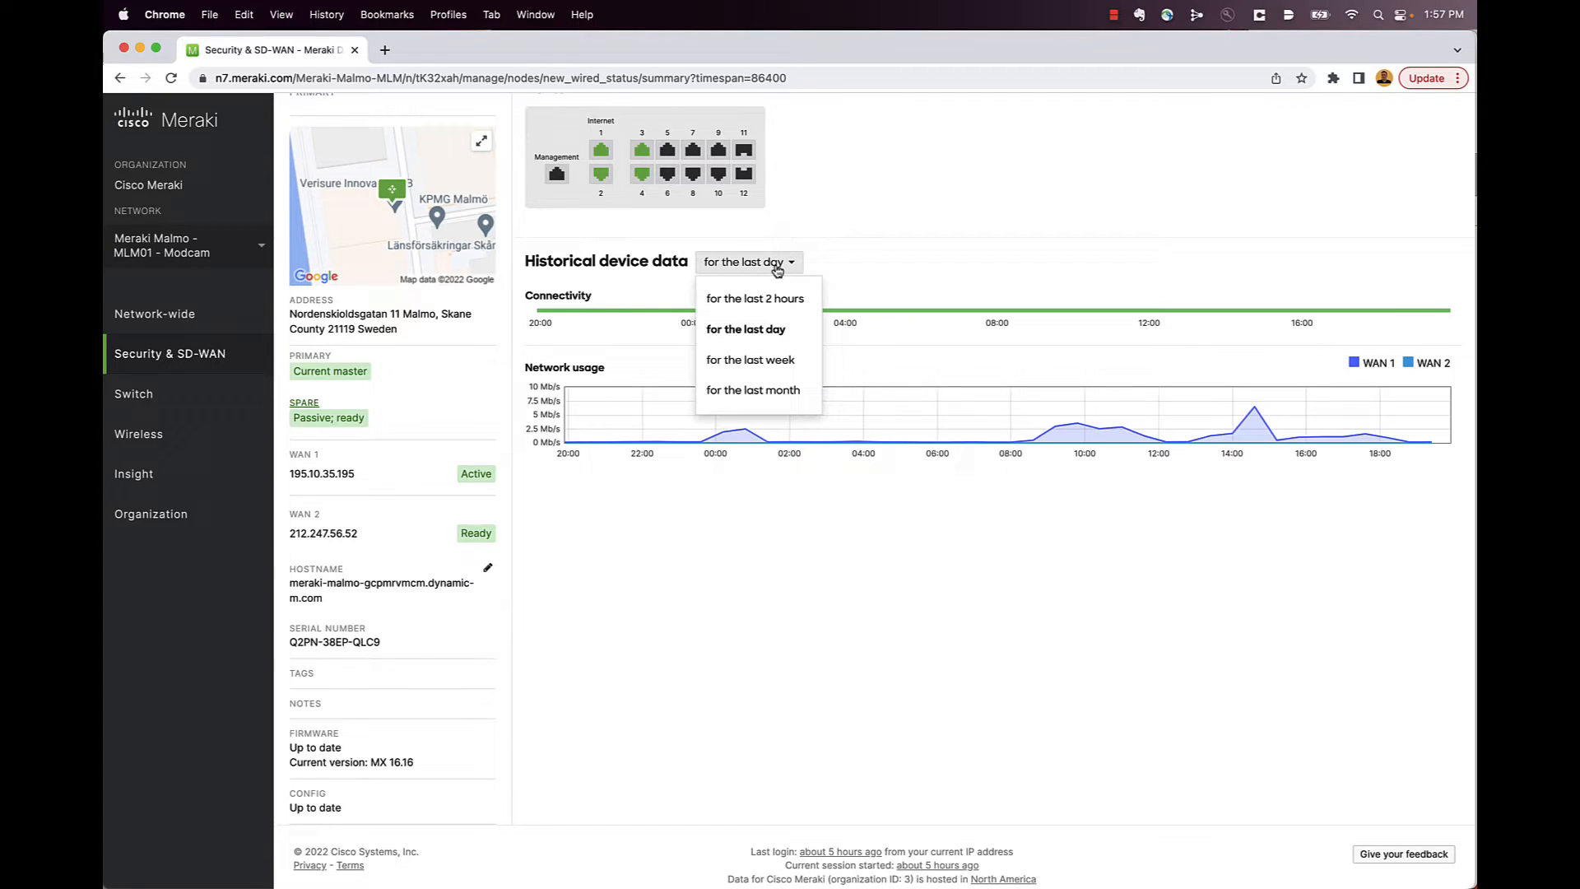
{"action": "left_click", "coordinate": [753, 390]}
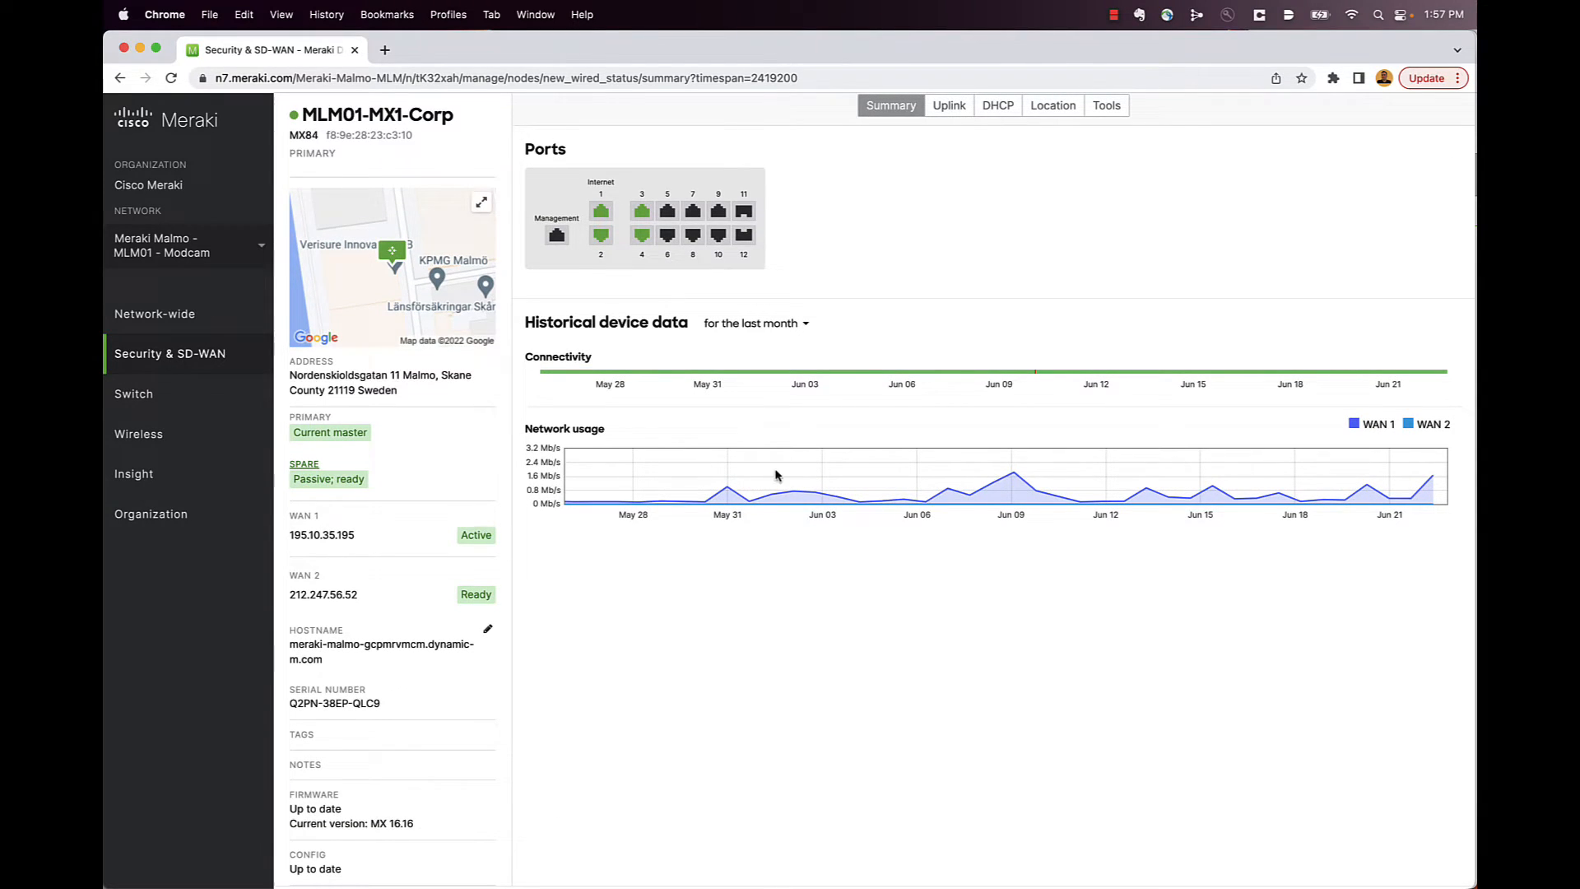
{"action": "mouse_move", "coordinate": [1085, 472]}
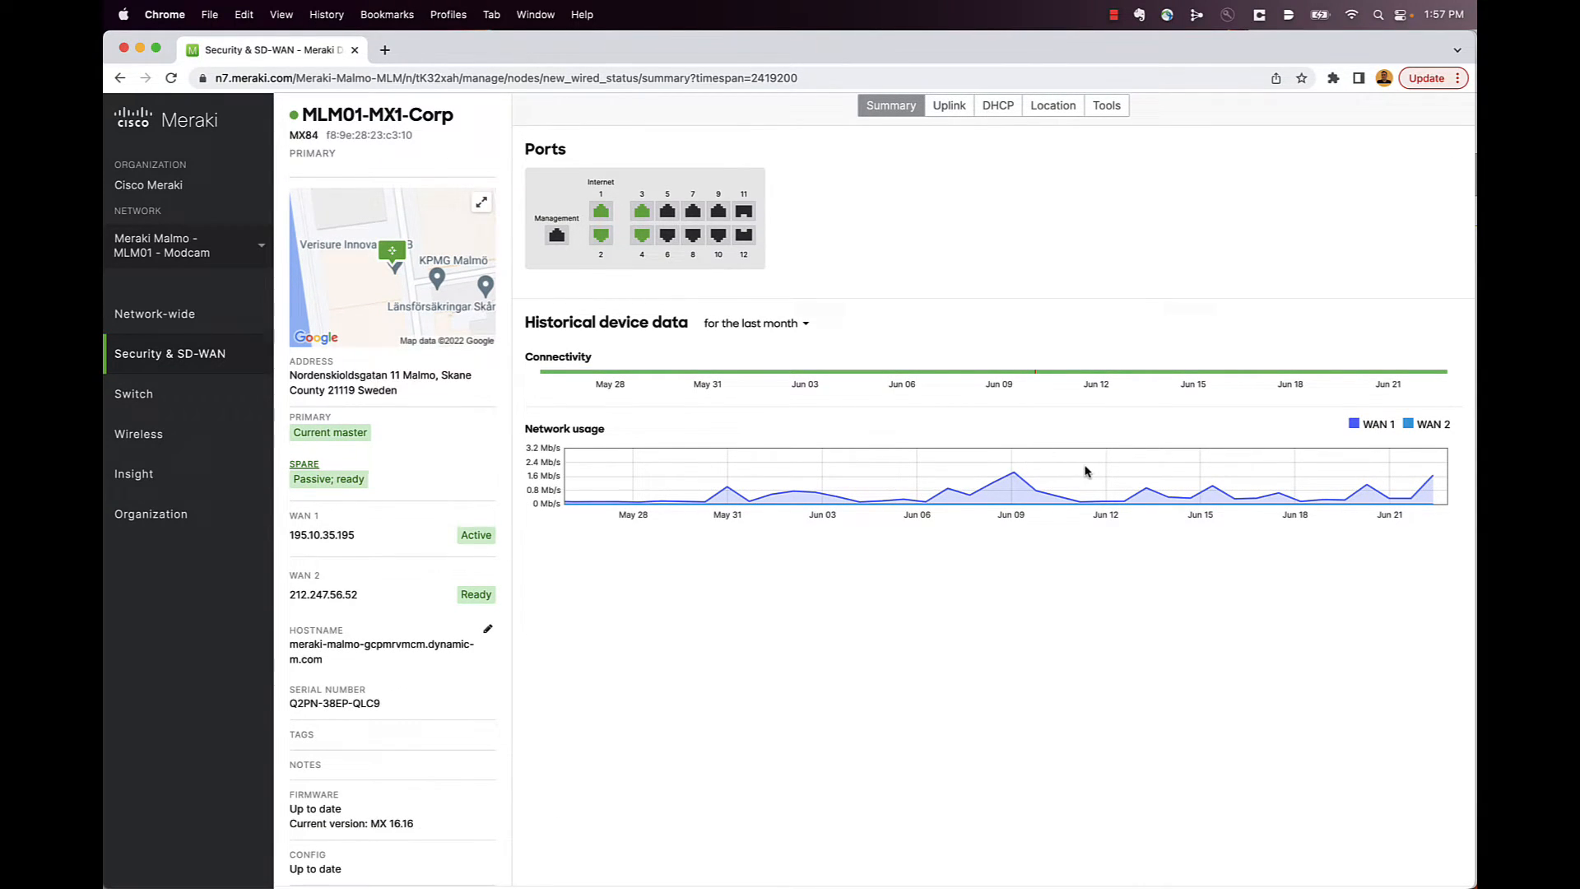
{"action": "mouse_move", "coordinate": [1016, 479]}
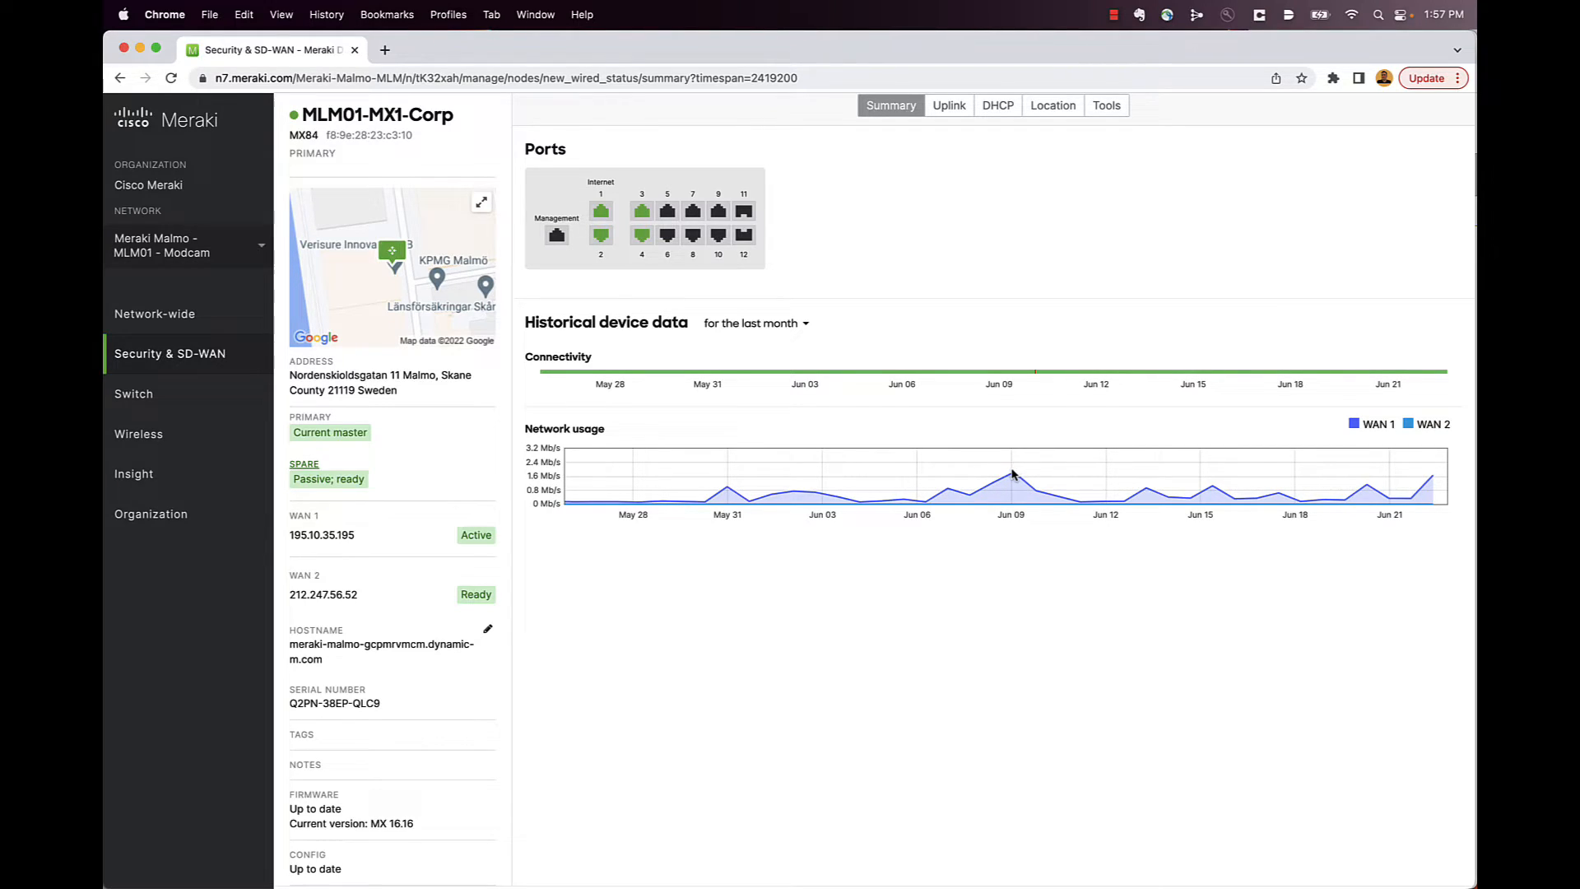
{"action": "mouse_move", "coordinate": [1013, 475]}
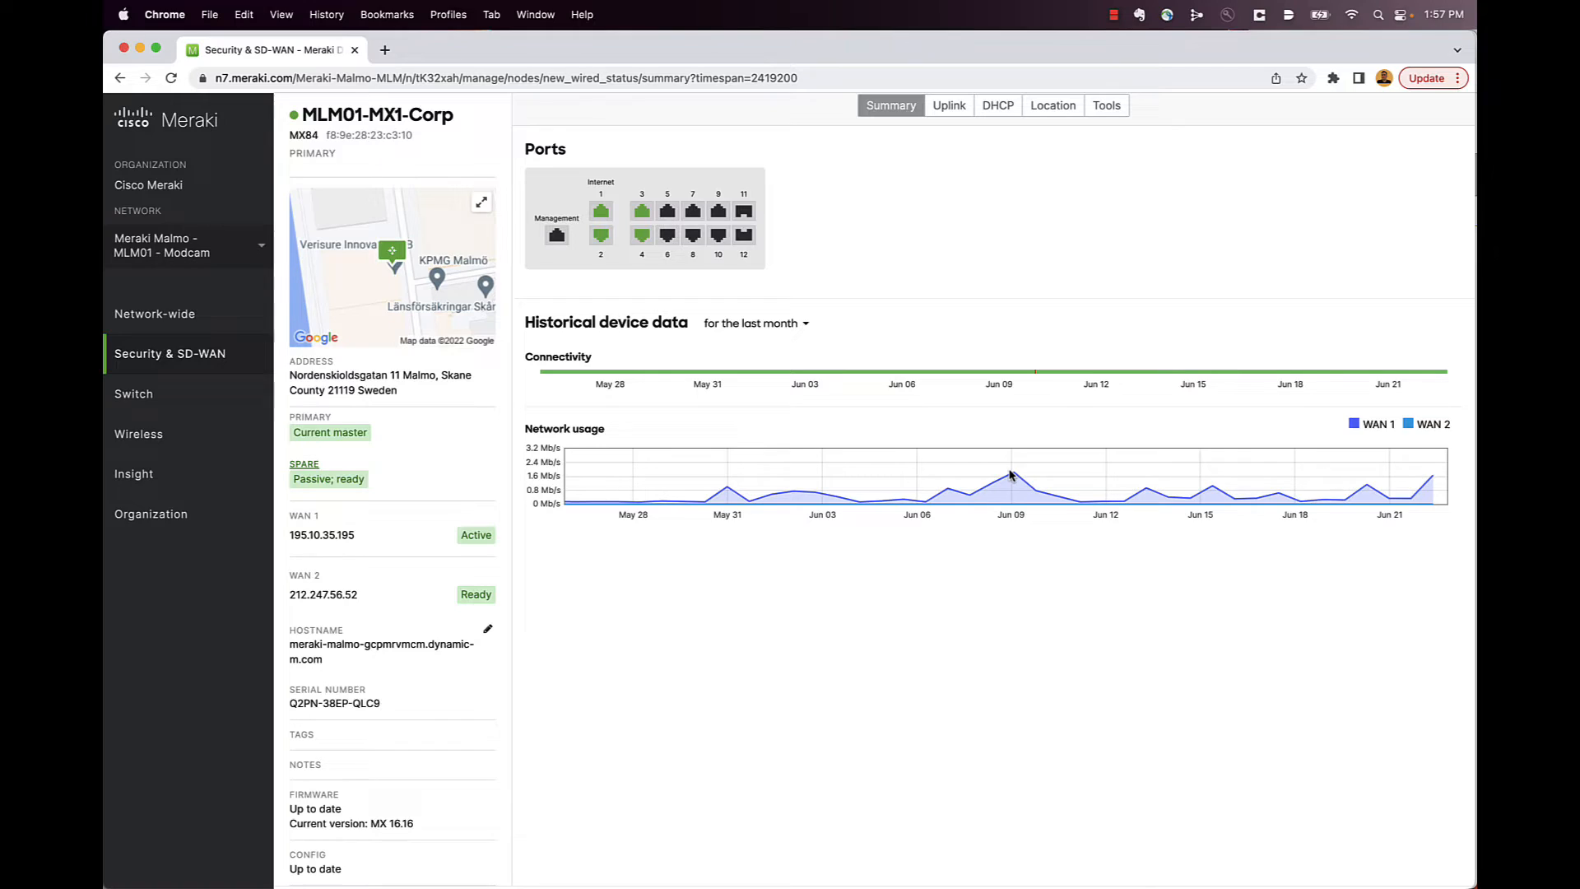
{"action": "mouse_move", "coordinate": [1006, 477]}
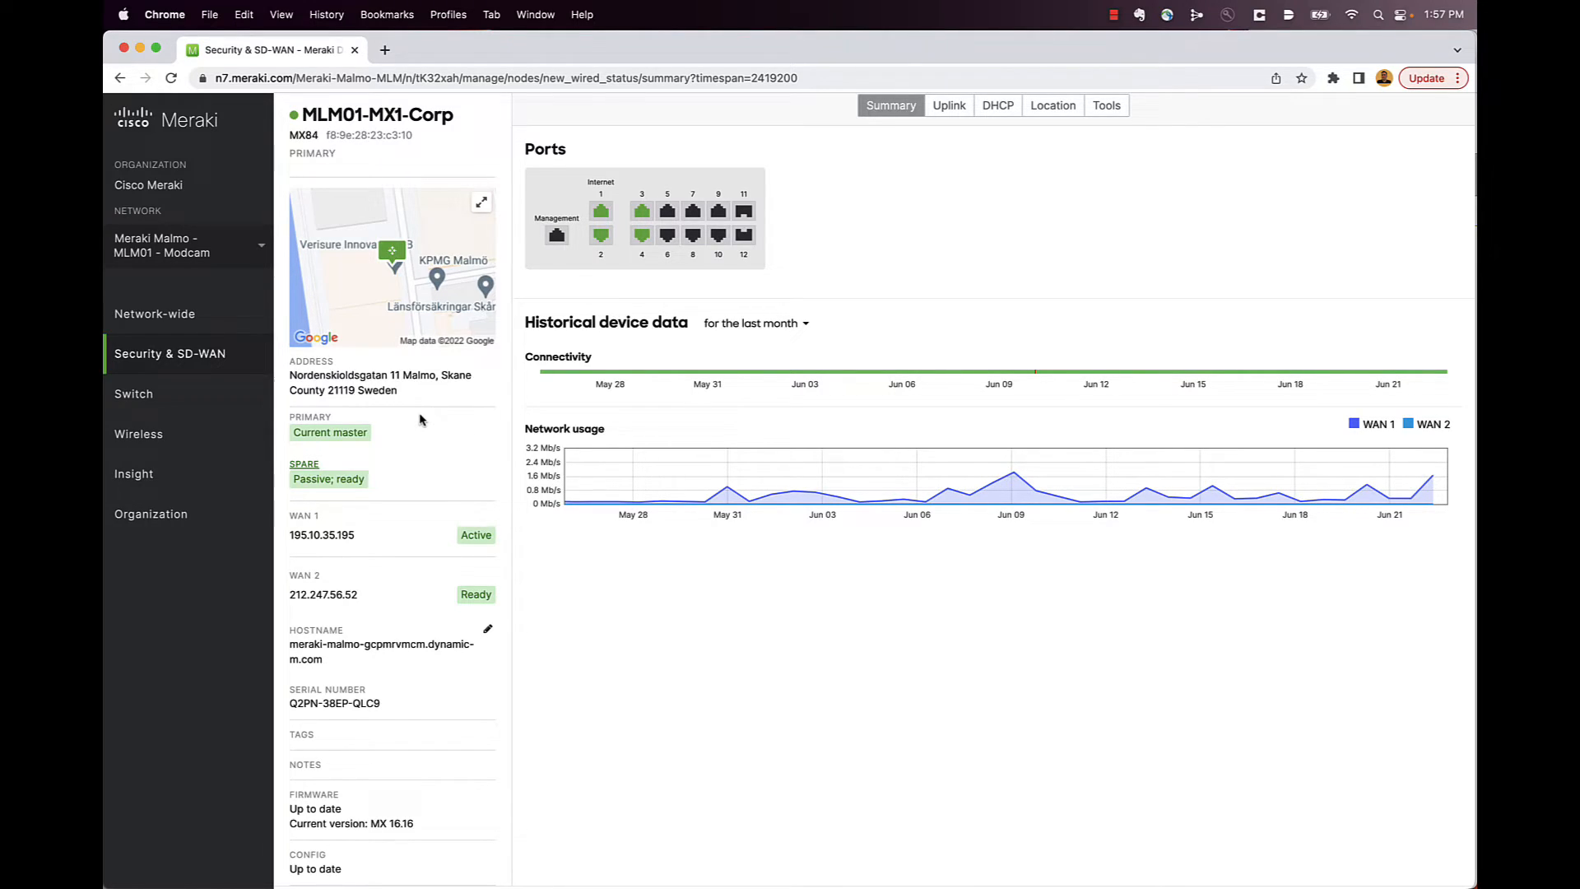
{"action": "scroll", "scroll_direction": "down", "scroll_amount": 3}
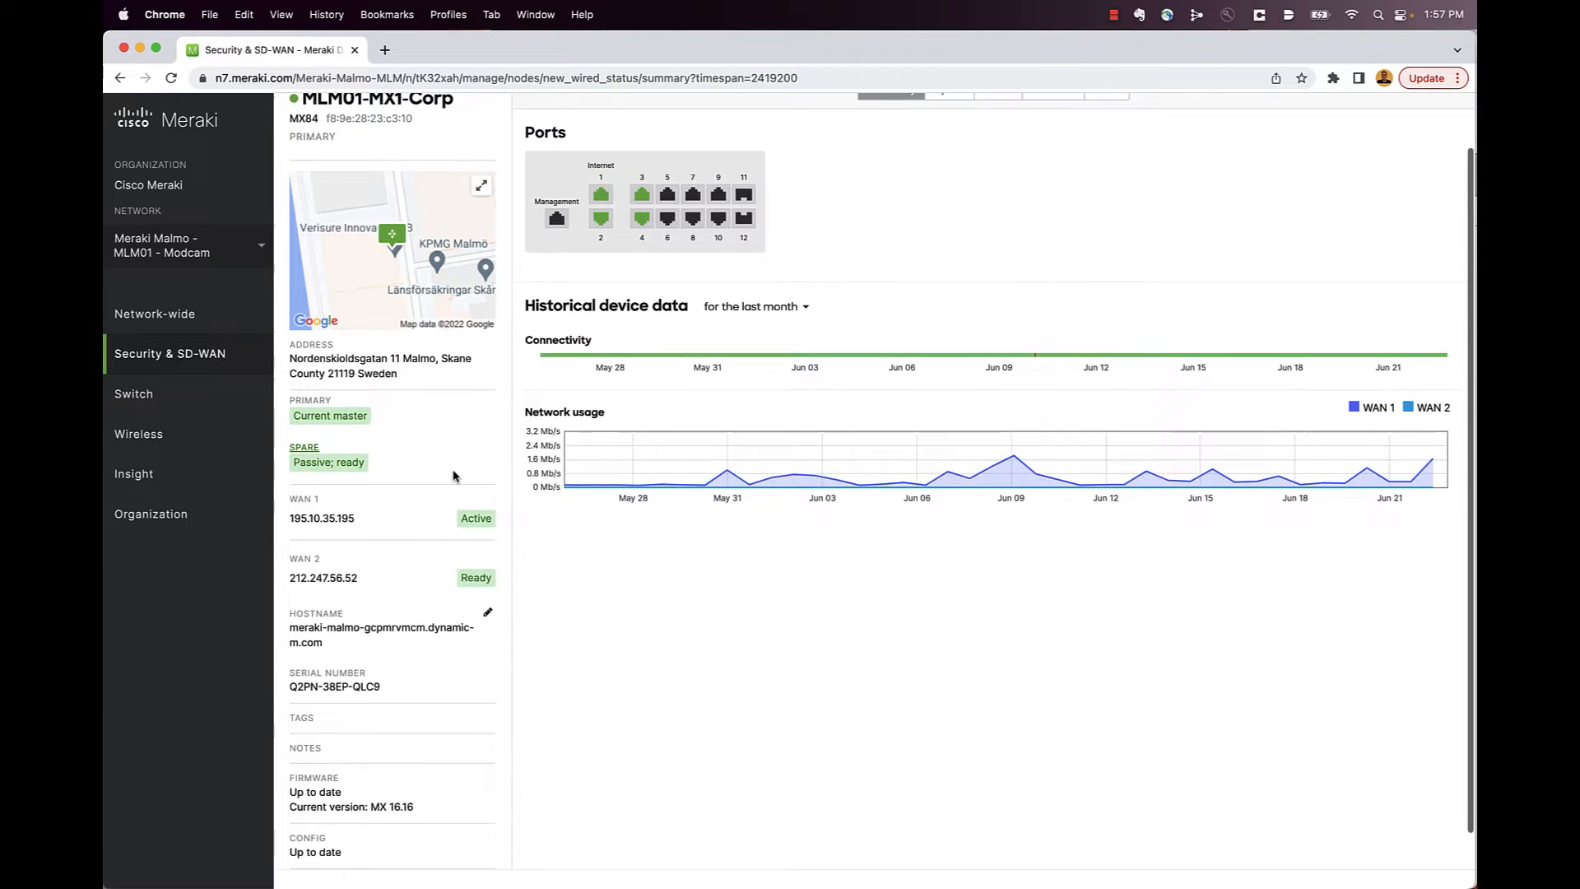
{"action": "scroll", "scroll_direction": "down", "scroll_amount": 3}
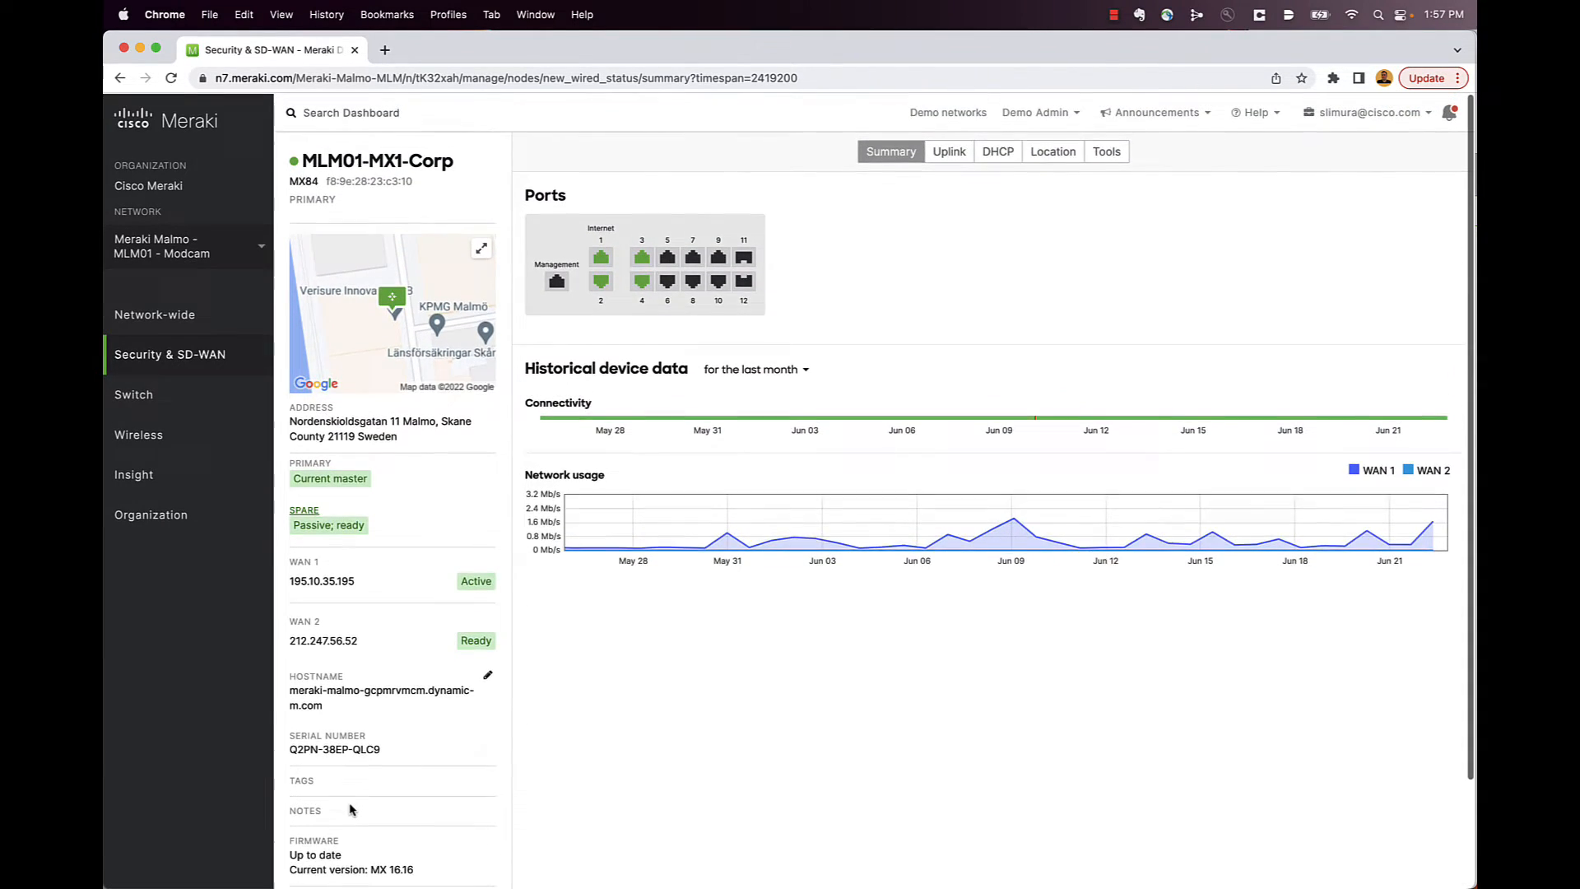
{"action": "mouse_move", "coordinate": [170, 354]}
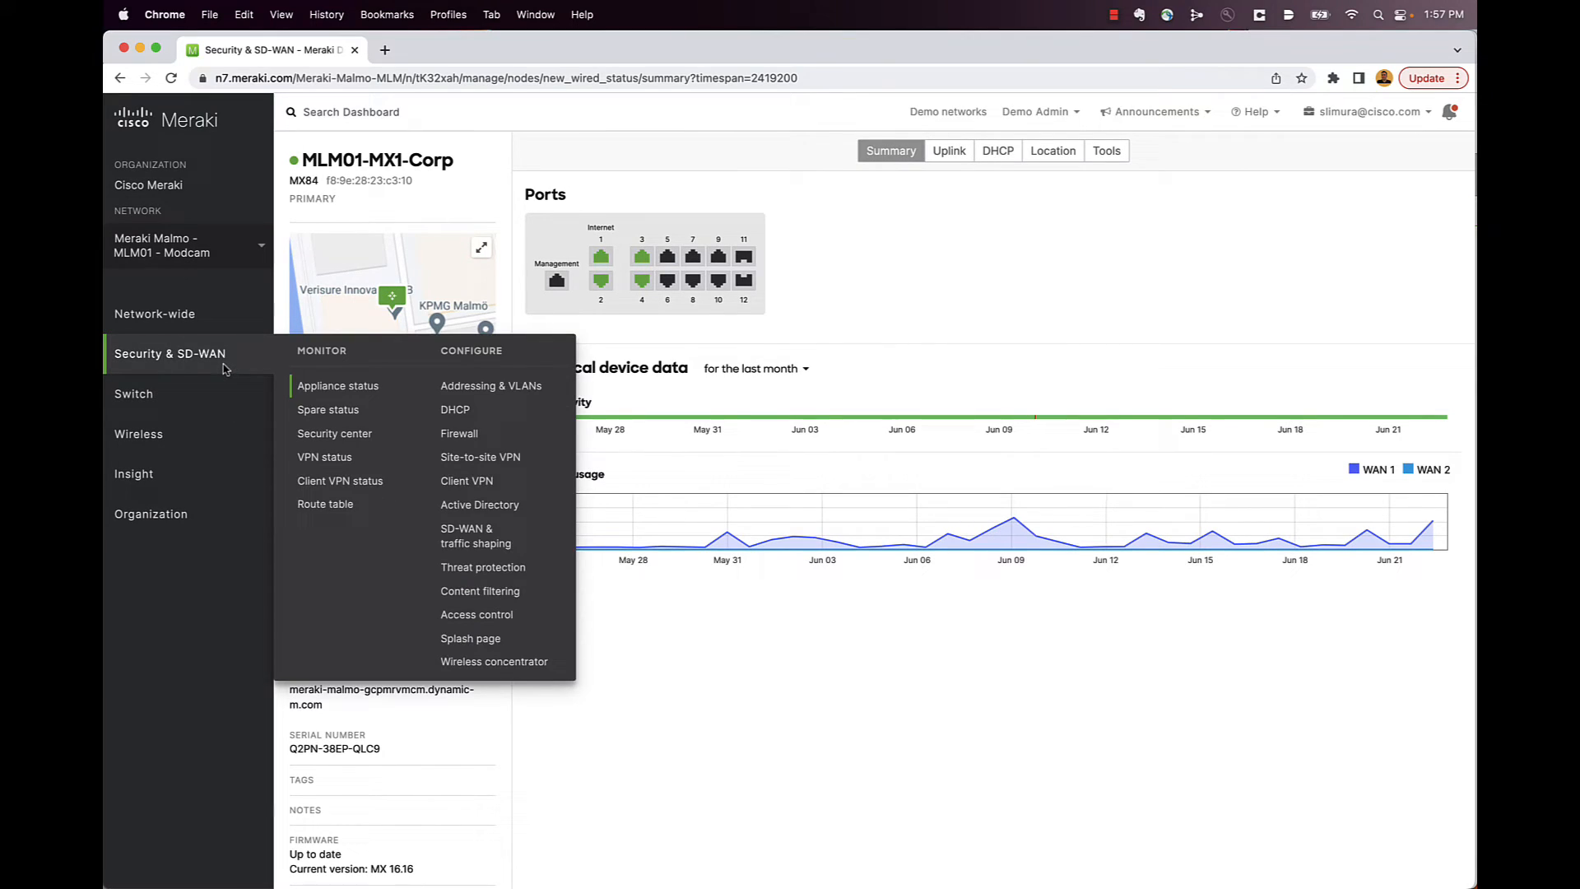
{"action": "mouse_move", "coordinate": [338, 386]}
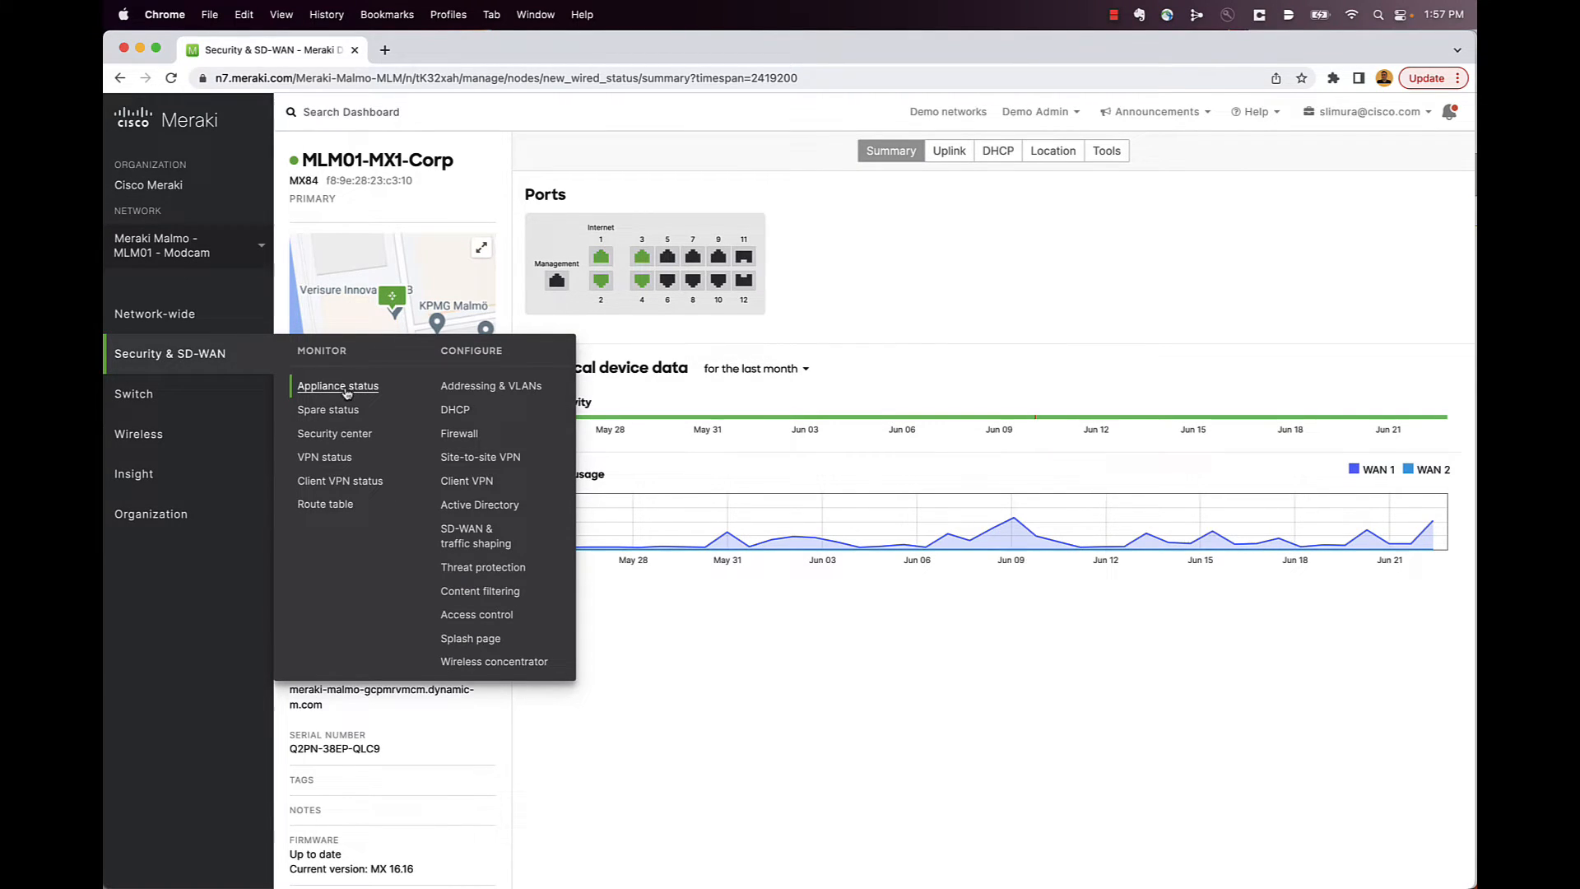
{"action": "mouse_move", "coordinate": [451, 374]}
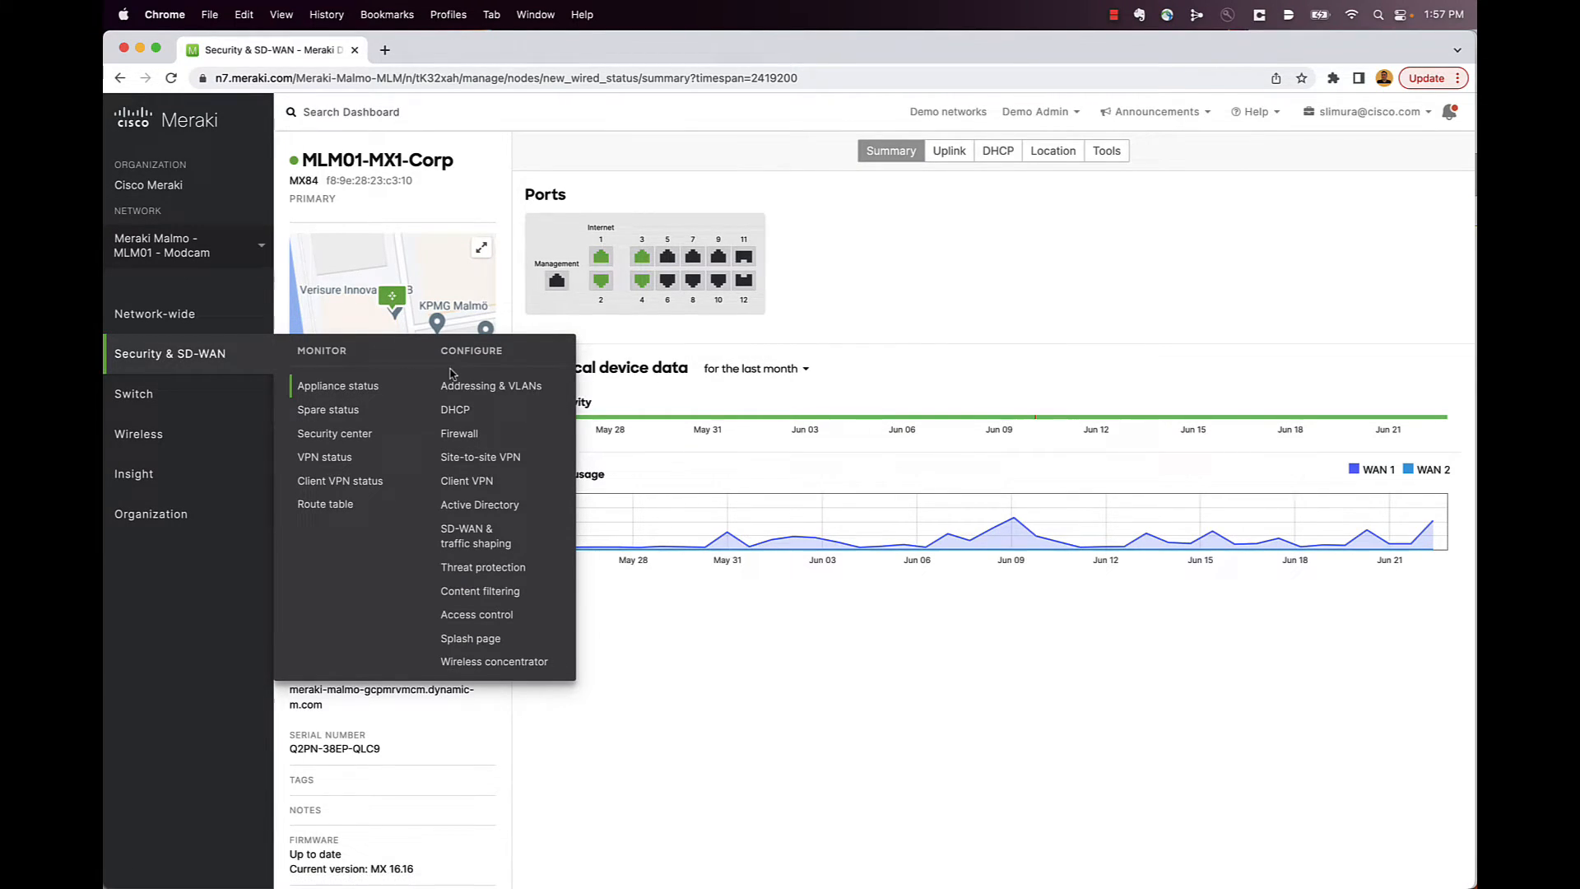
{"action": "mouse_move", "coordinate": [486, 365]}
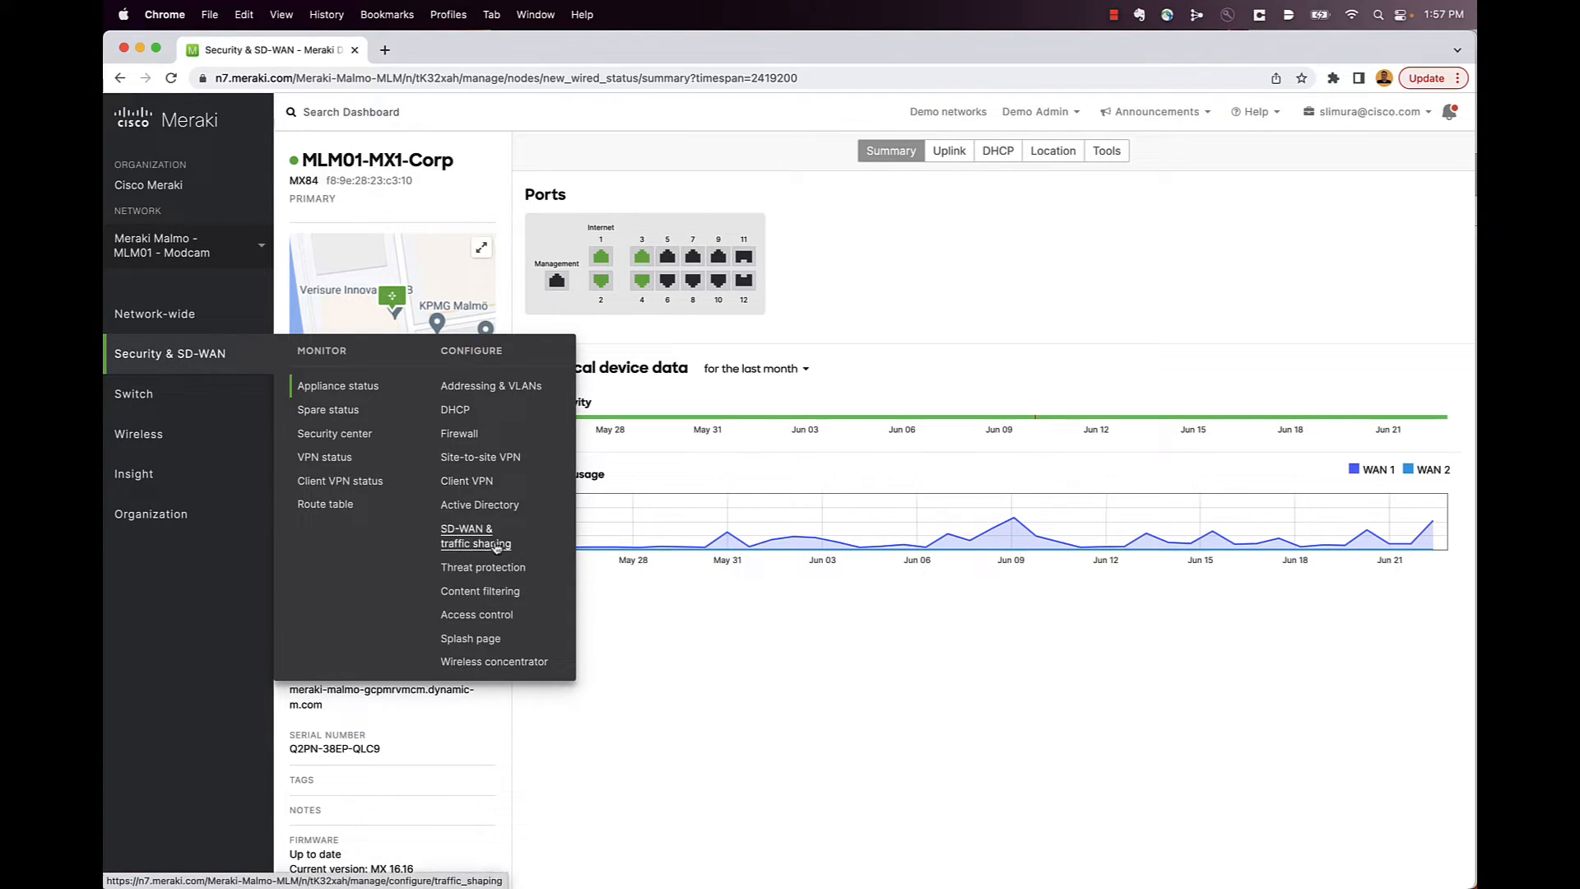
{"action": "mouse_move", "coordinate": [494, 544]}
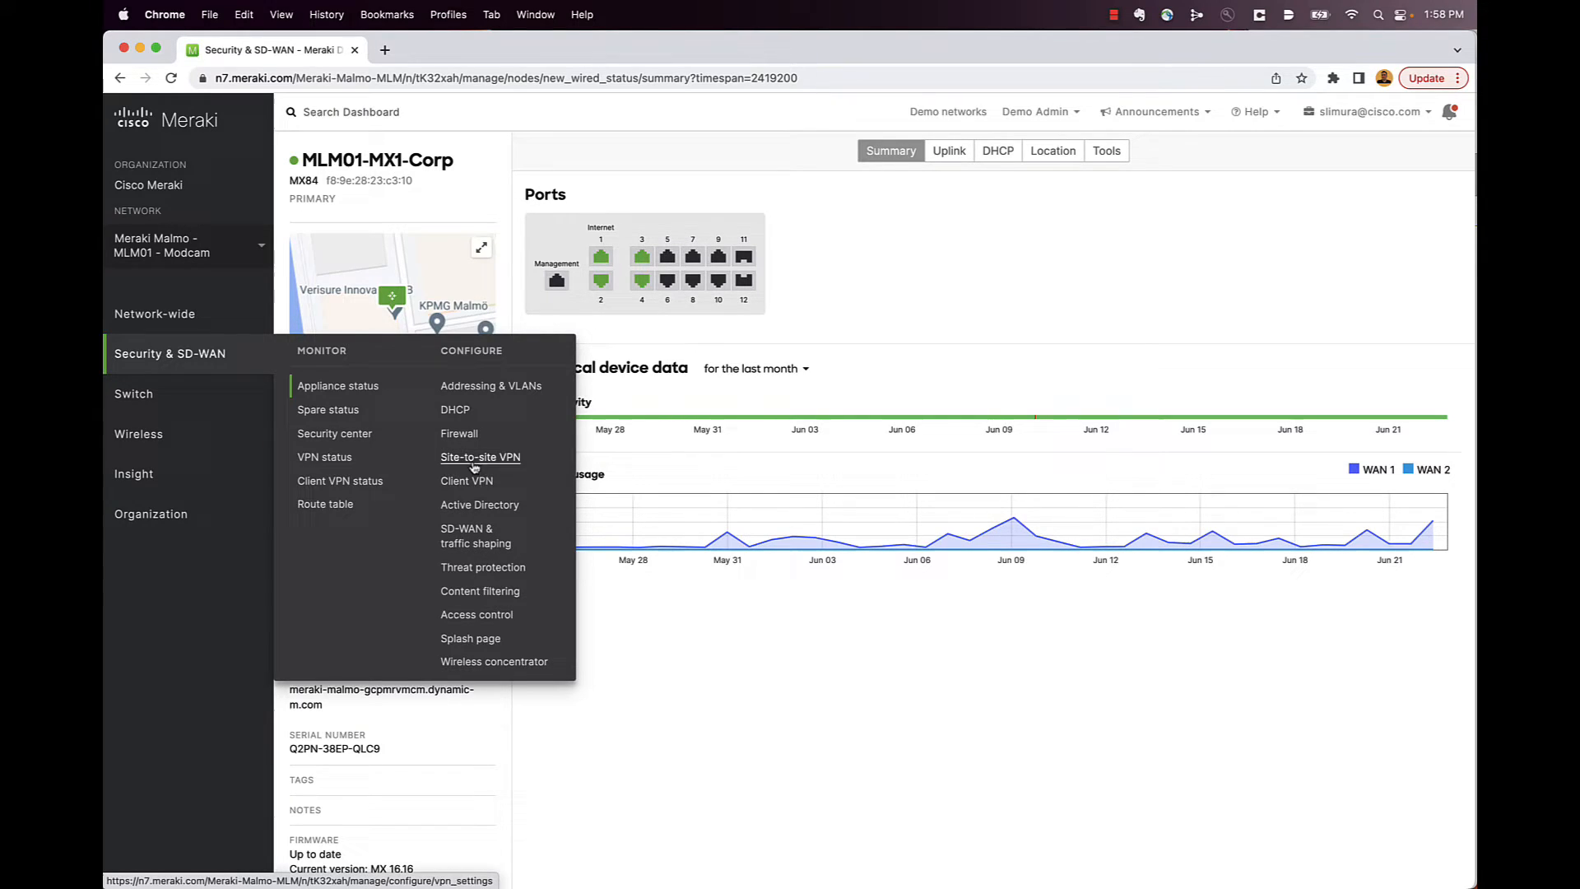
{"action": "mouse_move", "coordinate": [480, 505]}
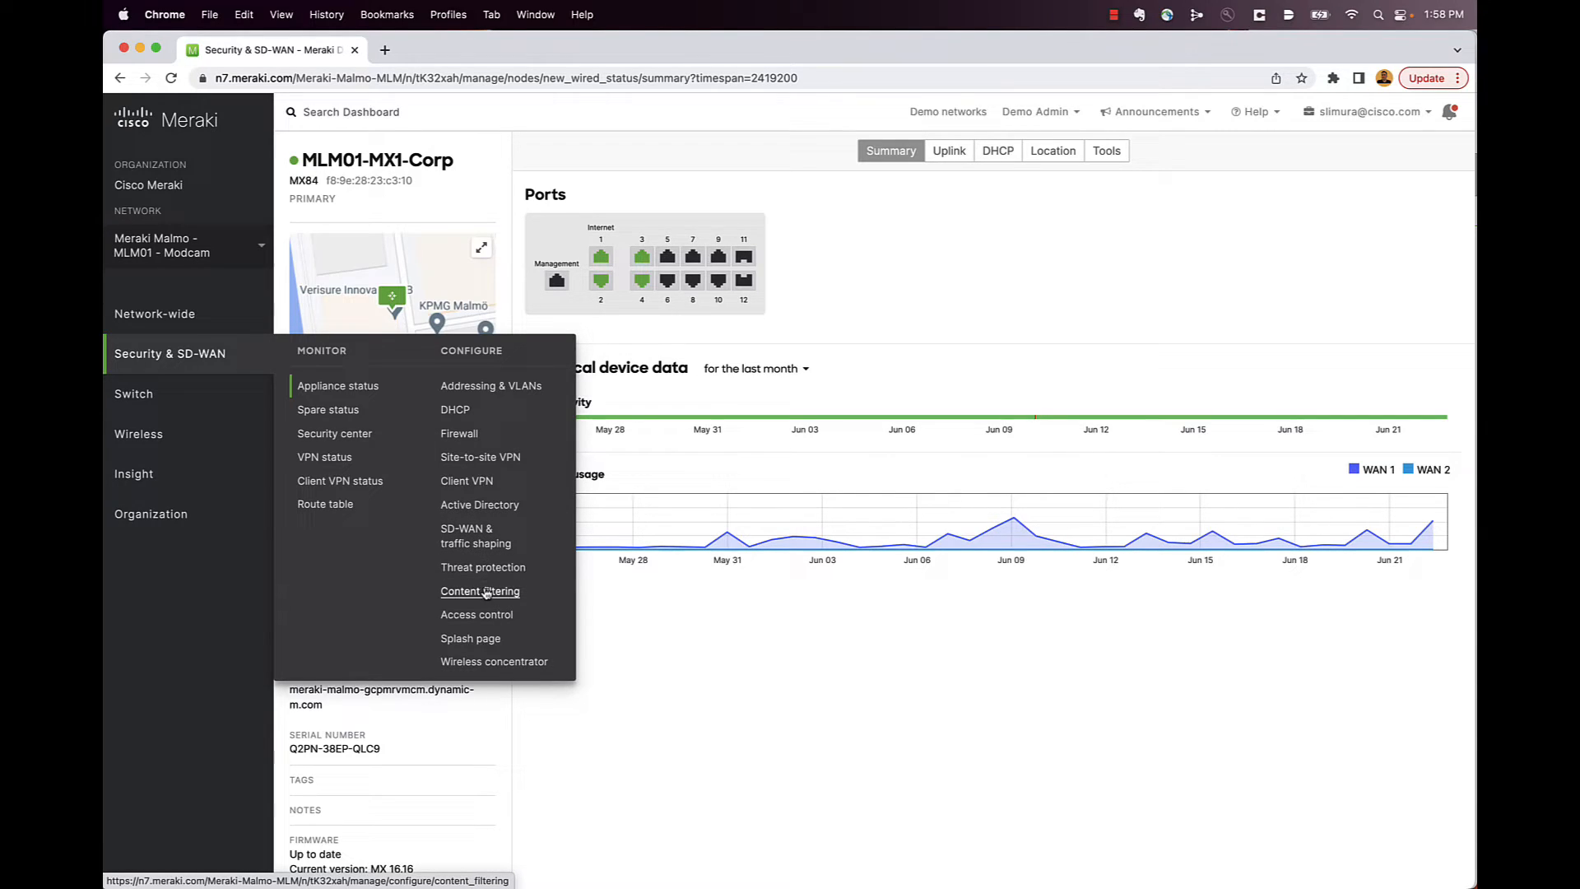
{"action": "mouse_move", "coordinate": [483, 566]}
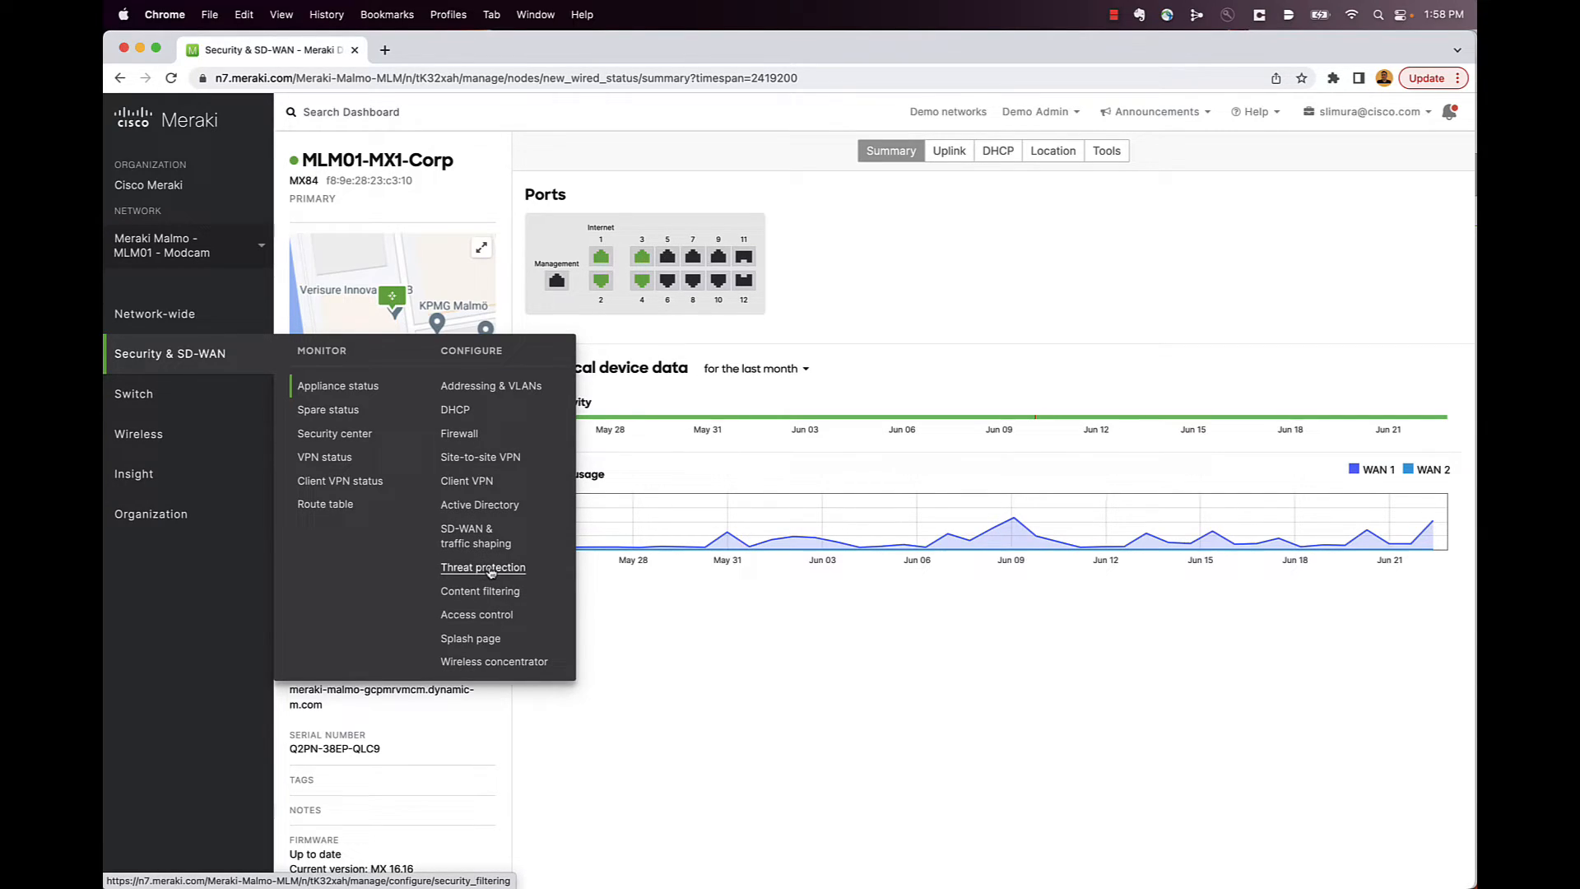
- Choose Threat protection from the Security & SD-WAN Configure menu
{"action": "left_click", "coordinate": [479, 591]}
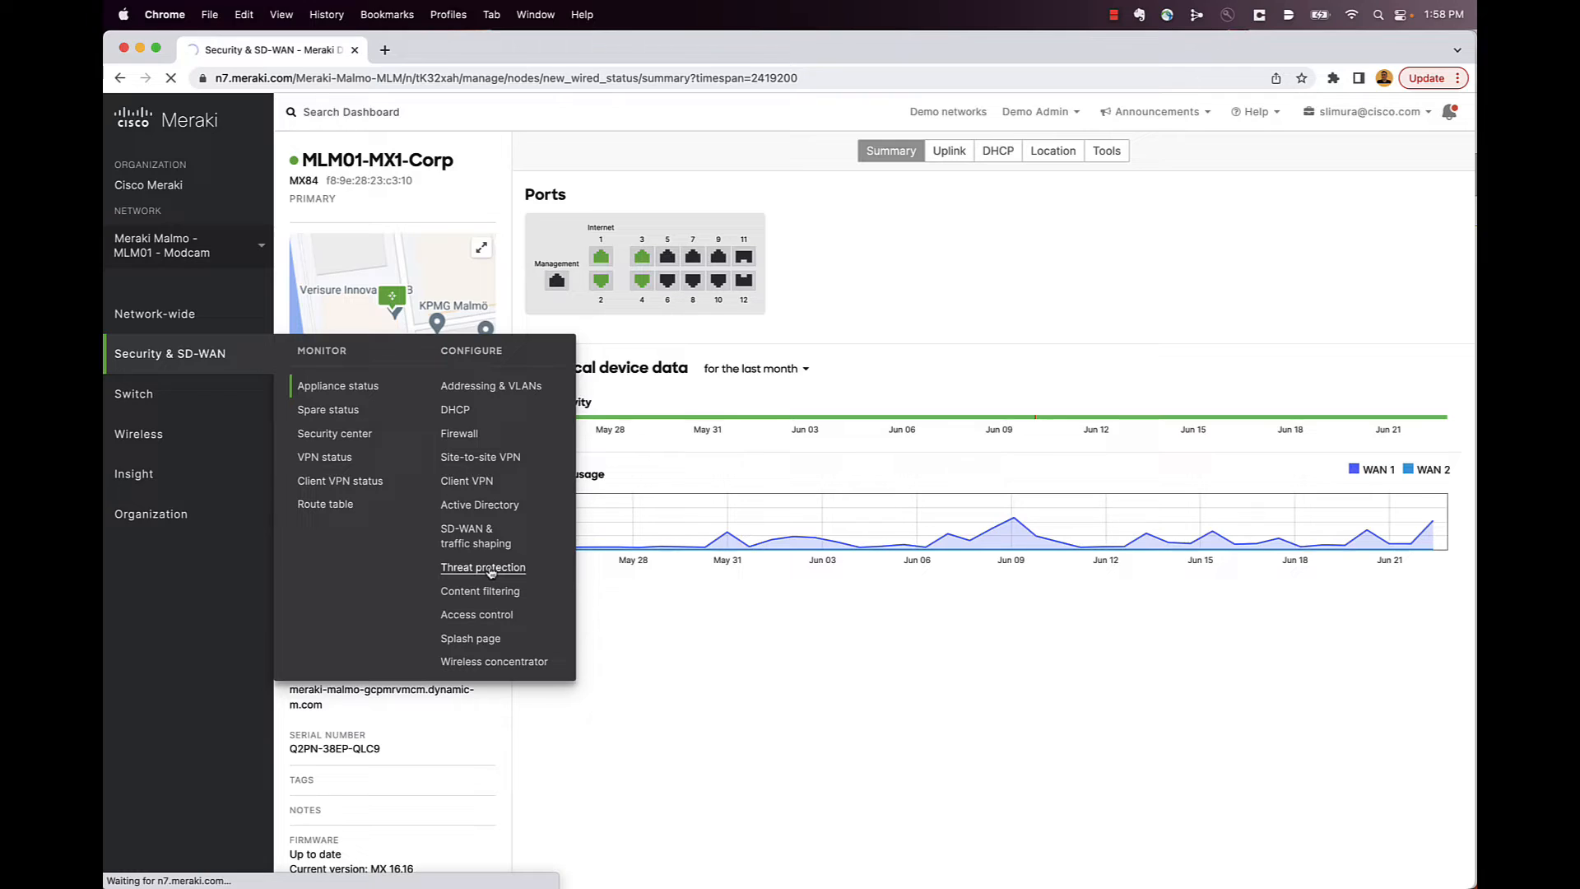
{"action": "mouse_move", "coordinate": [535, 566]}
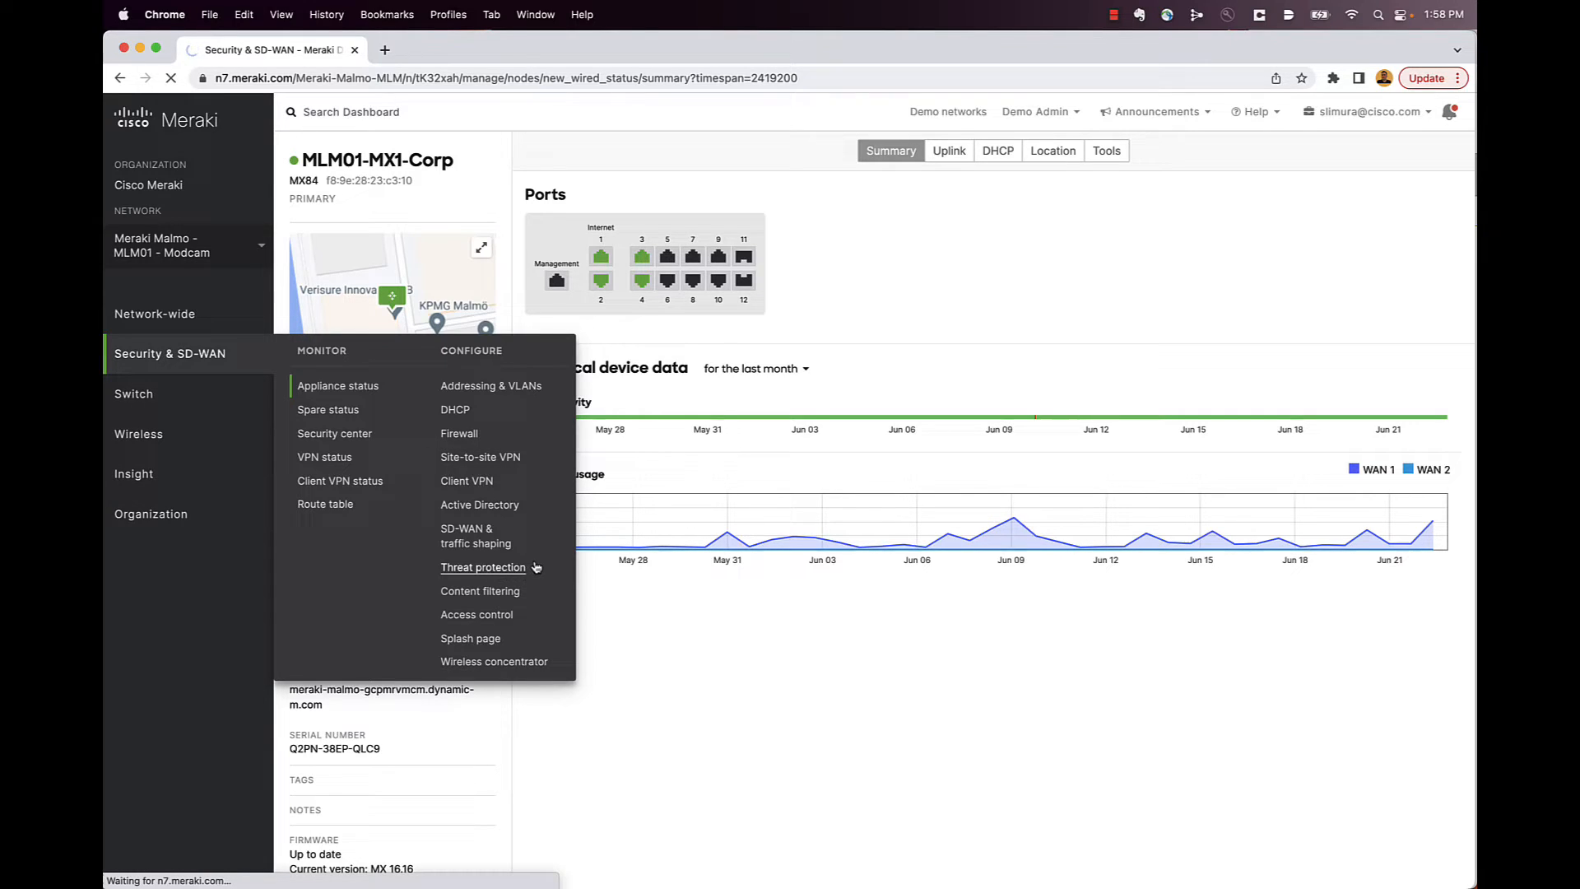
- Inspect AMP, Threat Grid and intrusion detection modes, keeping AMP Enabled and Threat Grid Disabled
{"action": "left_click", "coordinate": [483, 567]}
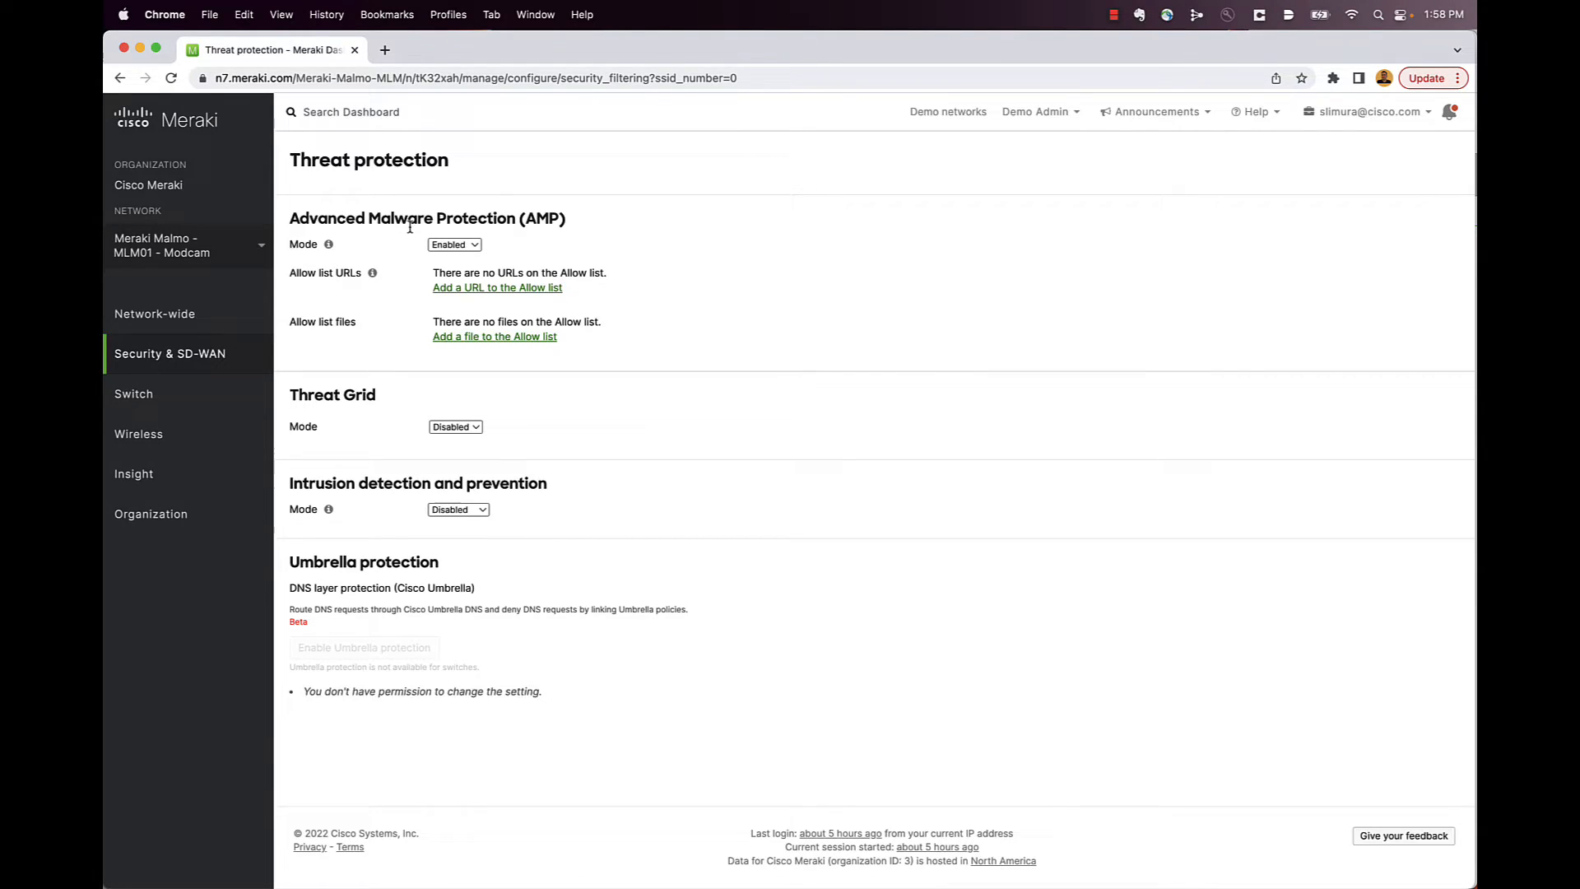
{"action": "left_click", "coordinate": [455, 244]}
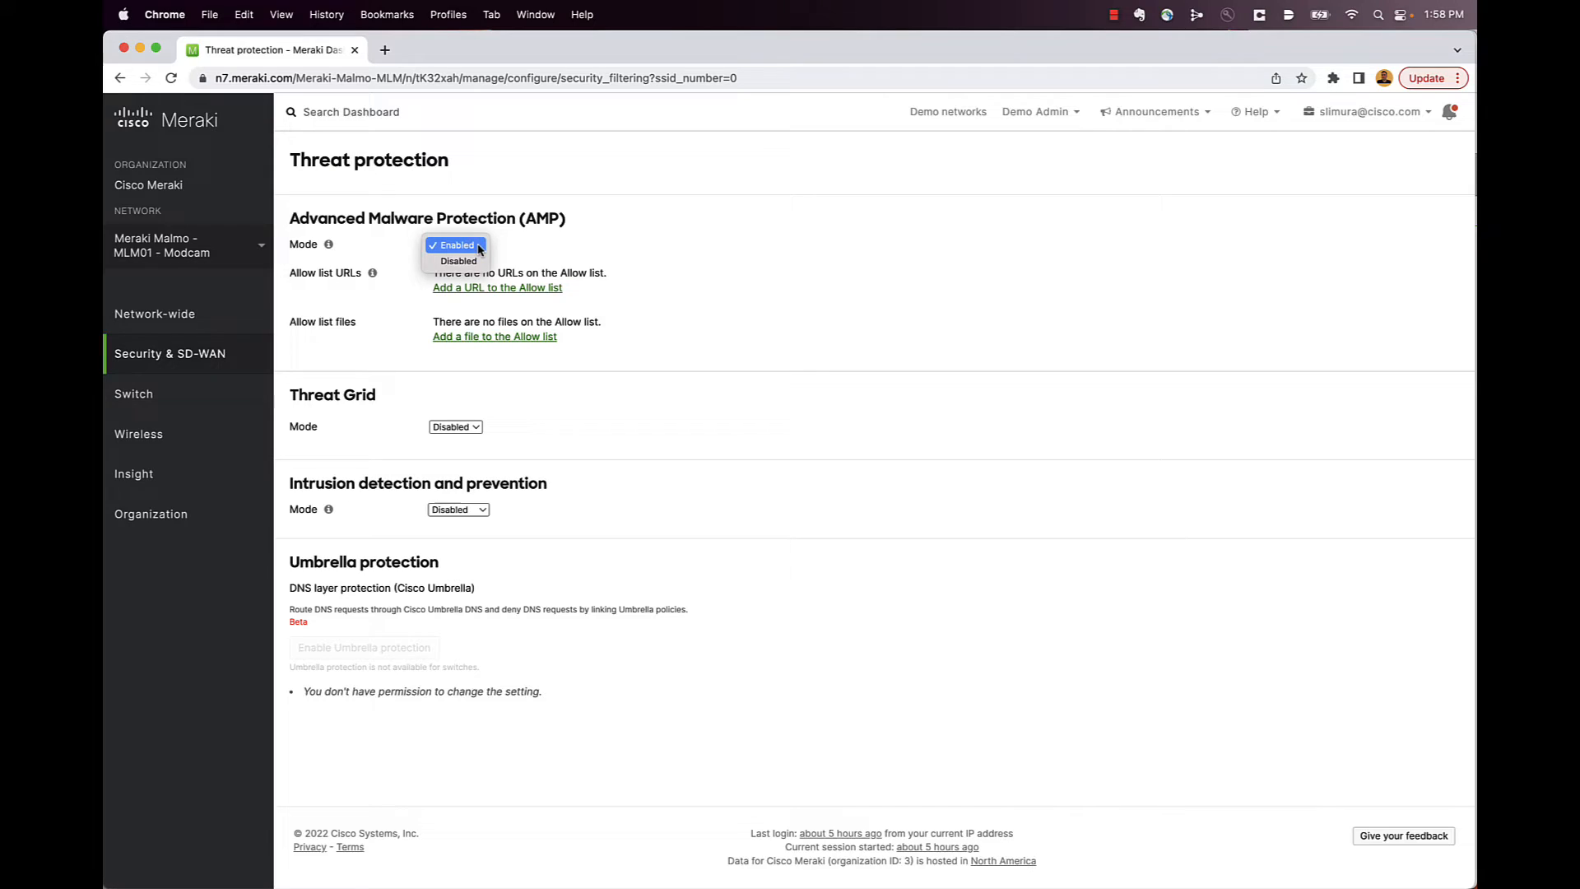
{"action": "left_click", "coordinate": [455, 245]}
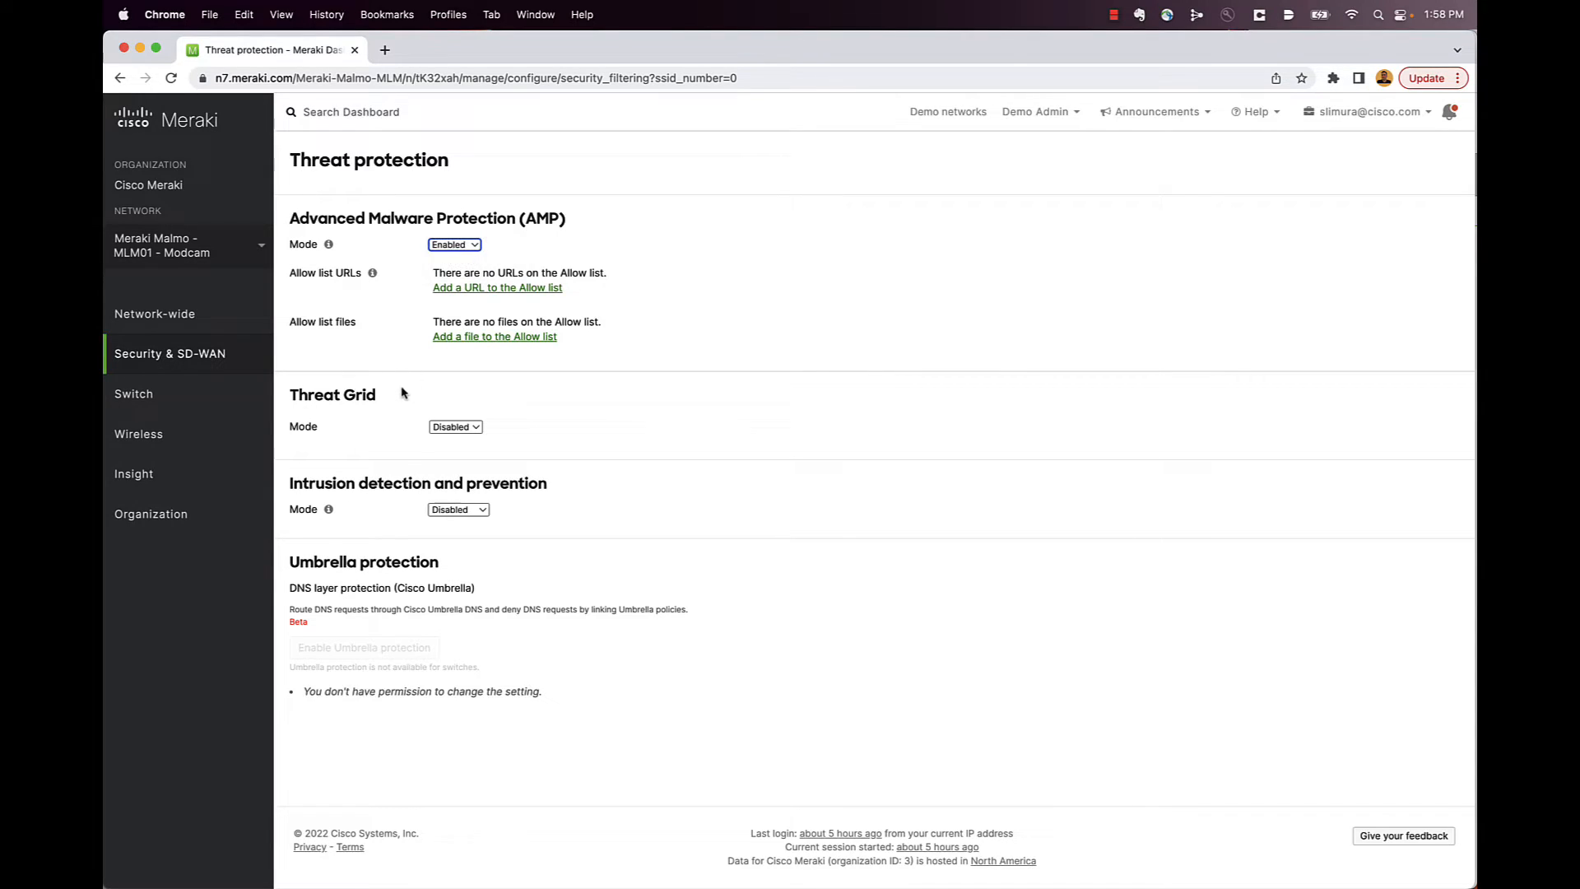
{"action": "left_click", "coordinate": [454, 426]}
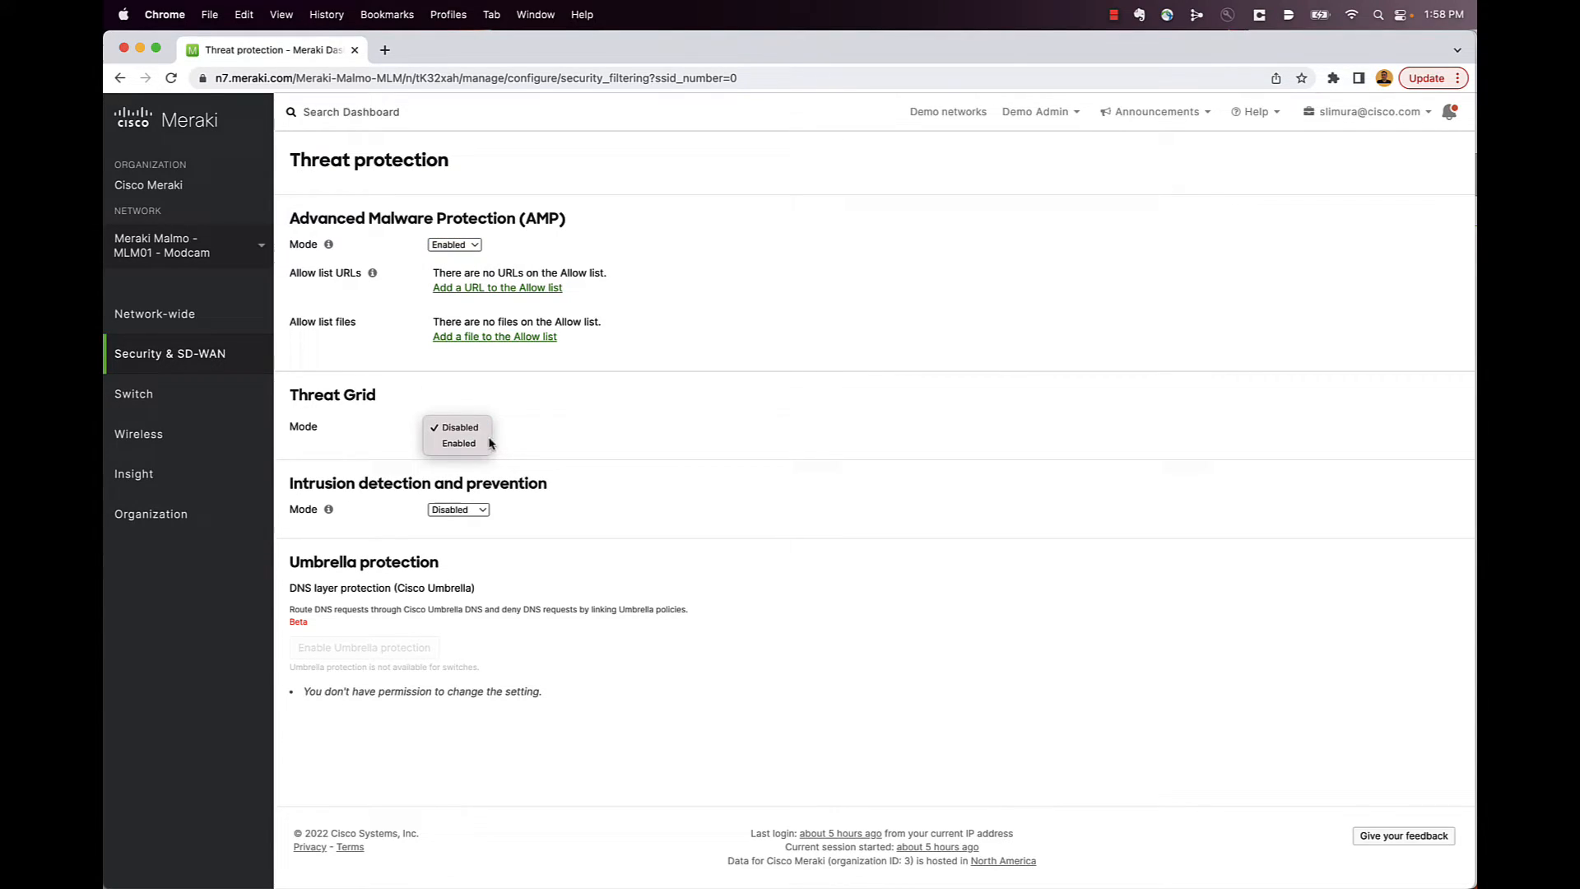
{"action": "left_click", "coordinate": [459, 427]}
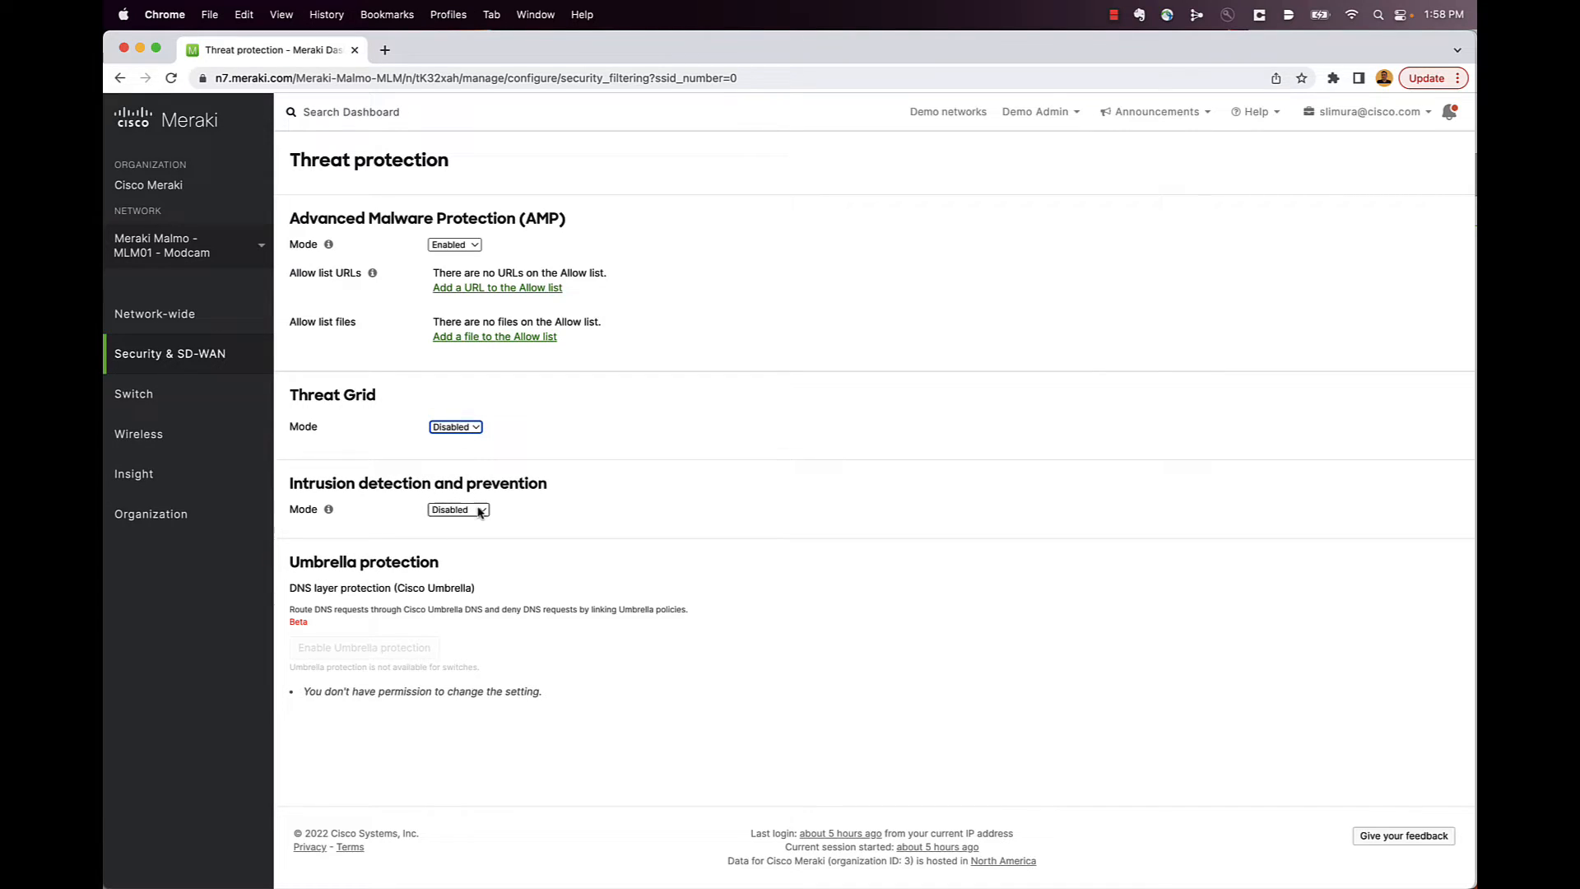
{"action": "left_click", "coordinate": [458, 508]}
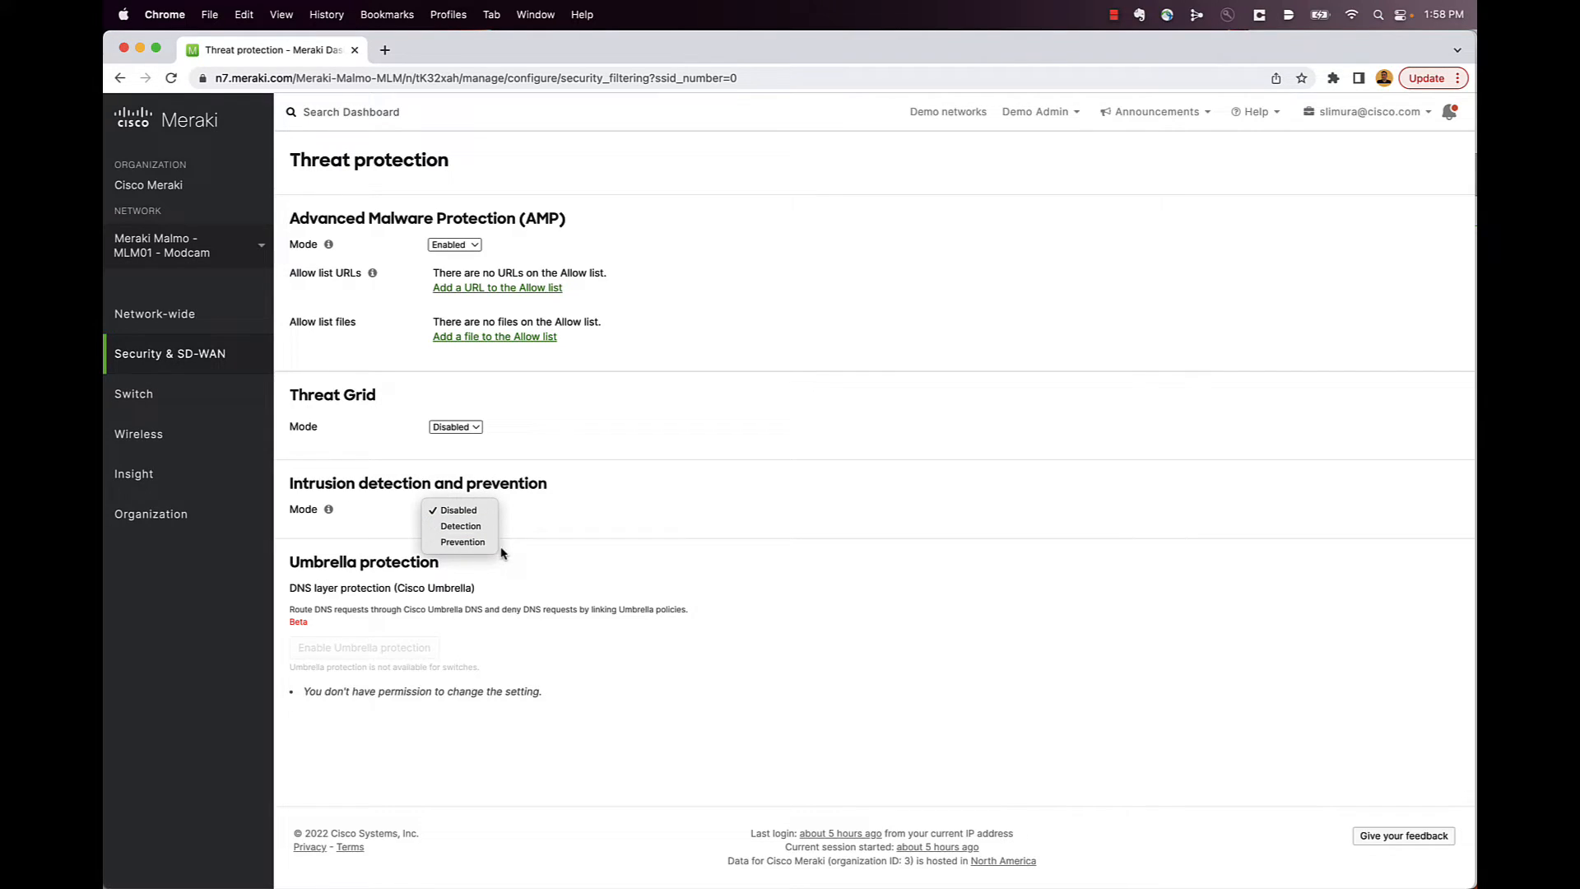
{"action": "mouse_move", "coordinate": [170, 353]}
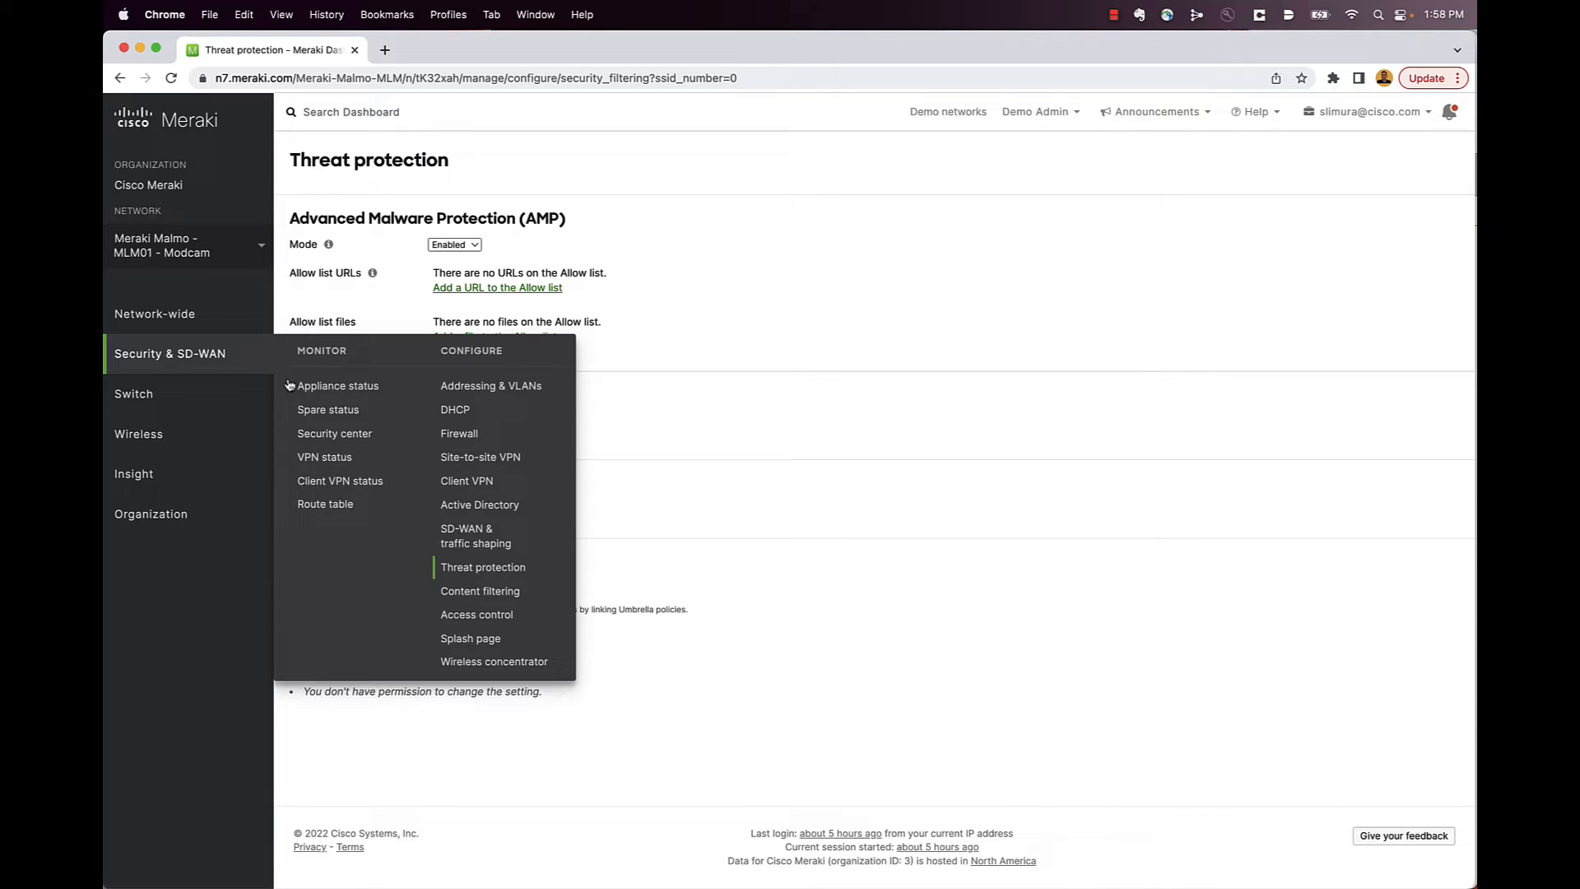
{"action": "mouse_move", "coordinate": [325, 457]}
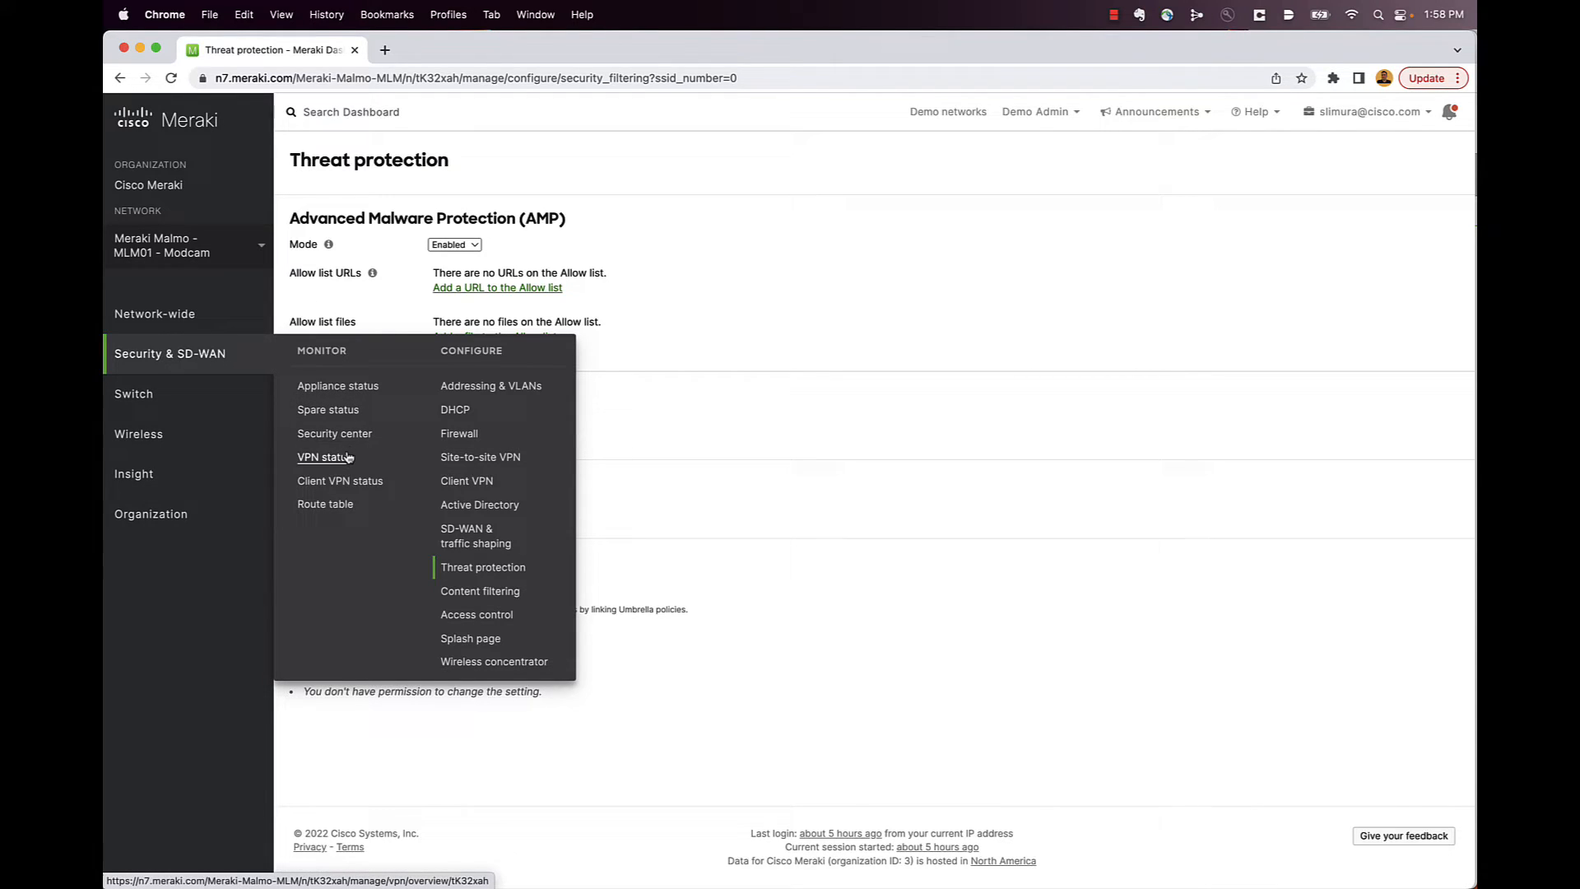
- Open VPN status and scroll to the uplink decisions below the three site-to-site peers
{"action": "left_click", "coordinate": [322, 456]}
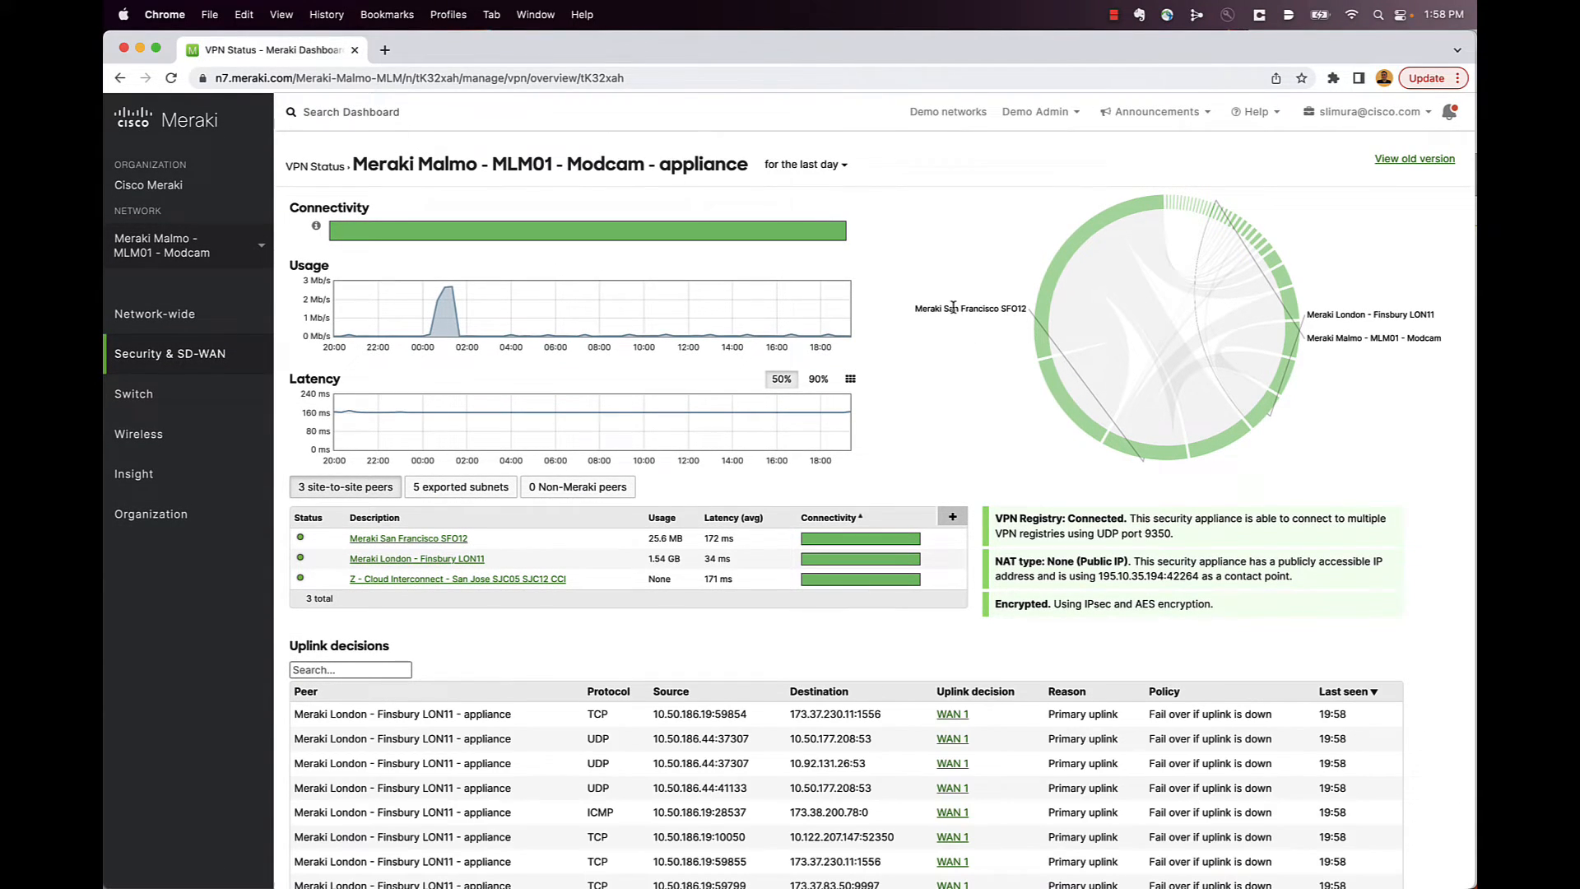
{"action": "scroll", "scroll_direction": "down", "scroll_amount": 3}
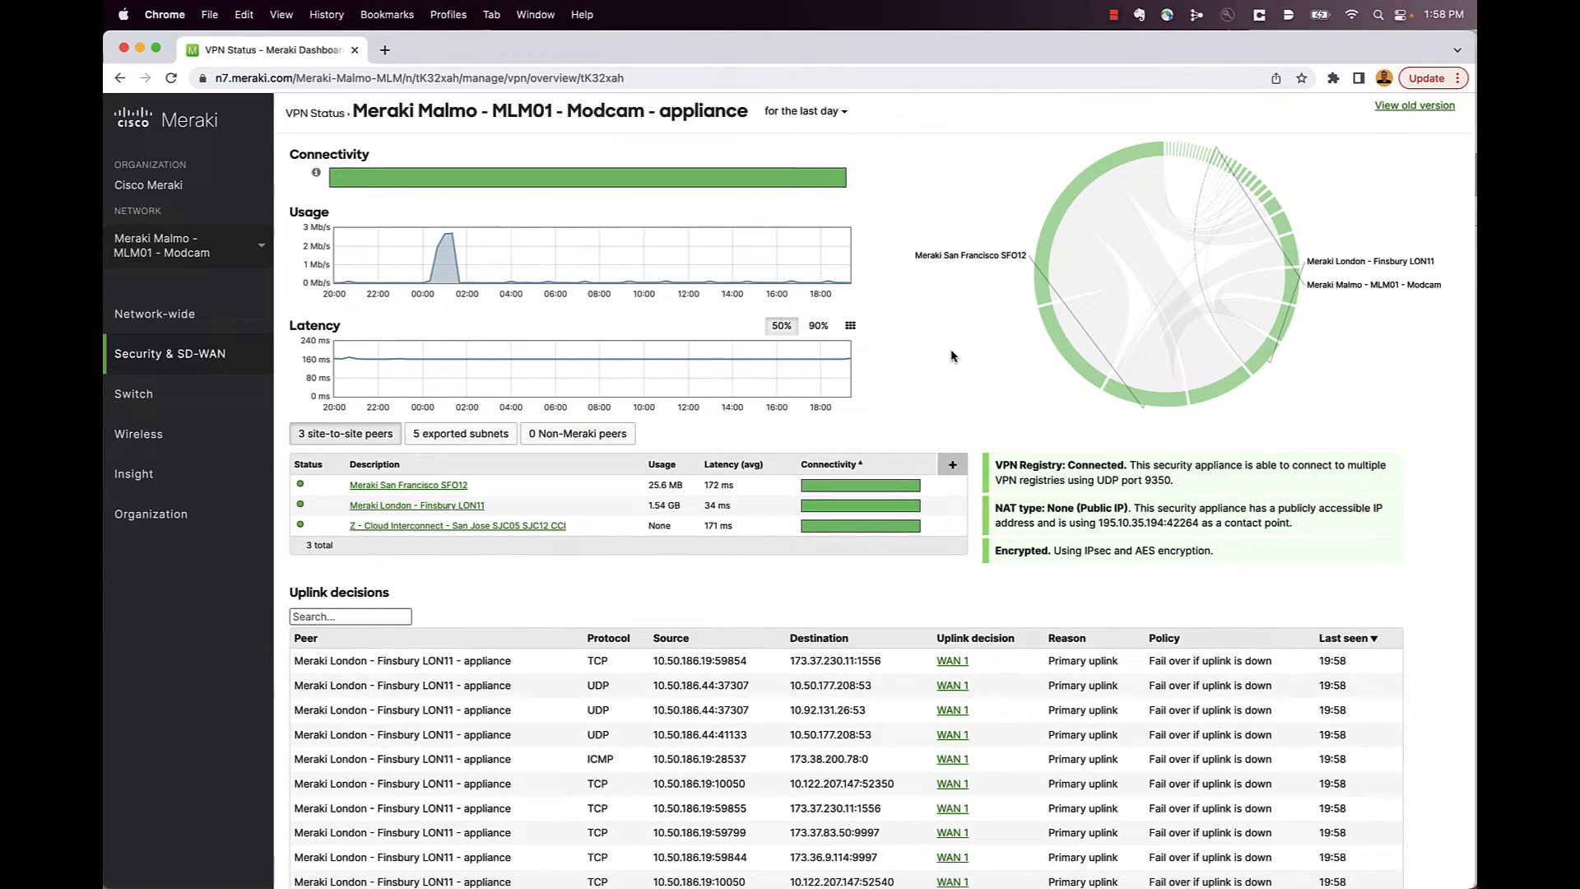
{"action": "mouse_move", "coordinate": [1267, 233]}
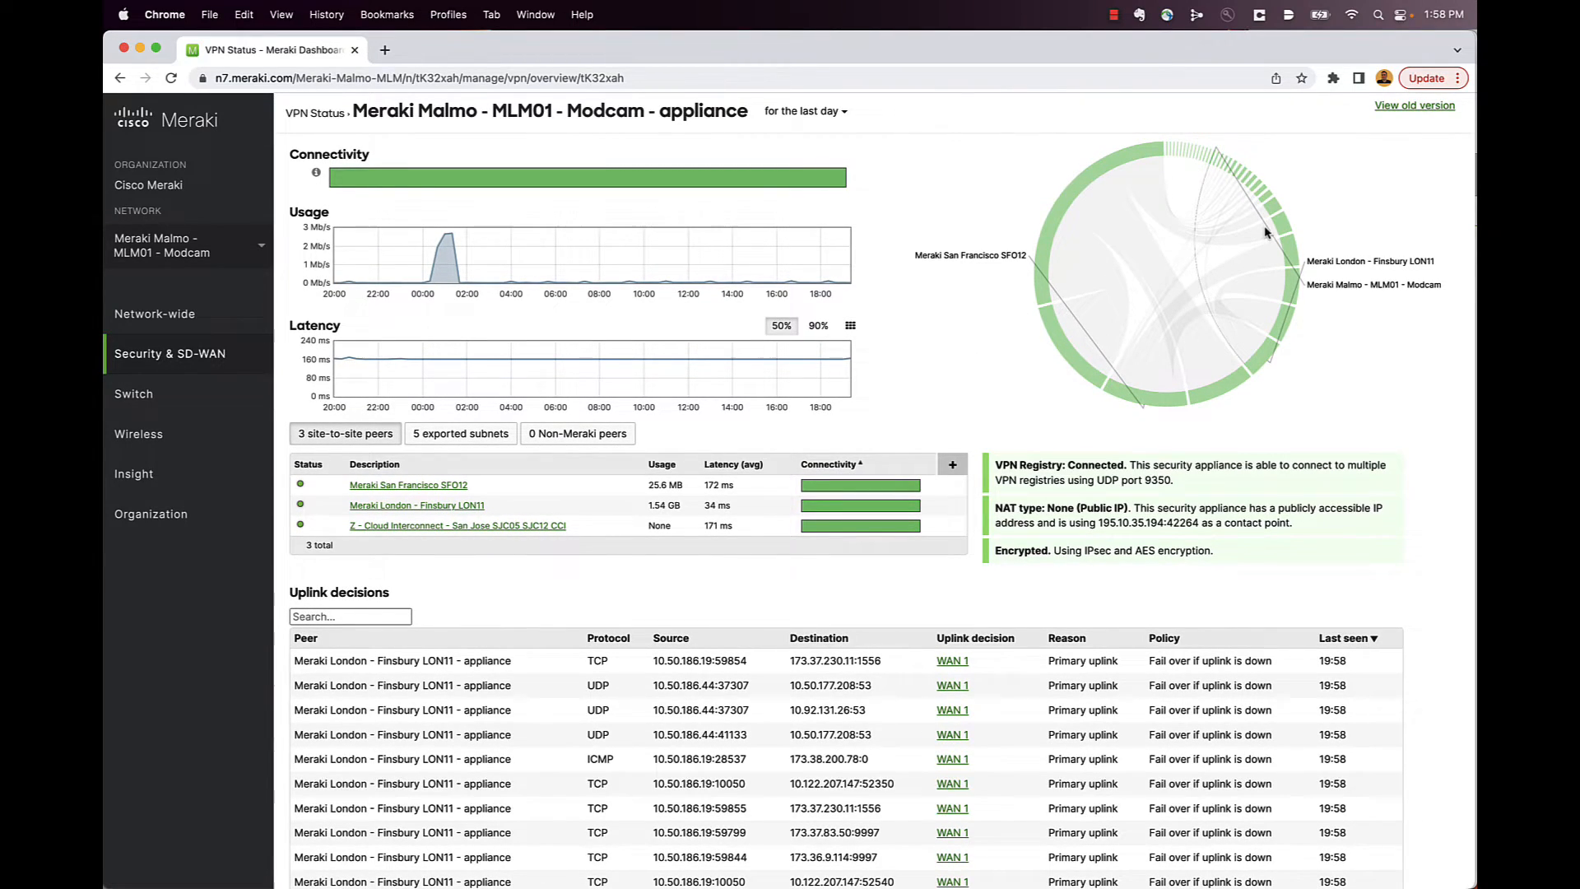
{"action": "scroll", "scroll_direction": "down", "scroll_amount": 3}
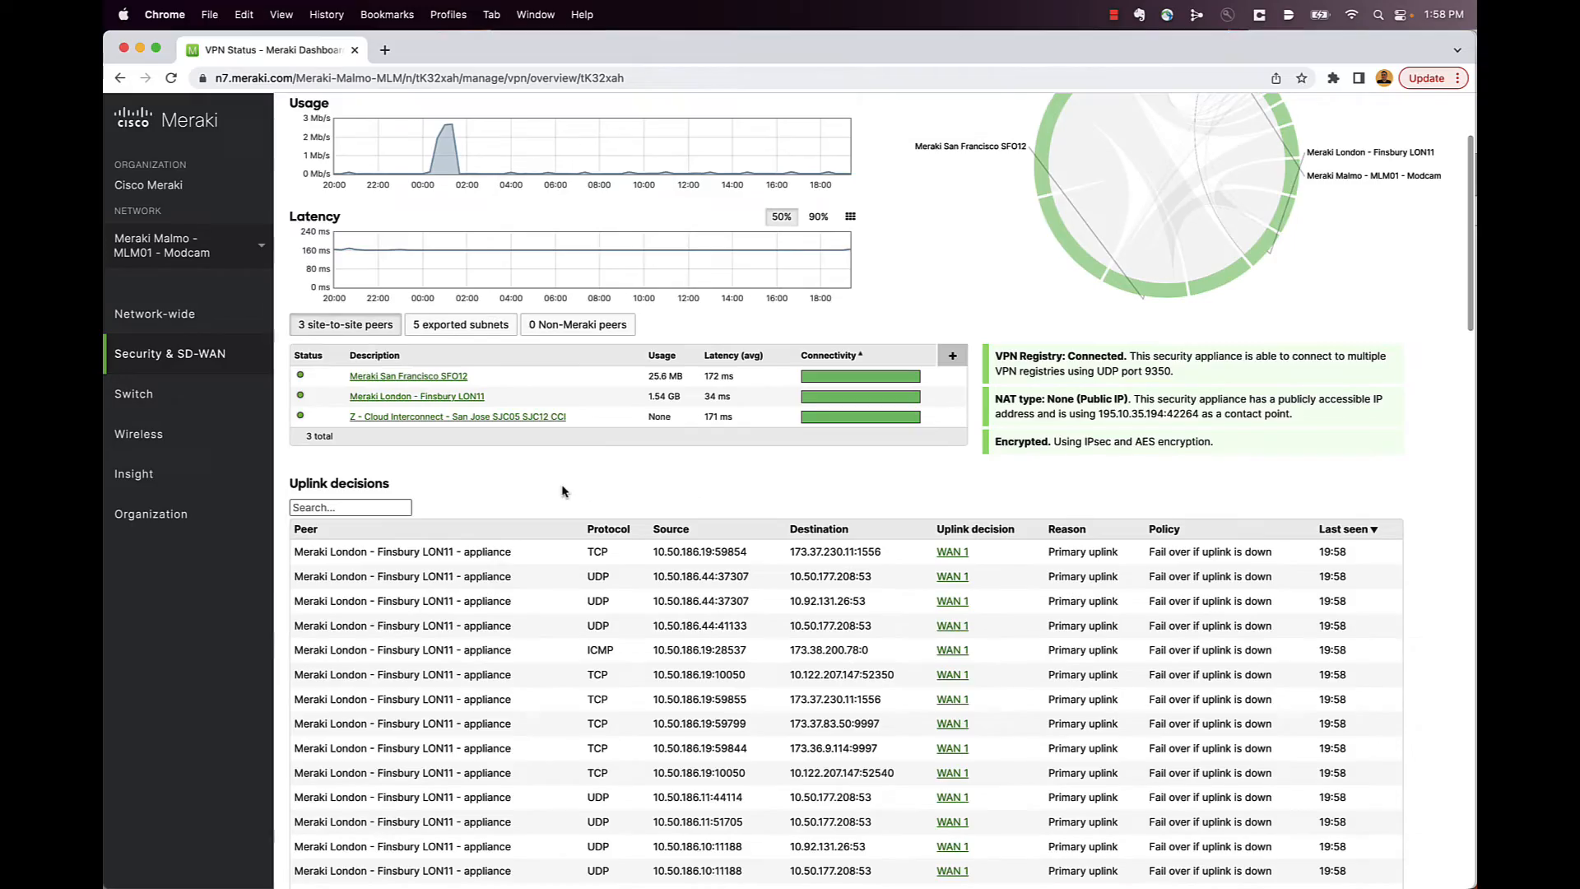
{"action": "scroll", "scroll_direction": "down", "scroll_amount": 3}
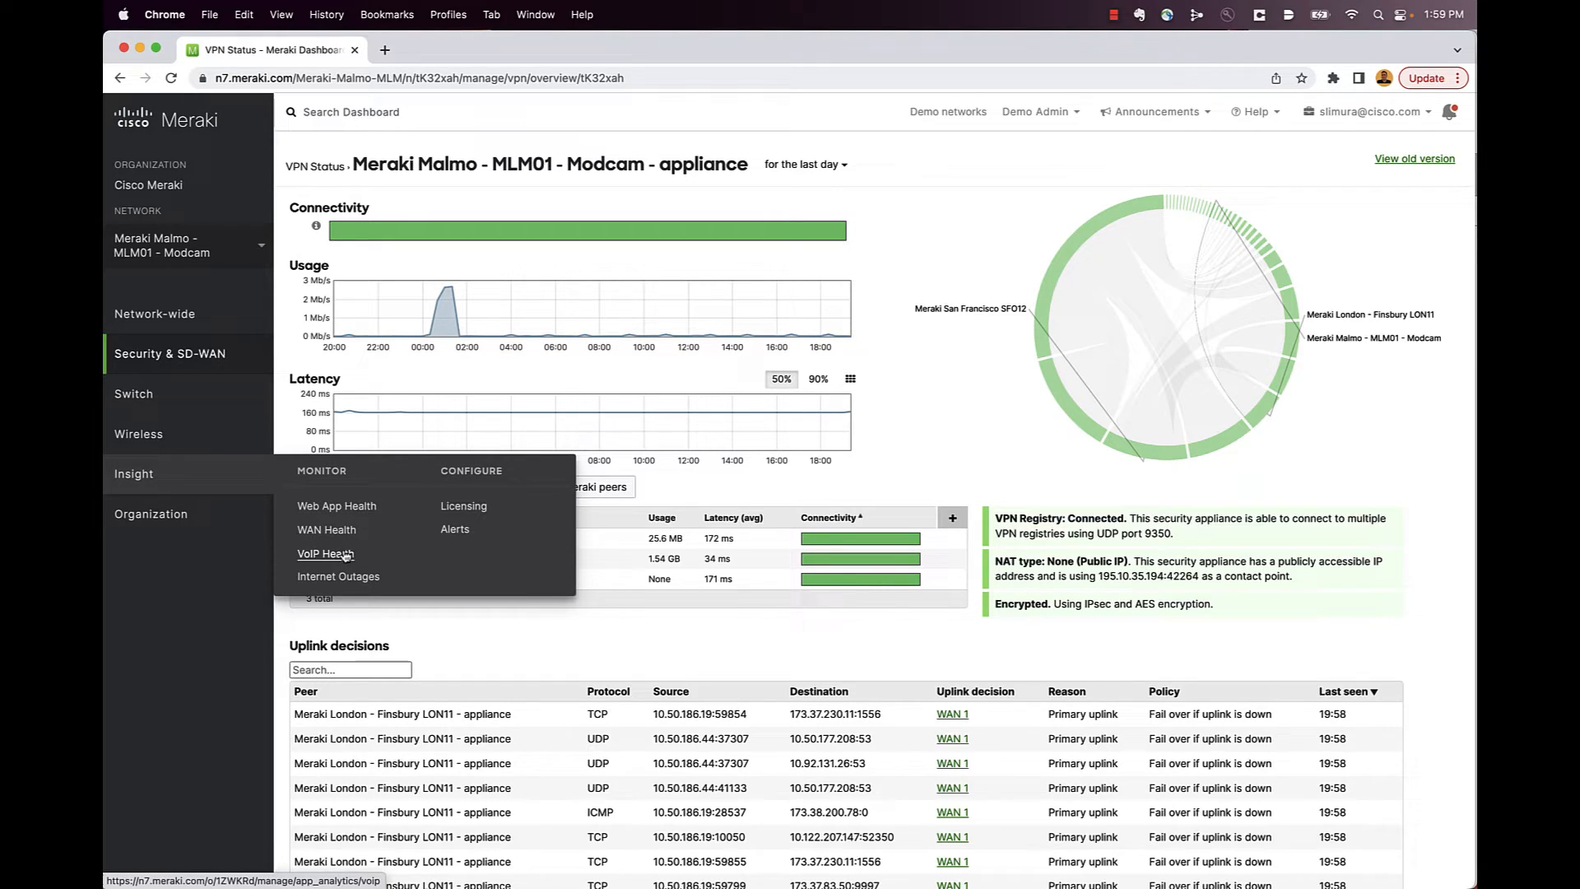
- Open VoIP Health, listing 75 good, 14 moderate and 7 bad paths
{"action": "left_click", "coordinate": [326, 553]}
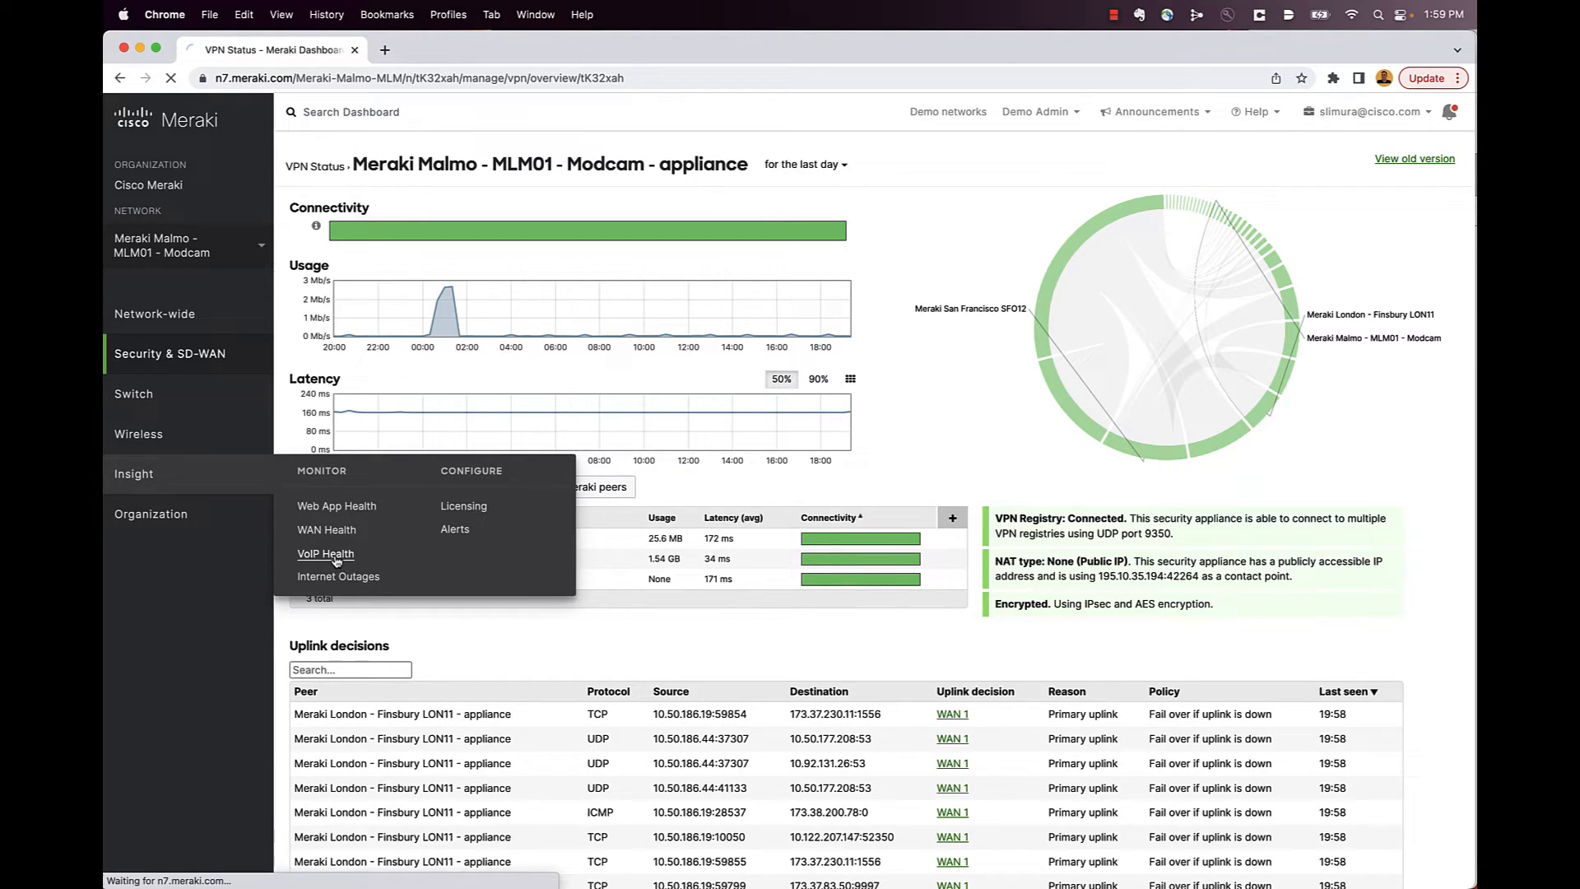
{"action": "left_click", "coordinate": [324, 553]}
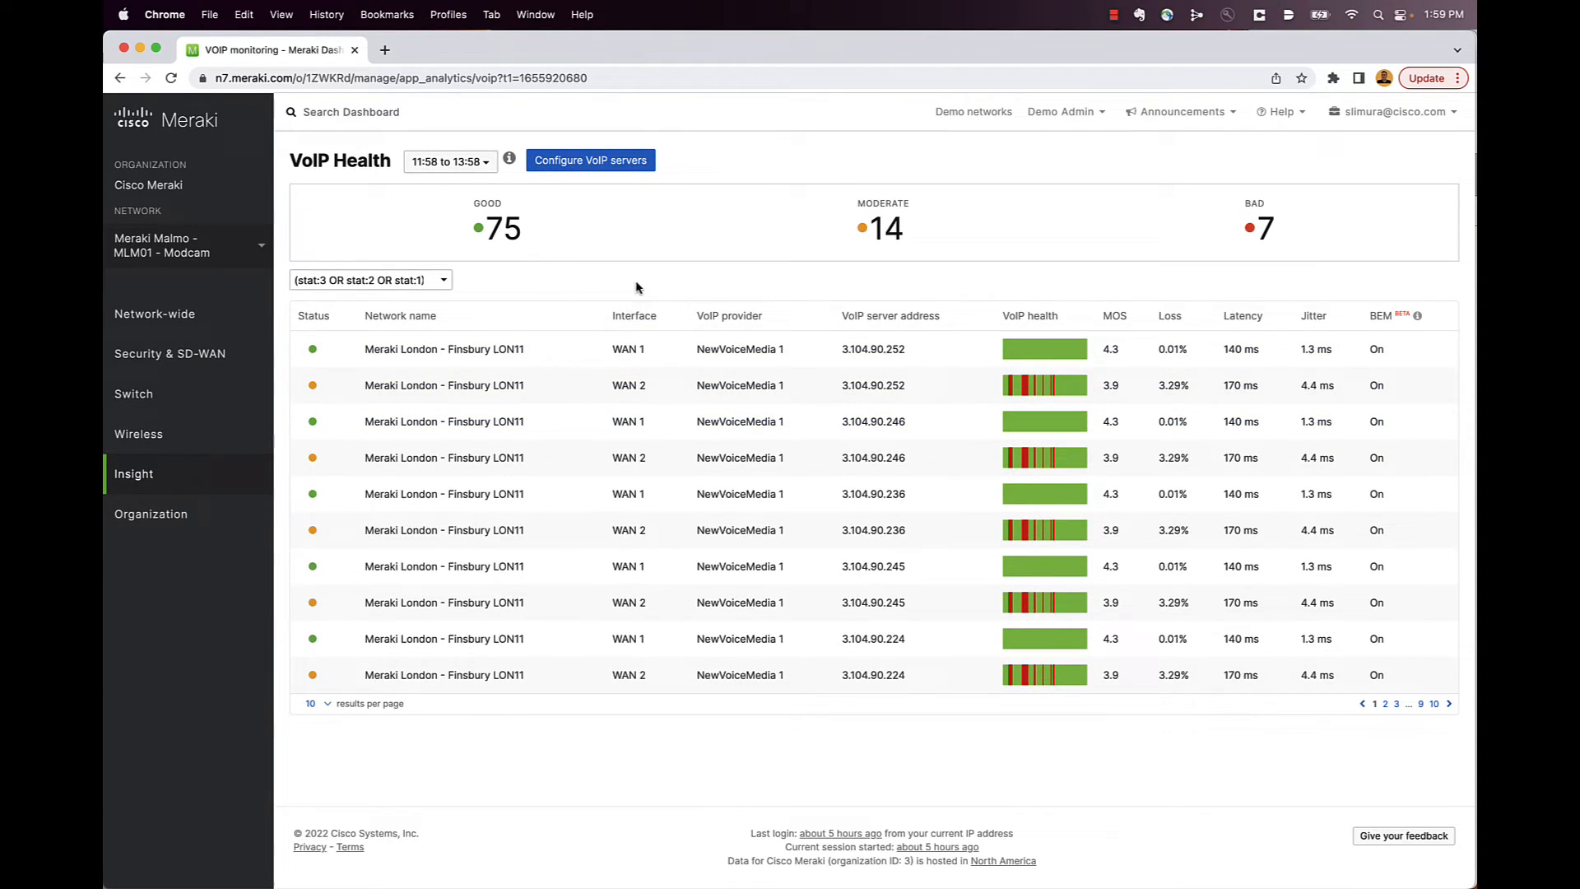
{"action": "mouse_move", "coordinate": [869, 365]}
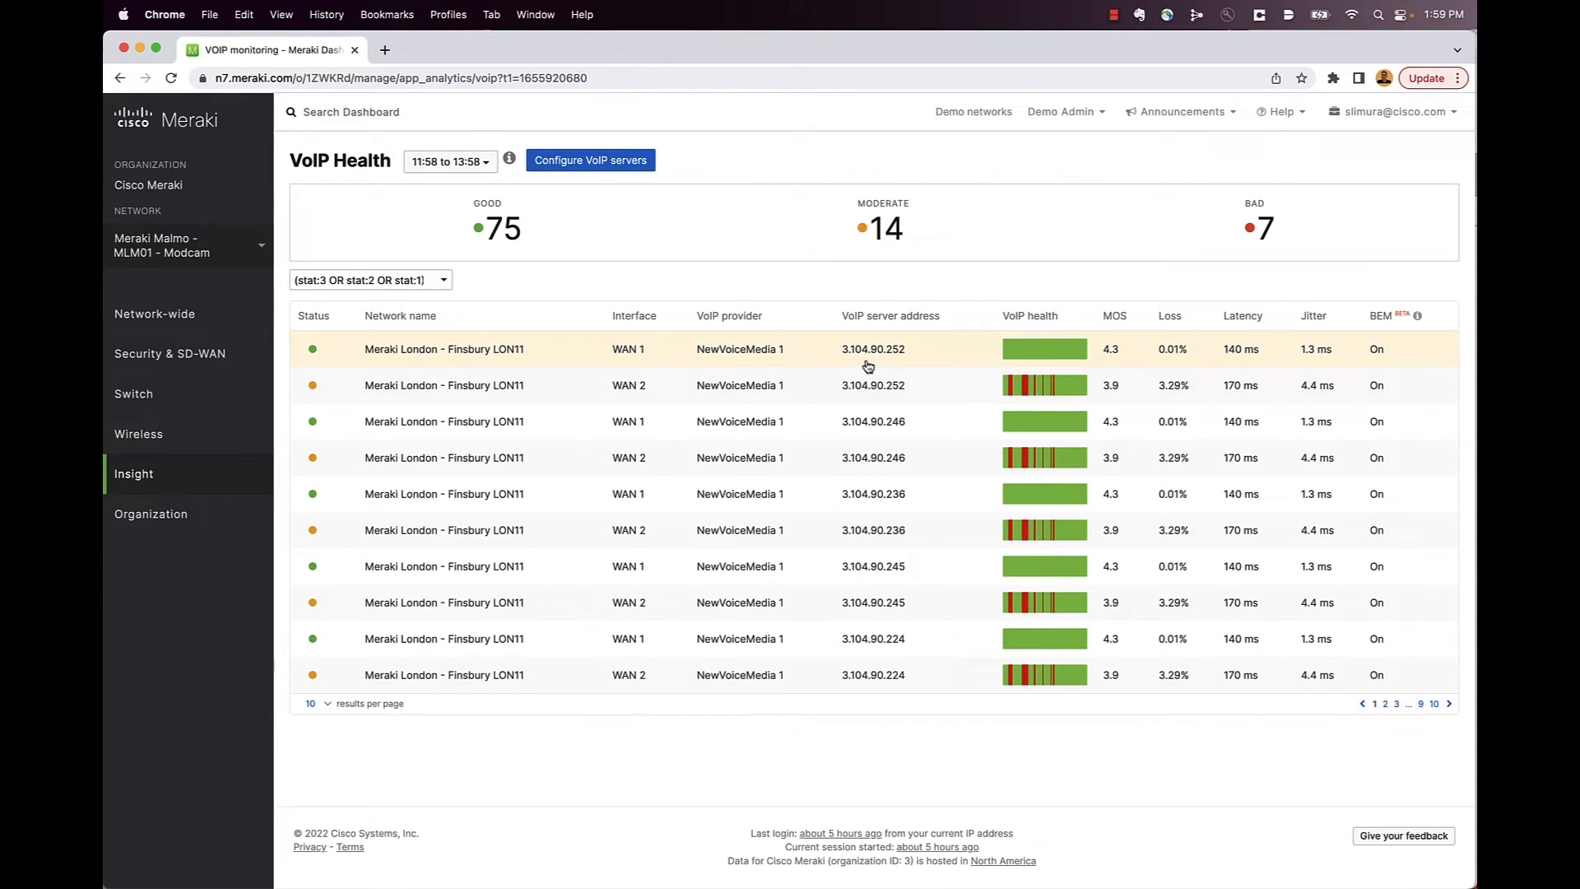
{"action": "mouse_move", "coordinate": [1026, 386]}
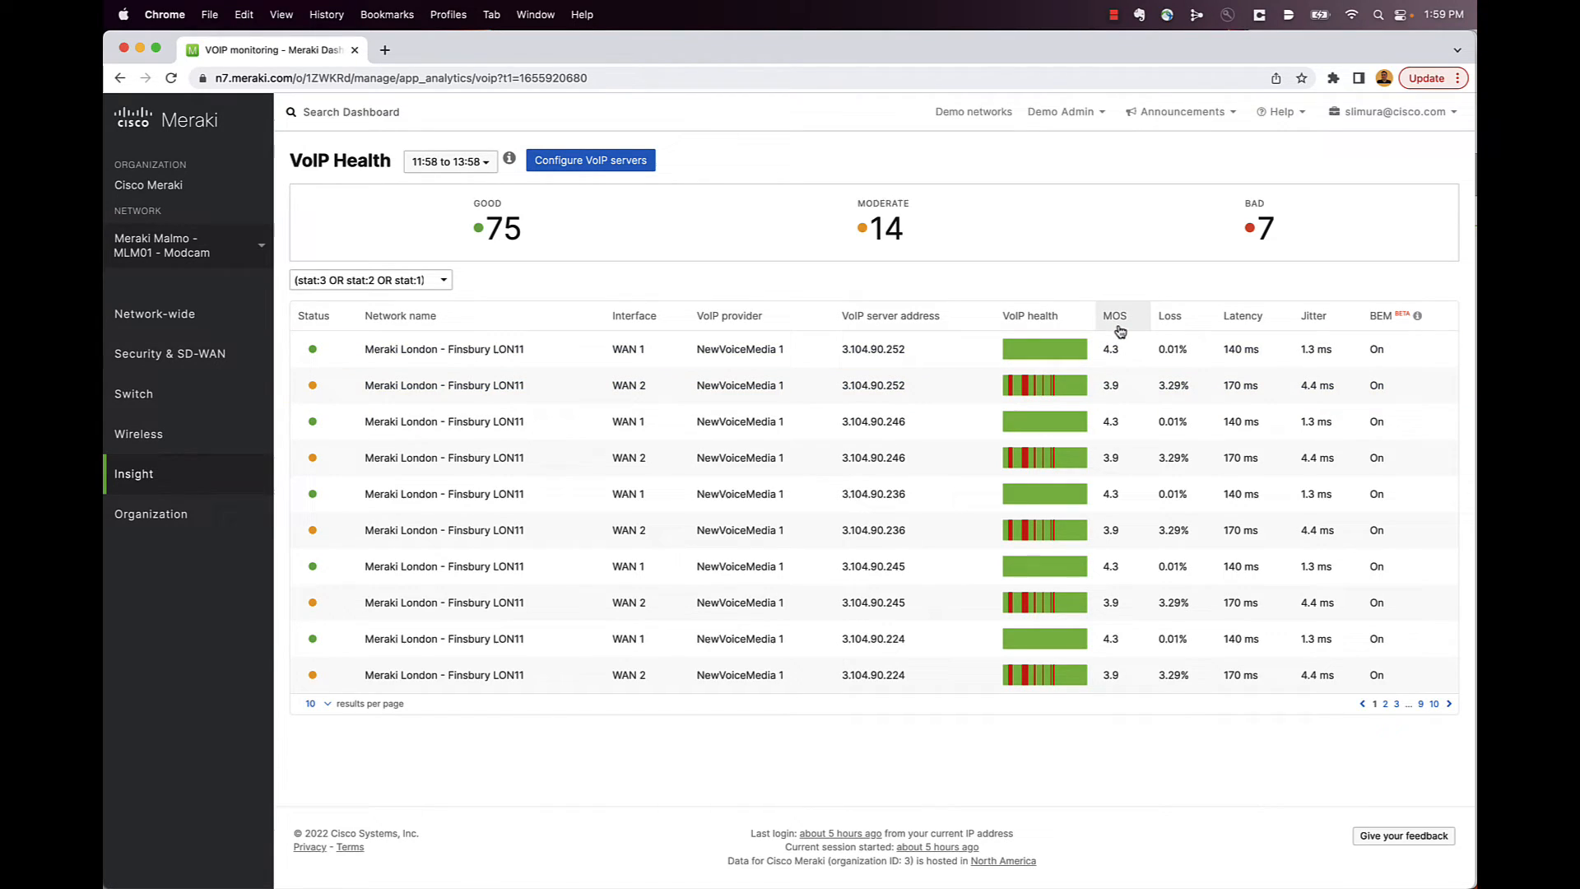
{"action": "mouse_move", "coordinate": [1098, 391]}
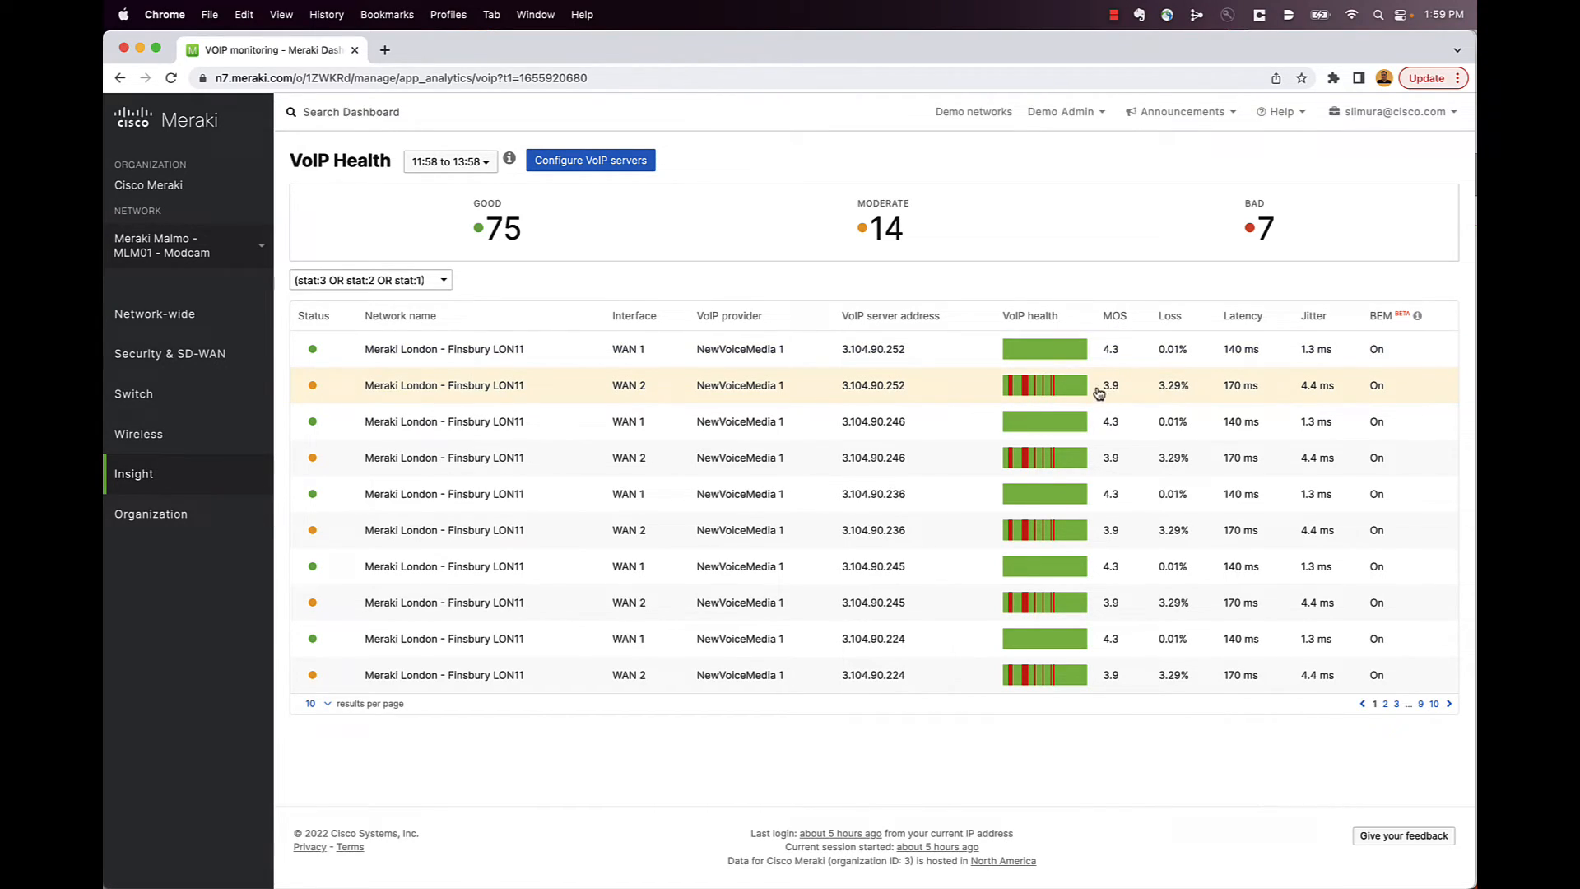
{"action": "mouse_move", "coordinate": [1007, 391]}
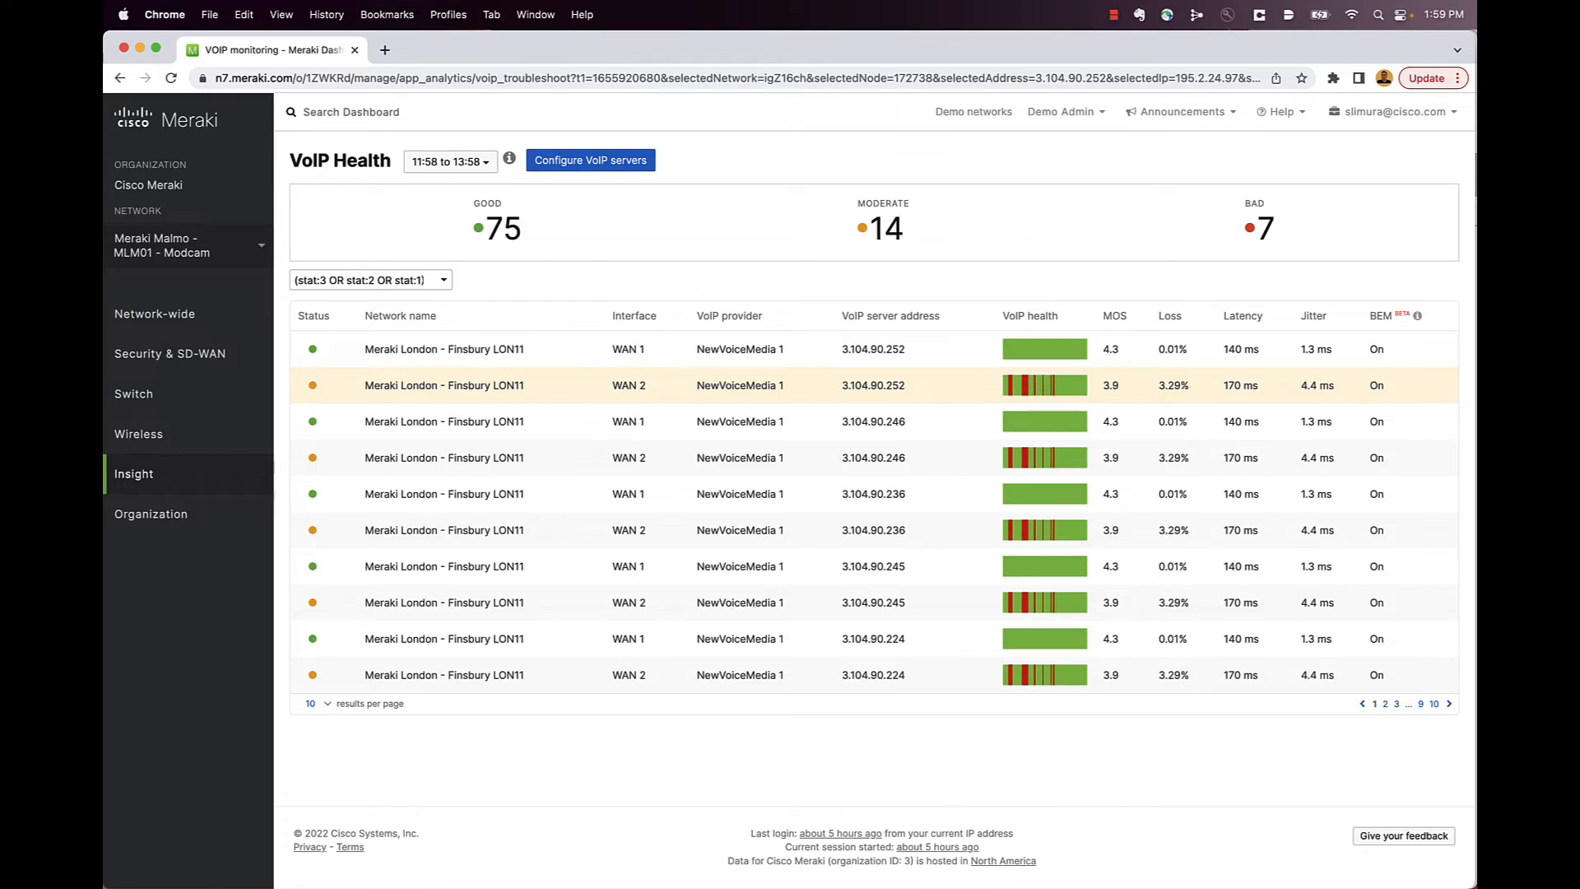
- Run a trace route on the path and review the diagnostics until all hops show healthy
{"action": "left_click", "coordinate": [445, 385]}
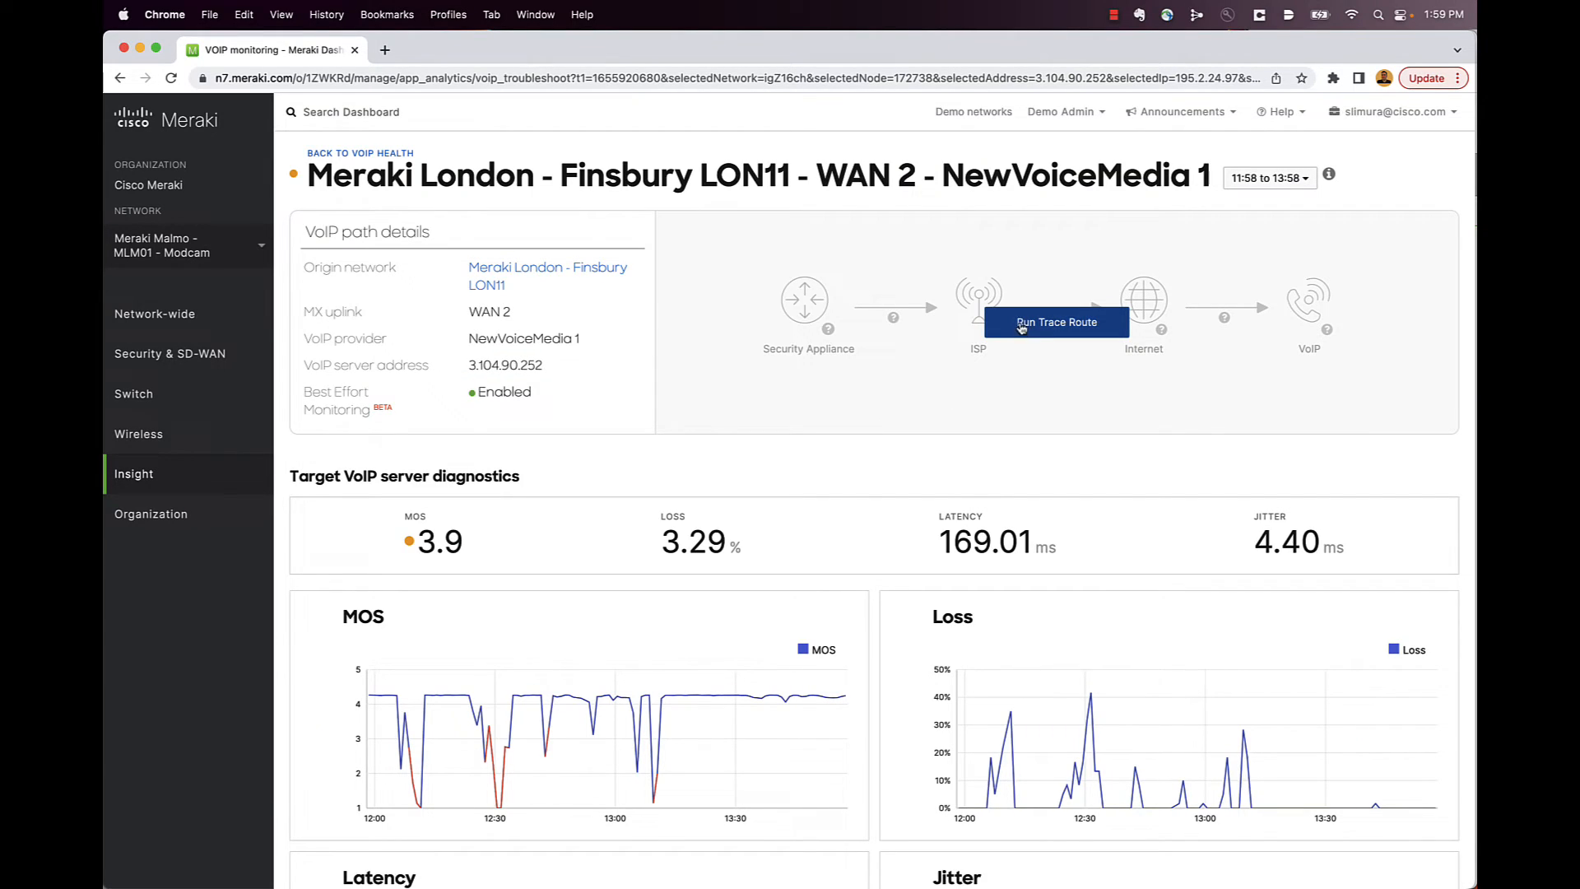
{"action": "left_click", "coordinate": [1054, 322]}
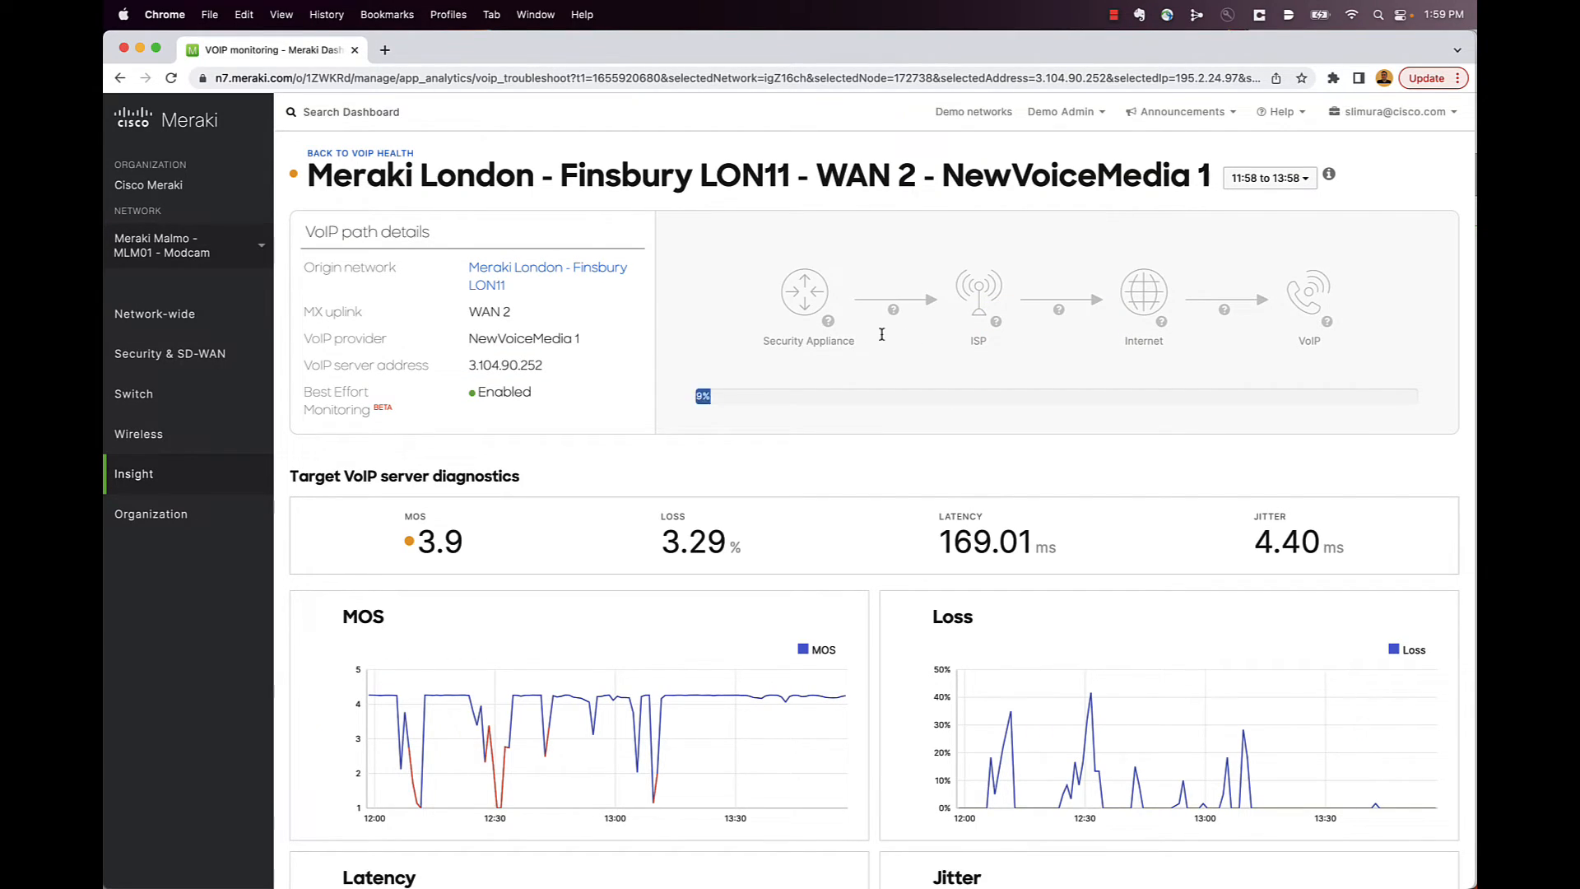
{"action": "scroll", "scroll_direction": "down", "scroll_amount": 3}
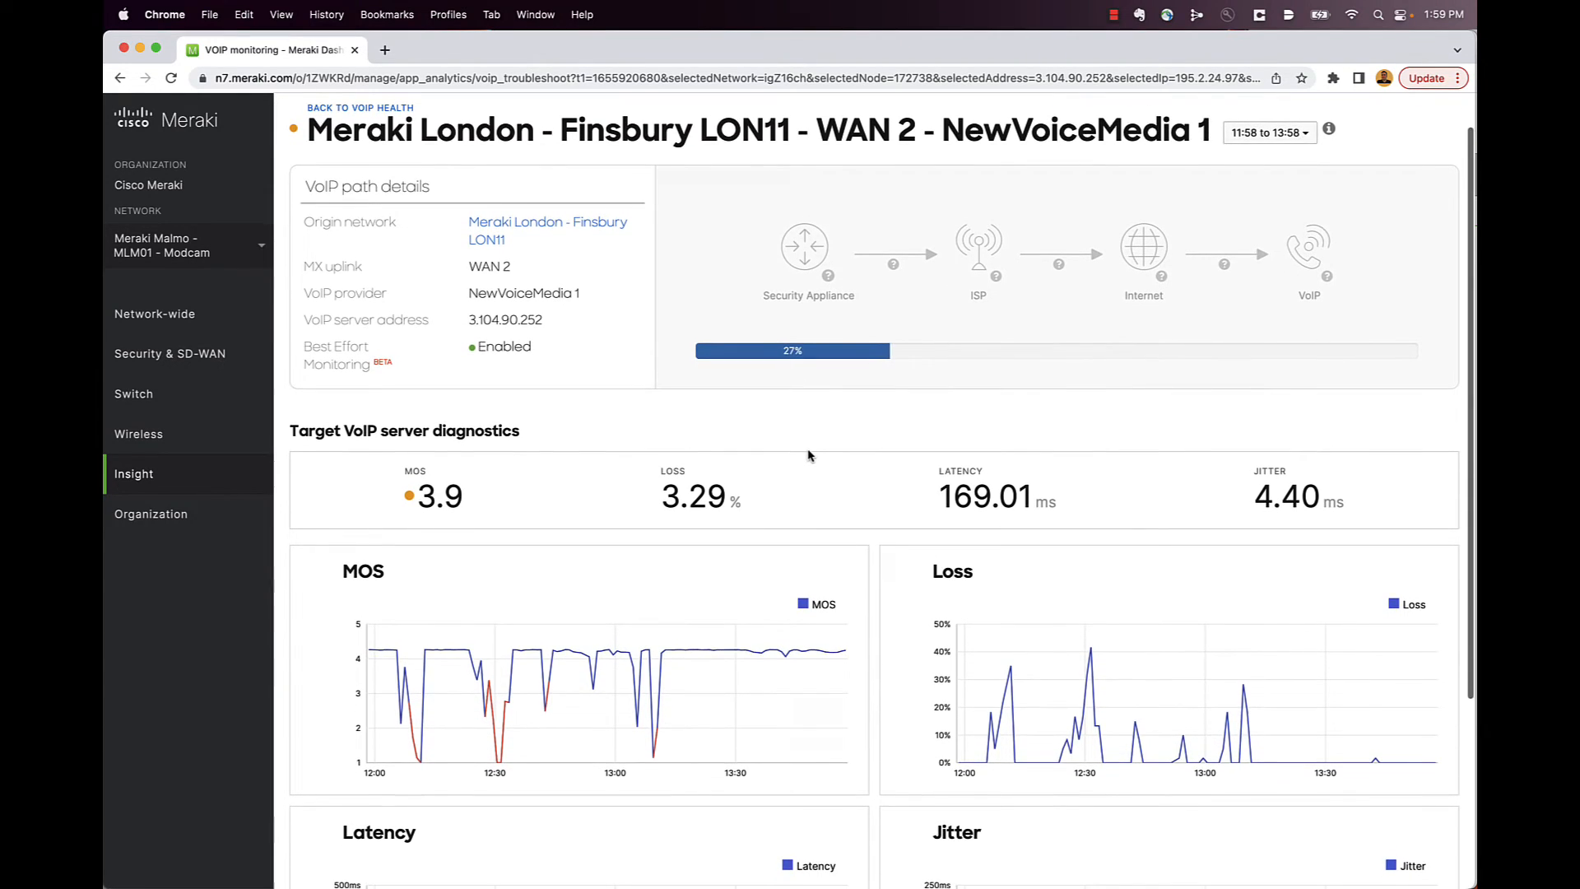
{"action": "scroll", "scroll_direction": "down", "scroll_amount": 3}
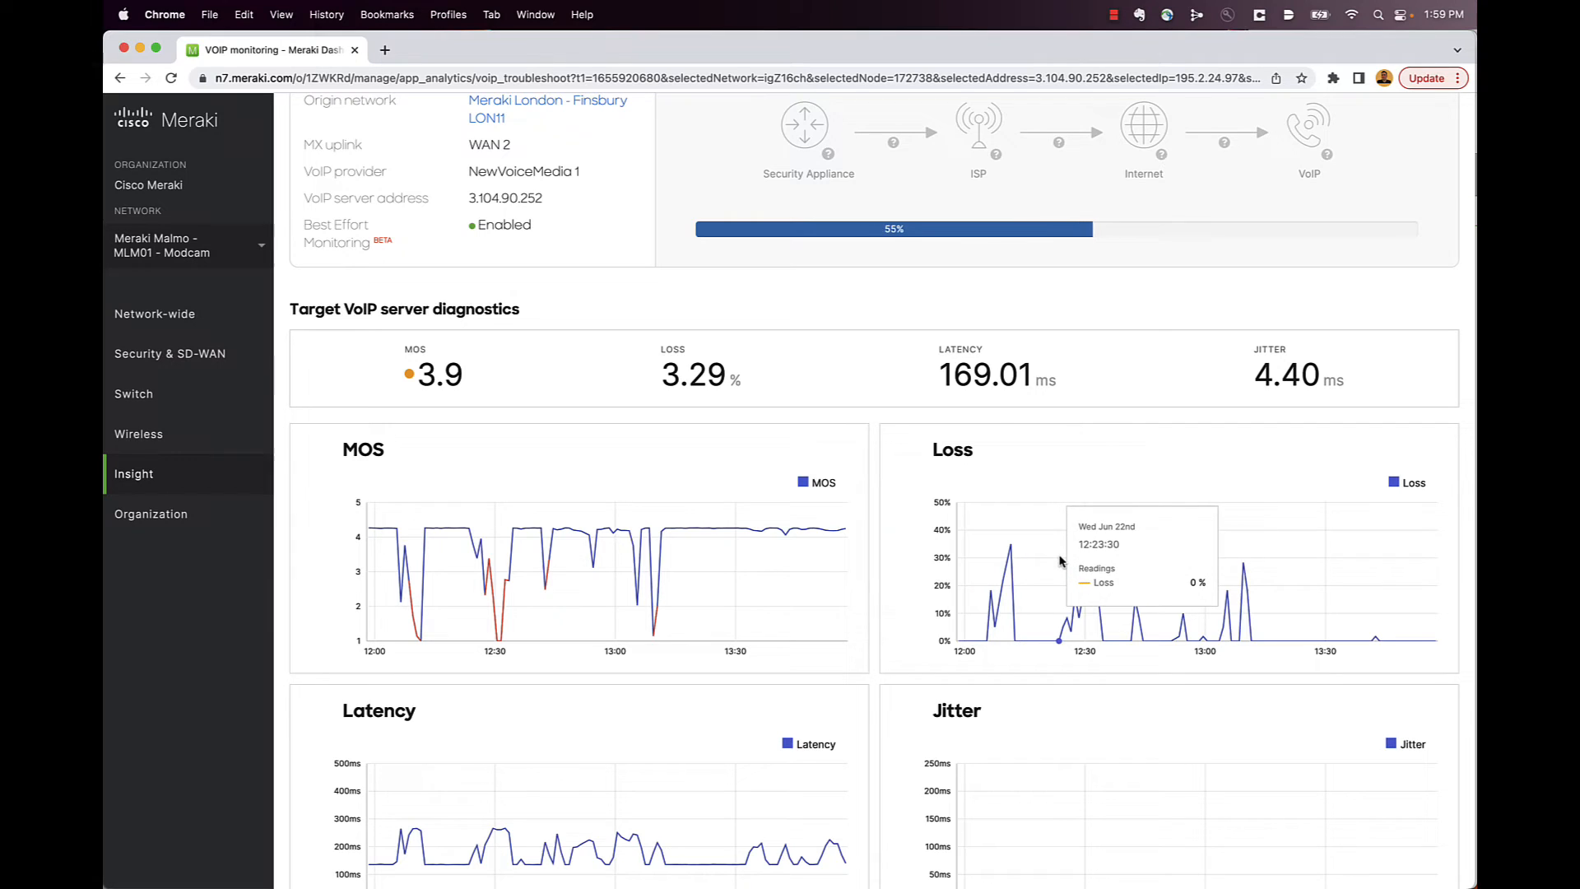
{"action": "mouse_move", "coordinate": [1229, 557]}
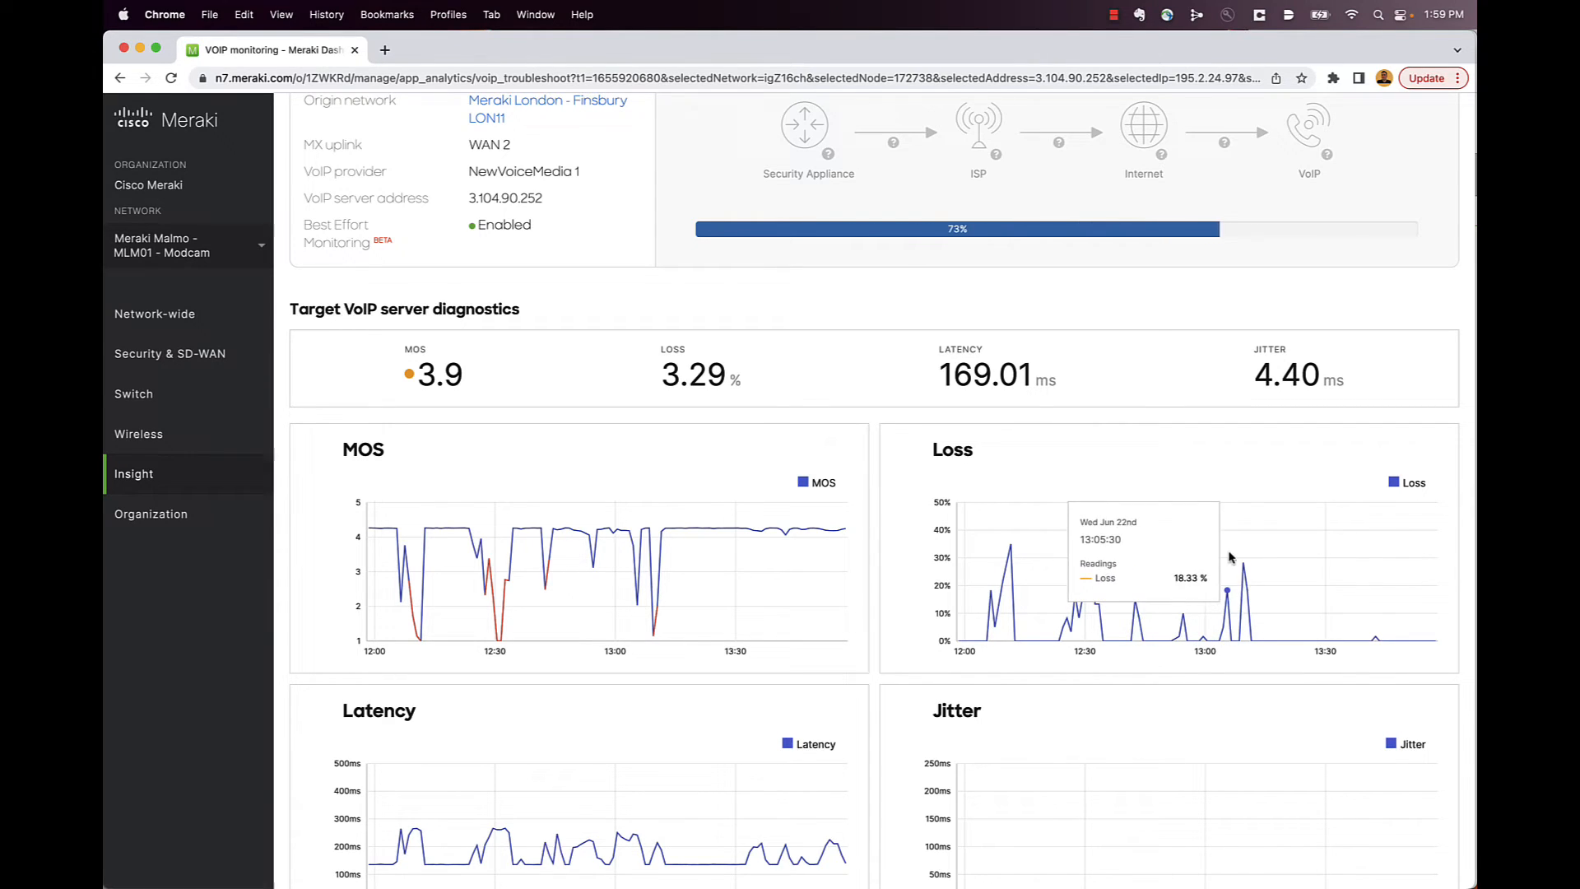
{"action": "scroll", "scroll_direction": "down", "scroll_amount": 3}
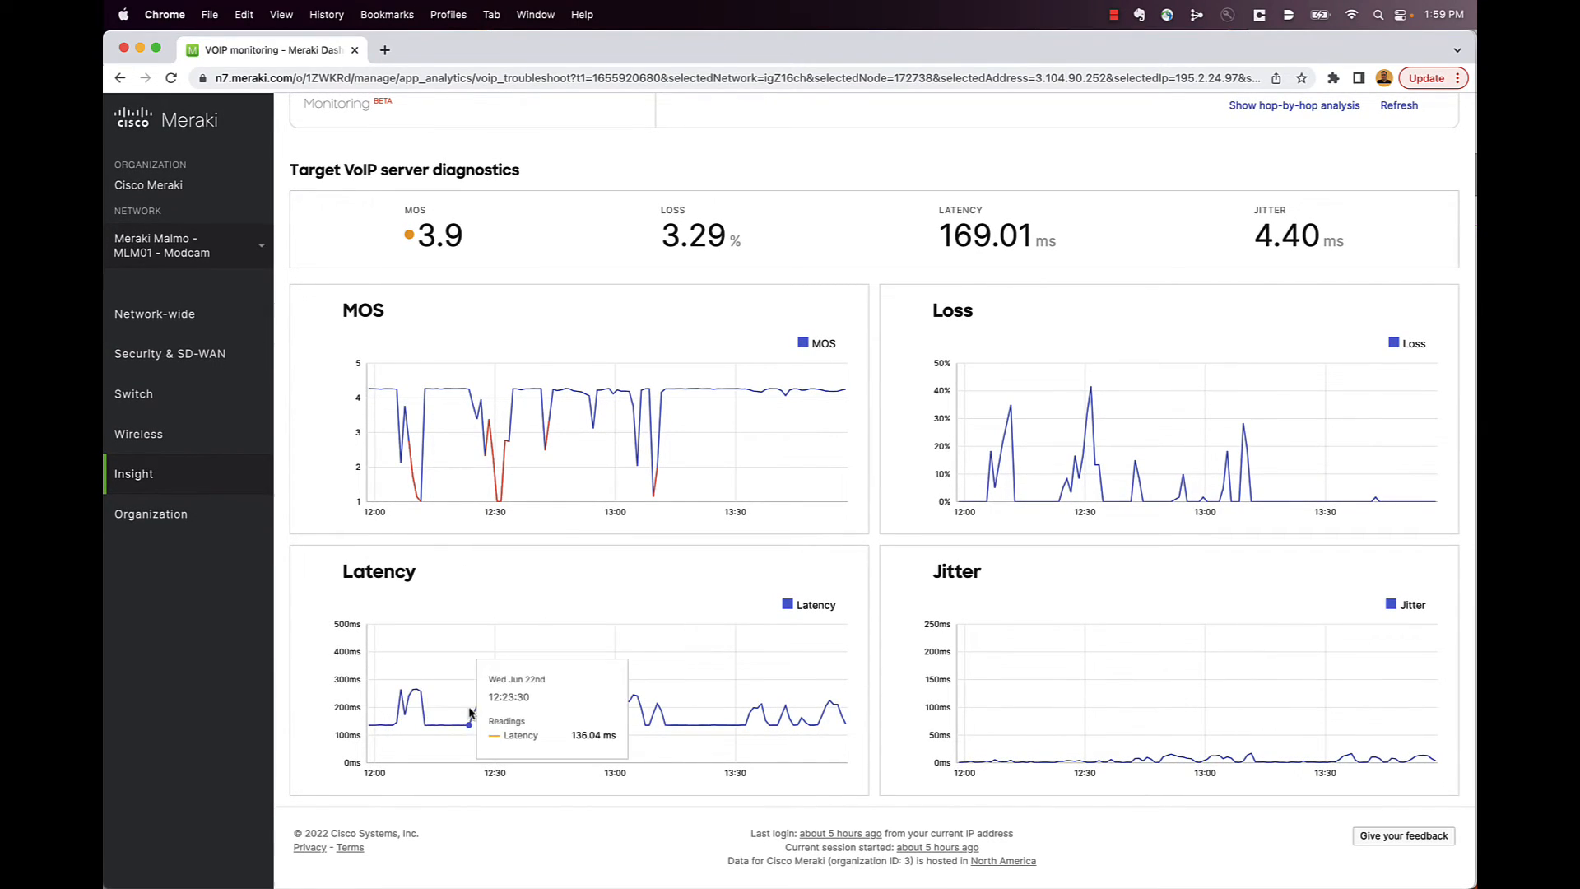
{"action": "mouse_move", "coordinate": [502, 644]}
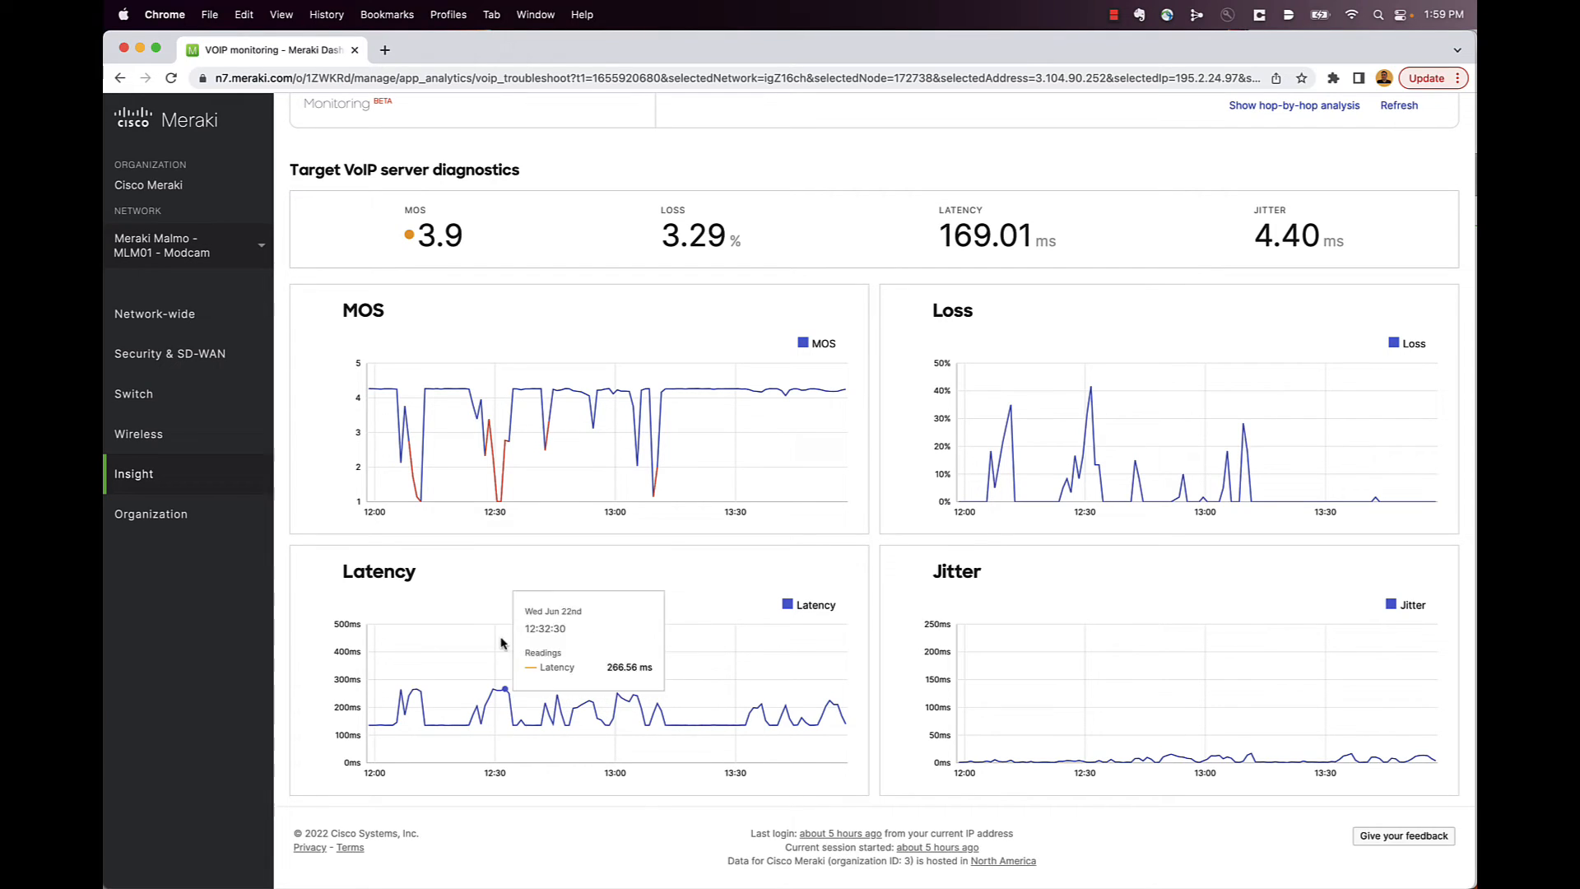
{"action": "mouse_move", "coordinate": [636, 466]}
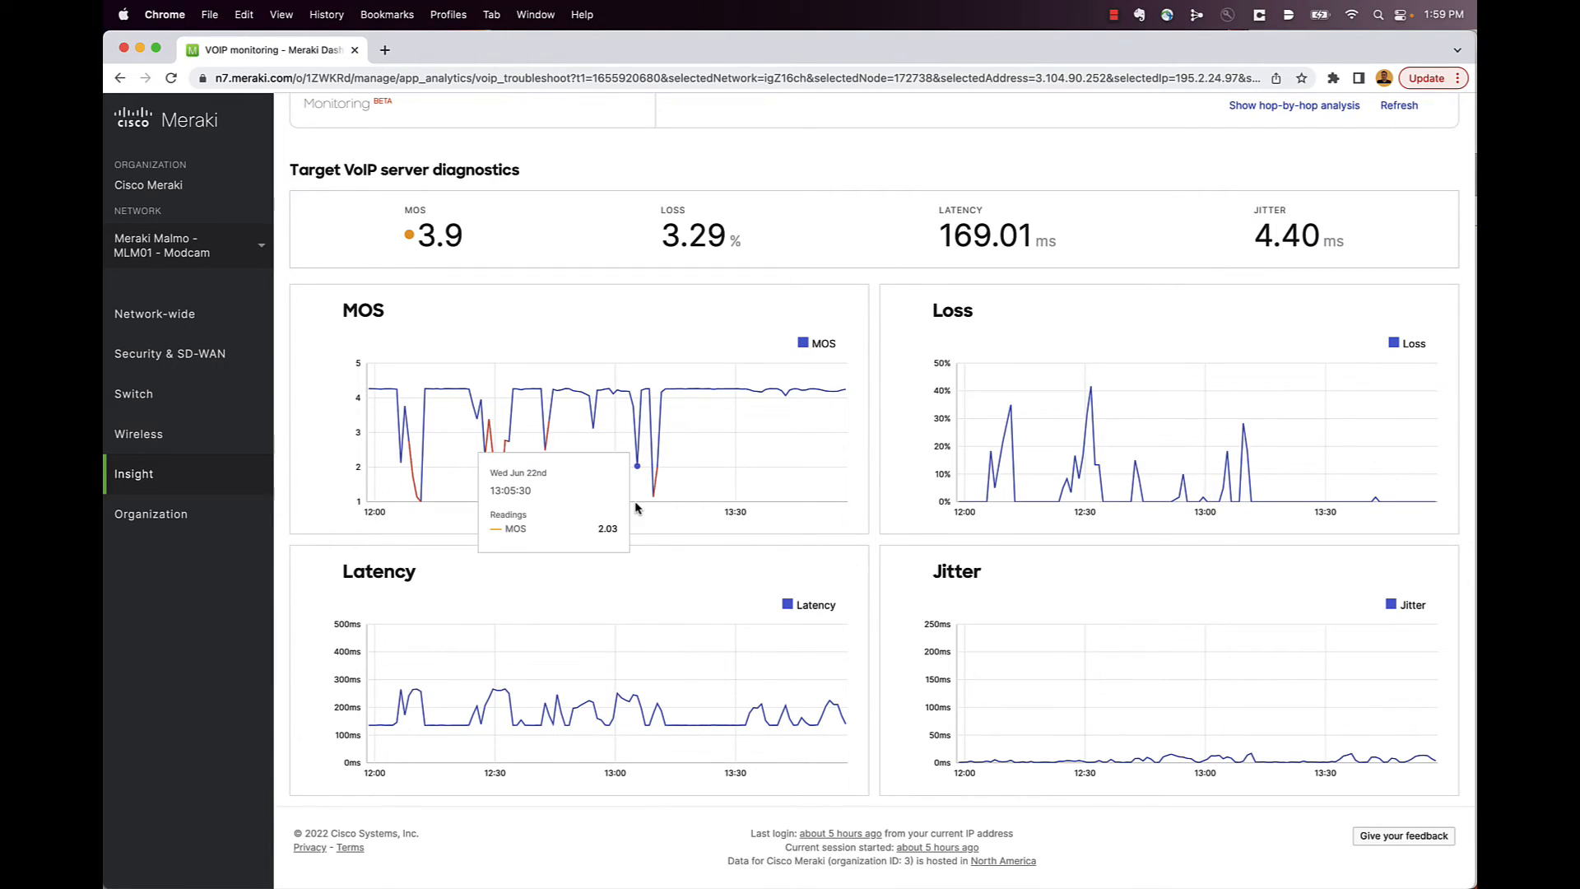
{"action": "scroll", "scroll_direction": "up", "scroll_amount": 3}
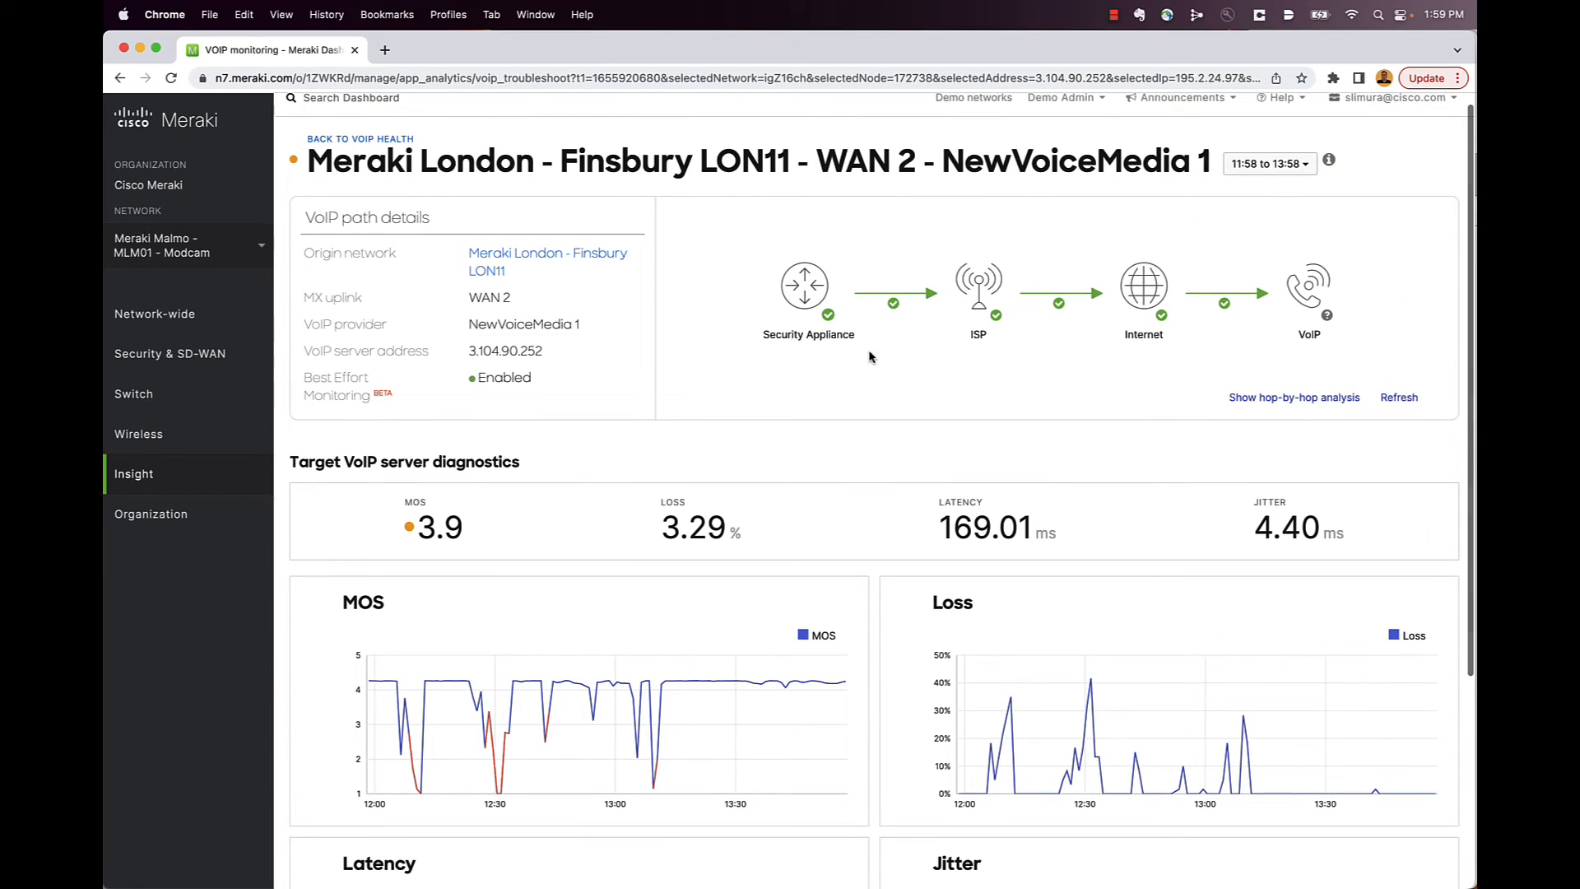
{"action": "mouse_move", "coordinate": [1251, 385]}
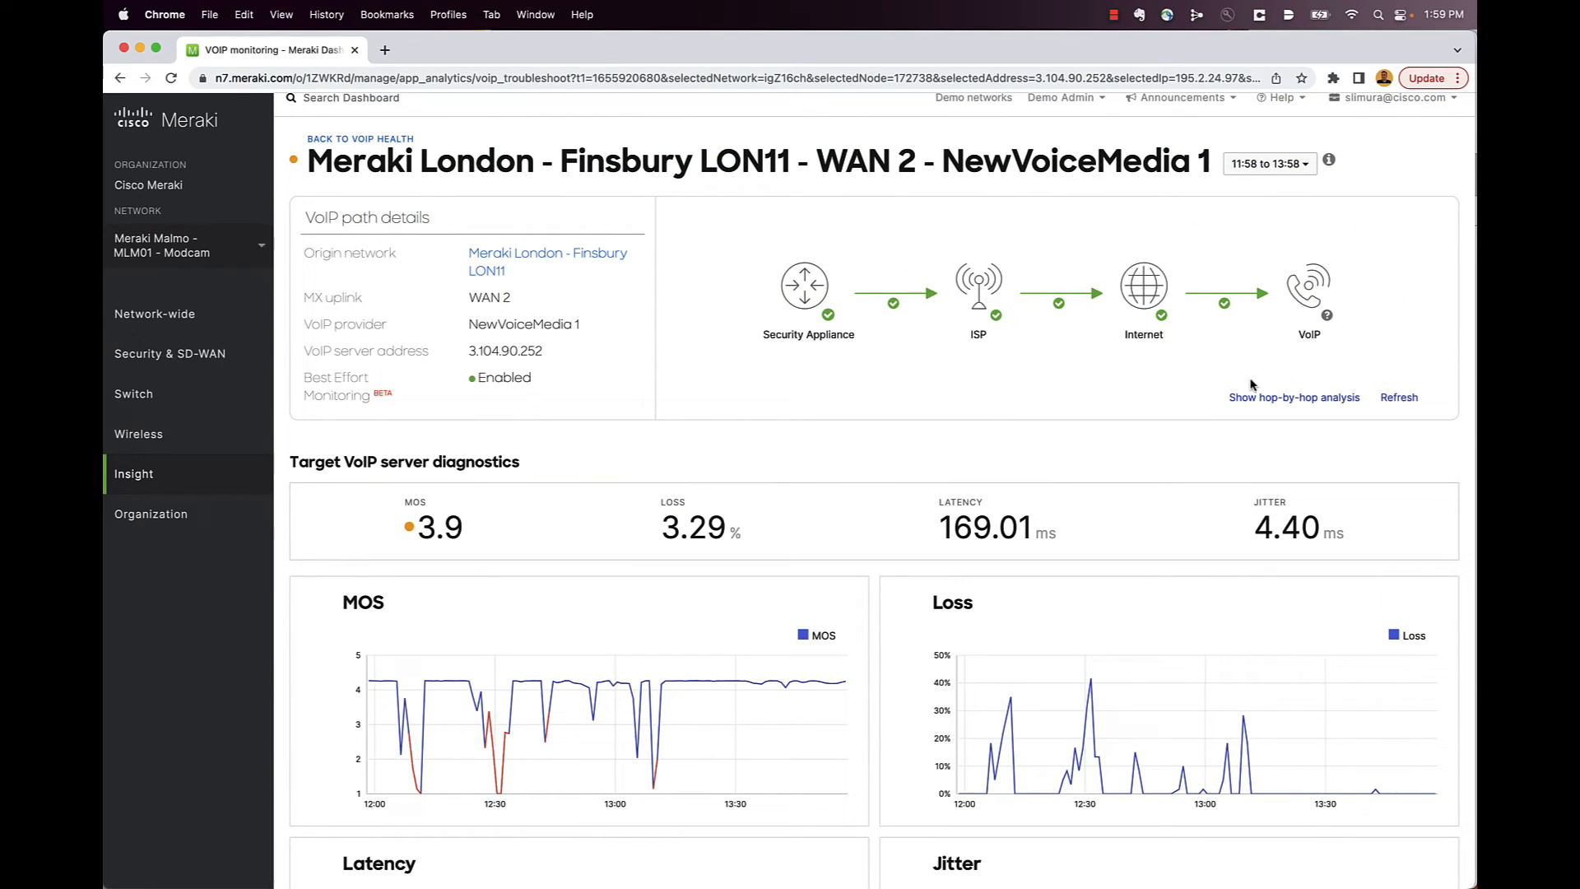
{"action": "left_click", "coordinate": [1294, 396]}
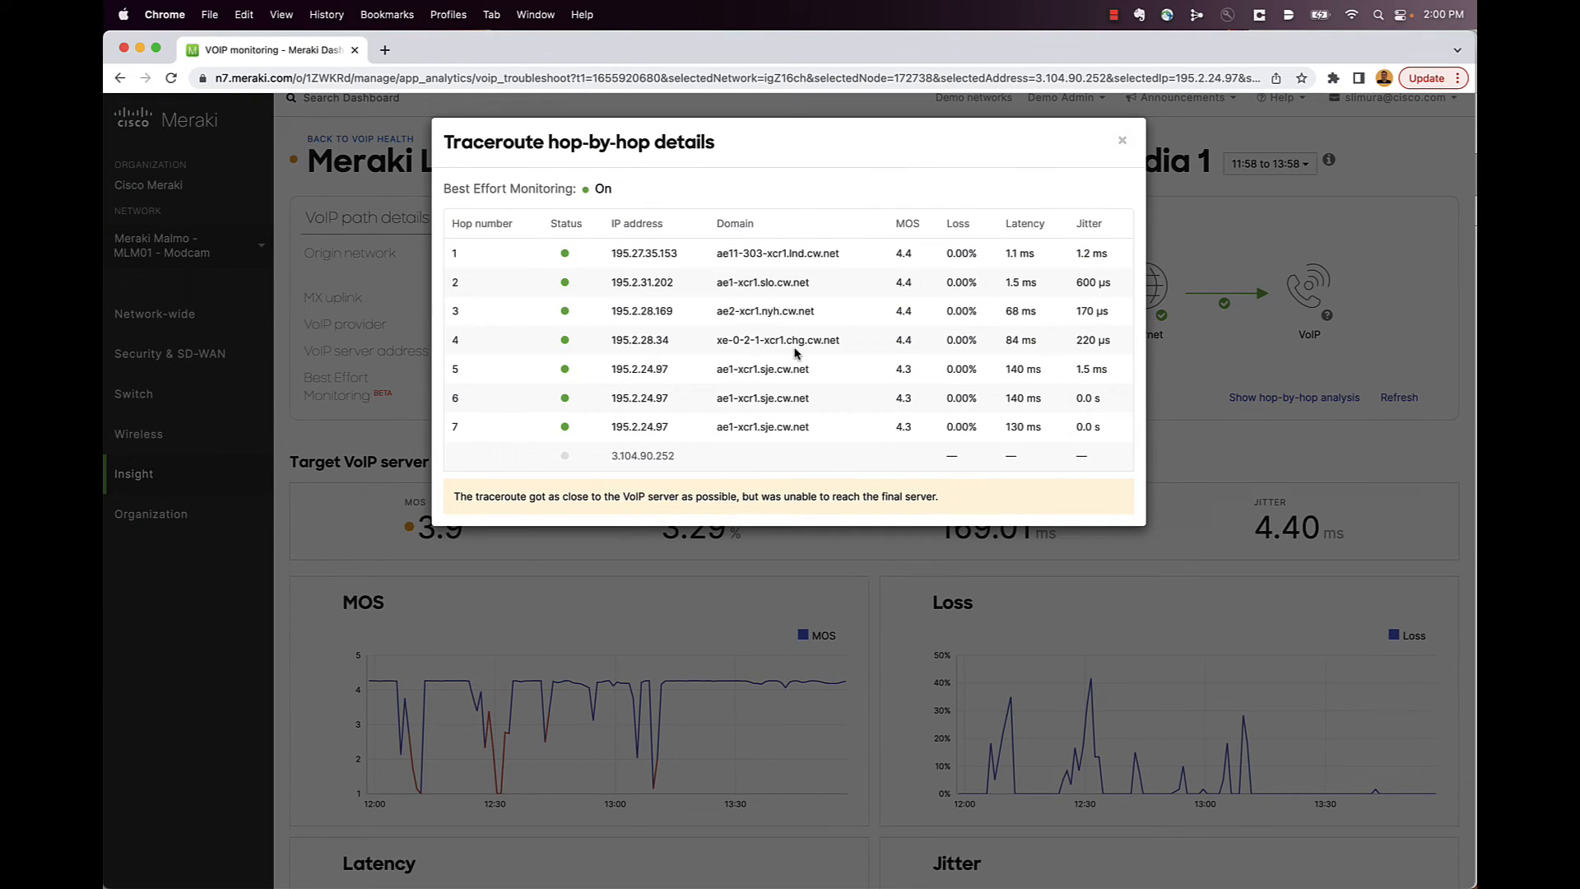
{"action": "mouse_move", "coordinate": [688, 292]}
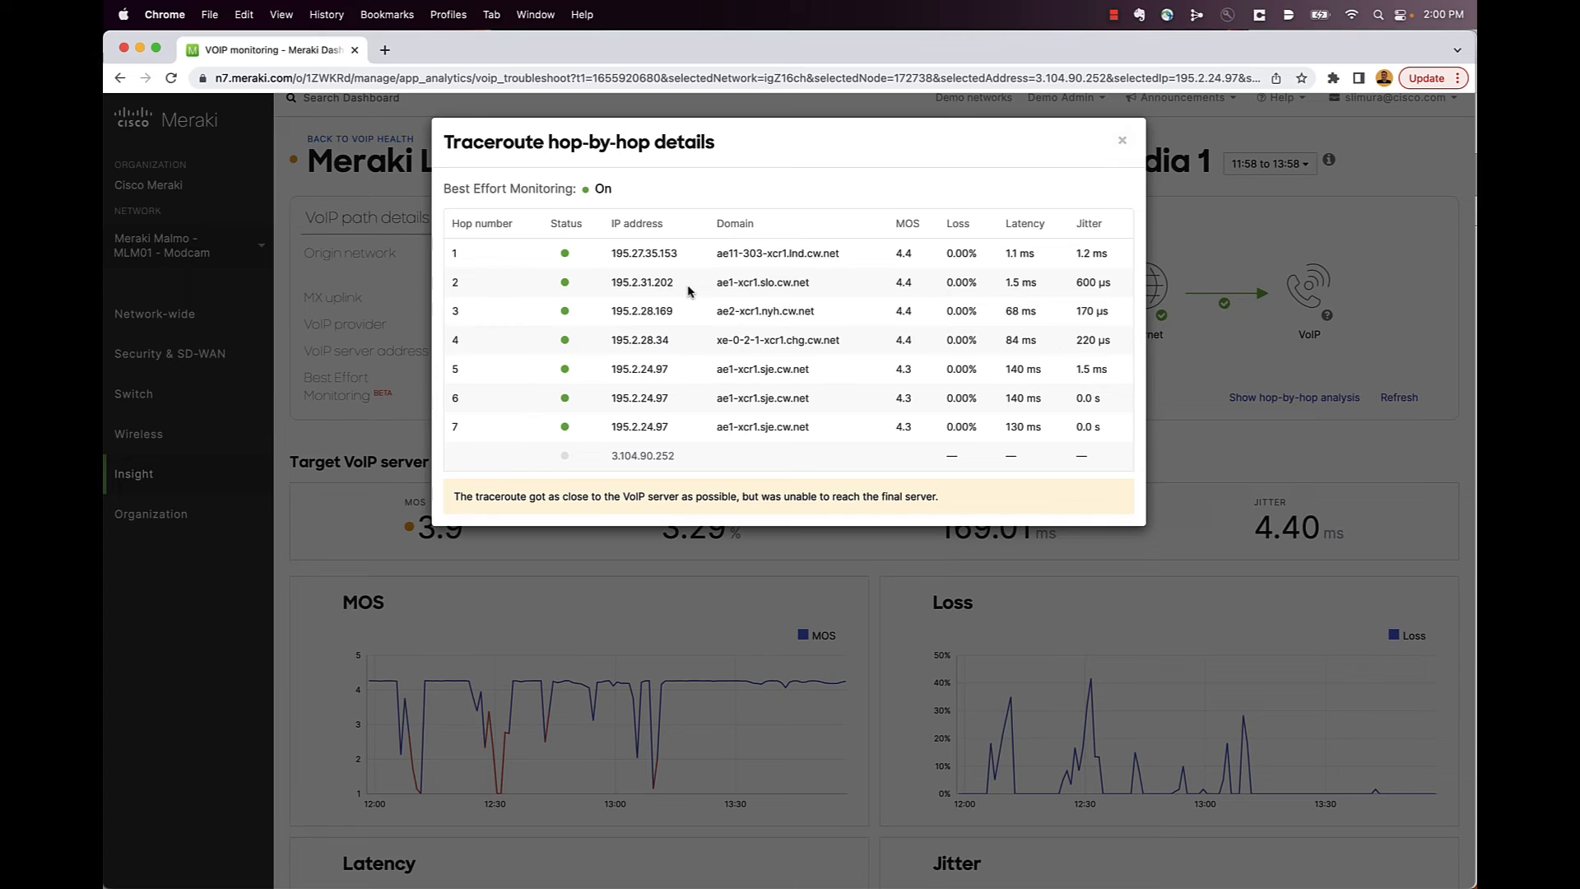
{"action": "mouse_move", "coordinate": [984, 360]}
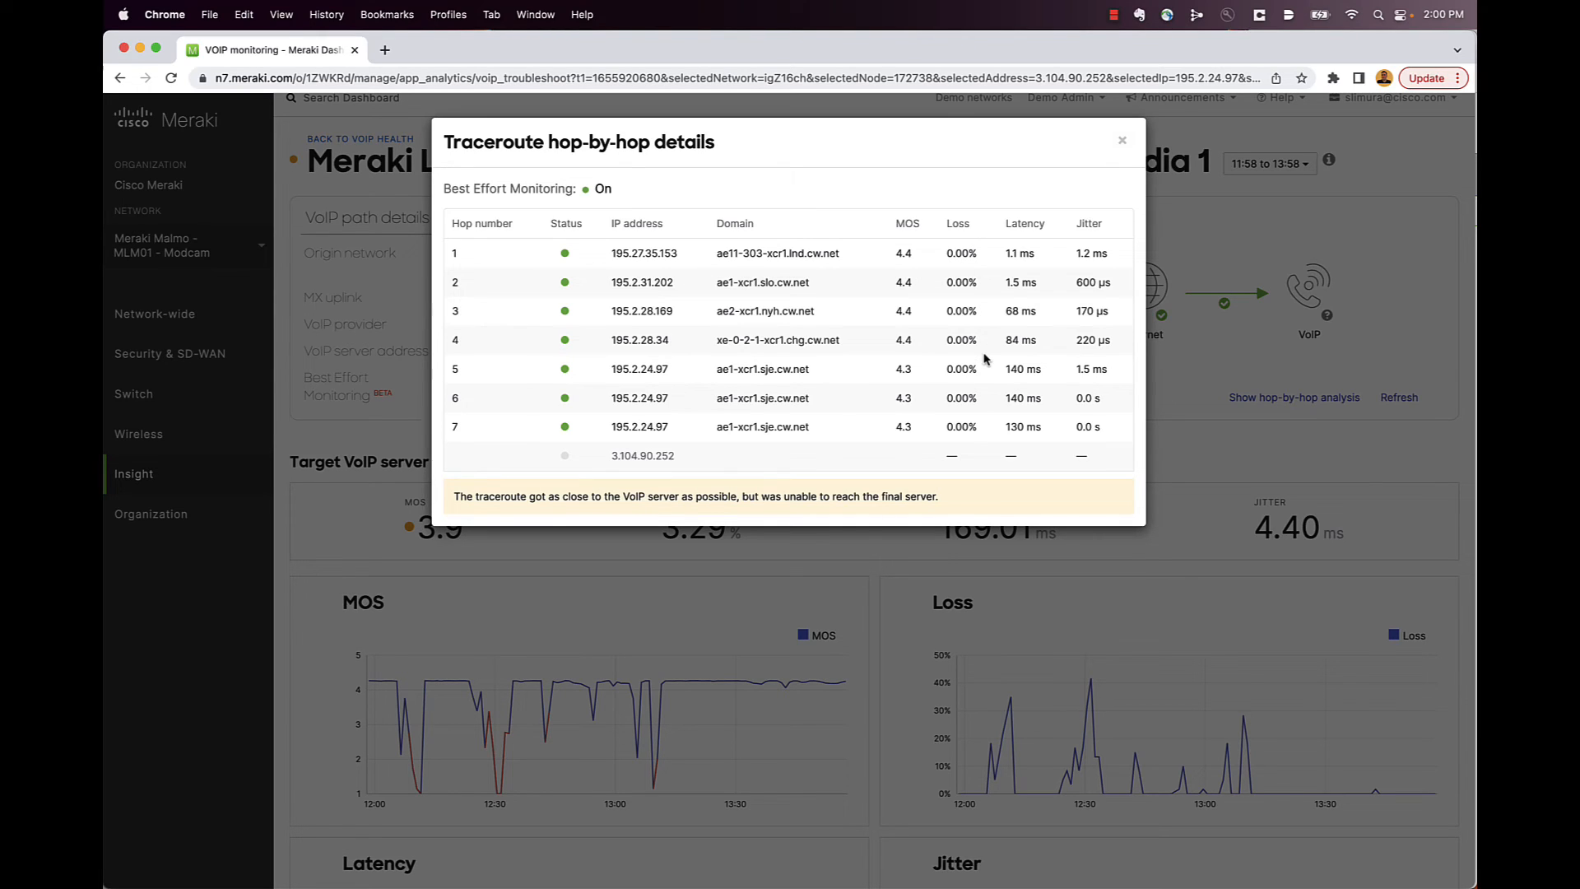
{"action": "left_click", "coordinate": [1121, 139]}
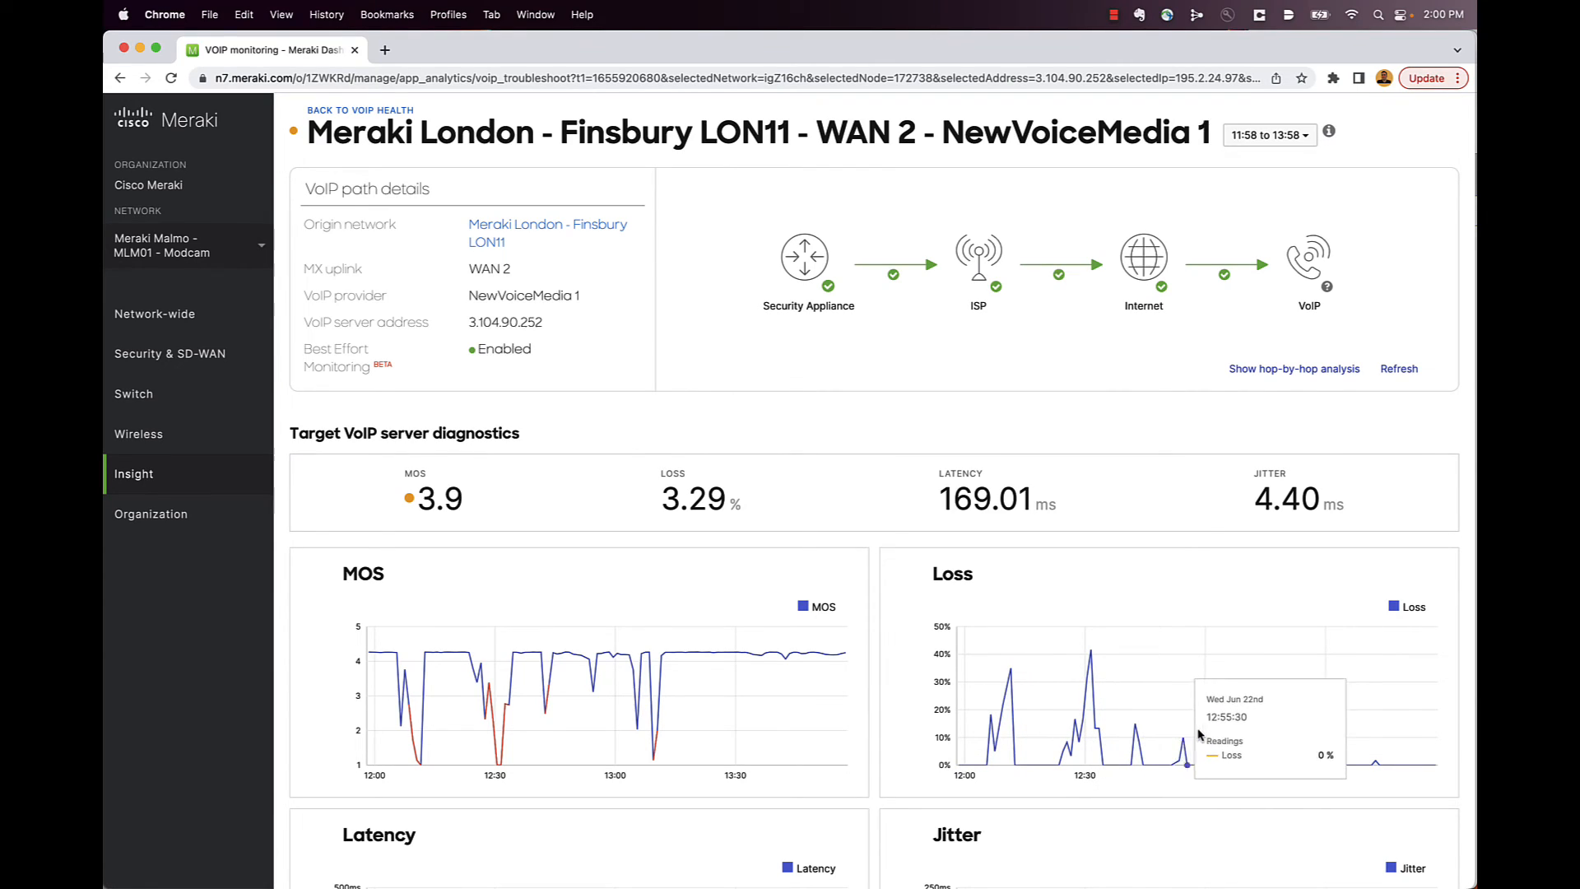
{"action": "mouse_move", "coordinate": [1099, 678]}
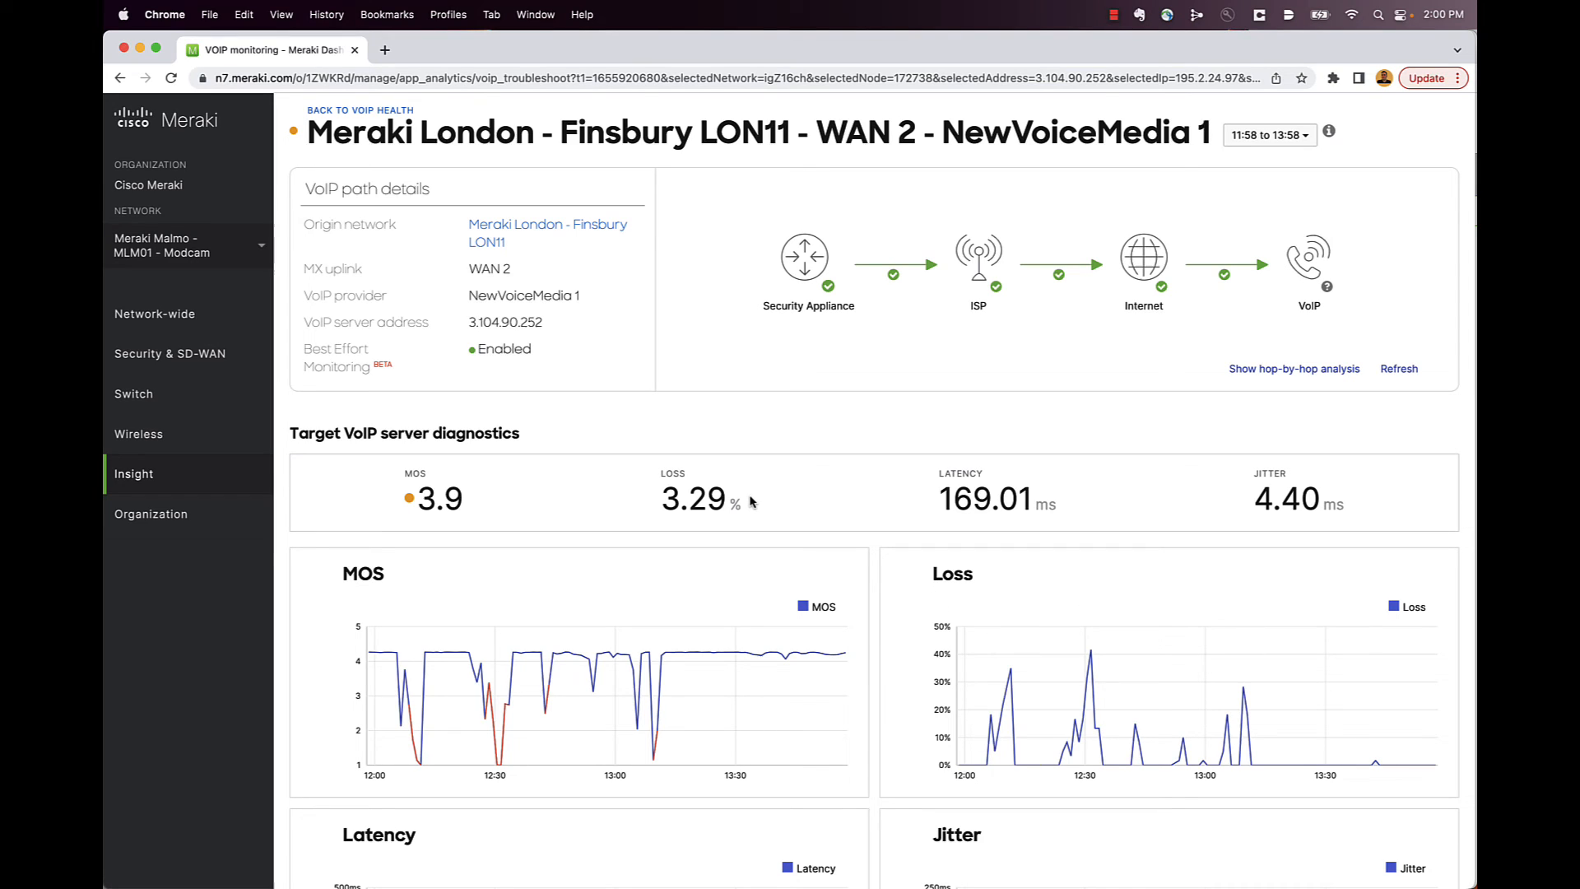
{"action": "mouse_move", "coordinate": [816, 415]}
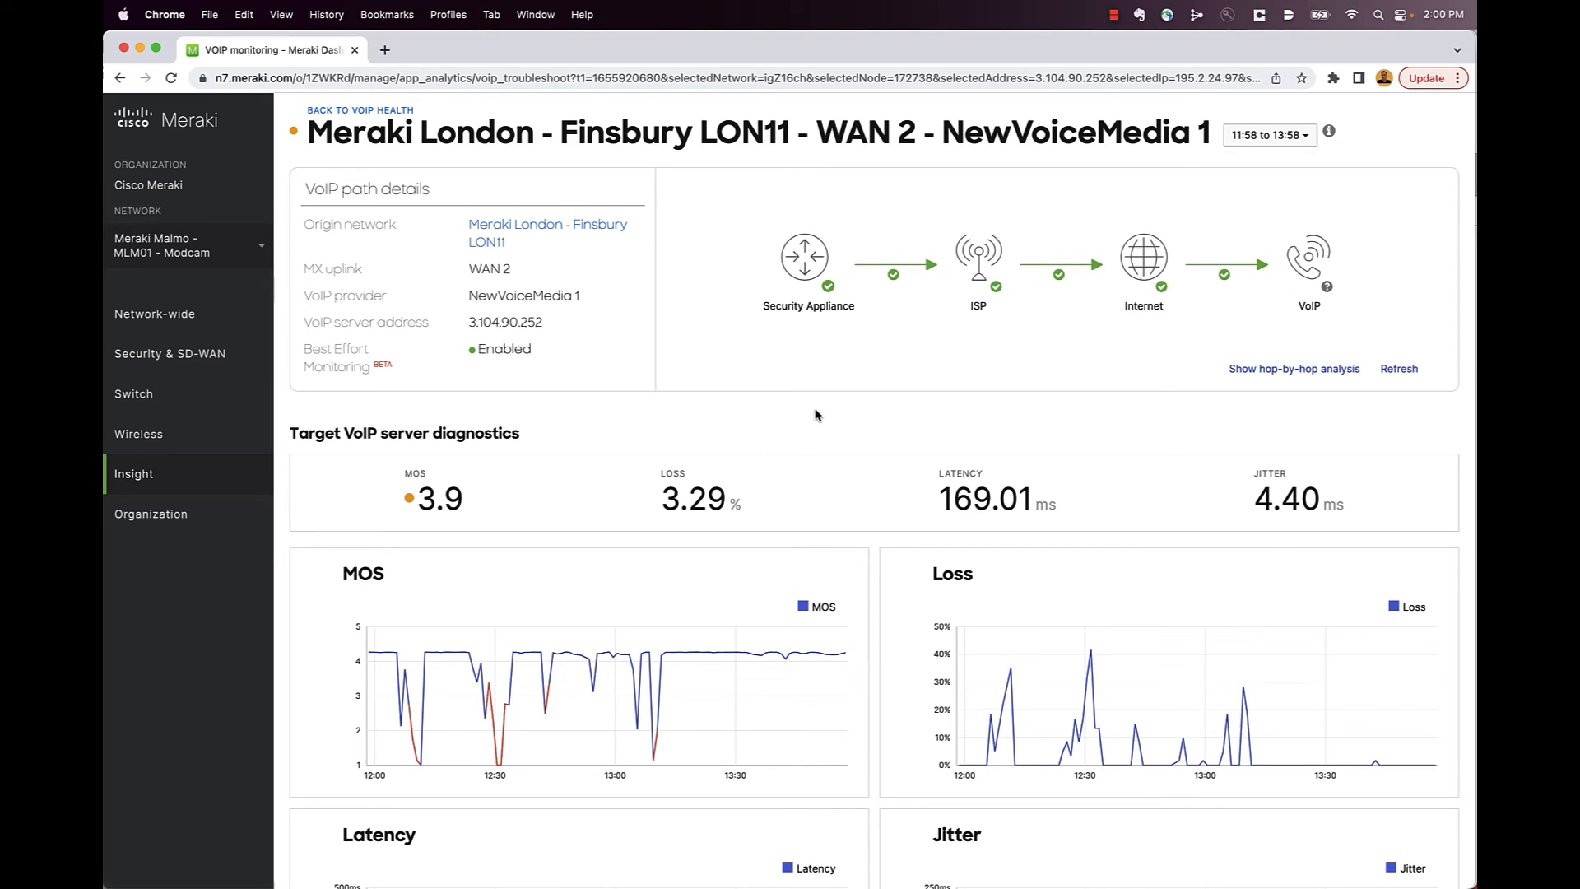
{"action": "scroll", "scroll_direction": "down", "scroll_amount": 3}
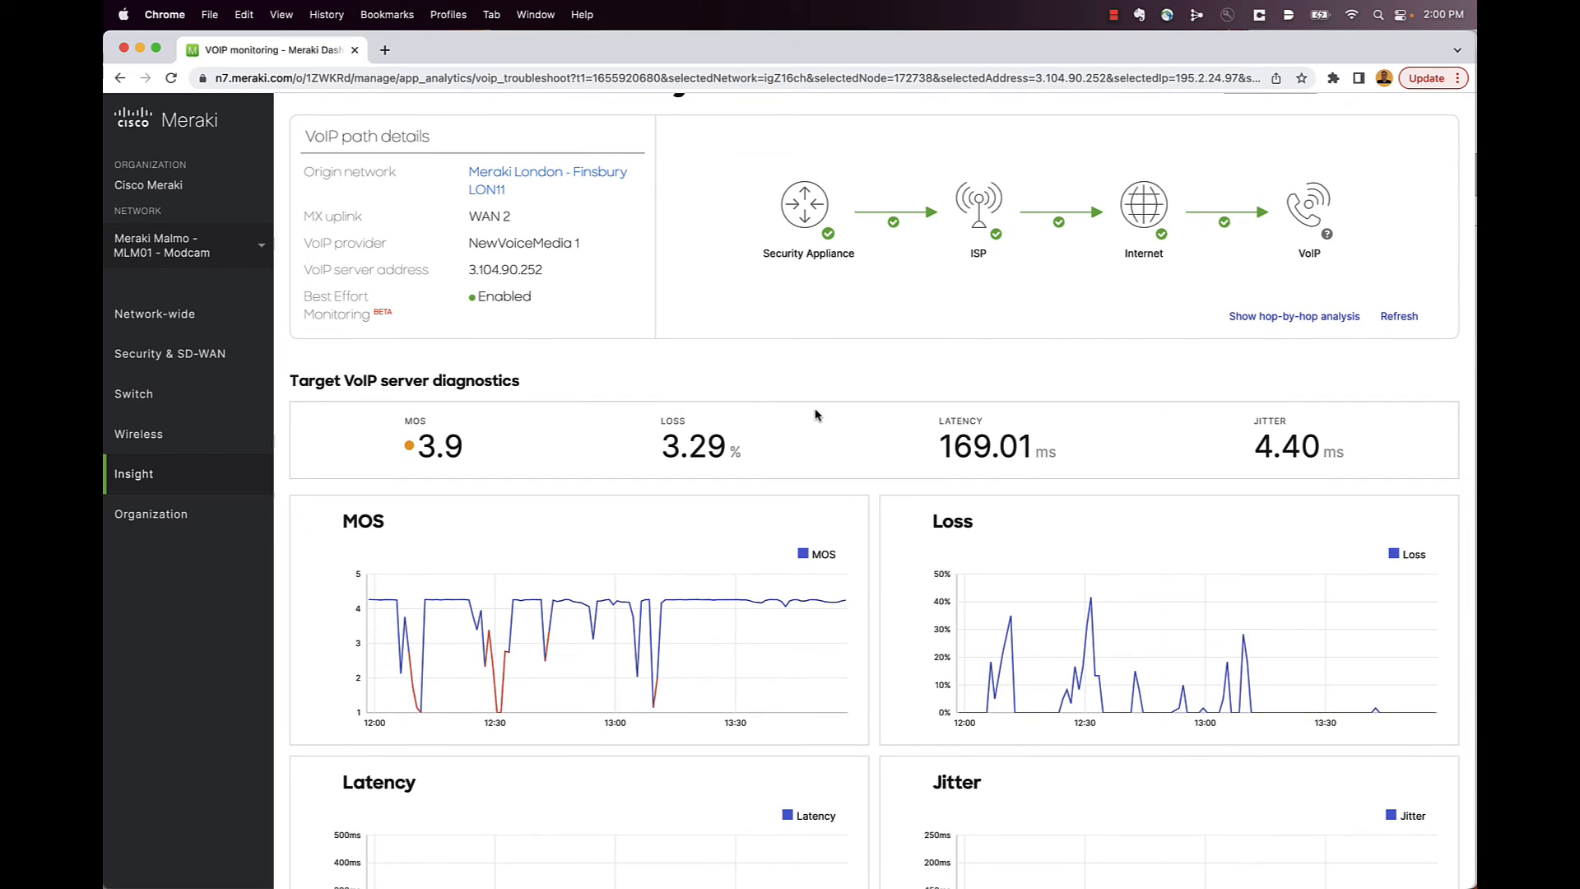
{"action": "scroll", "scroll_direction": "down", "scroll_amount": 3}
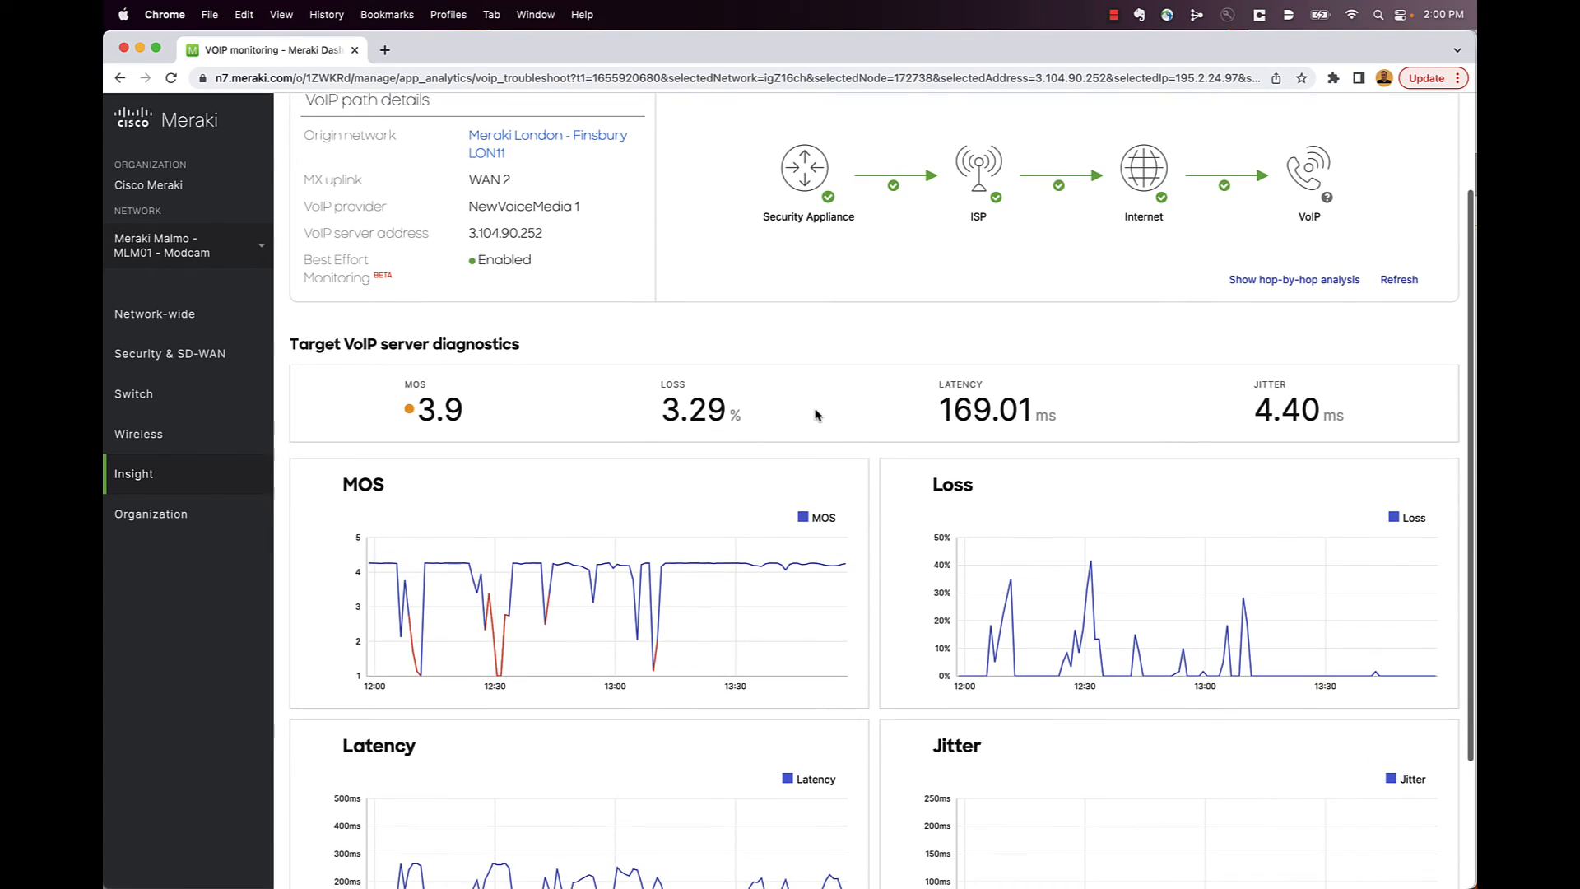
{"action": "scroll", "scroll_direction": "down", "scroll_amount": 3}
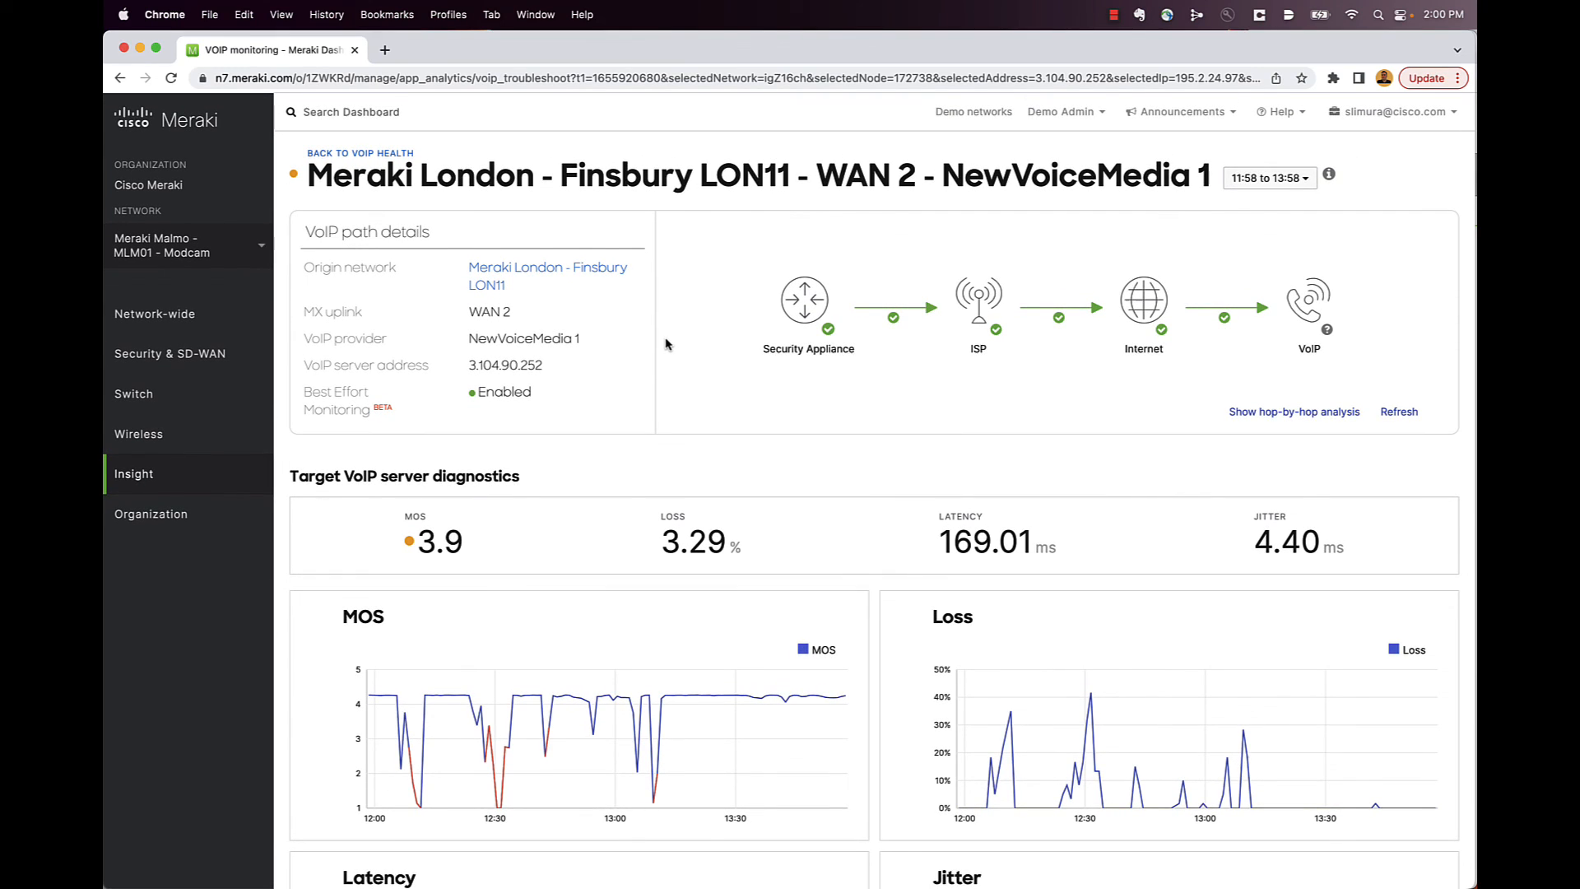
{"action": "mouse_move", "coordinate": [655, 303]}
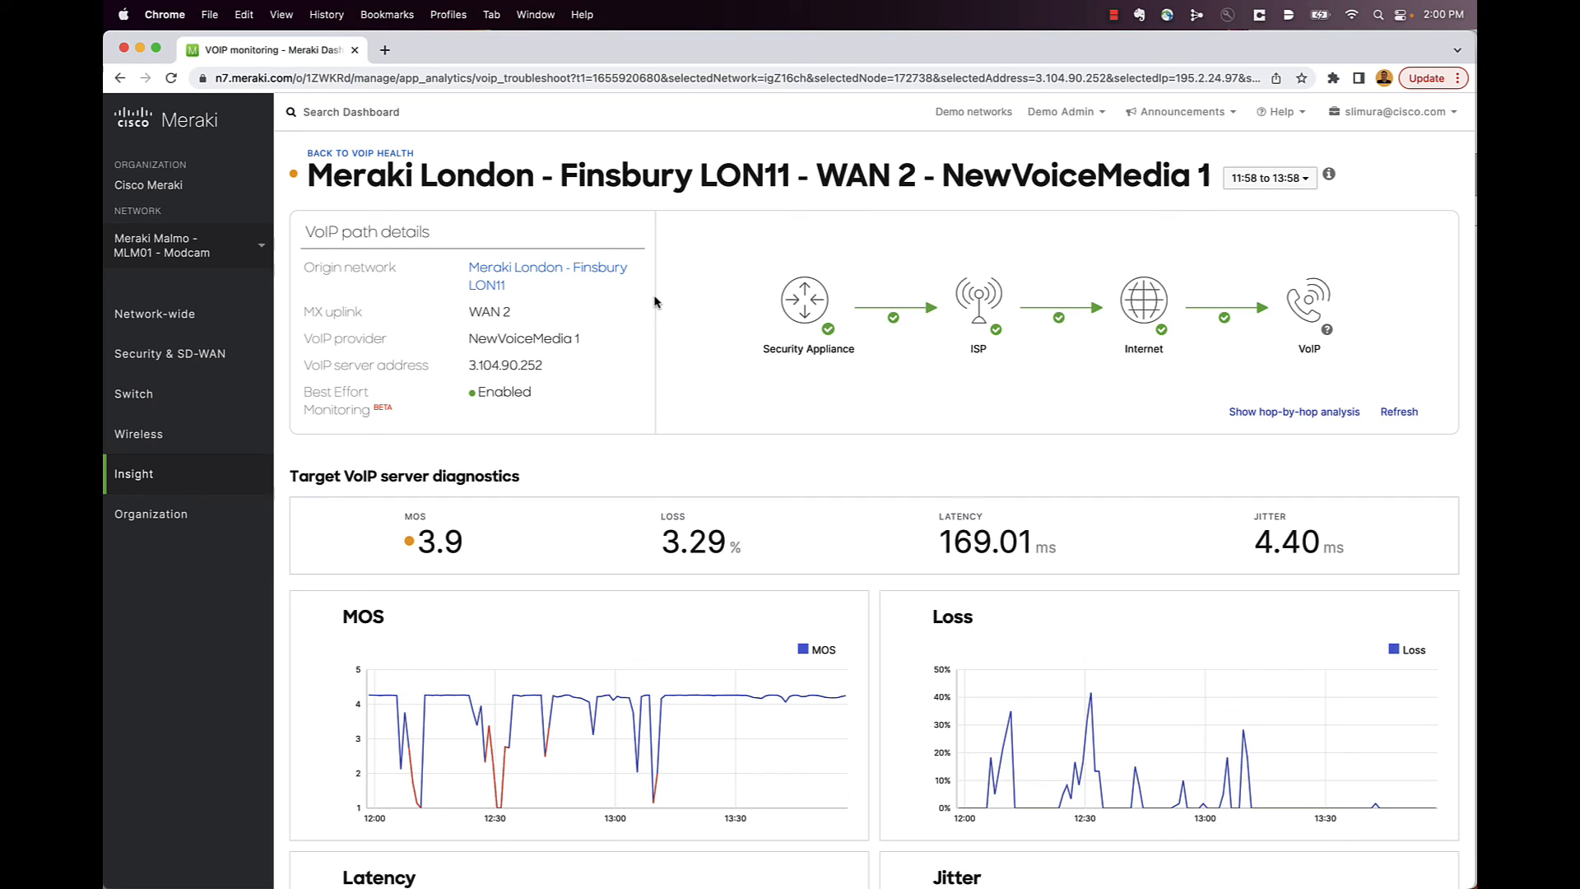
{"action": "mouse_move", "coordinate": [488, 181]}
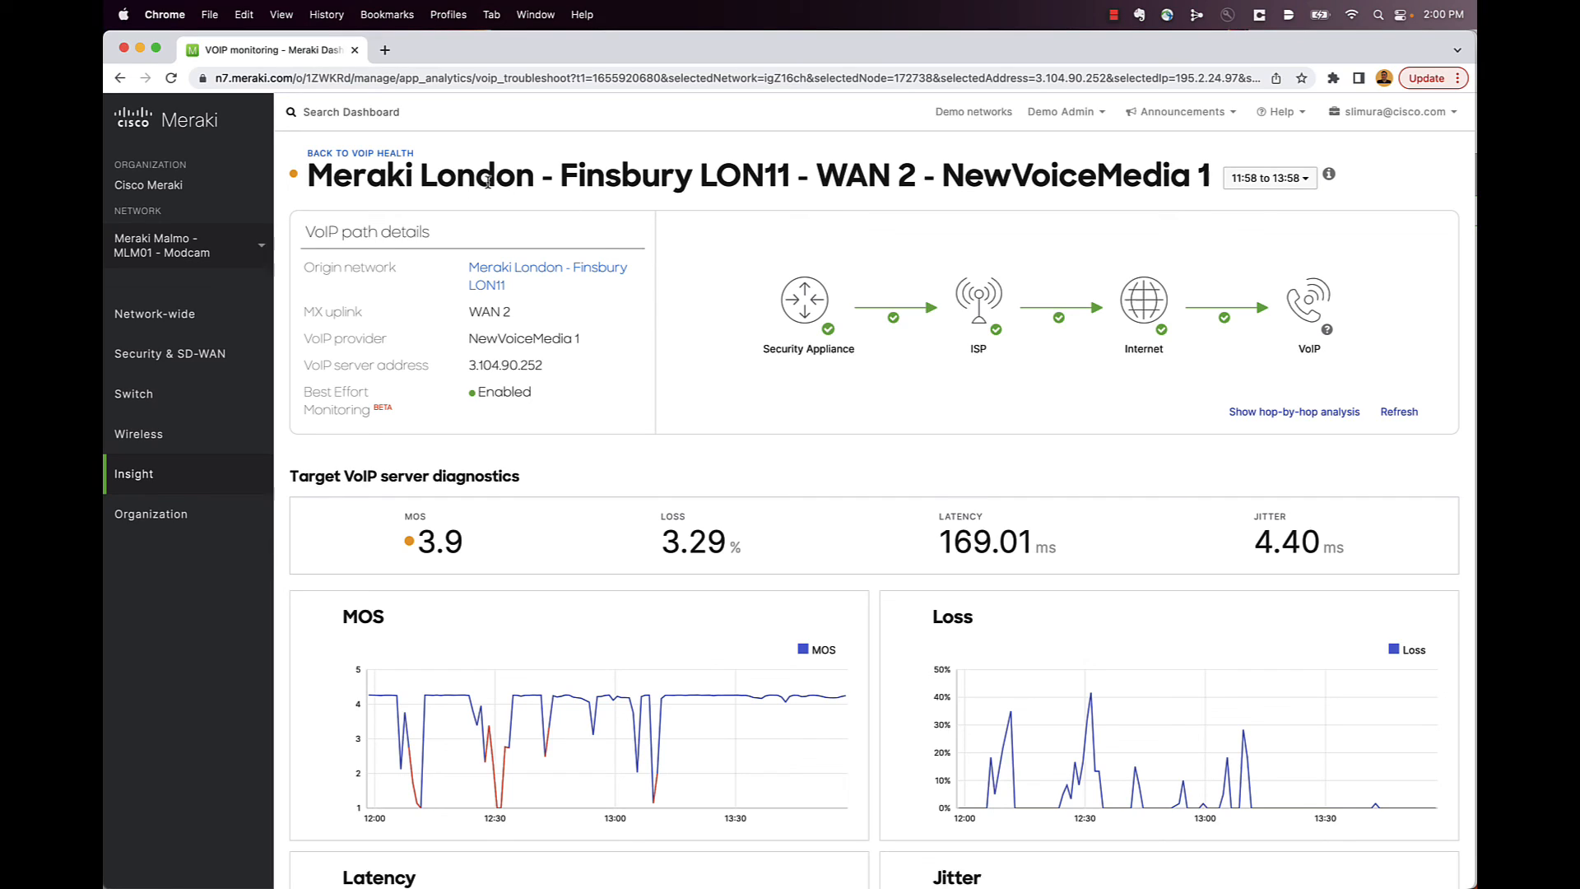